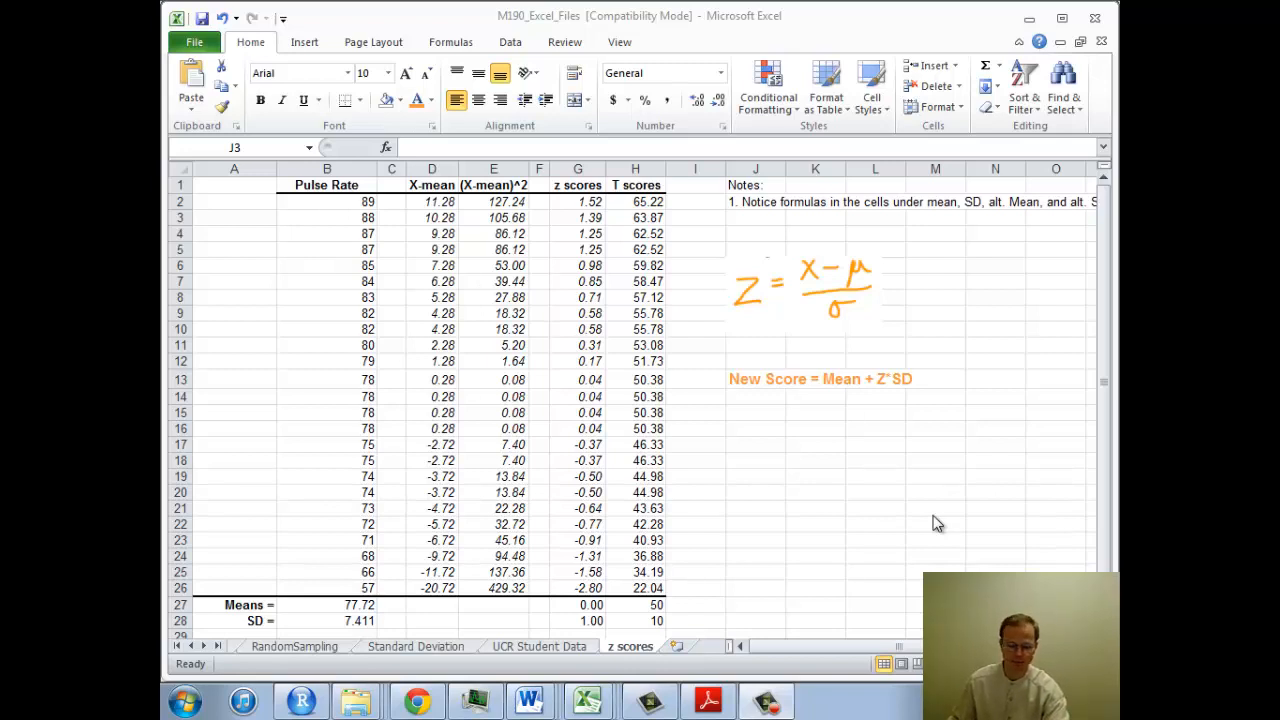
mouse_move(830, 526)
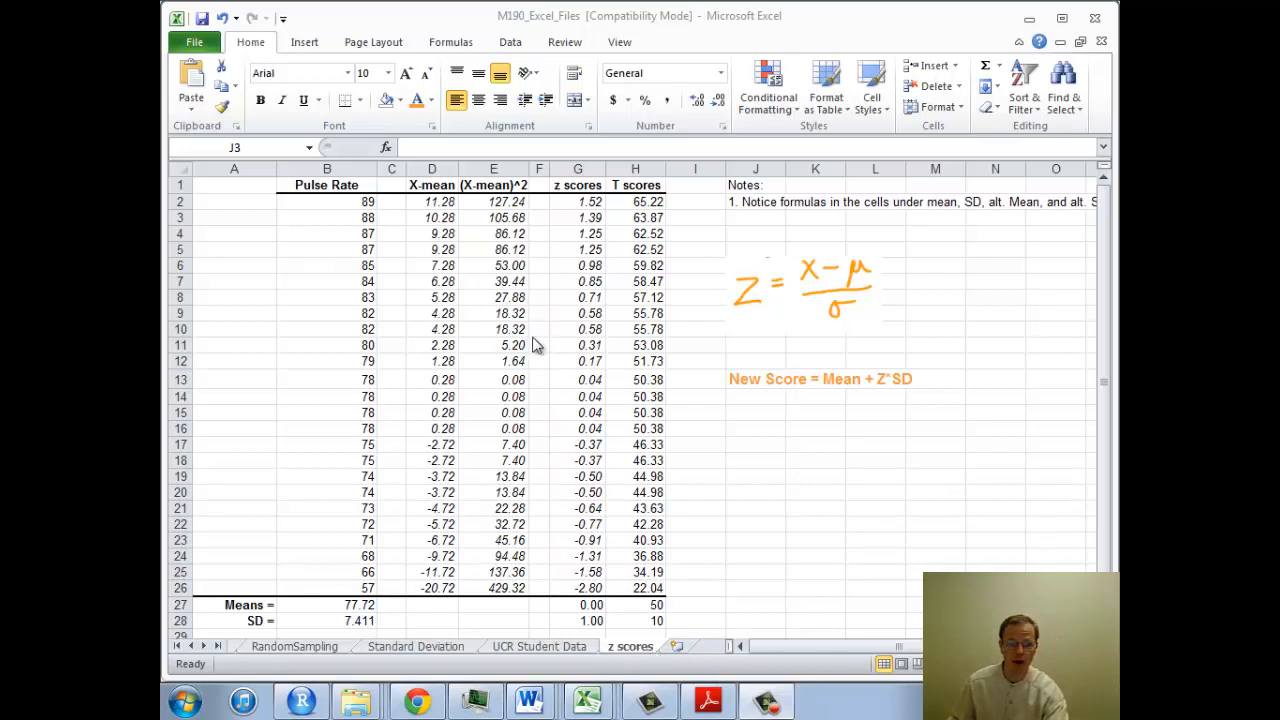
Review the existing deviation and T score formulas, then select D2:H26 for clearing.
click(432, 200)
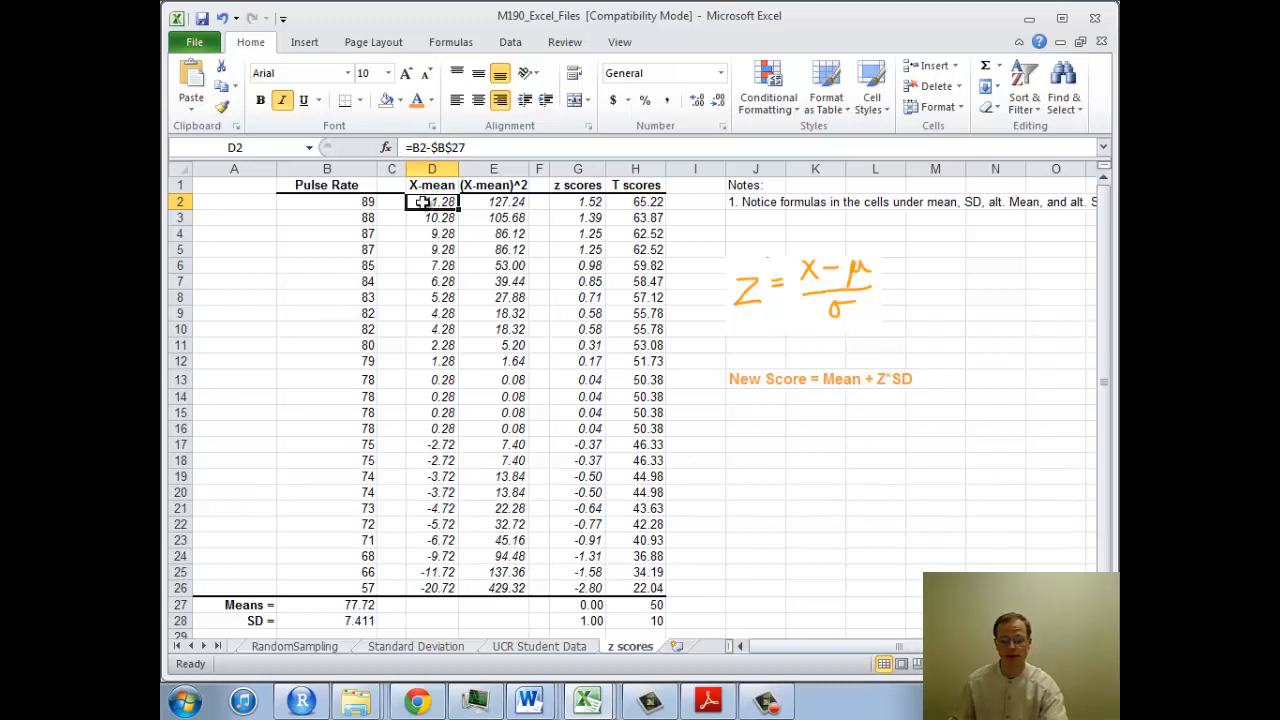
click(576, 200)
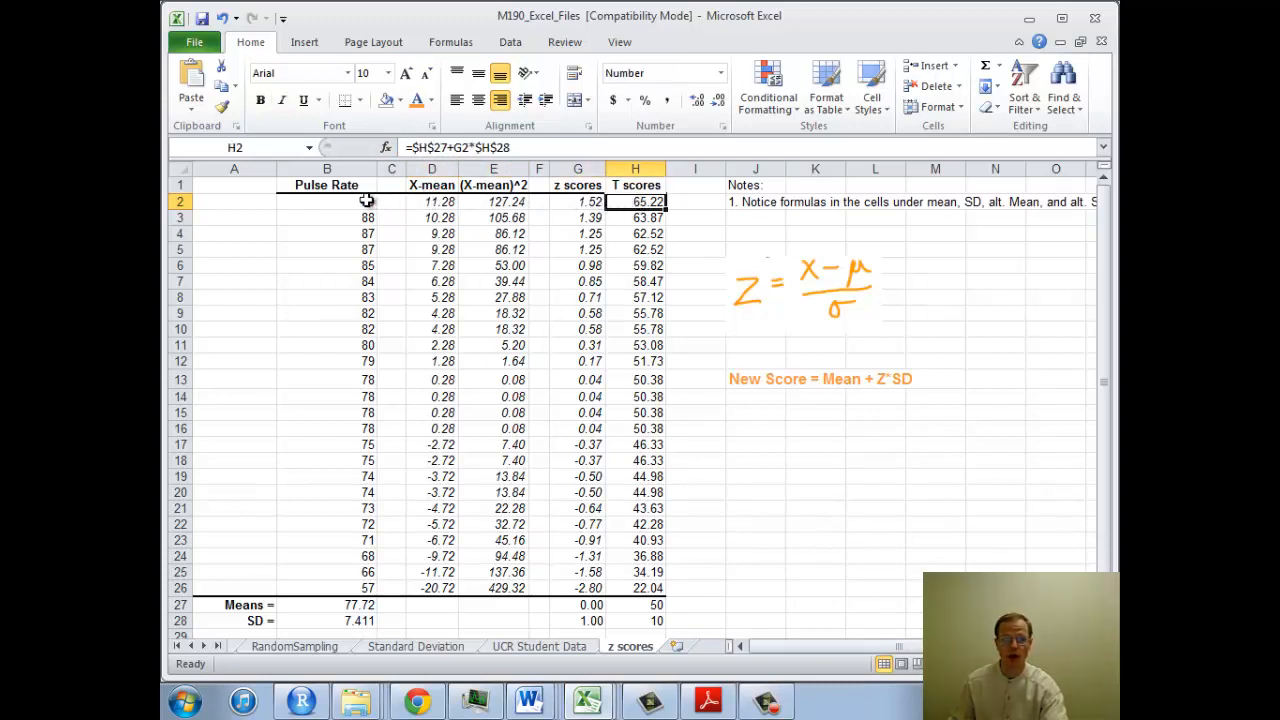
click(432, 200)
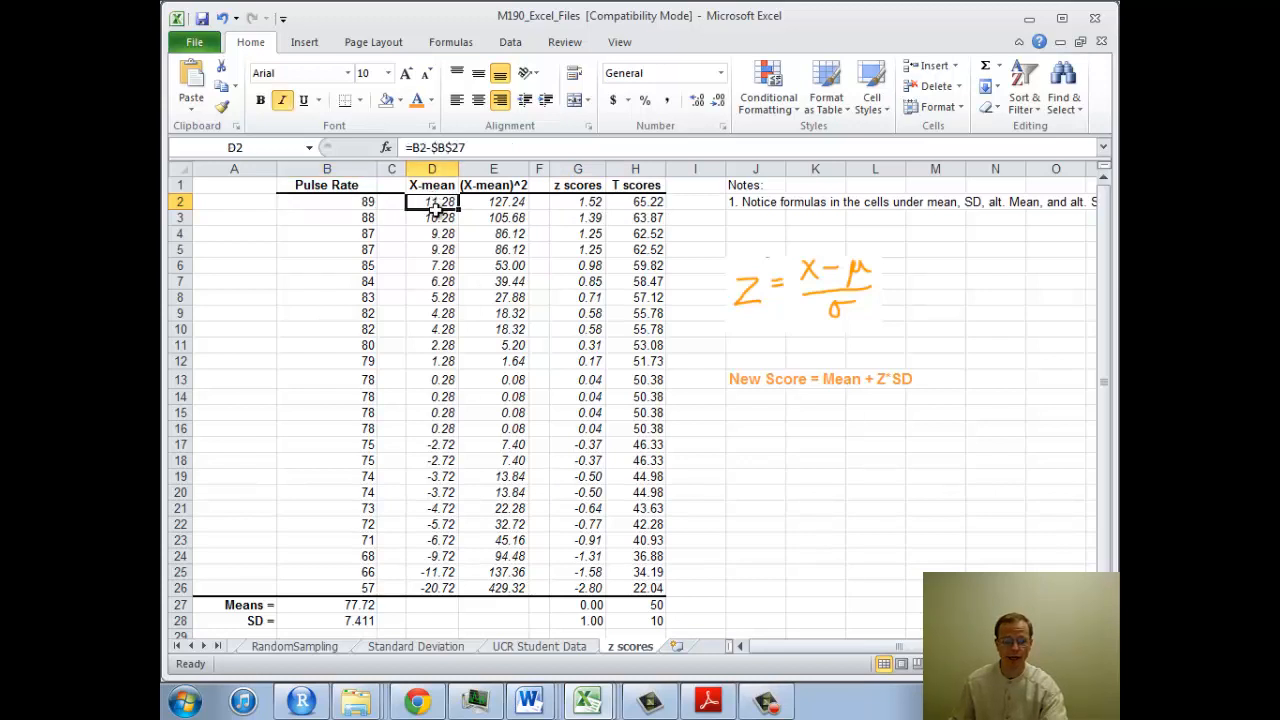
drag(432, 200, 636, 588)
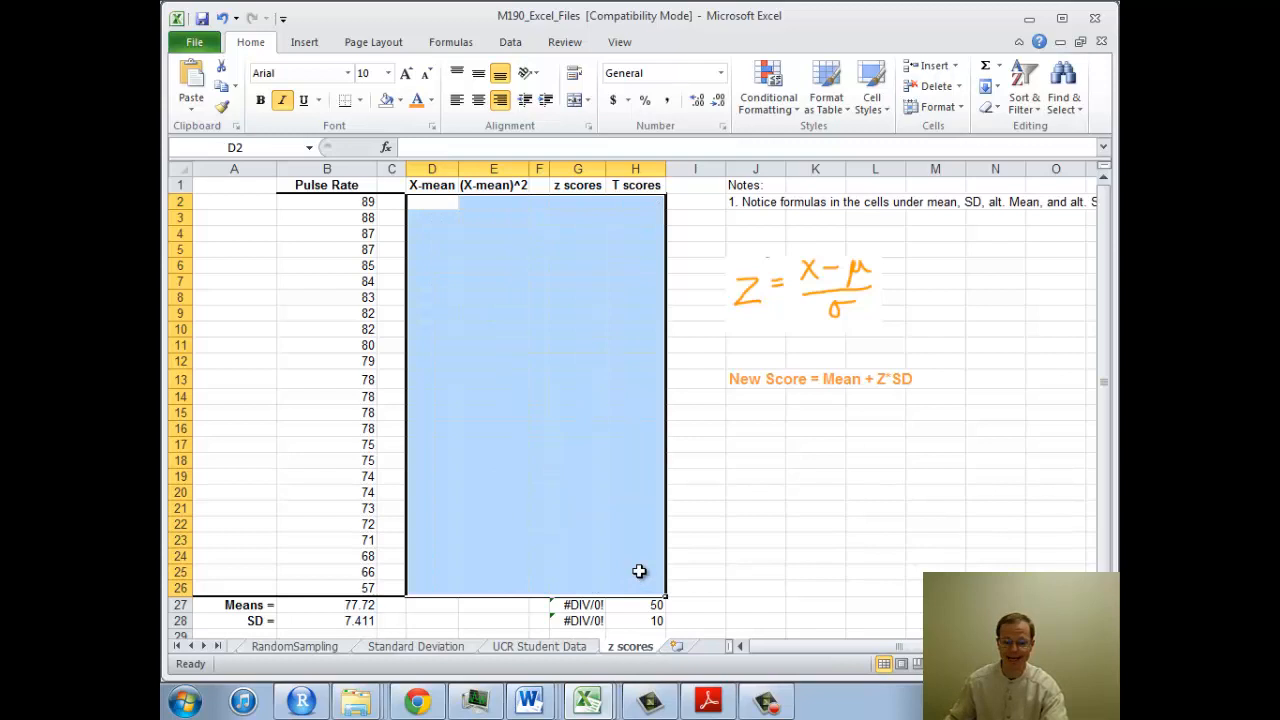
click(432, 200)
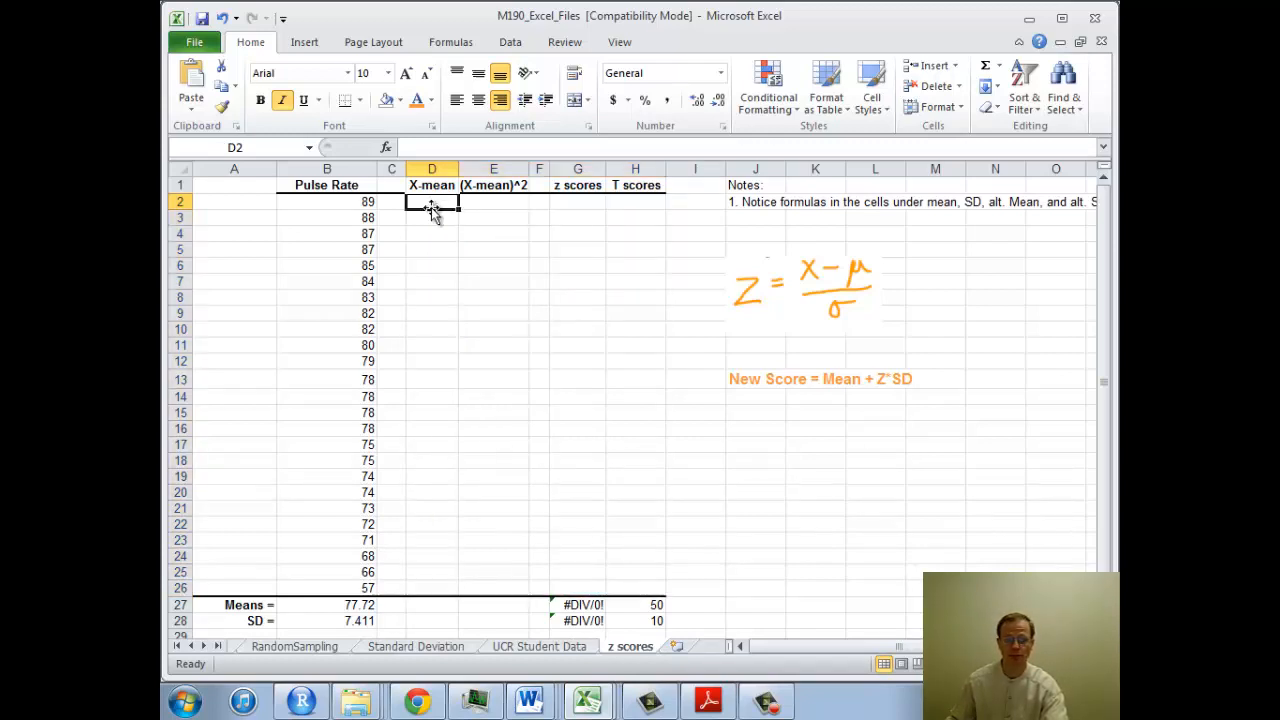
mouse_move(352, 418)
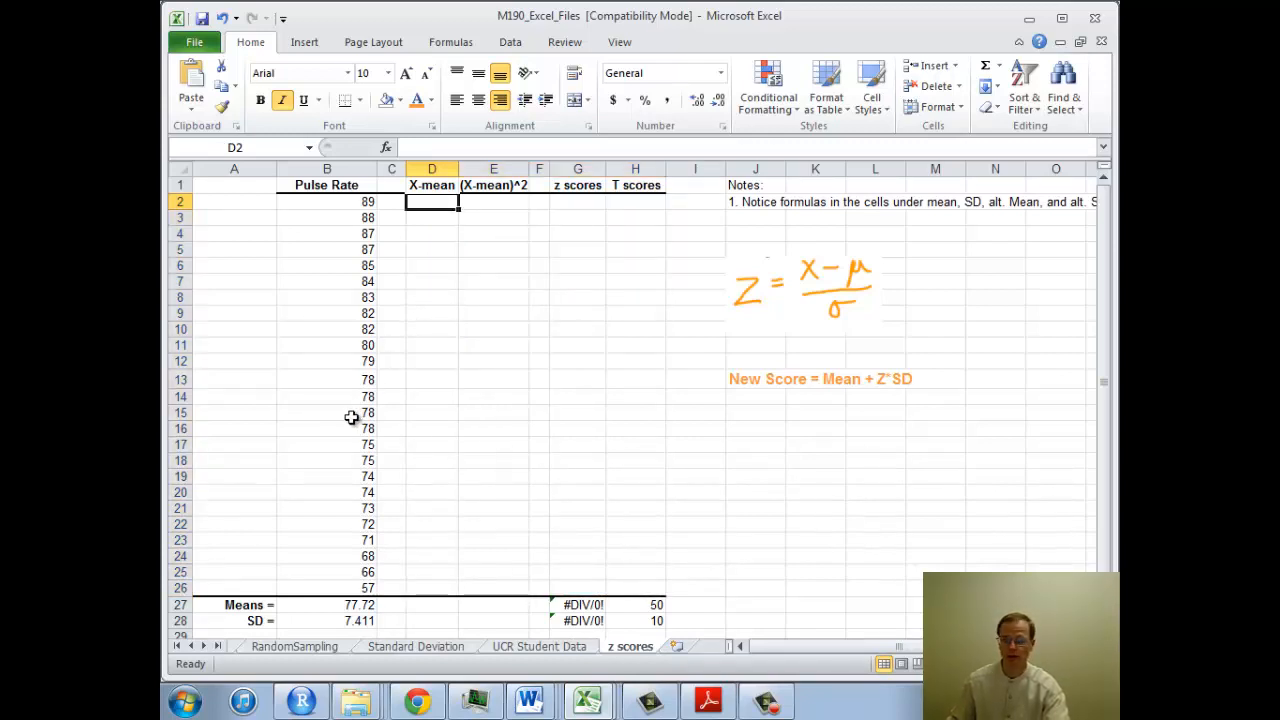
Select the full pulse-rate column B2:B26 to confirm the data range stays intact.
click(328, 200)
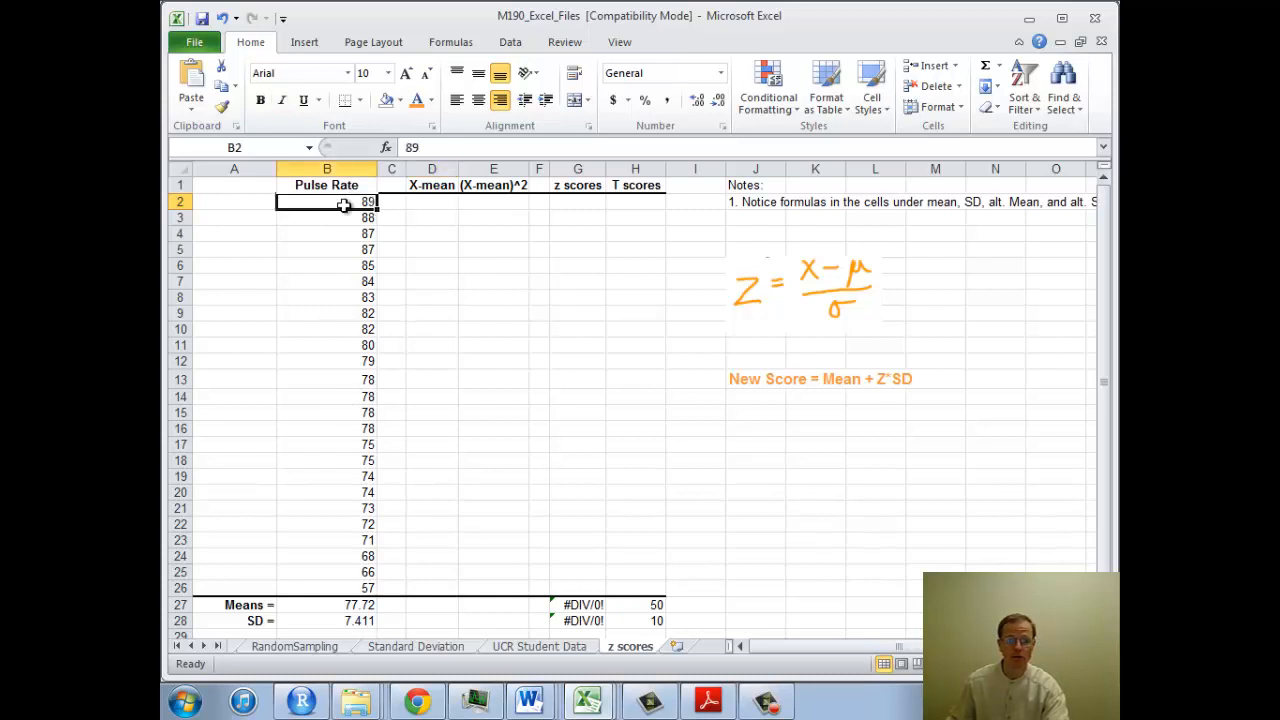
drag(344, 200, 352, 566)
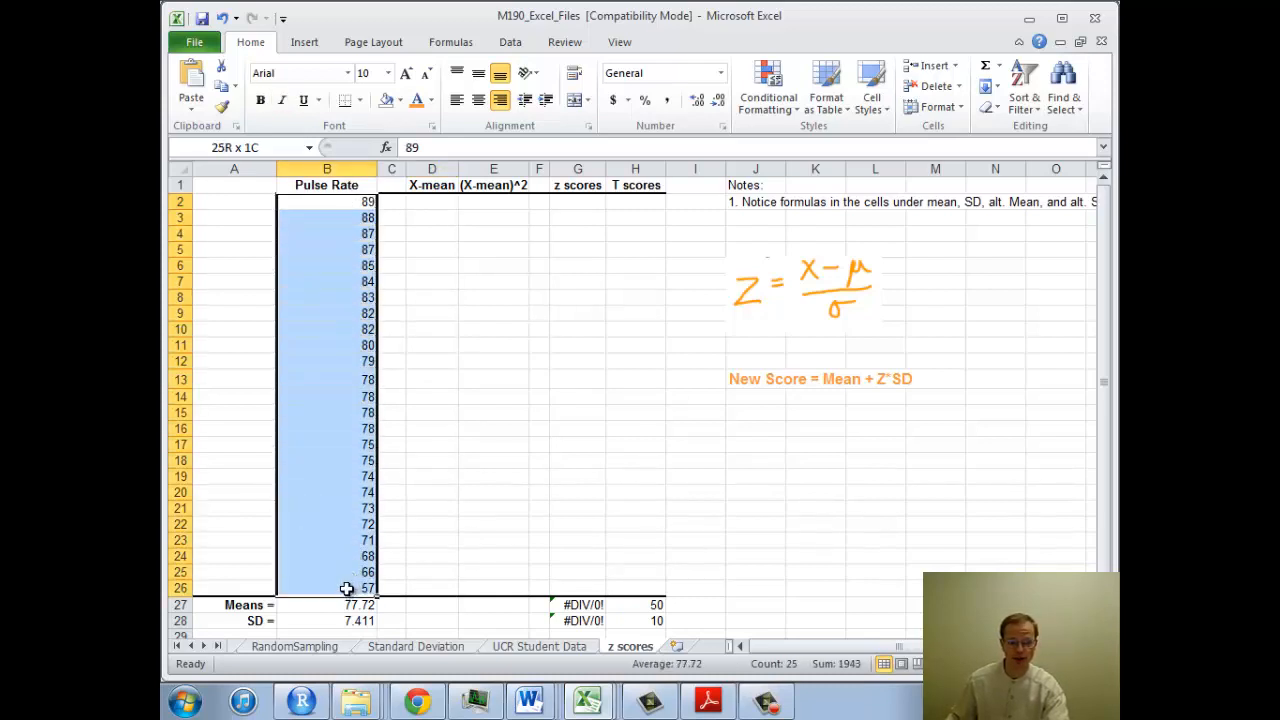
click(328, 200)
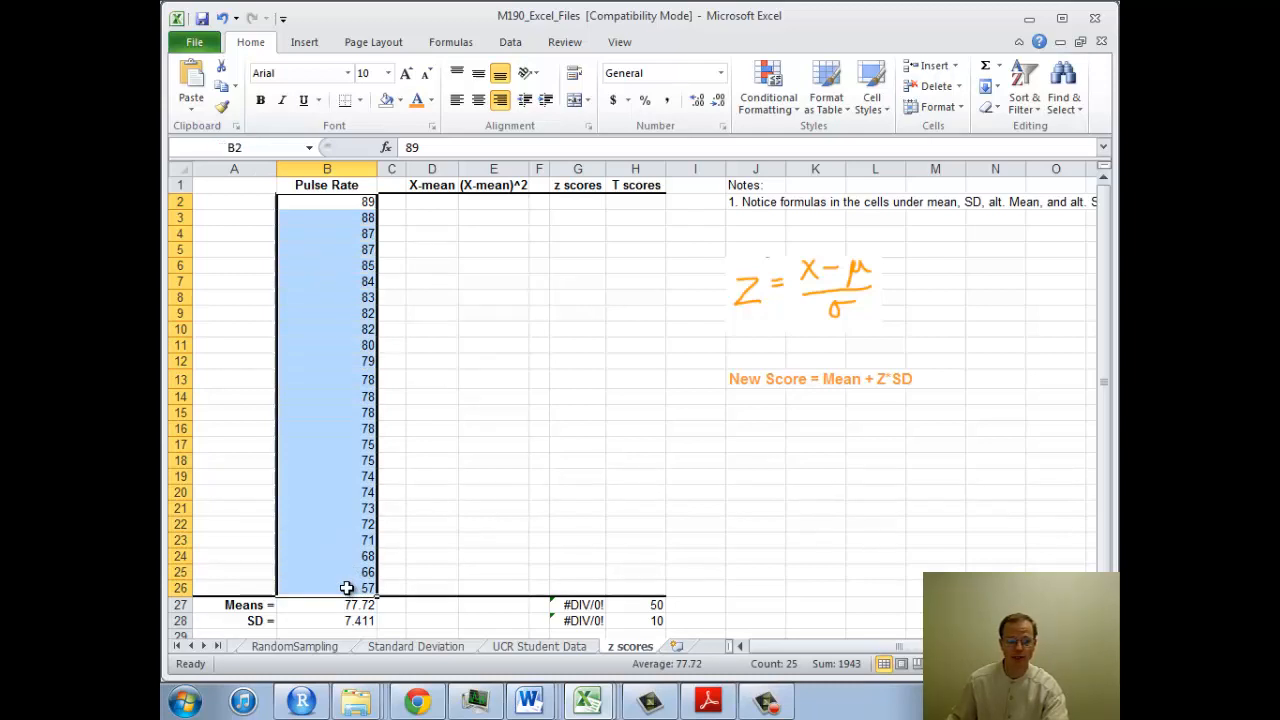
drag(328, 200, 328, 588)
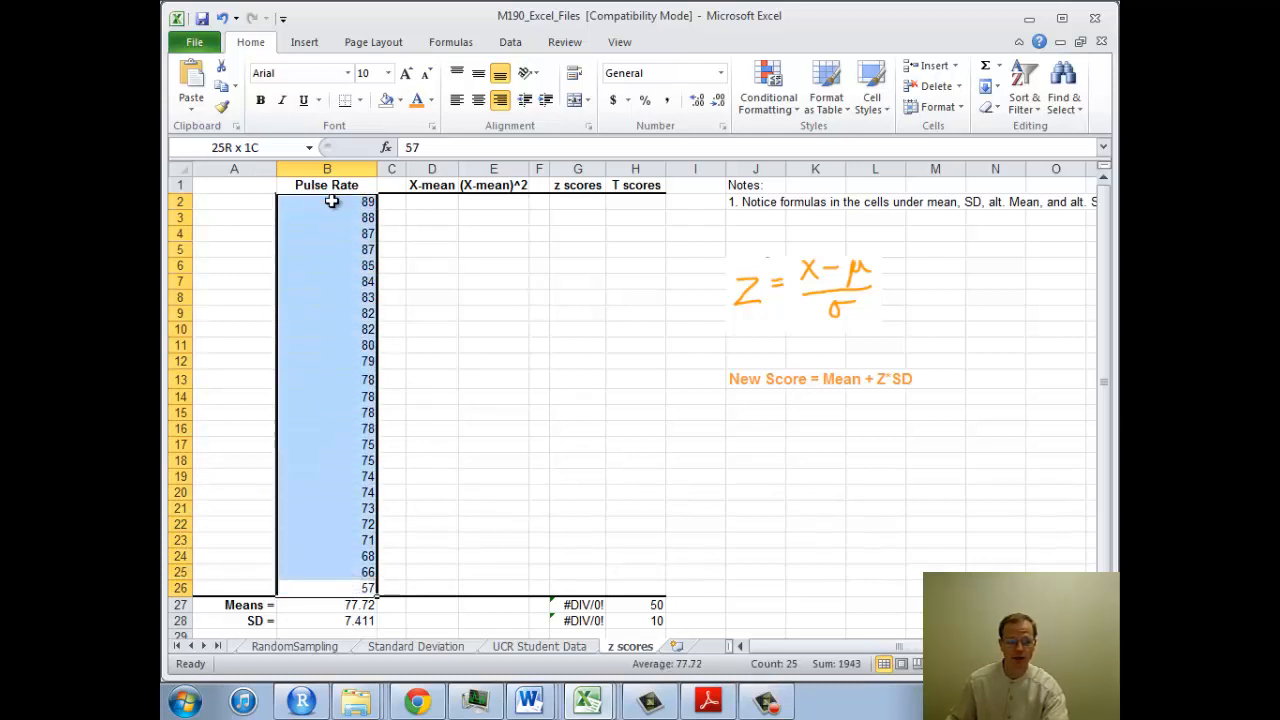
click(234, 168)
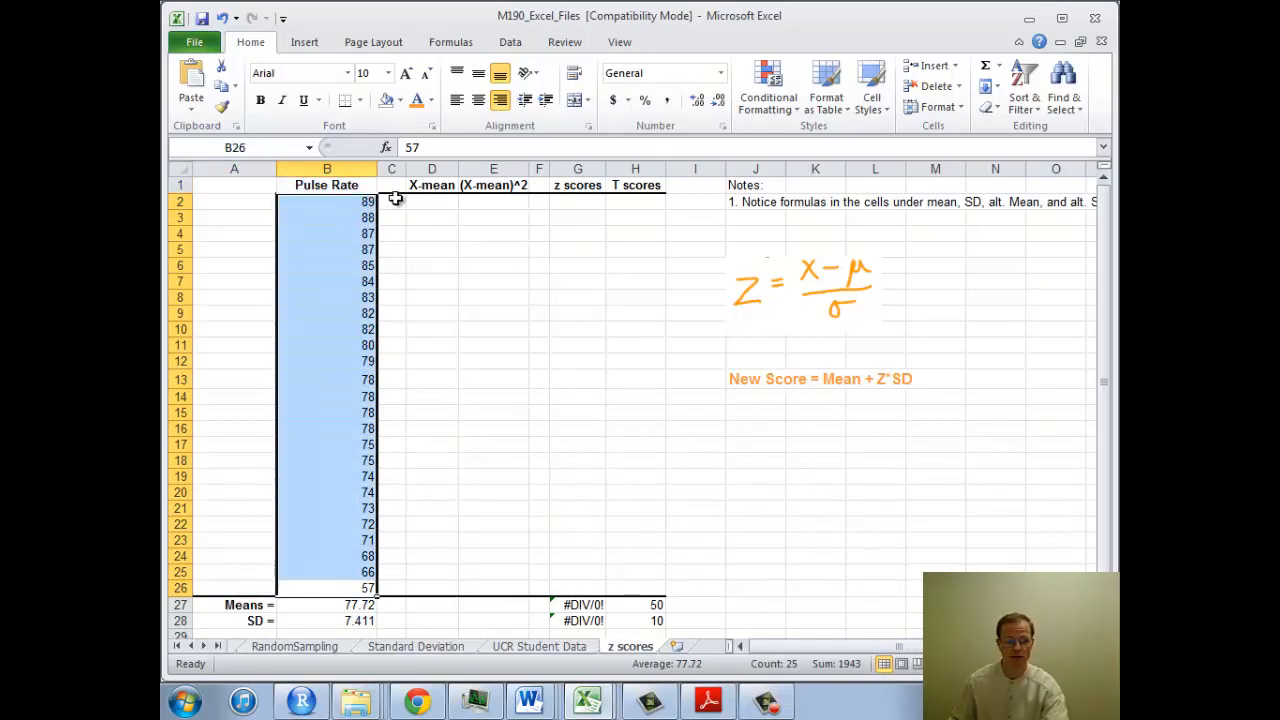
click(432, 200)
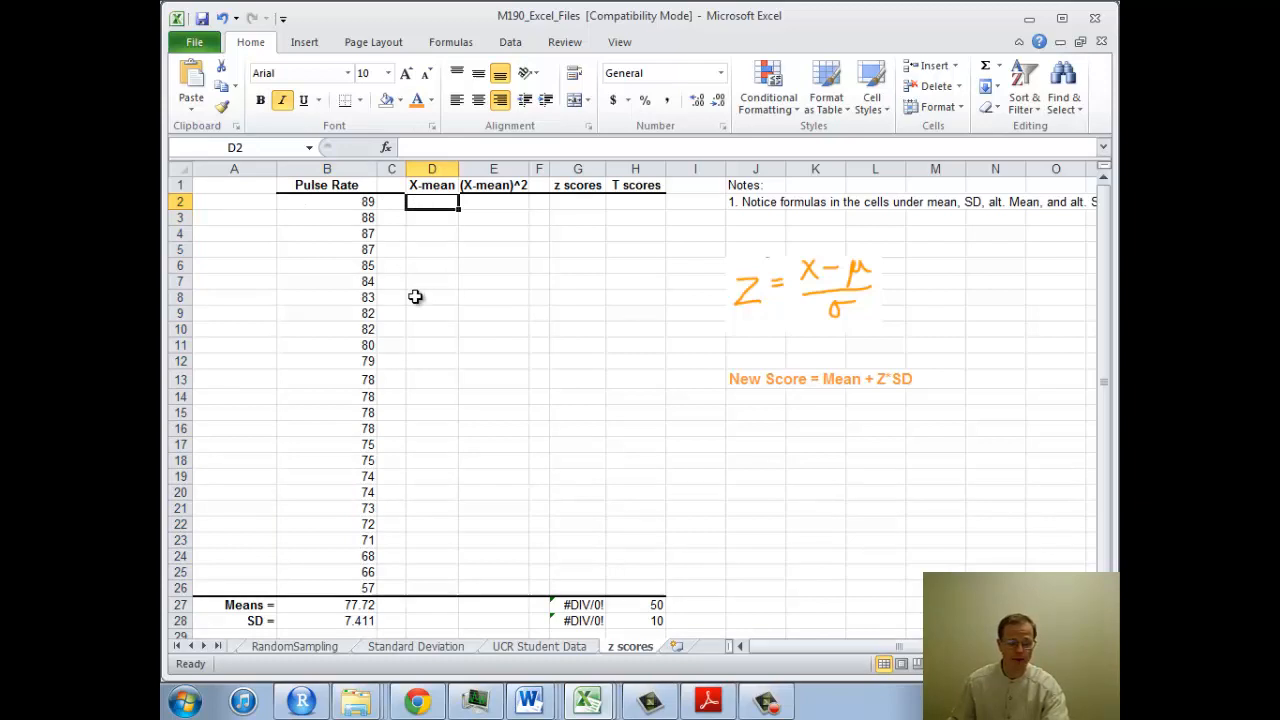
mouse_move(420, 292)
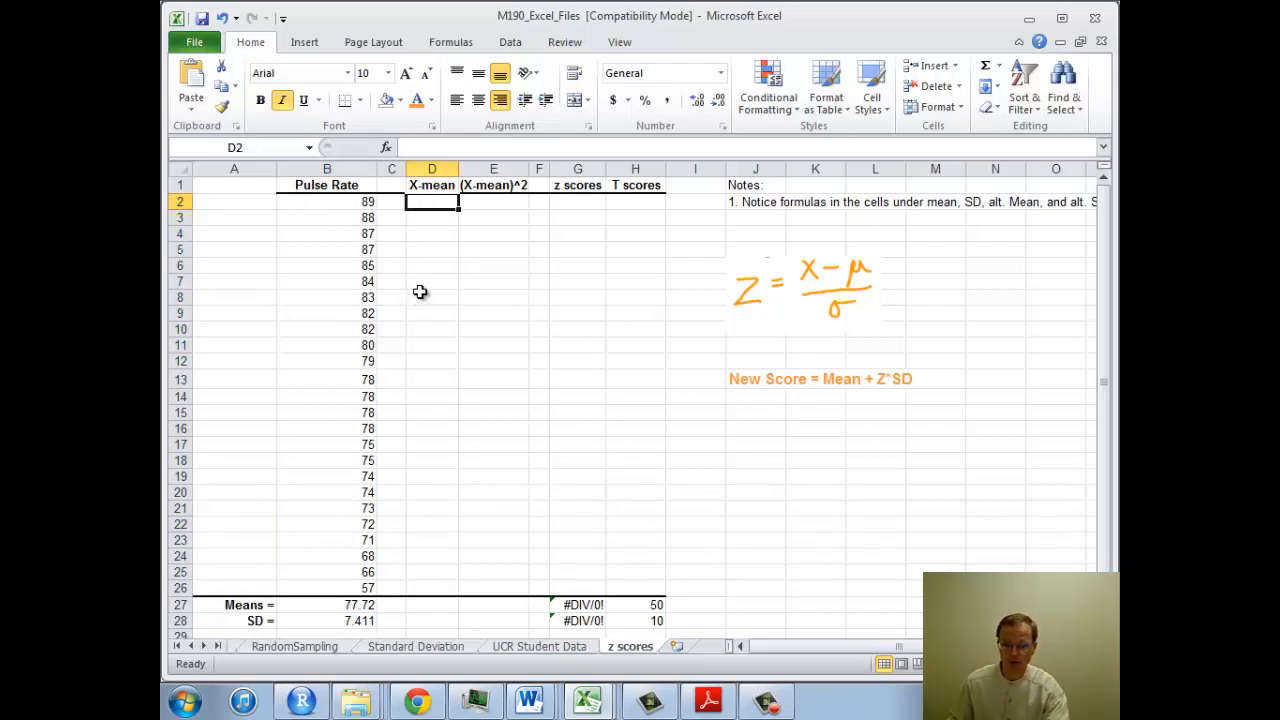
mouse_move(824, 282)
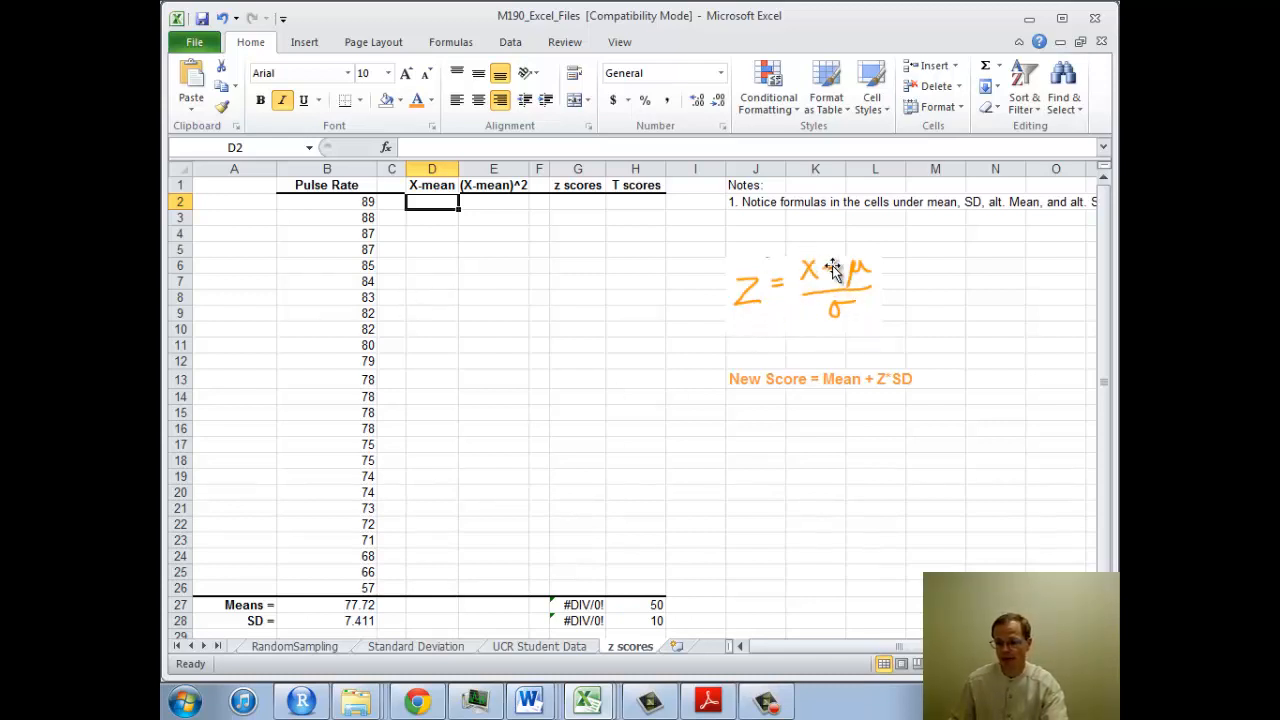
mouse_move(448, 496)
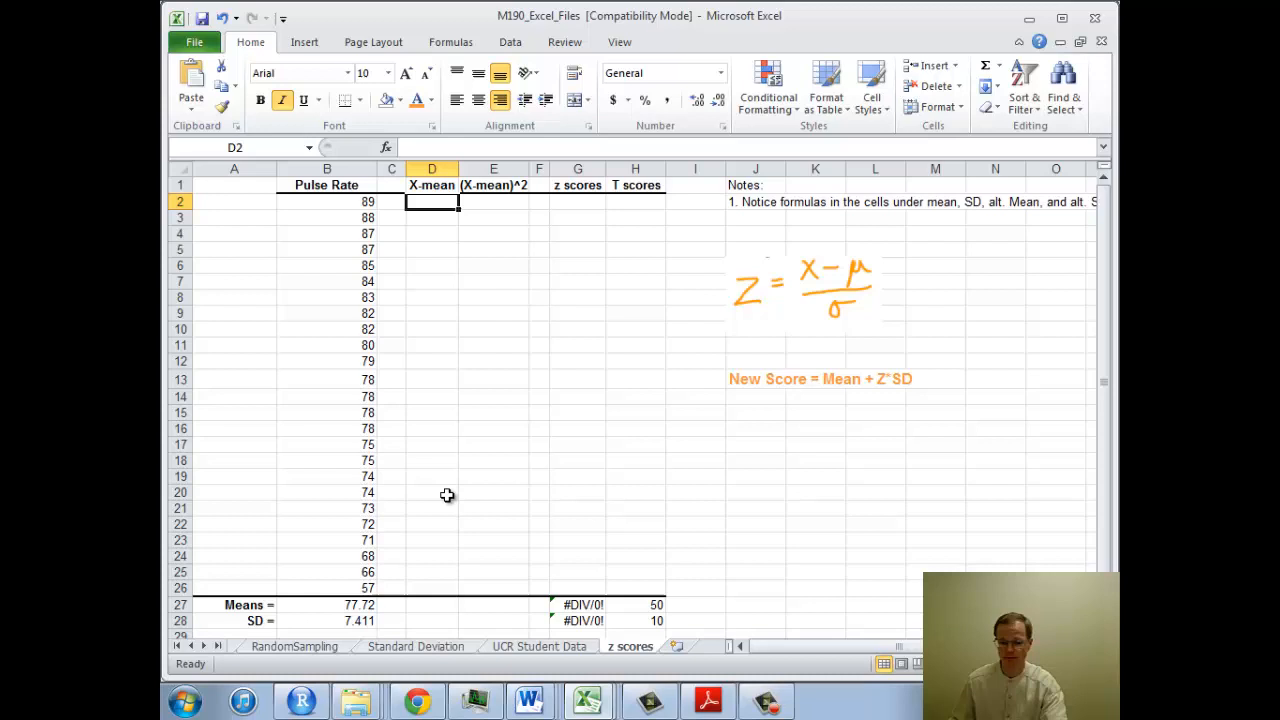
Check the AVERAGE mean in B27 and STDEVP formula in B28 beneath the pulse rates.
click(328, 604)
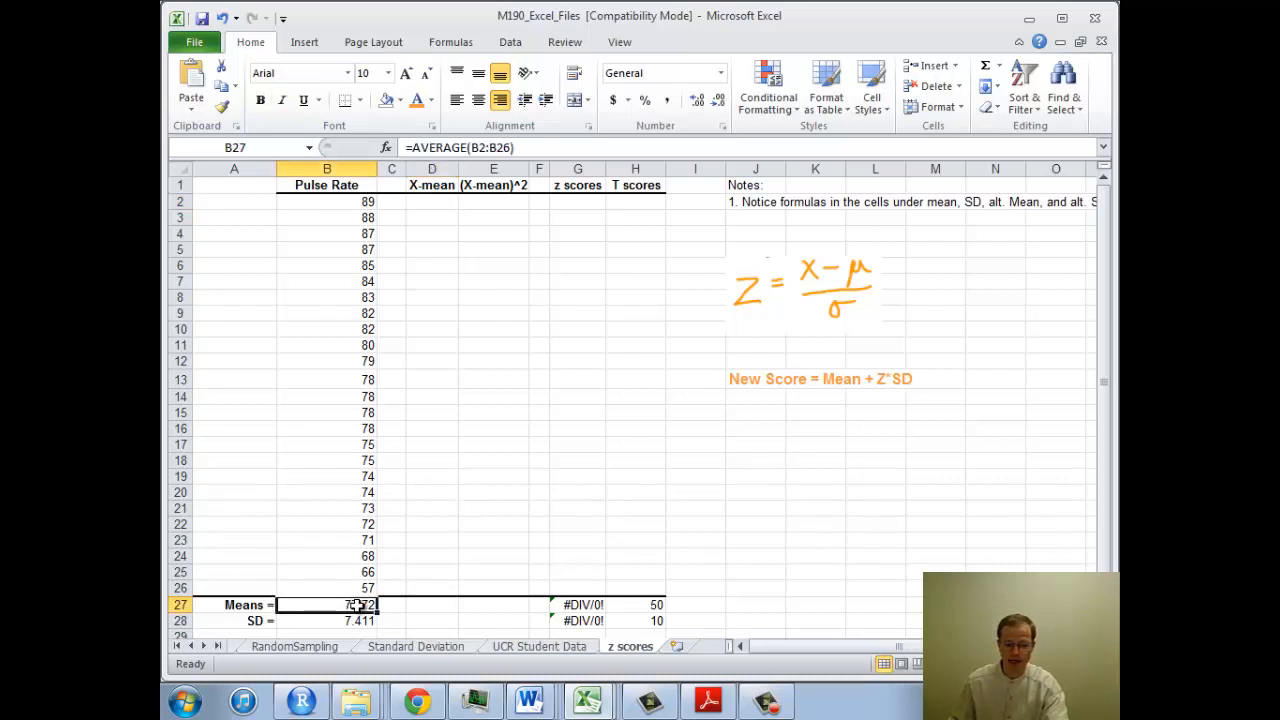
click(328, 620)
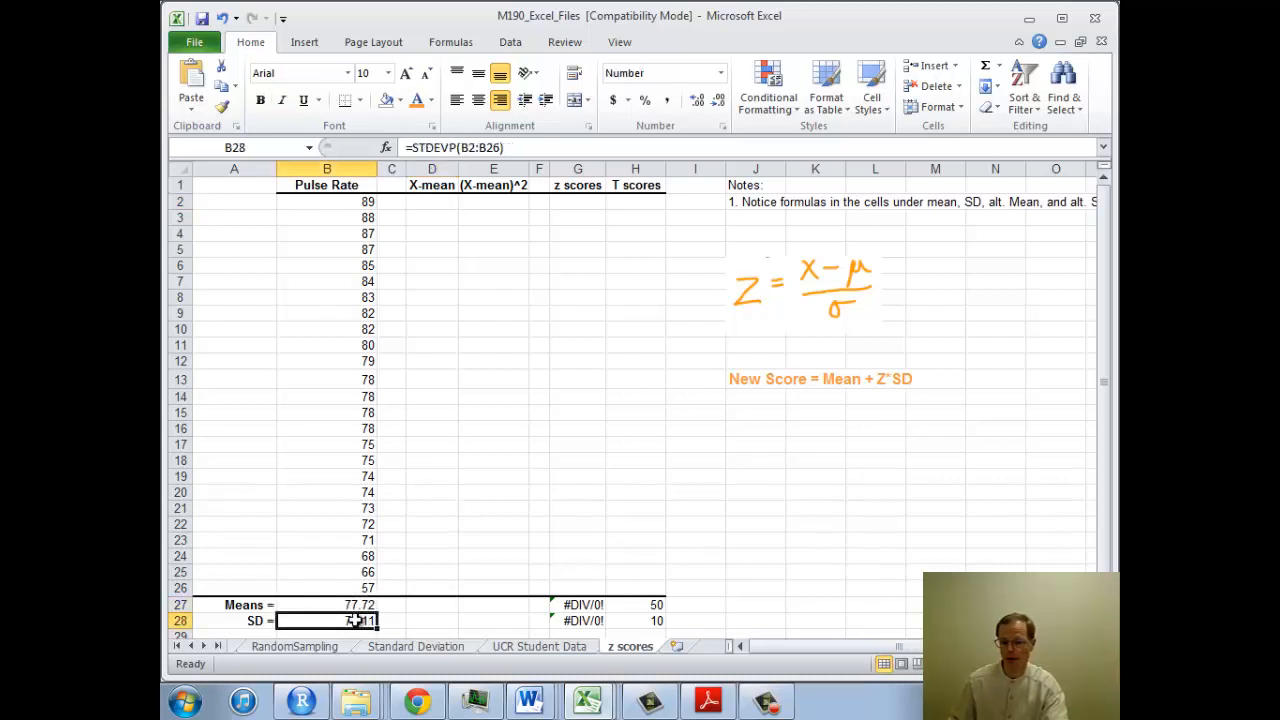
click(432, 200)
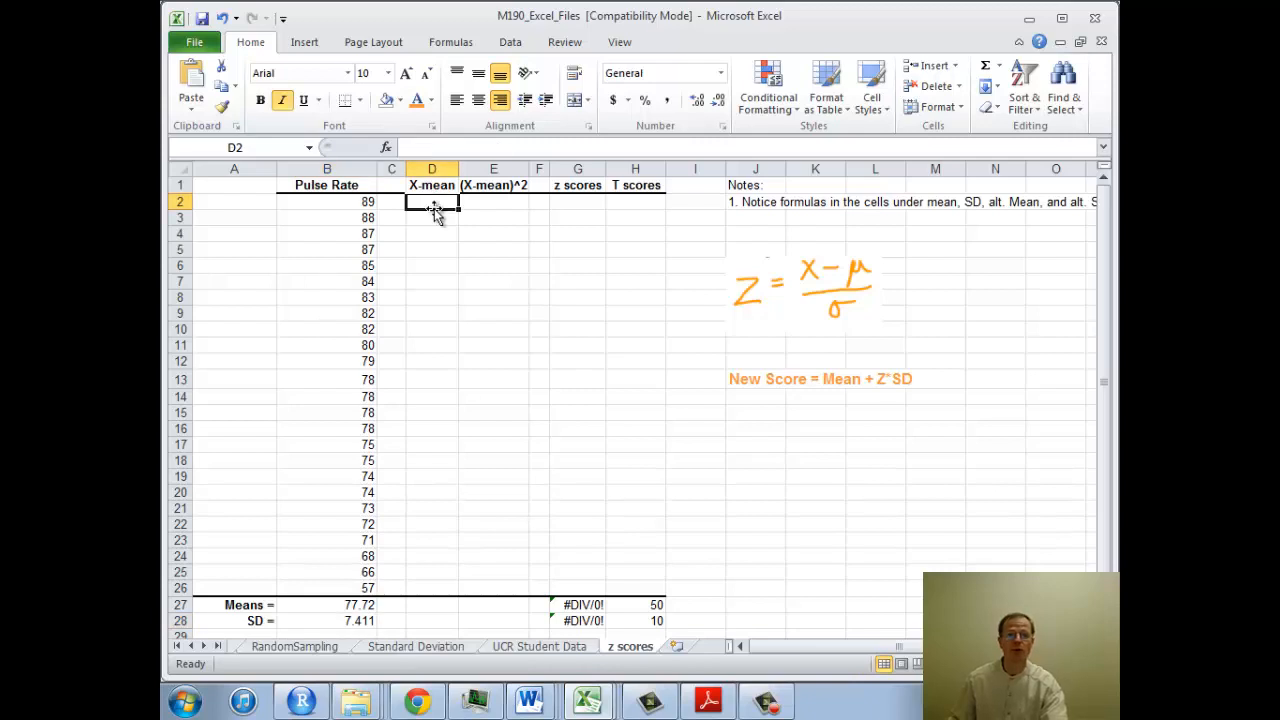
mouse_move(470, 226)
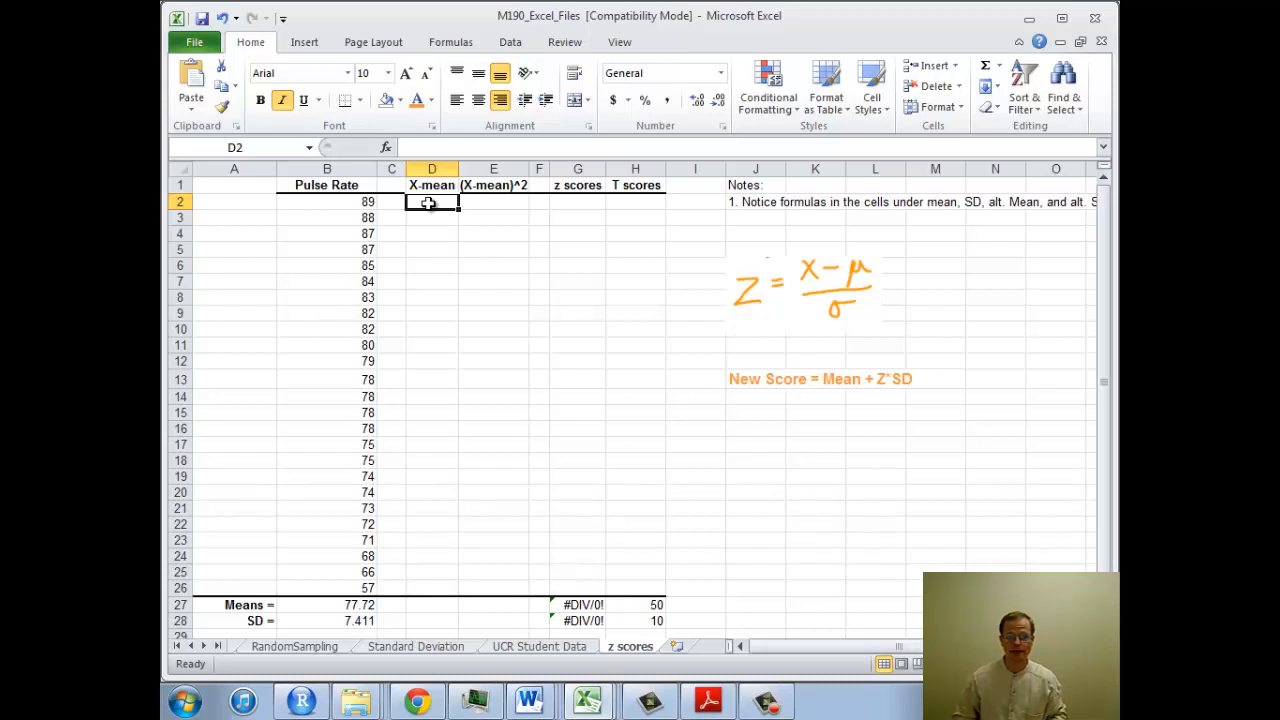
Enter =B2-B27 in D2 so the first deviation shows 11.28.
text(=)
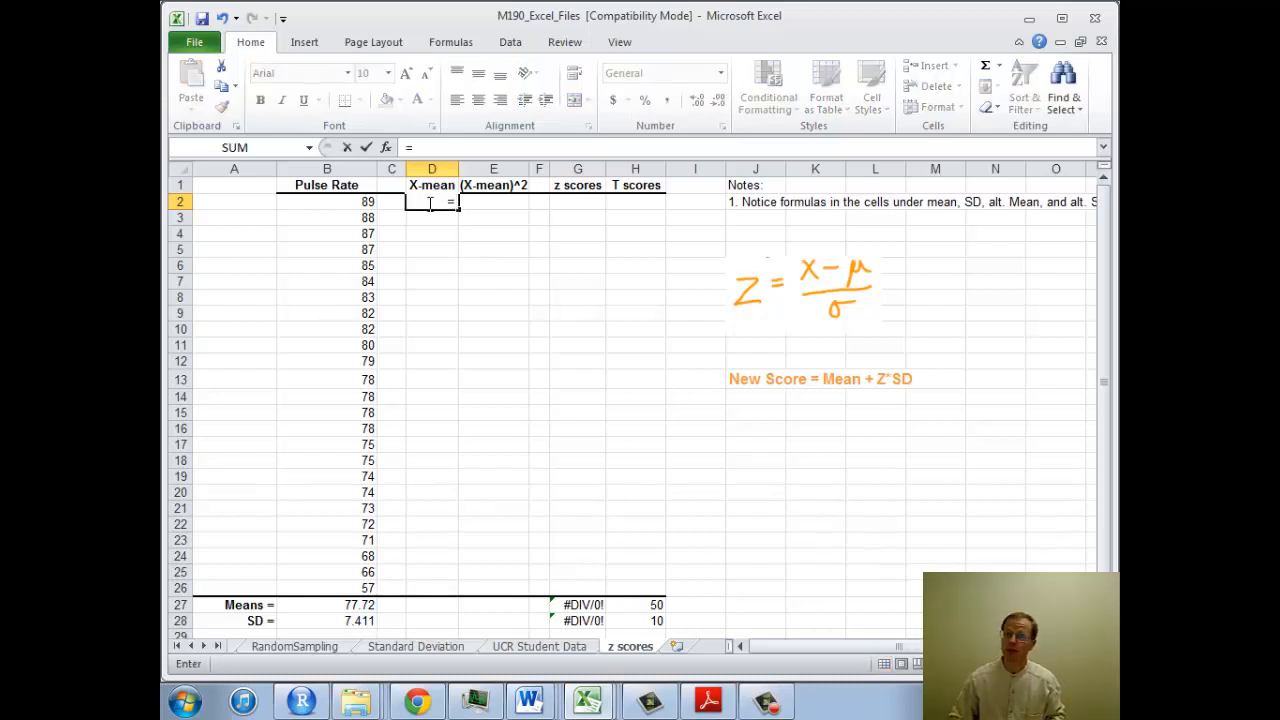
text(B)
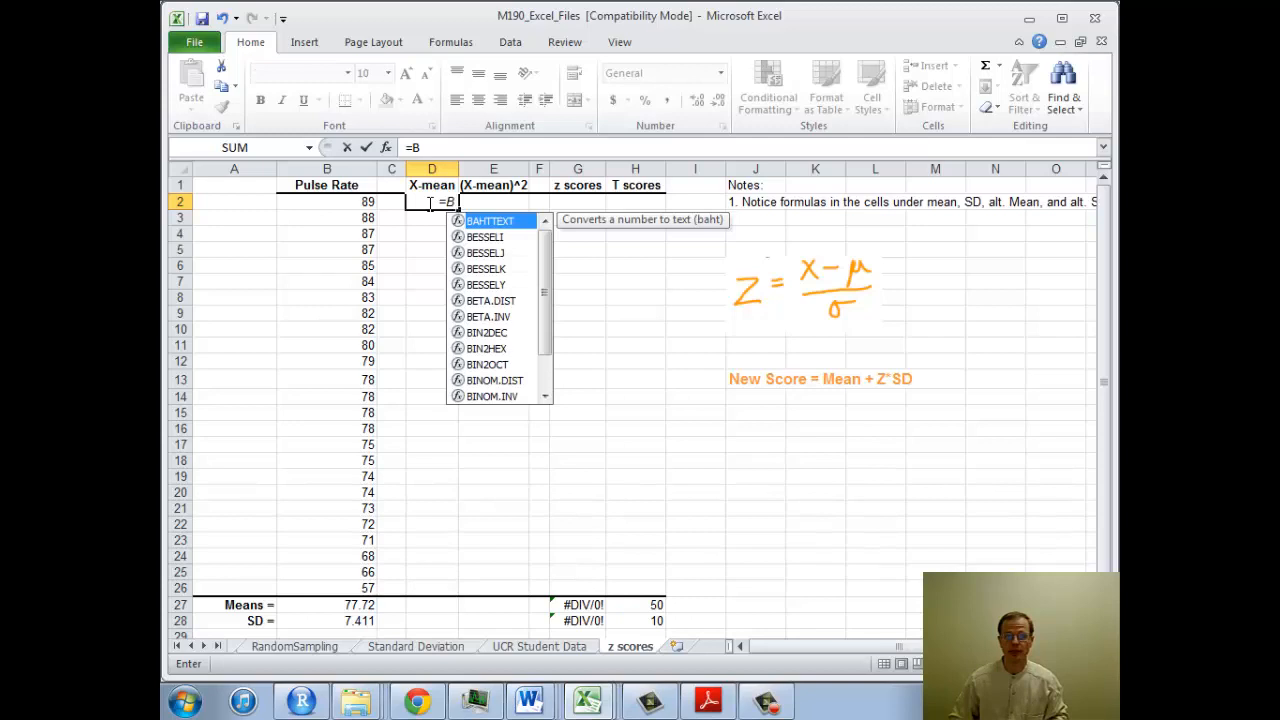
click(328, 200)
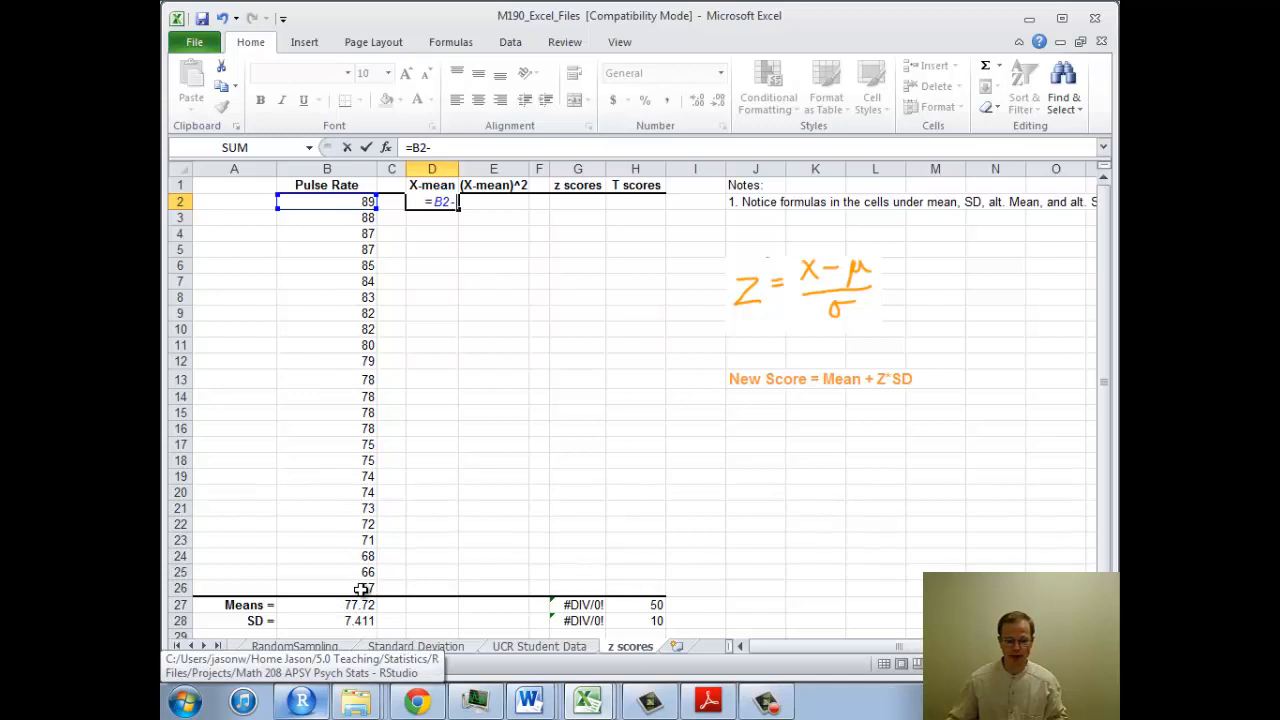
mouse_move(436, 228)
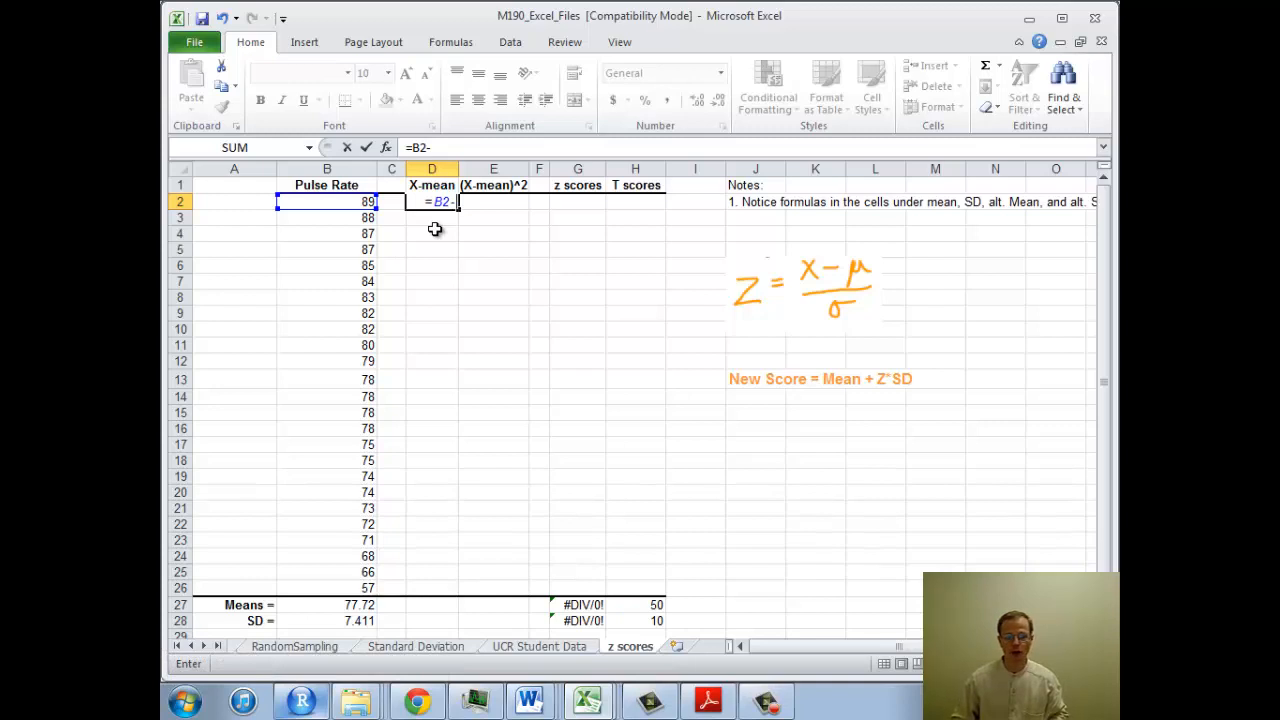
click(328, 604)
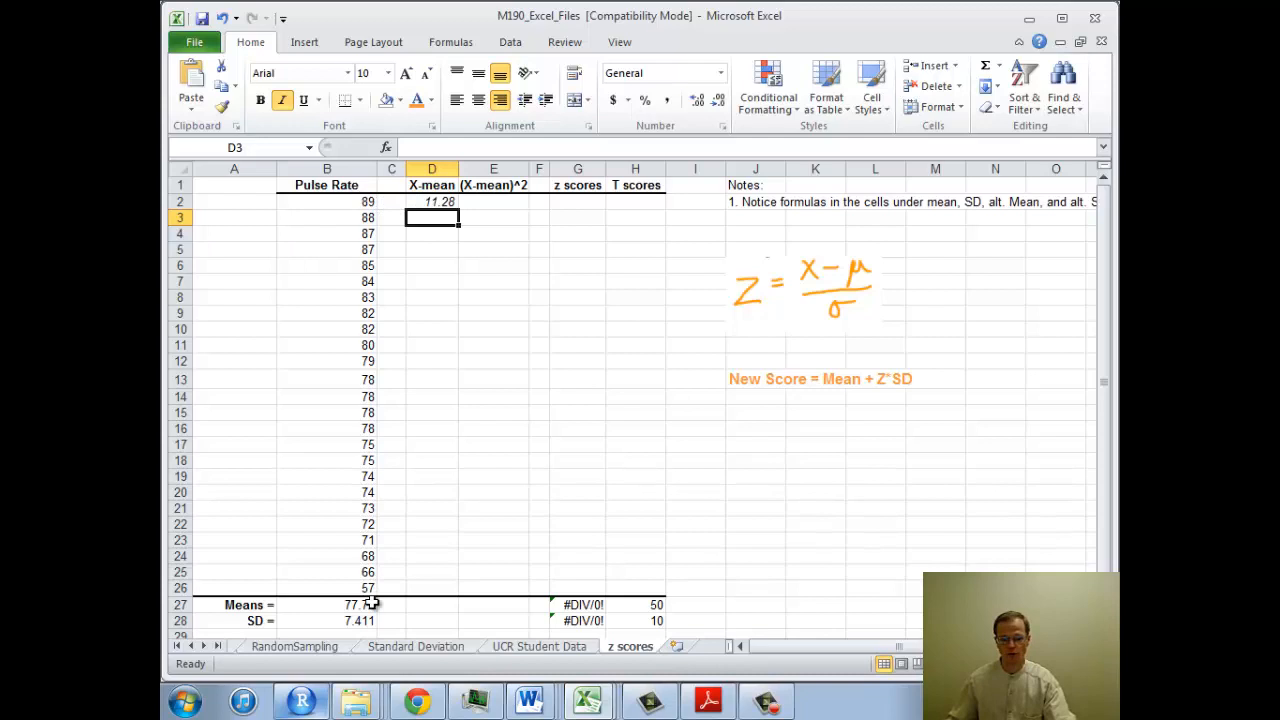
click(432, 200)
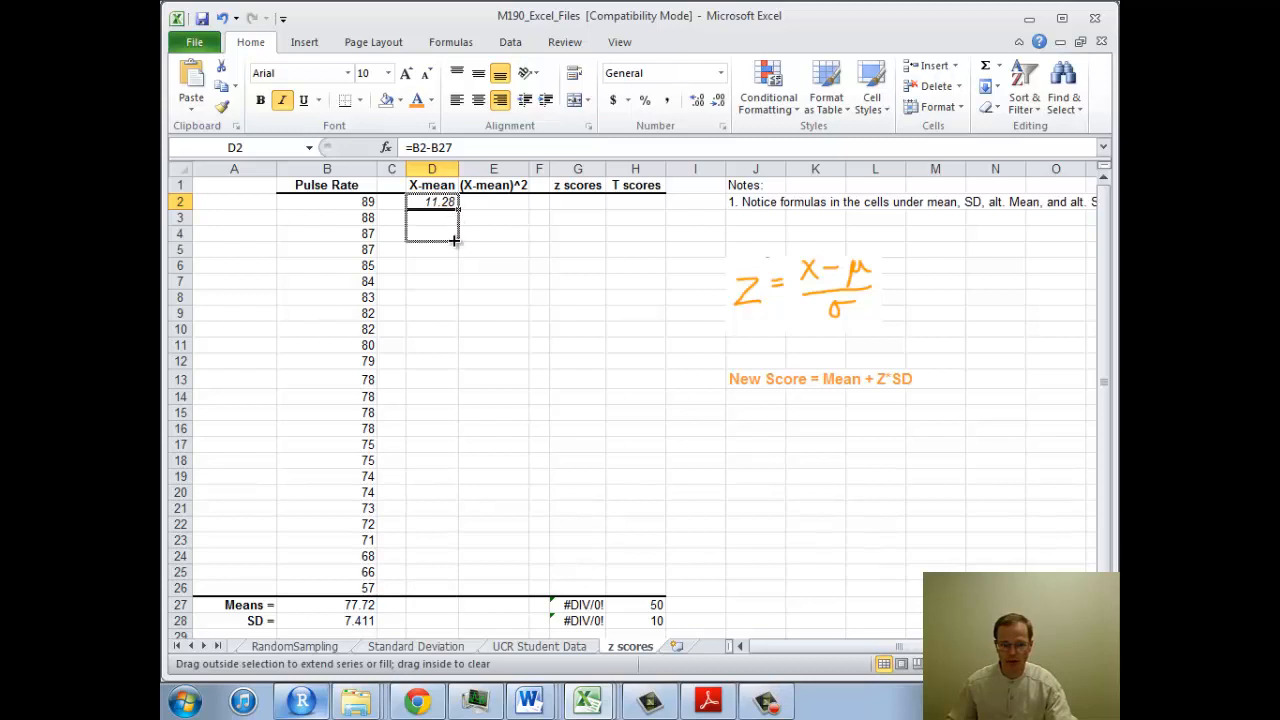
Fill D2 down to D5, see the mean reference shift wrongly, and clear D3:D5.
drag(456, 210, 456, 256)
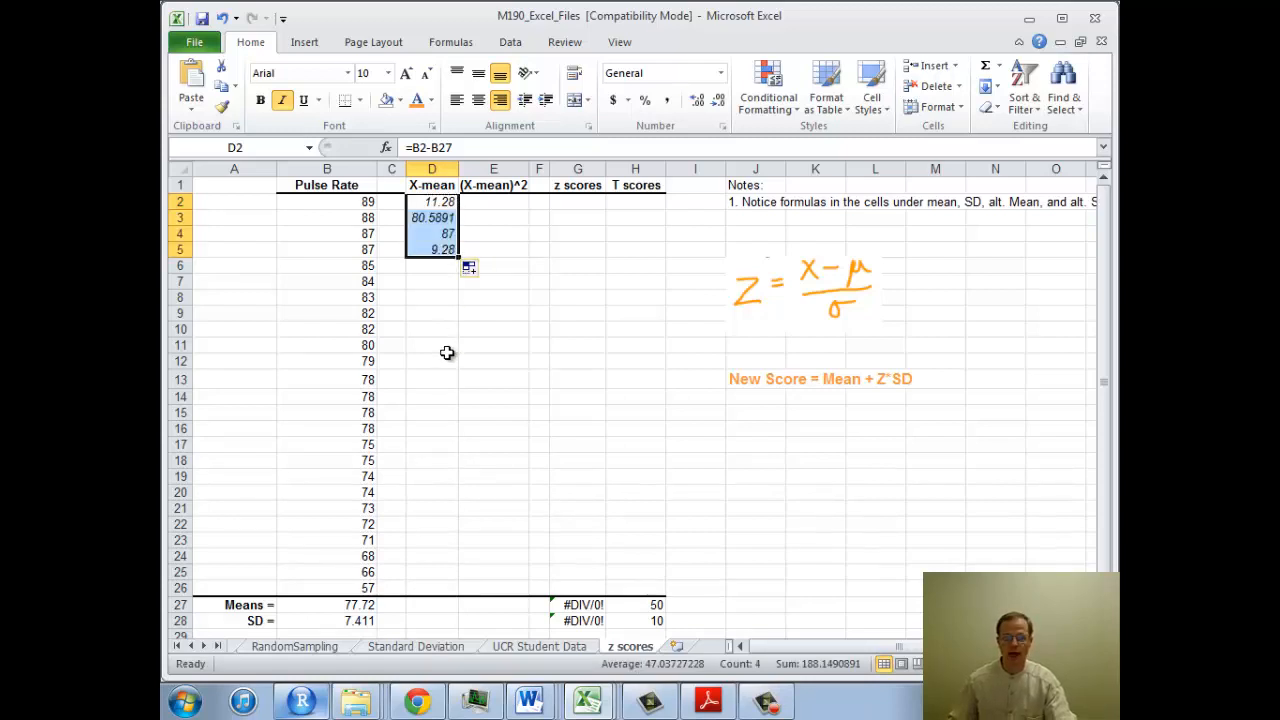
mouse_move(440, 296)
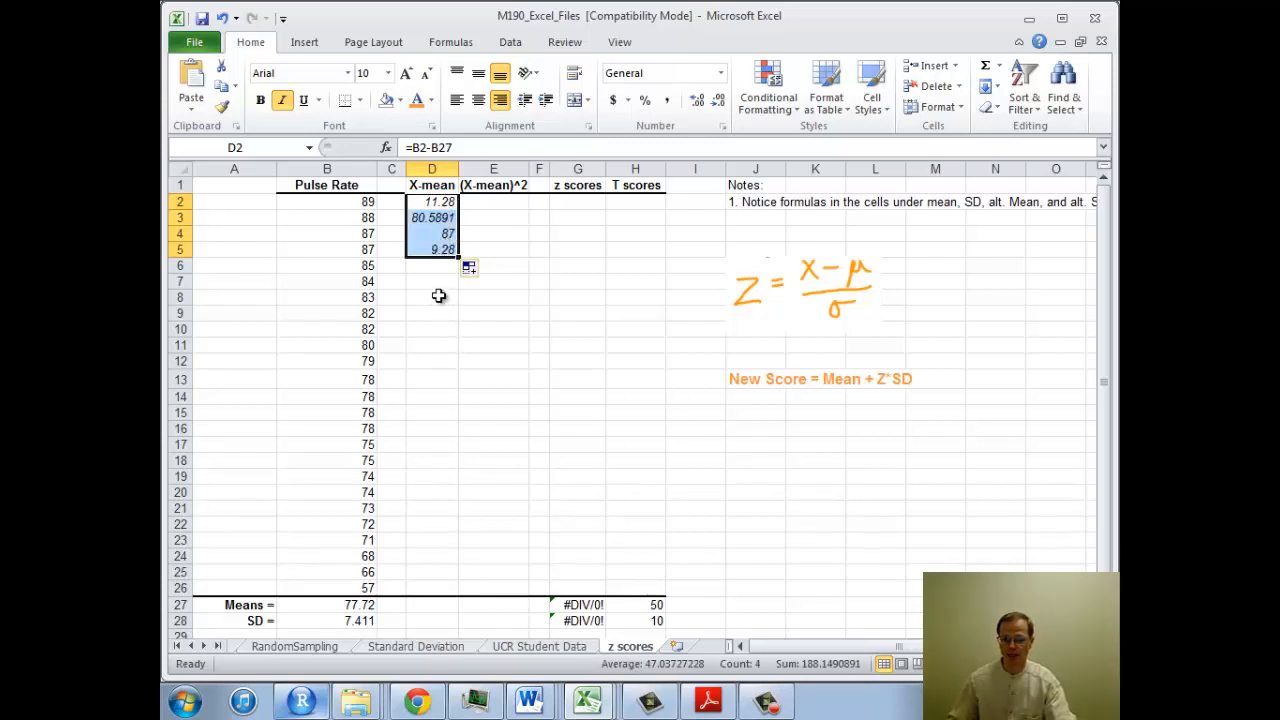
click(432, 216)
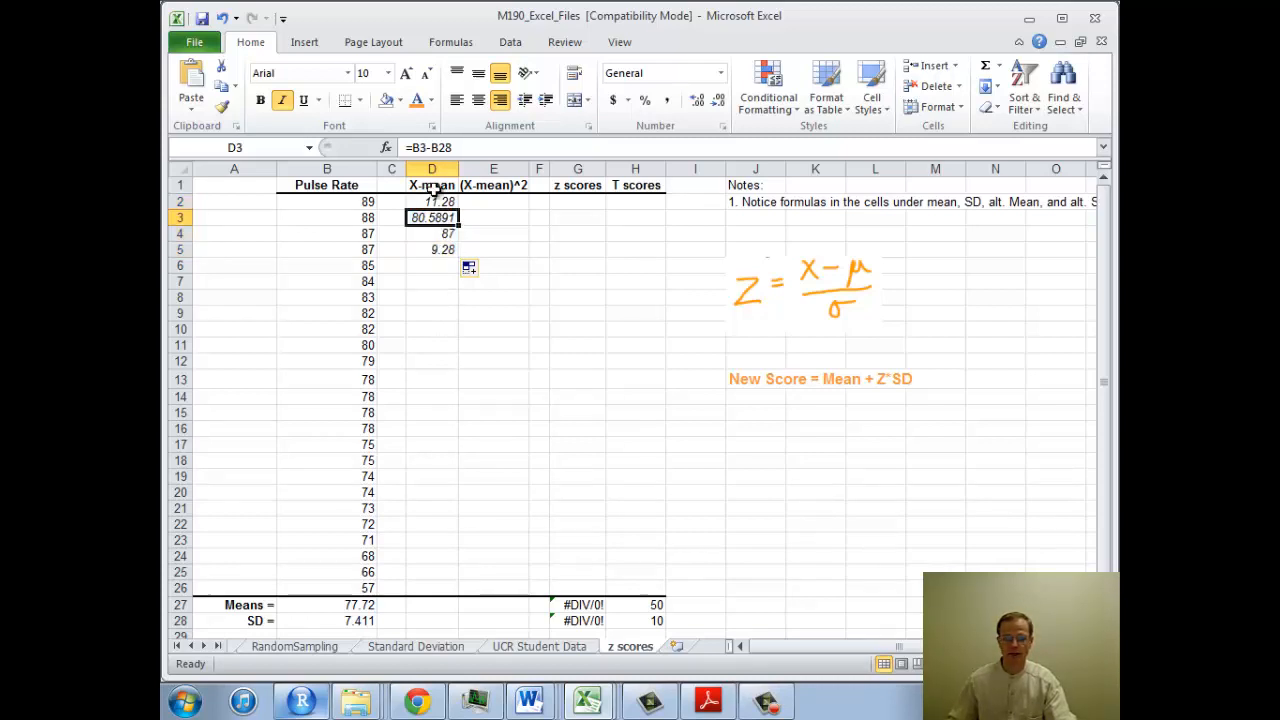
mouse_move(430, 158)
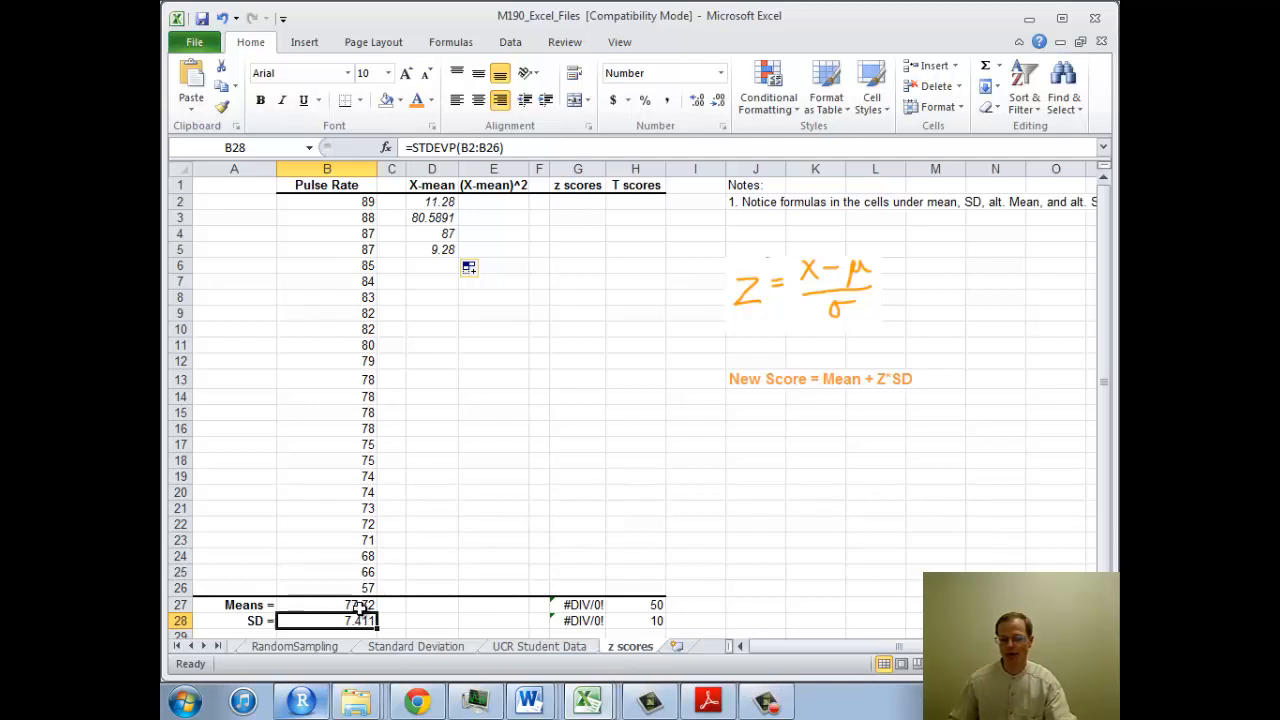
click(432, 232)
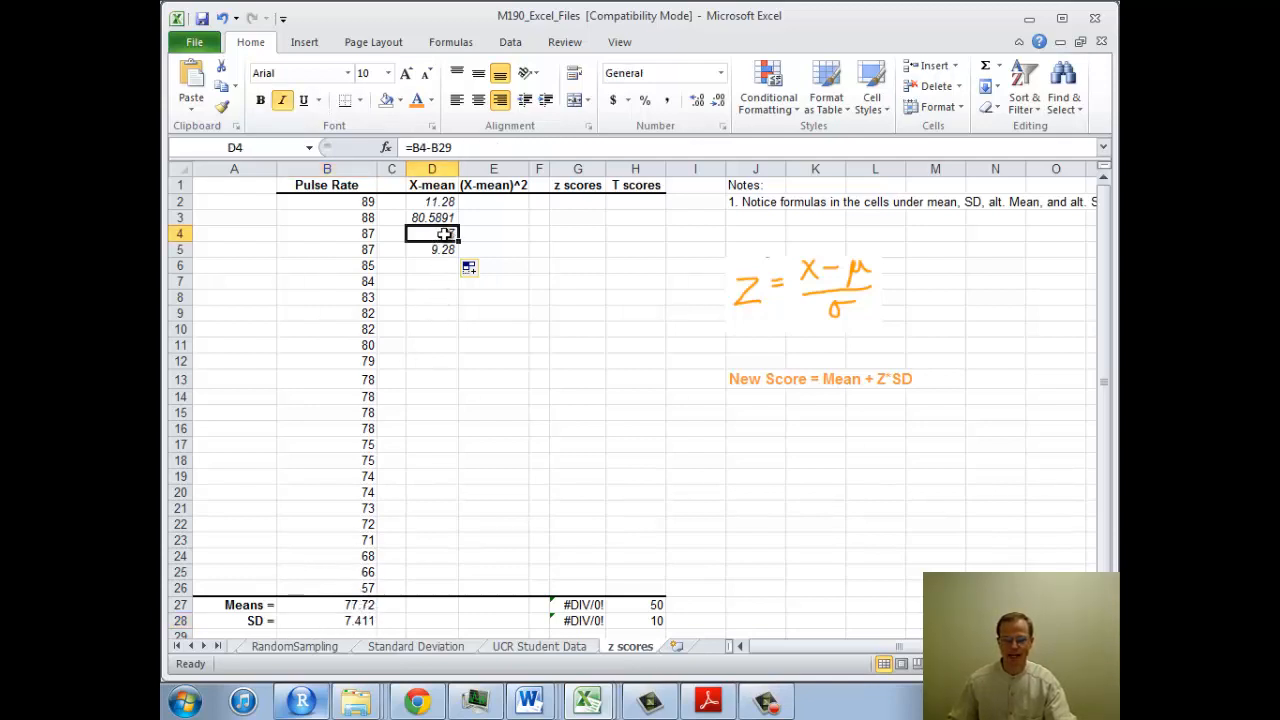
click(432, 232)
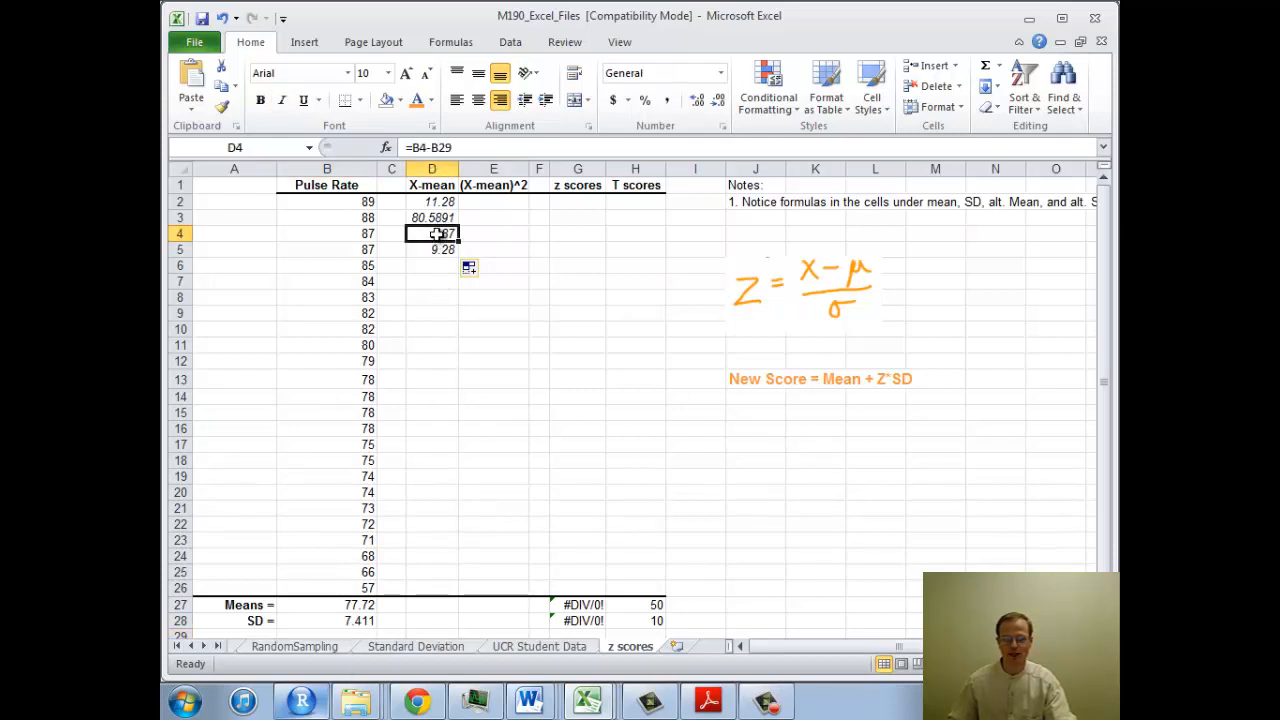
drag(432, 232, 432, 218)
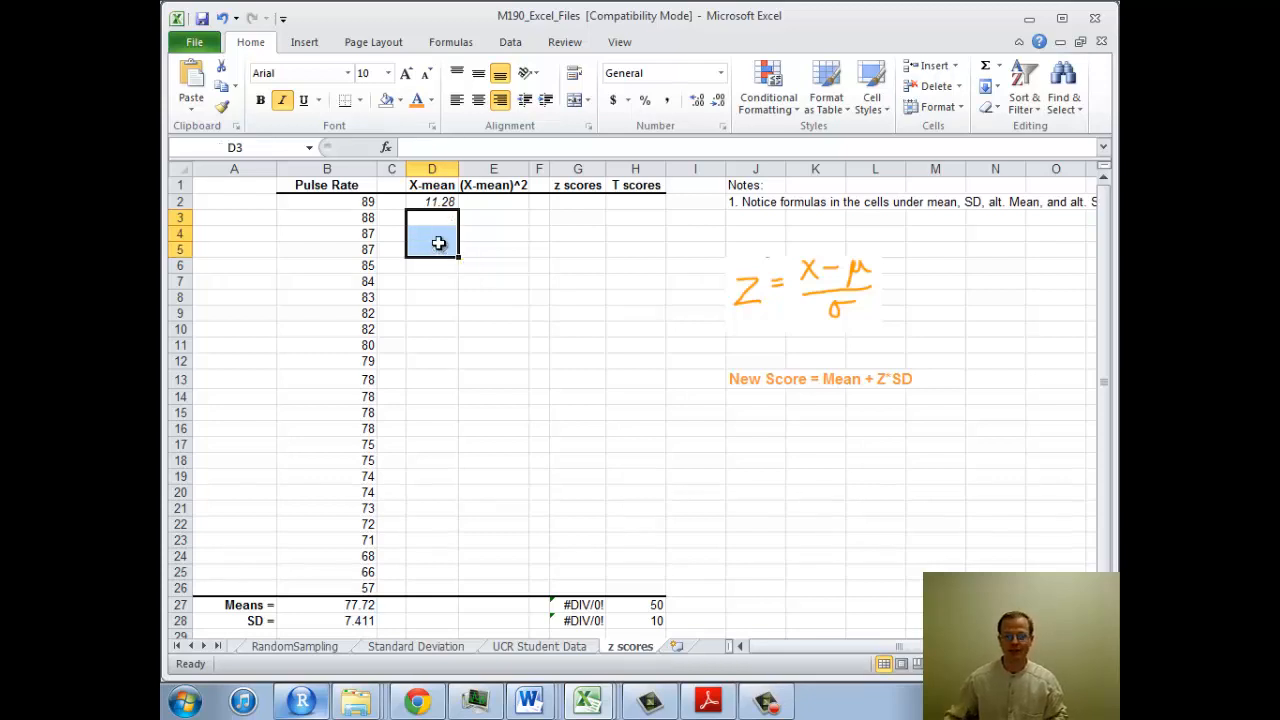
Rewrite D2 as =B2-$B$27 with a locked mean and fill it down to D26.
click(328, 604)
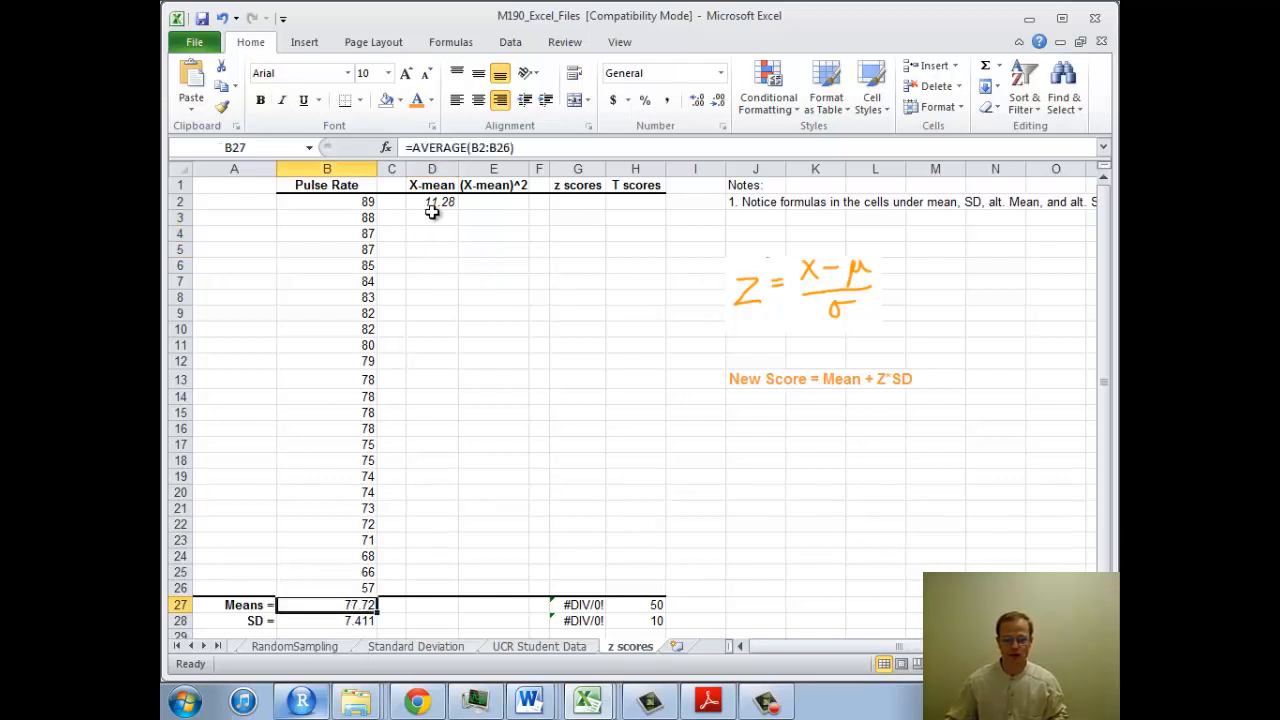
text(=B2-B27)
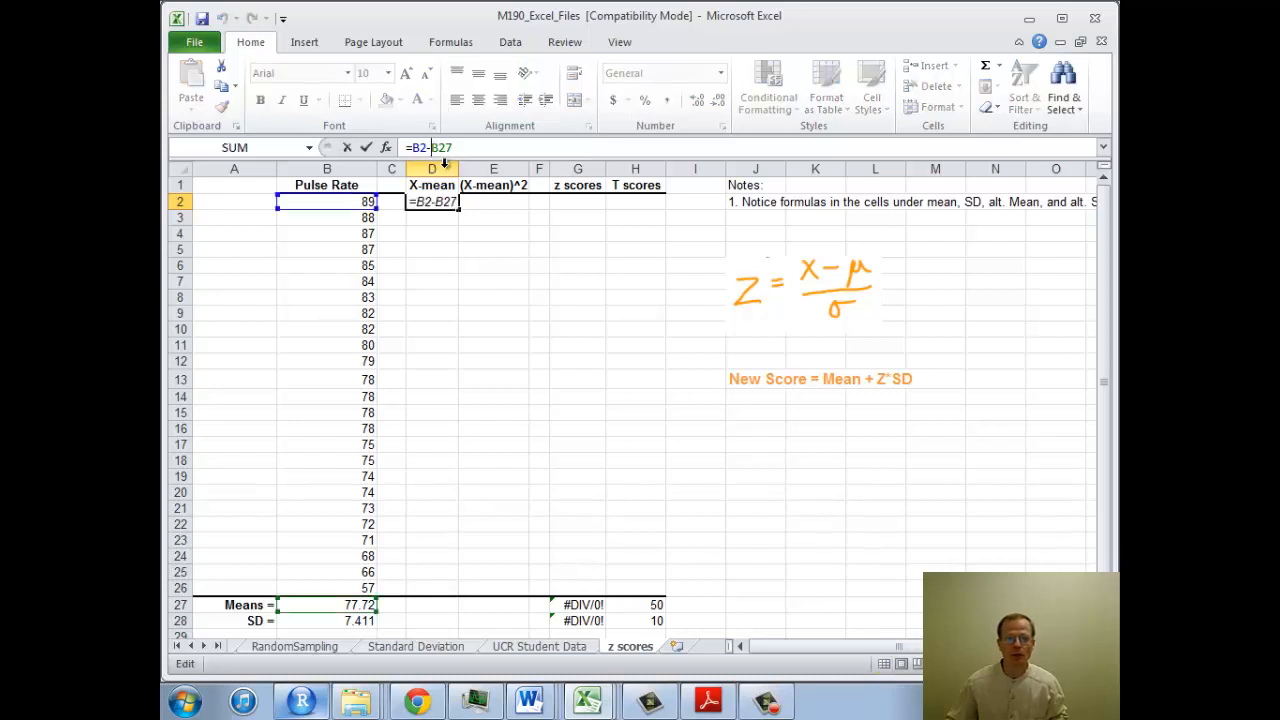
key(f4)
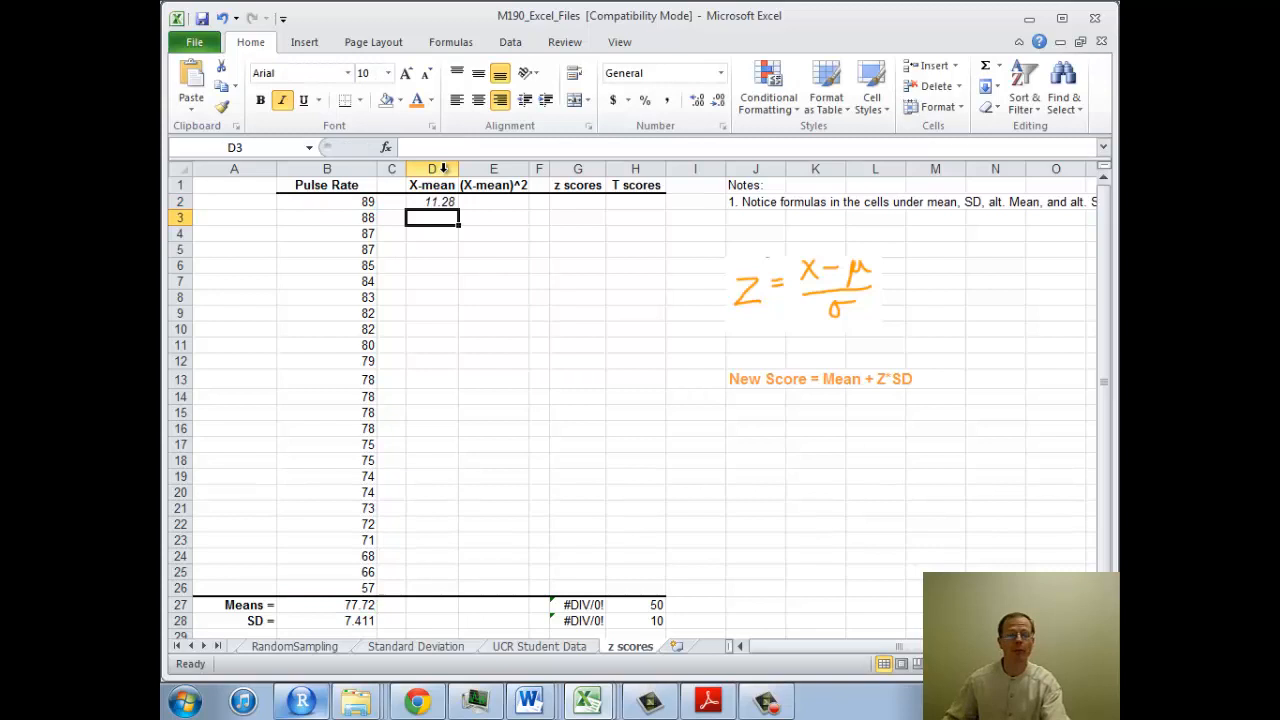
click(432, 200)
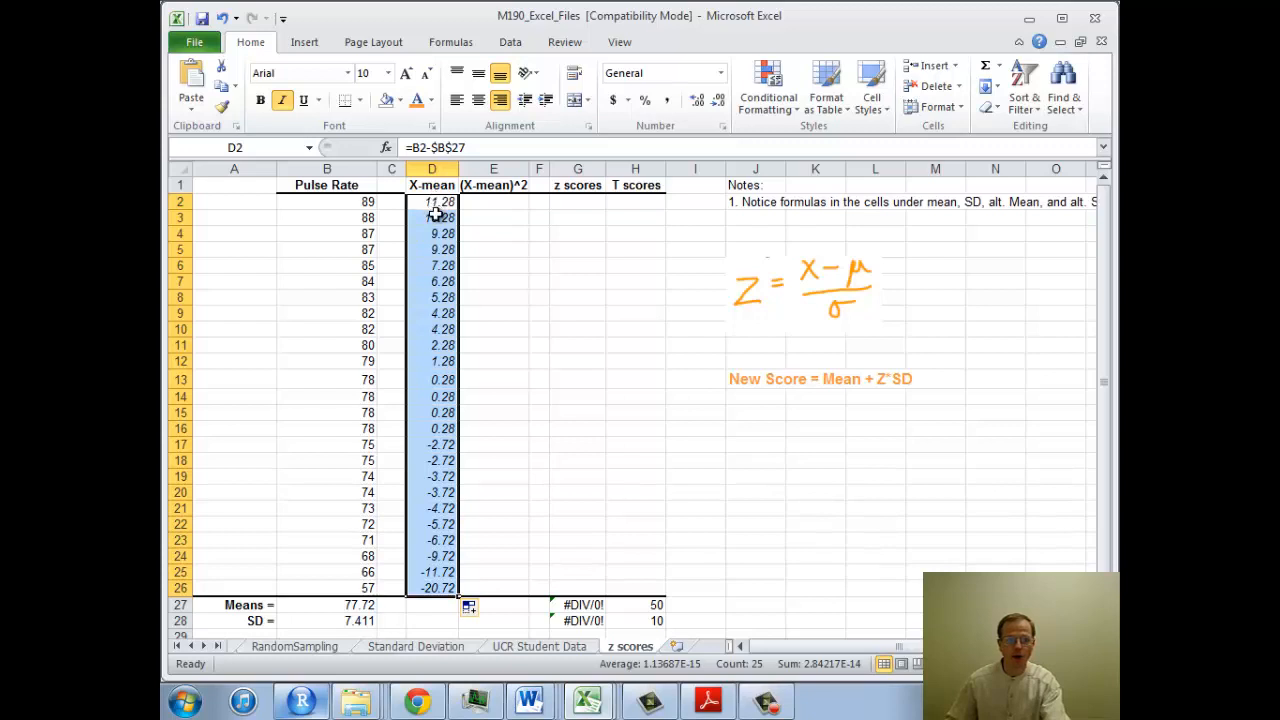
Verify cells D3, D5, D7, D24 and D26 all keep the absolute $B$27 reference.
click(432, 216)
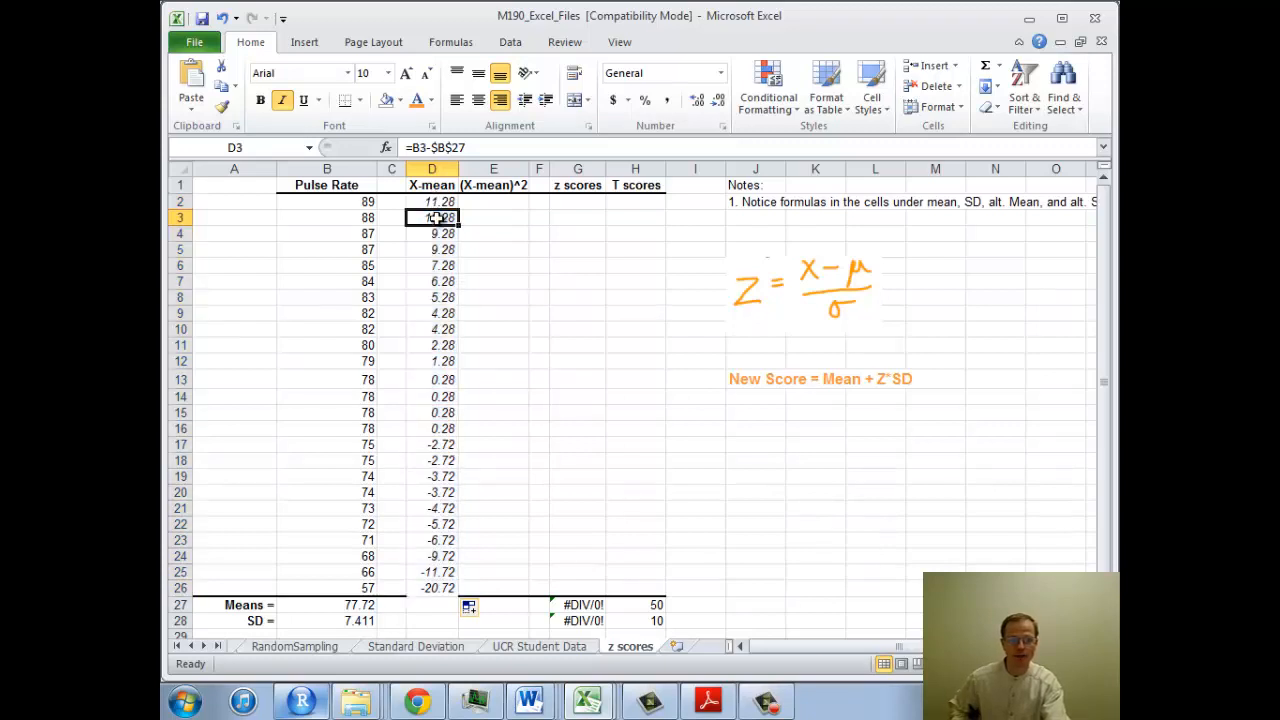
click(432, 248)
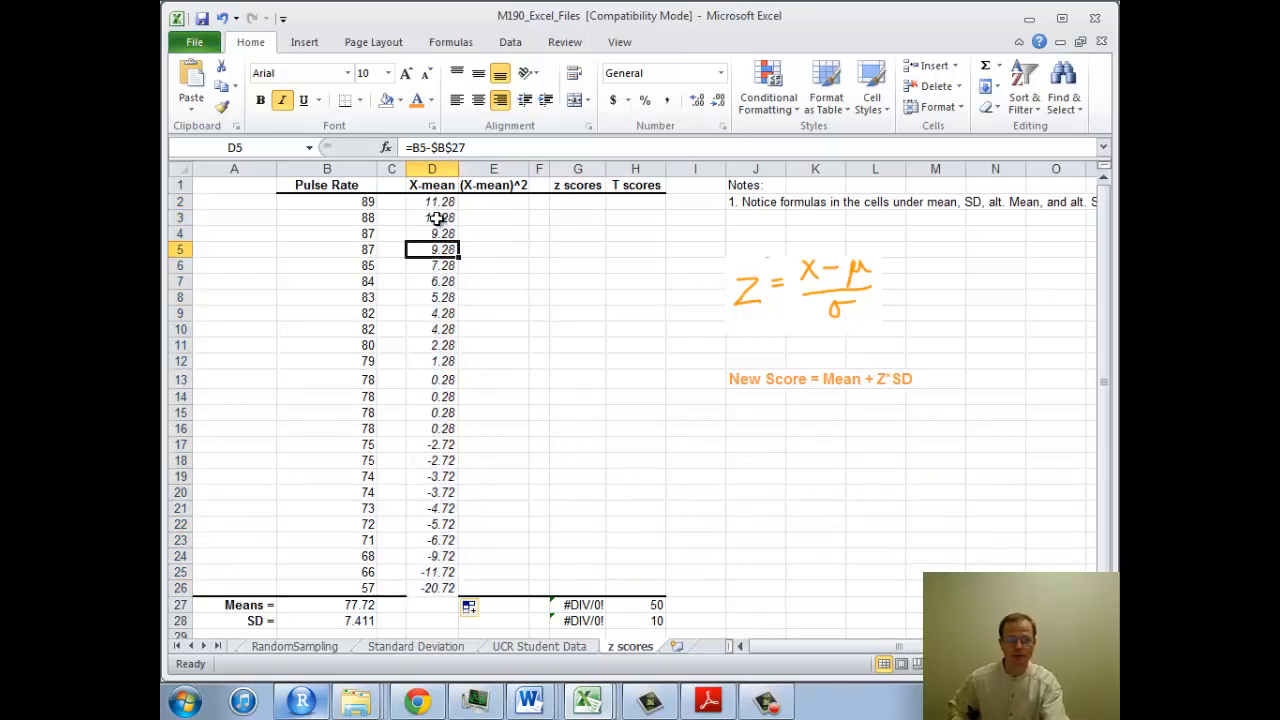
click(432, 280)
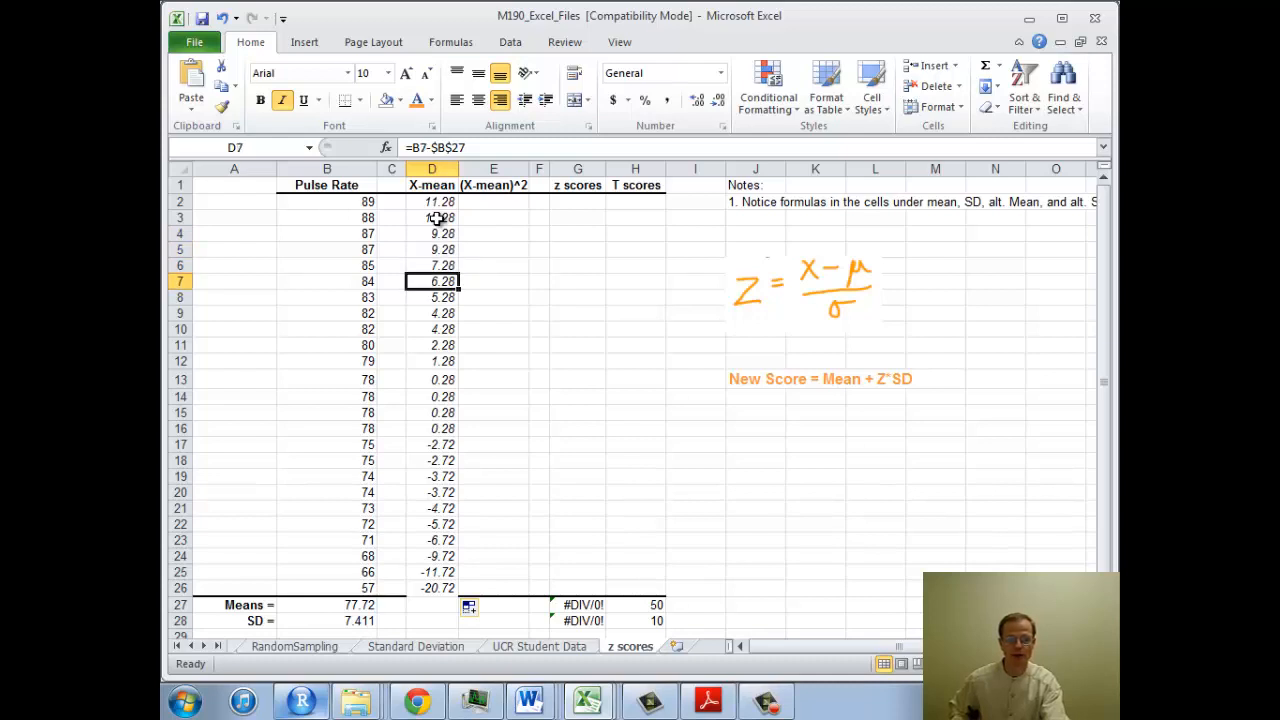
click(432, 556)
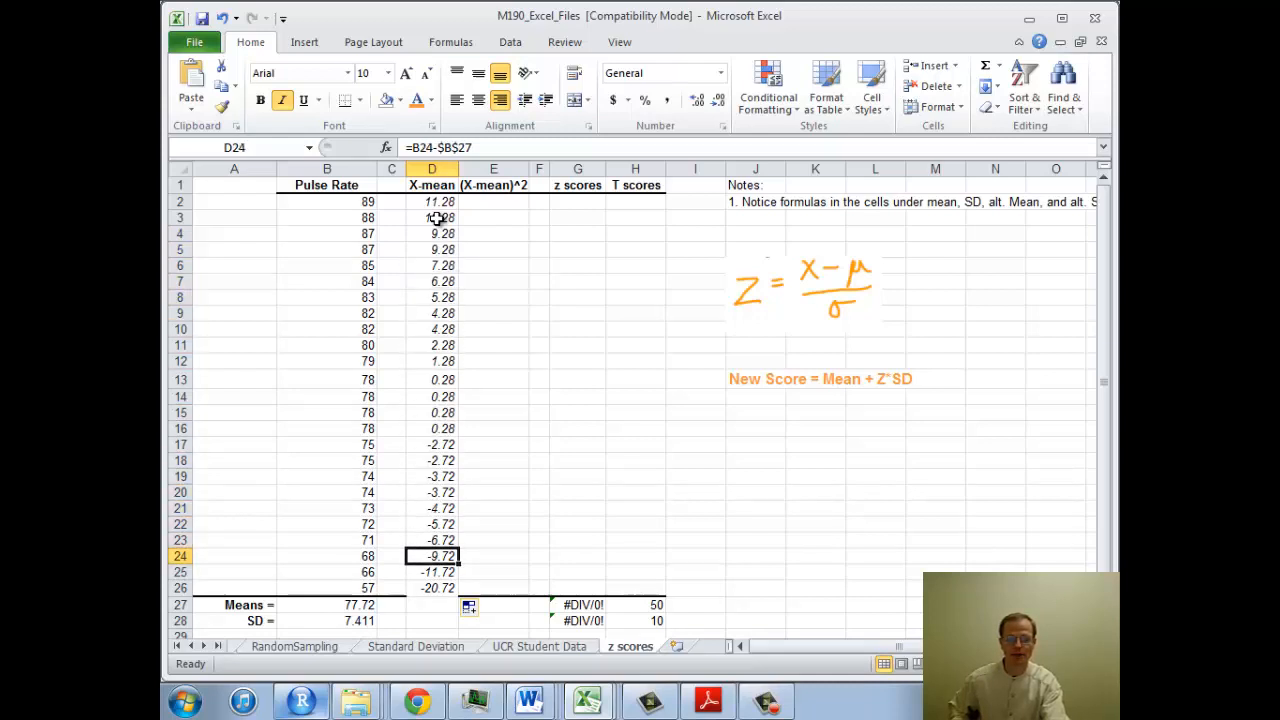
click(432, 588)
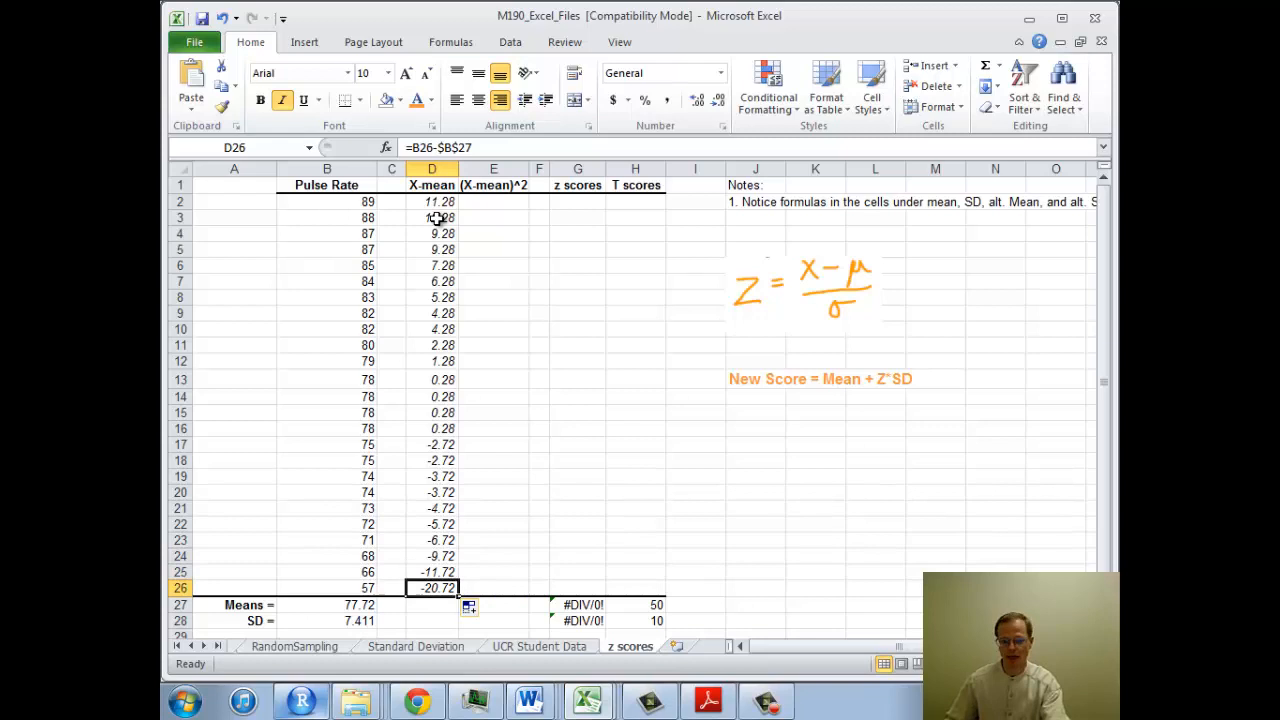
click(432, 200)
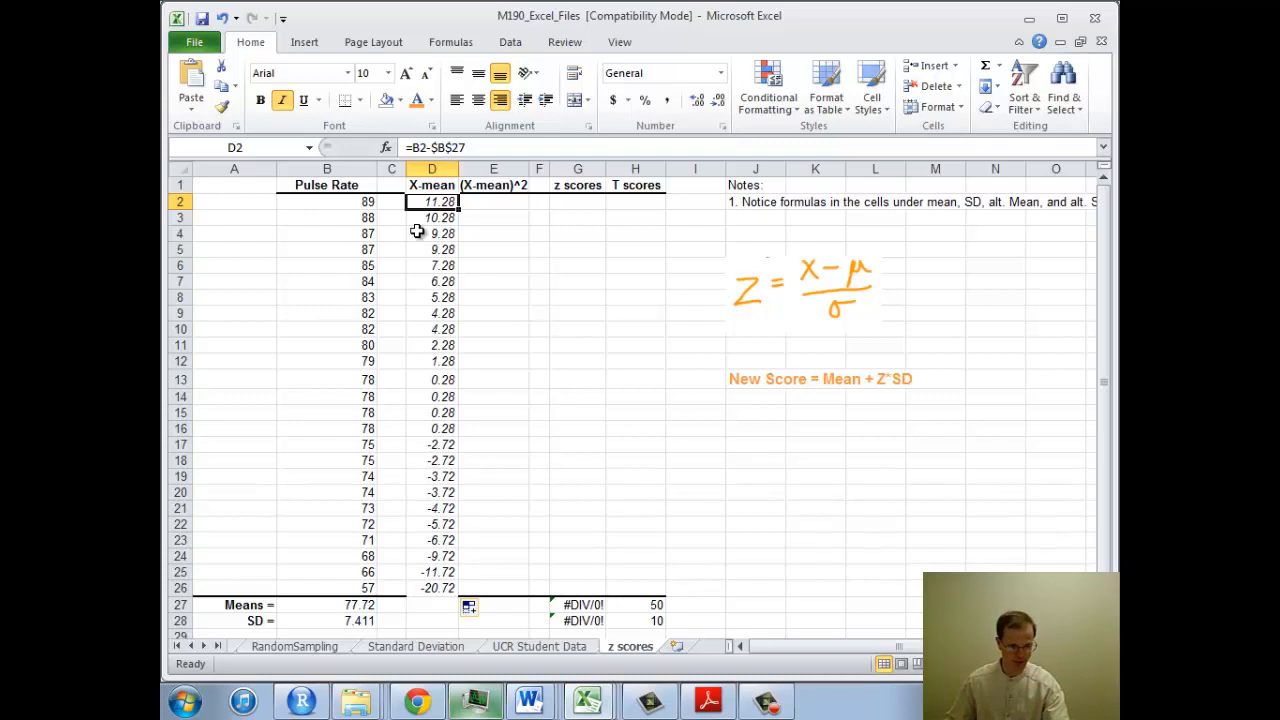
mouse_move(848, 330)
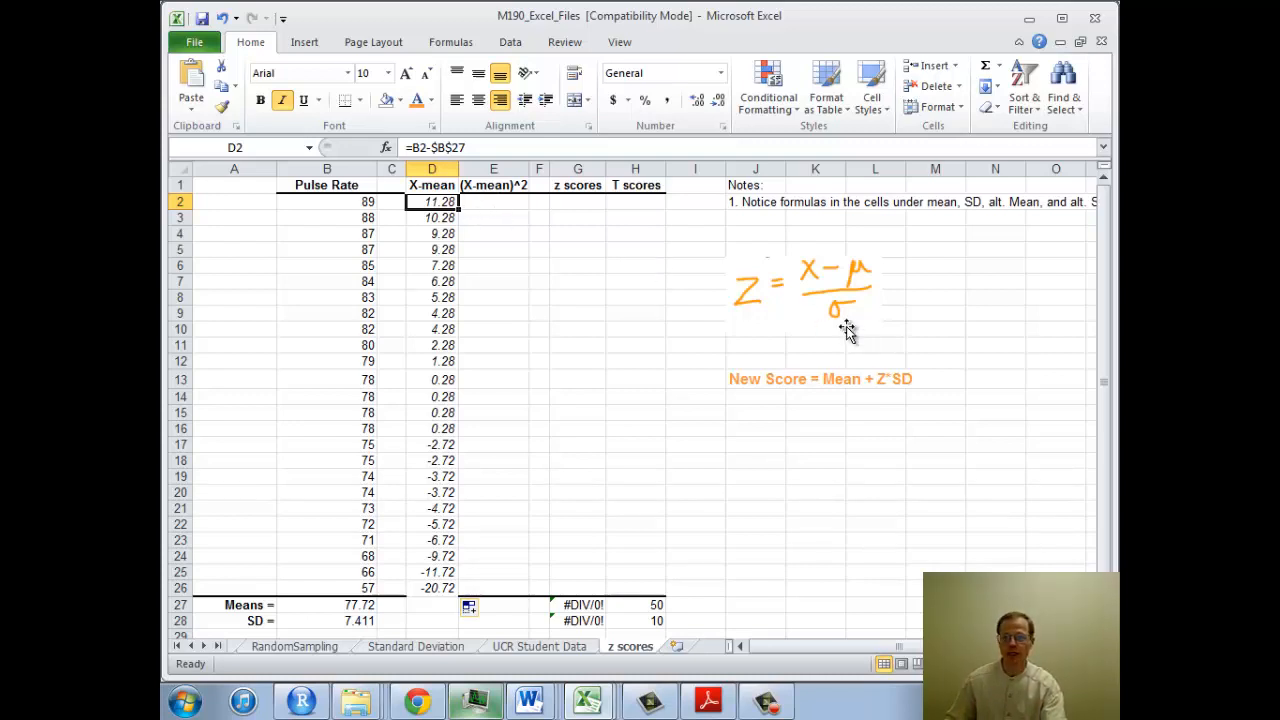
mouse_move(856, 318)
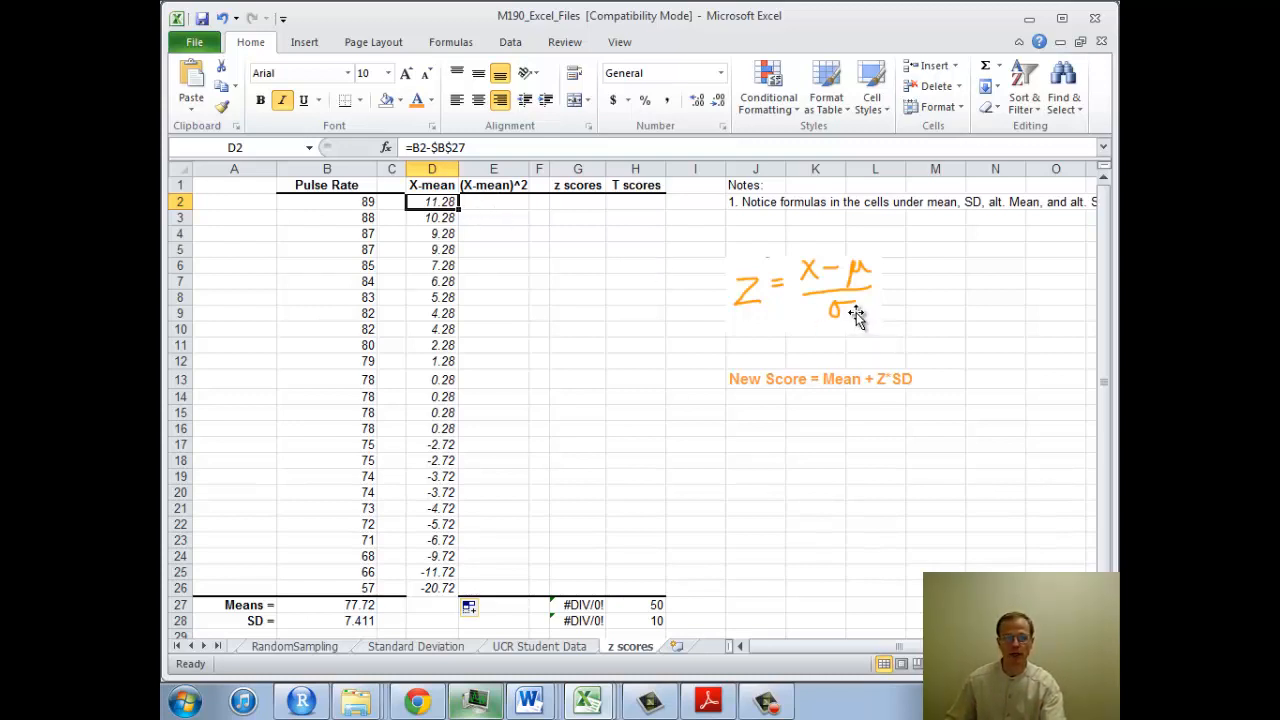
mouse_move(810, 320)
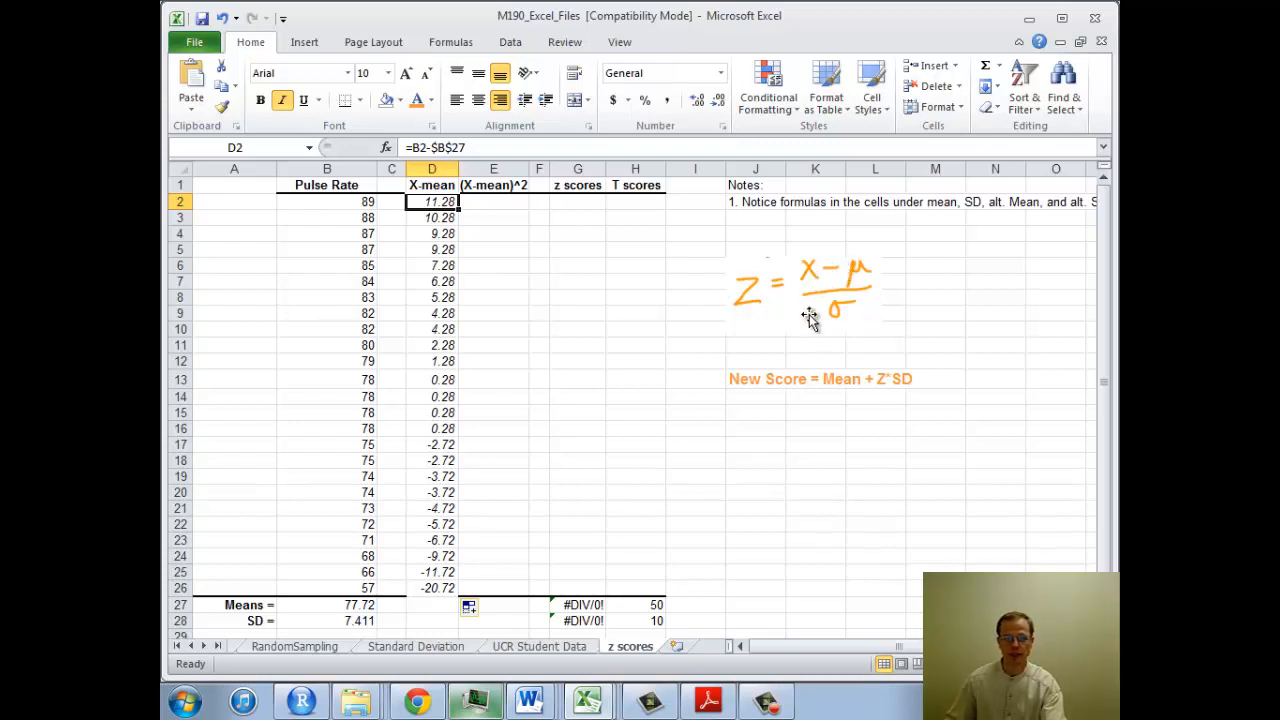
mouse_move(798, 320)
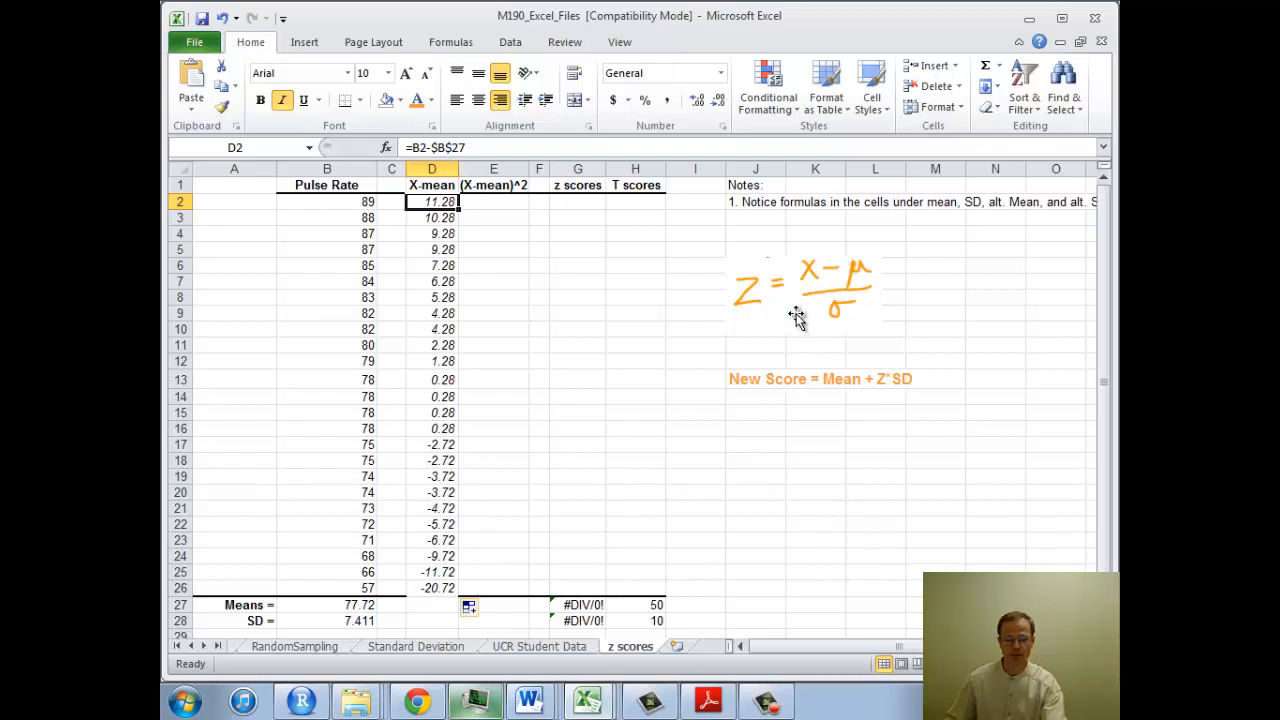
mouse_move(816, 270)
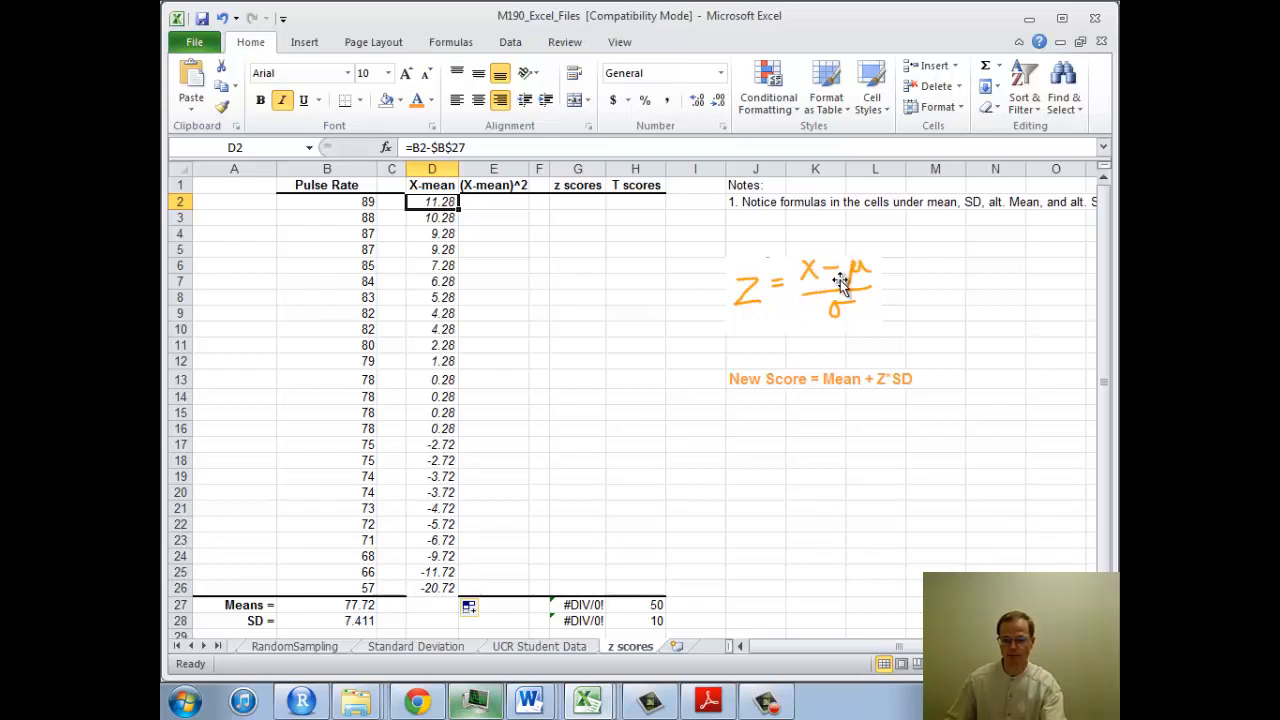
mouse_move(352, 620)
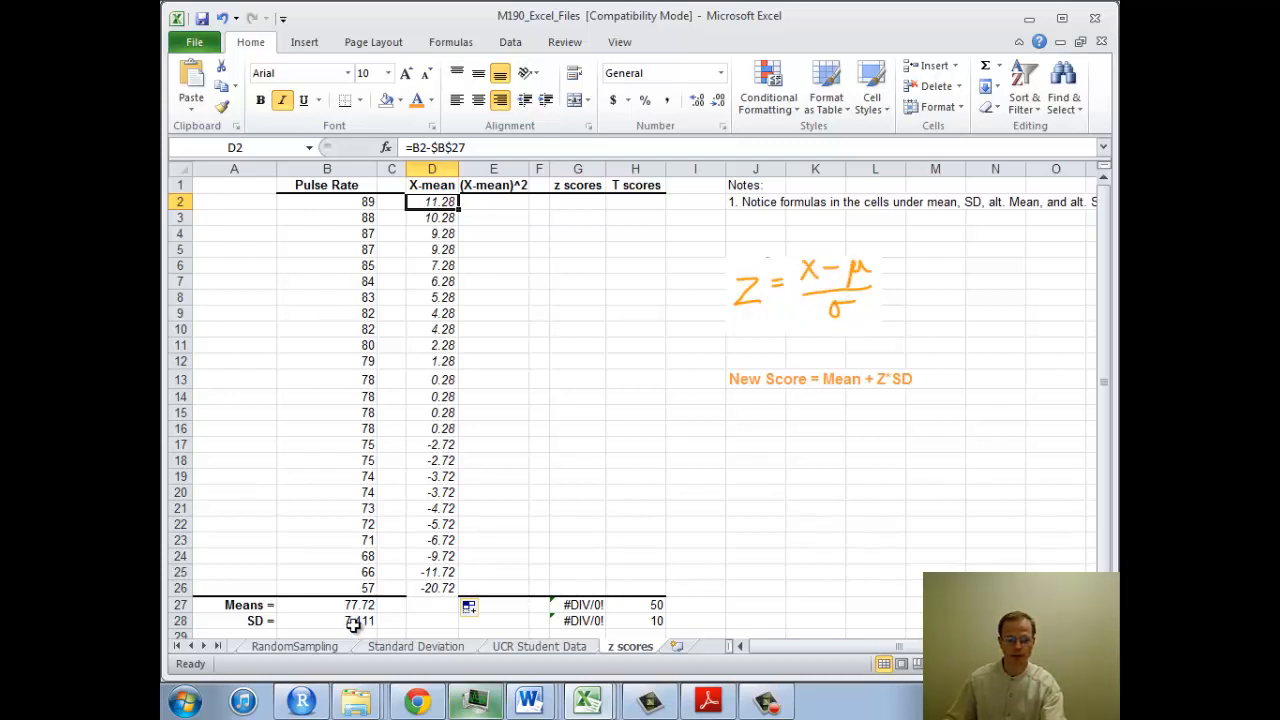
Enter =D2/$B$28 in G2 so the first z score shows 1.52.
click(358, 620)
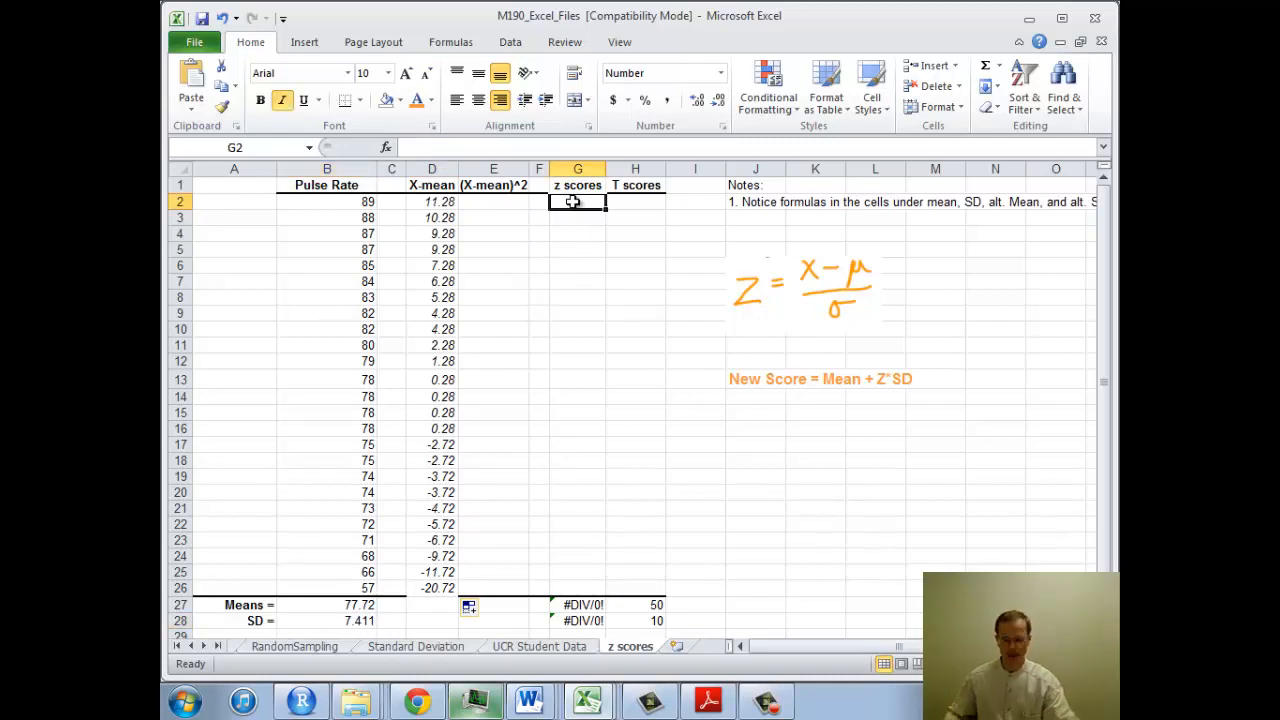
text(=)
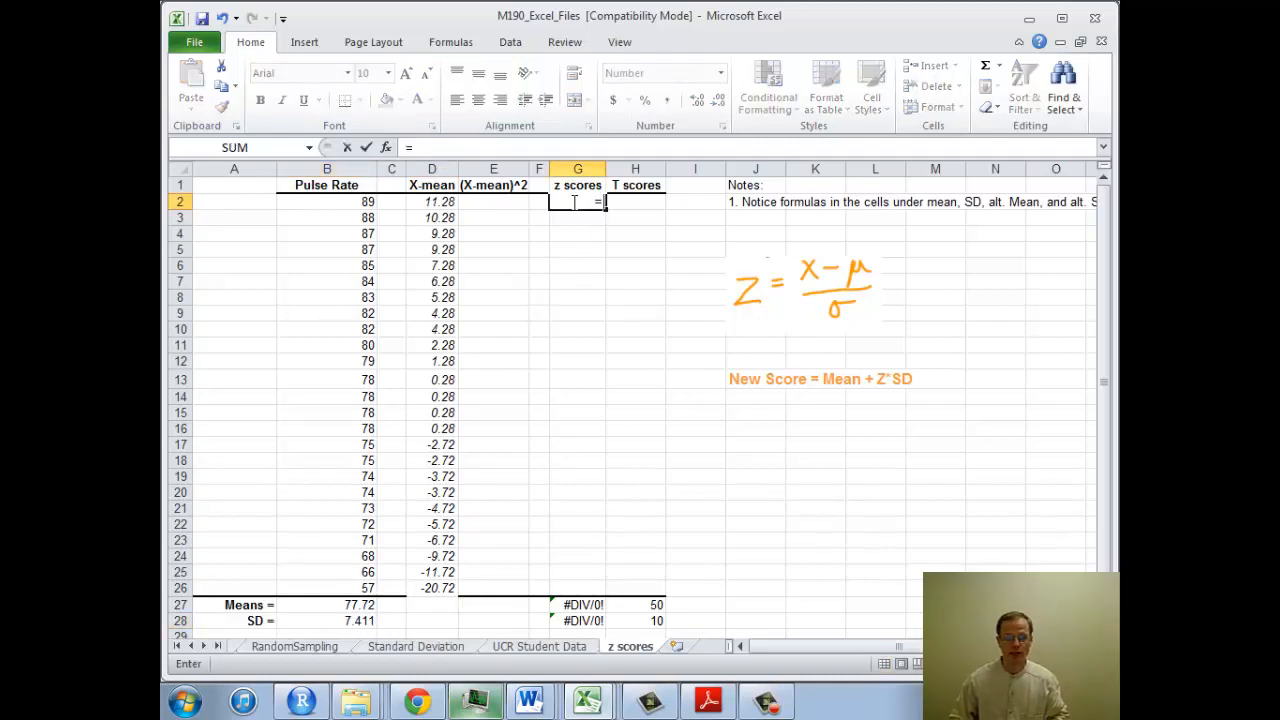
text(D2)
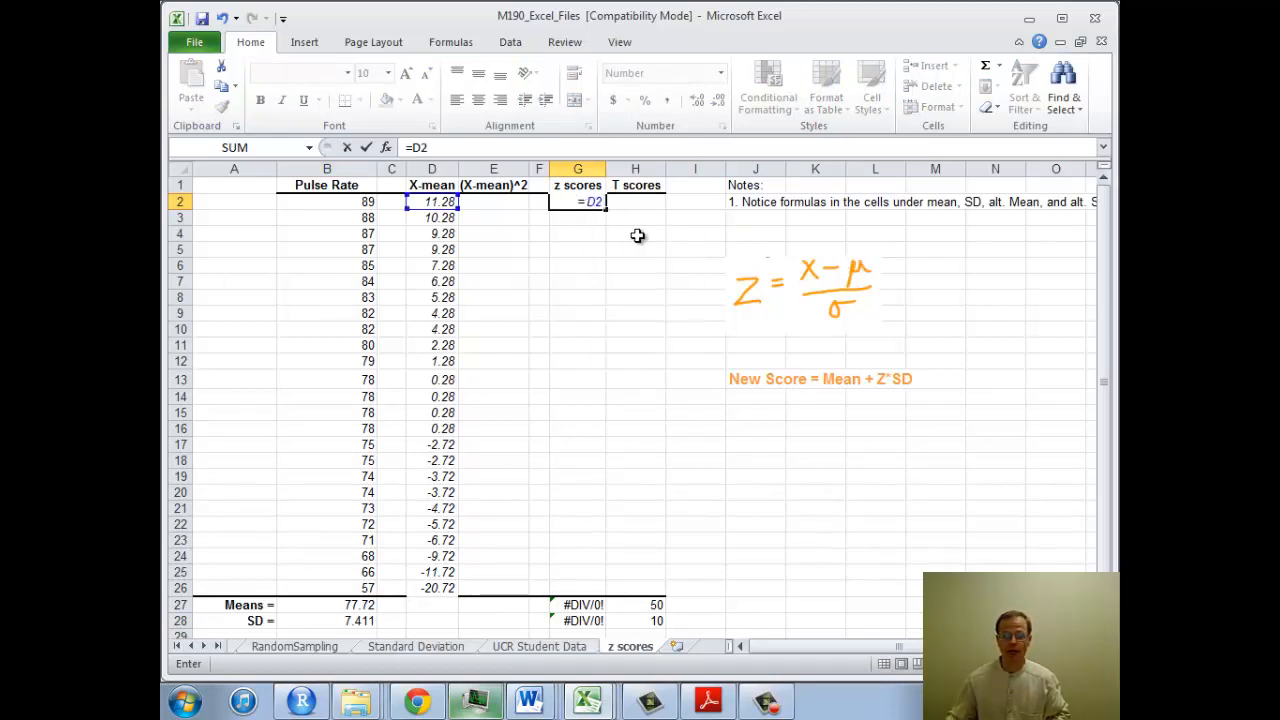
text(/)
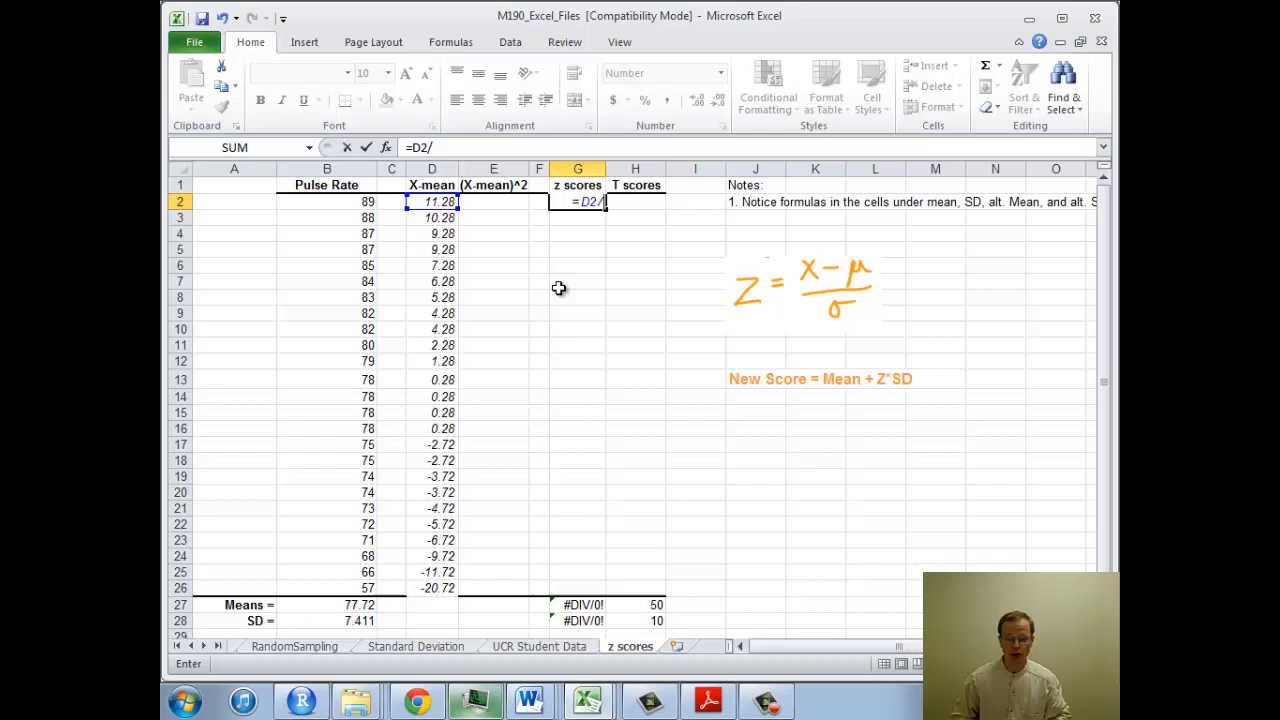
text($B)
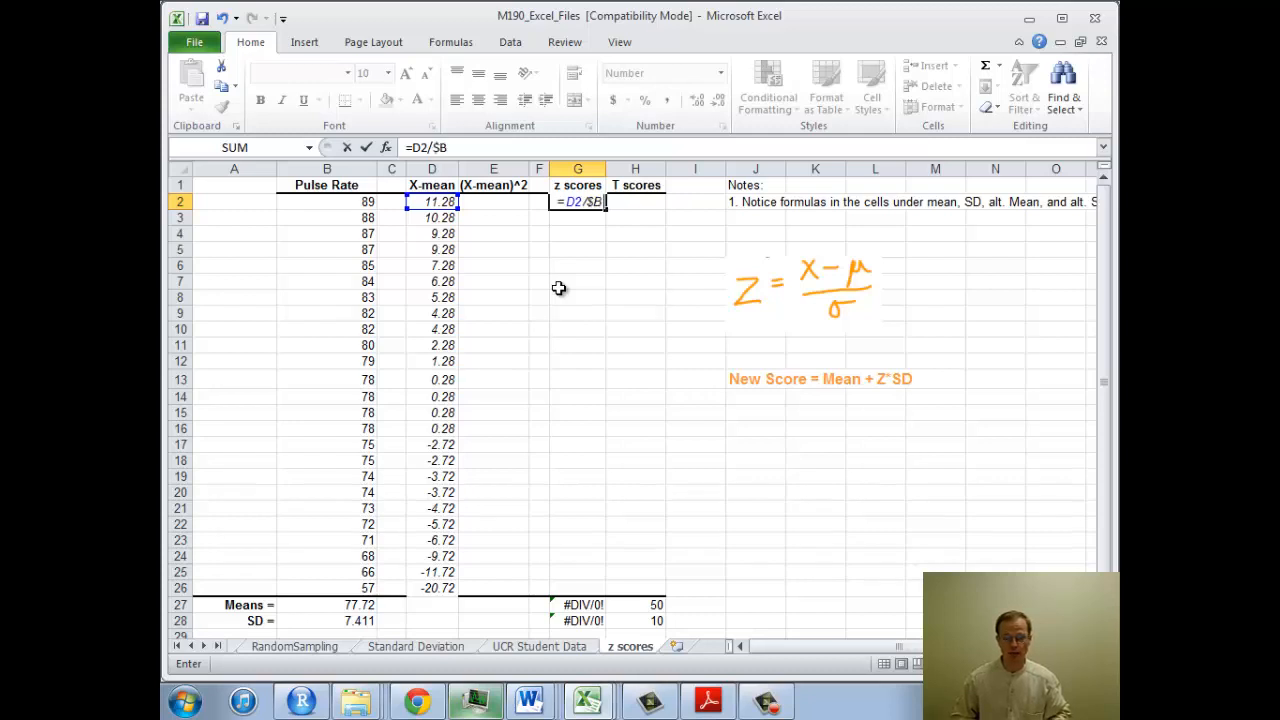
text($)
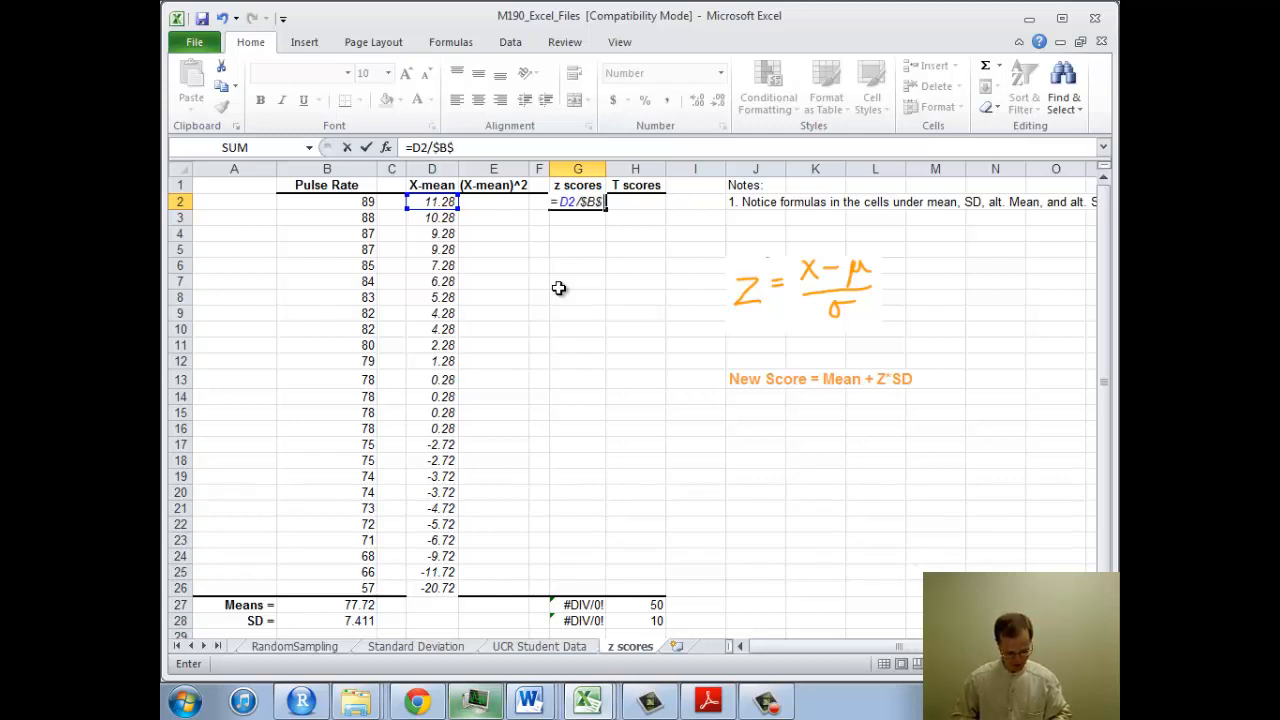
click(328, 620)
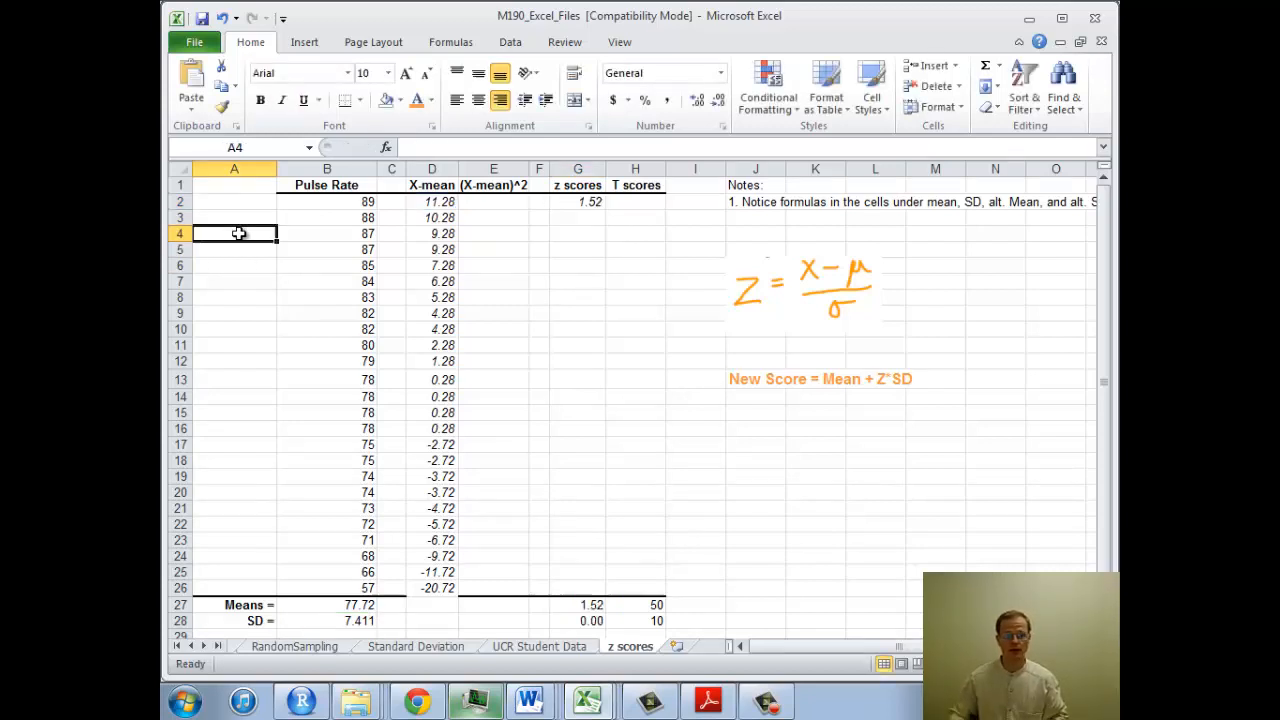
text(x)
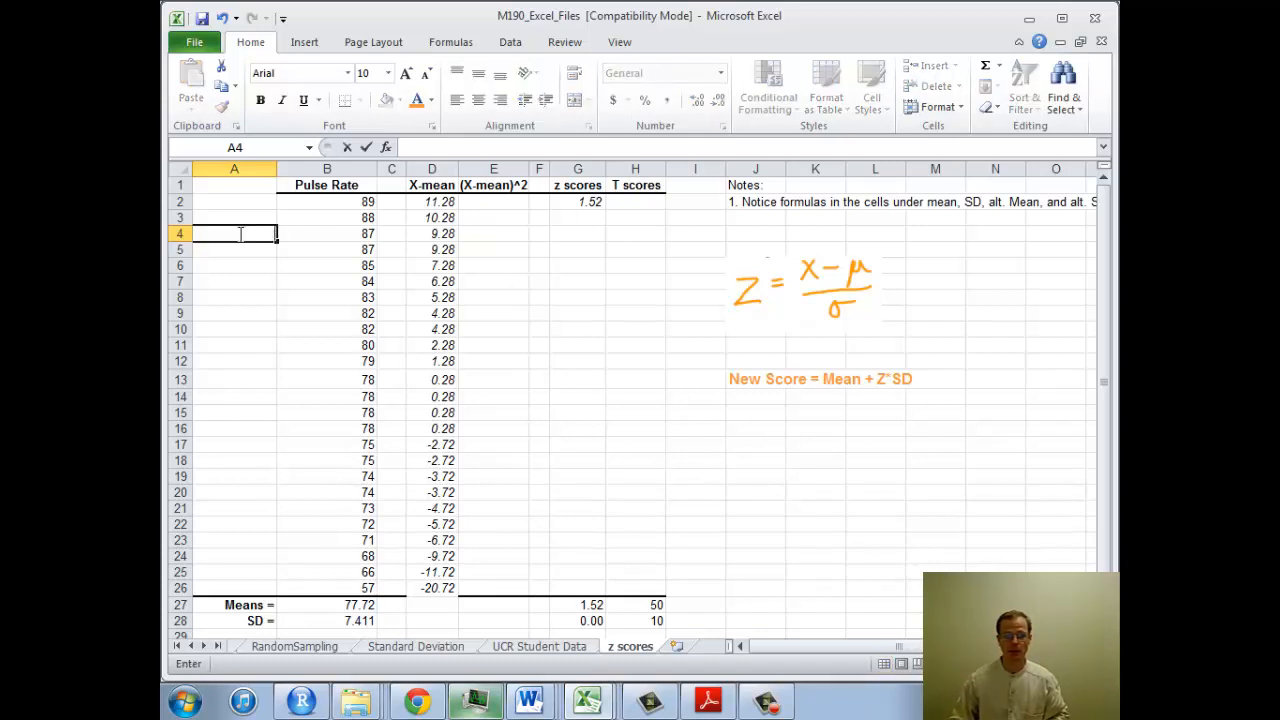
text(B2-)
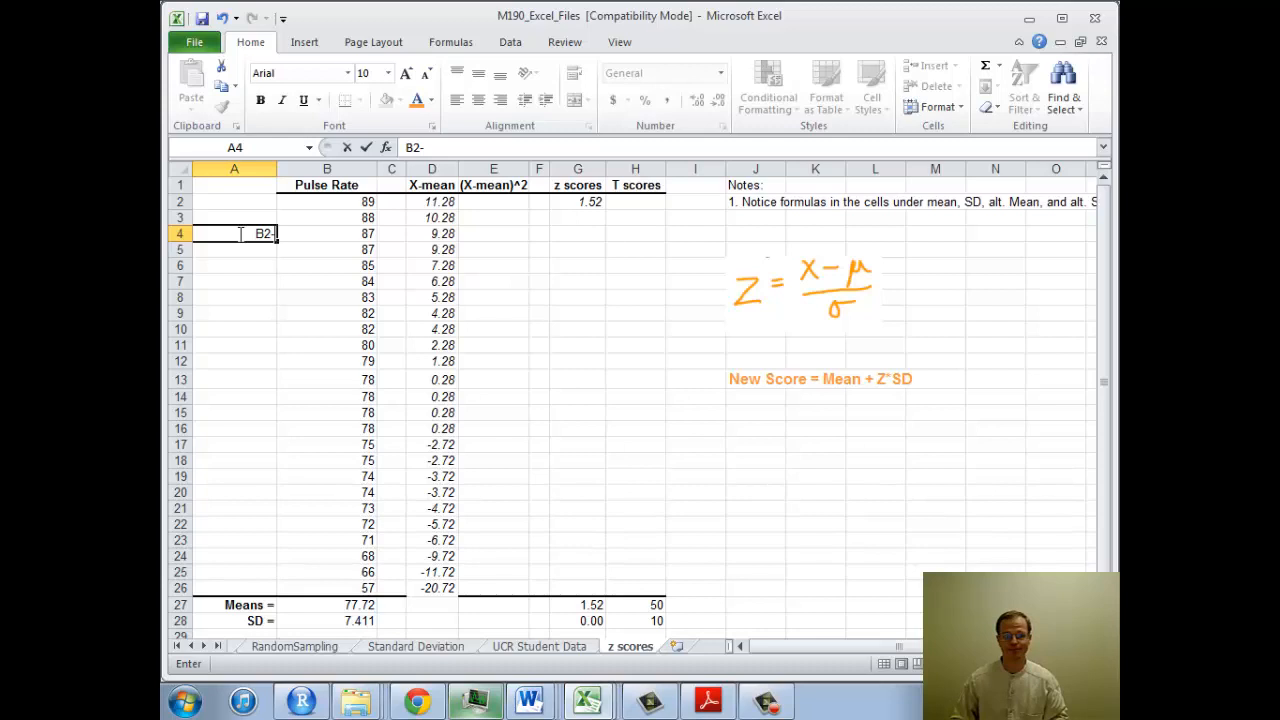
text(5)
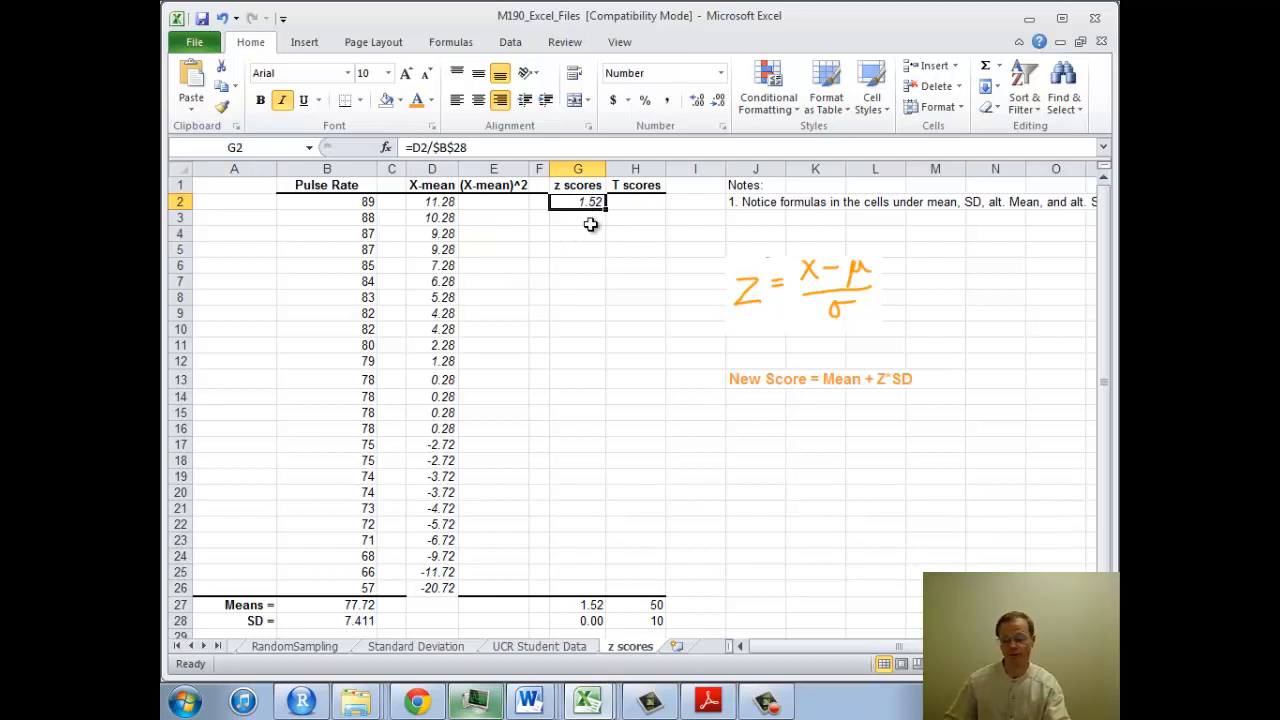
mouse_move(604, 212)
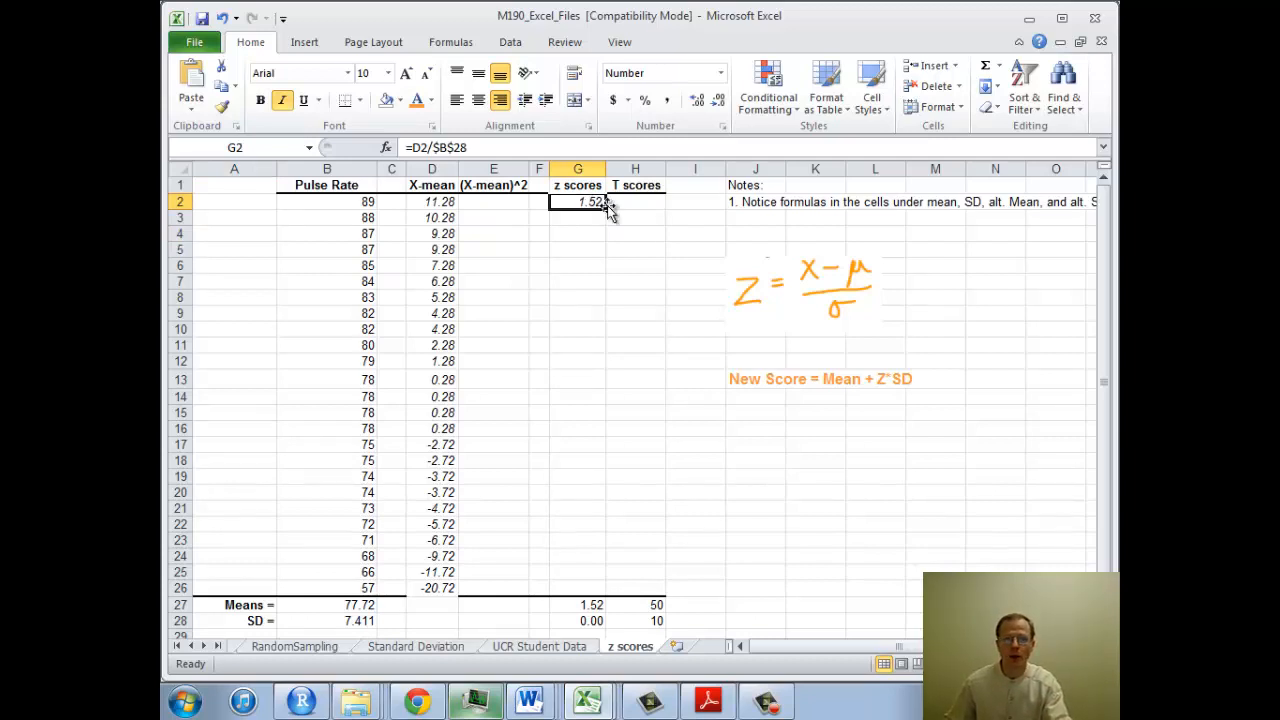
Fill the z score formula from G2 to G26 and confirm mean 0.00 and SD 1.00 below.
drag(578, 202, 578, 588)
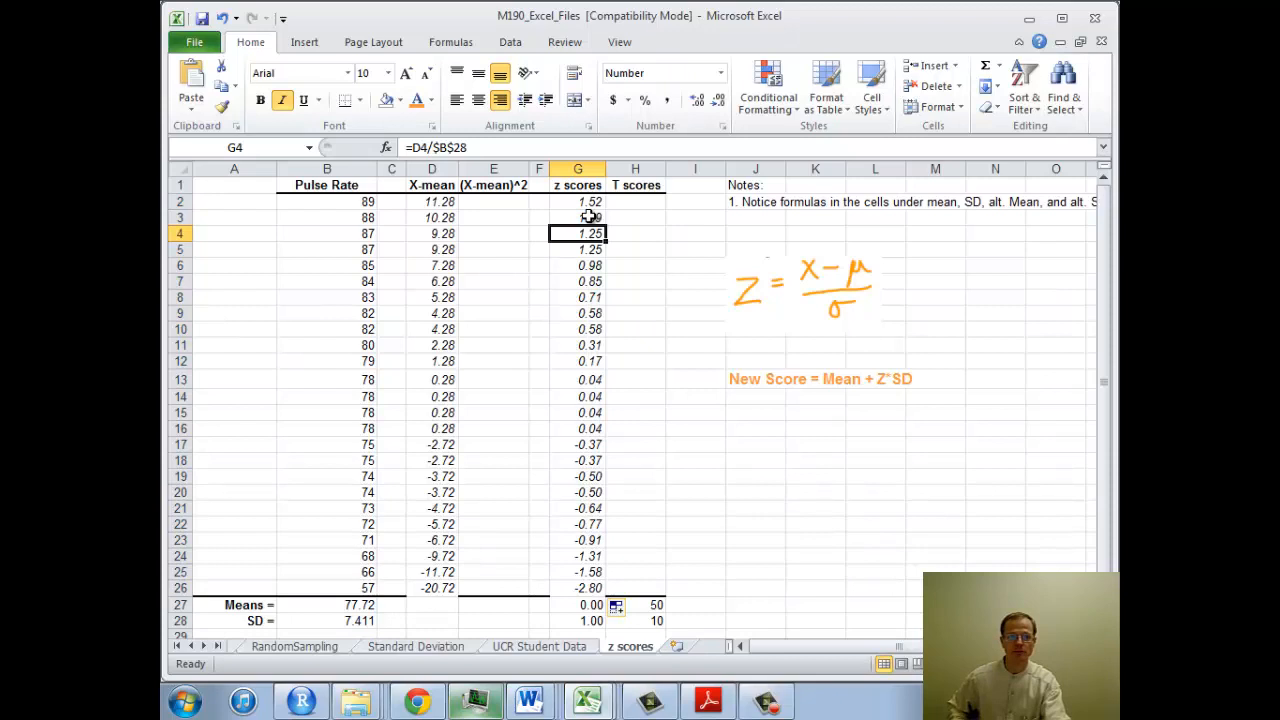
click(576, 312)
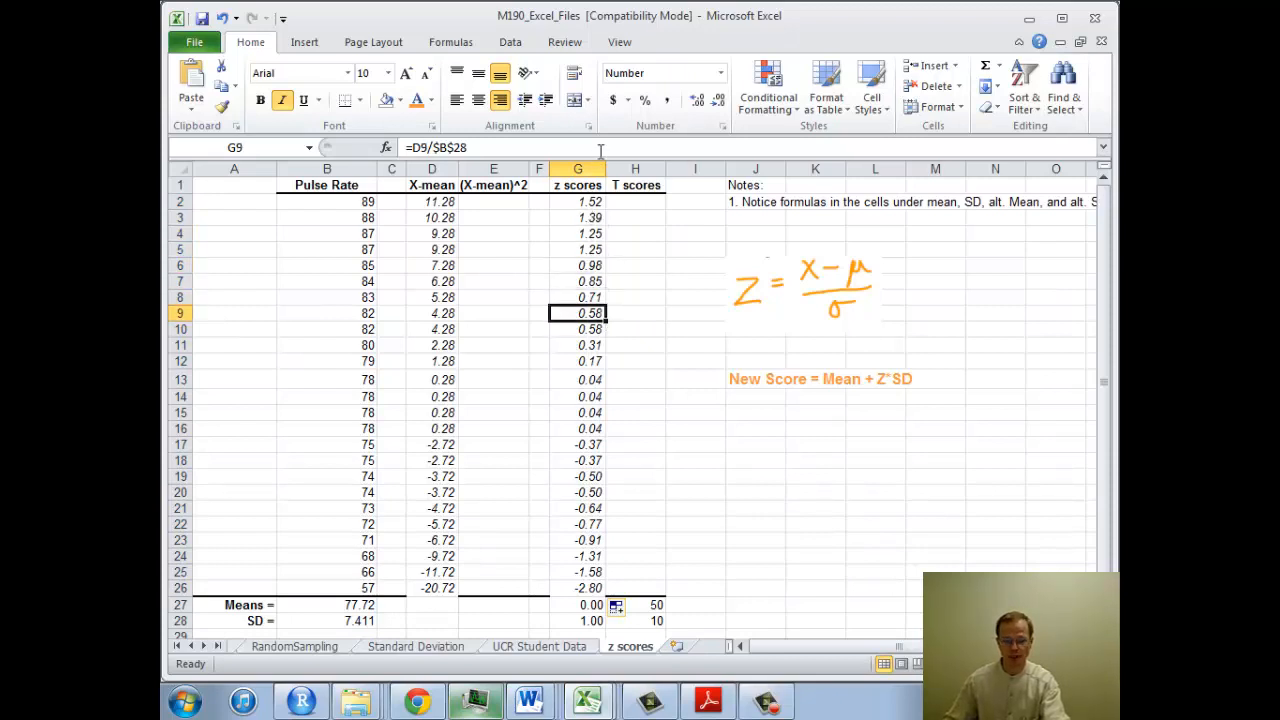
scroll(down, 3)
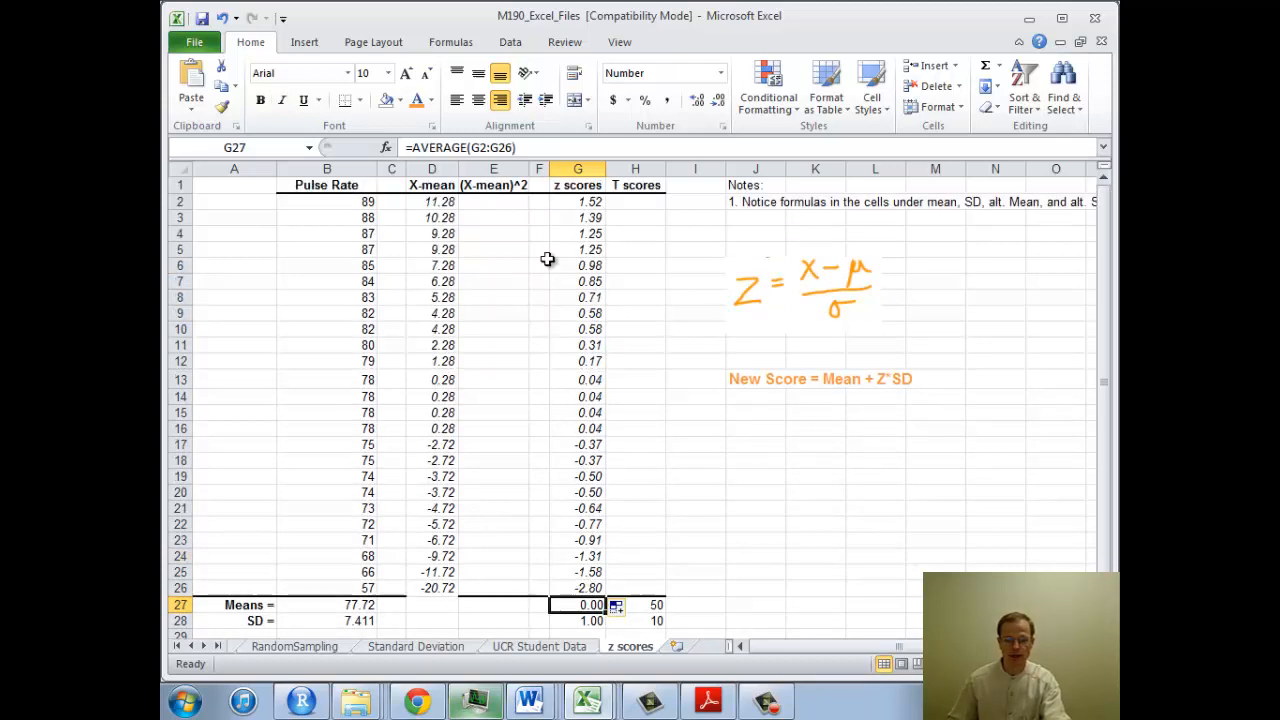
mouse_move(568, 564)
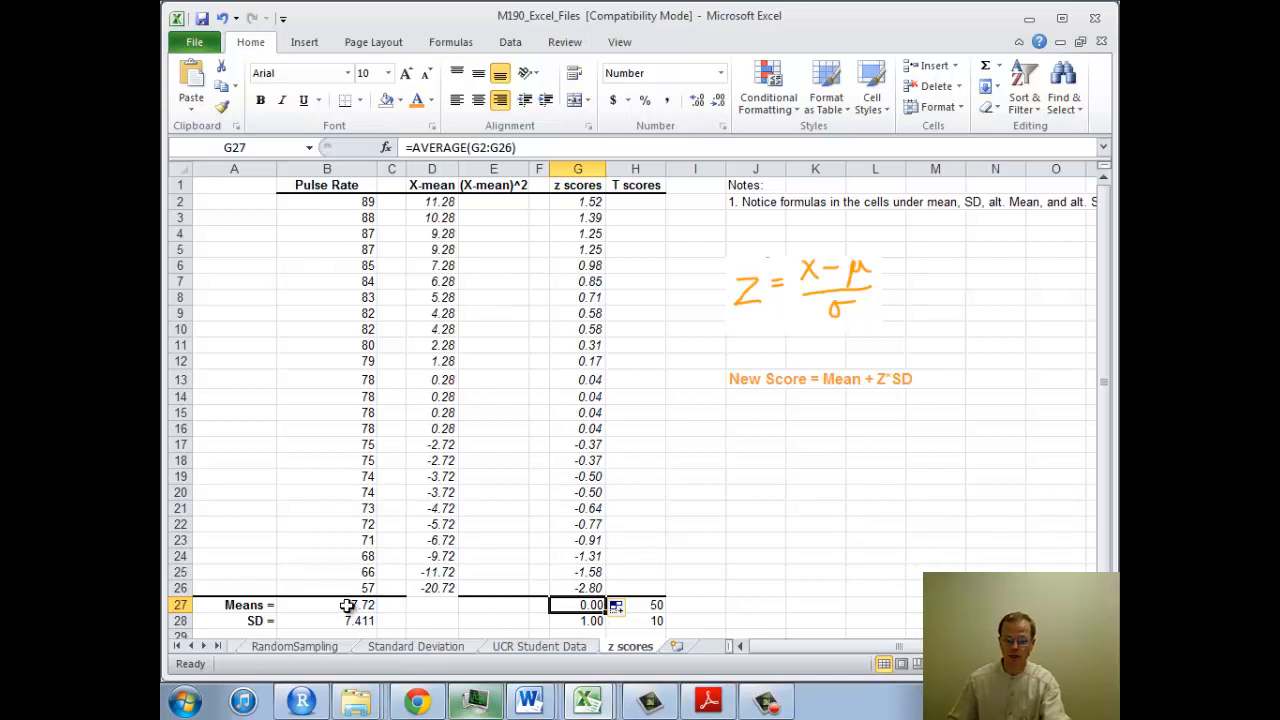
click(576, 620)
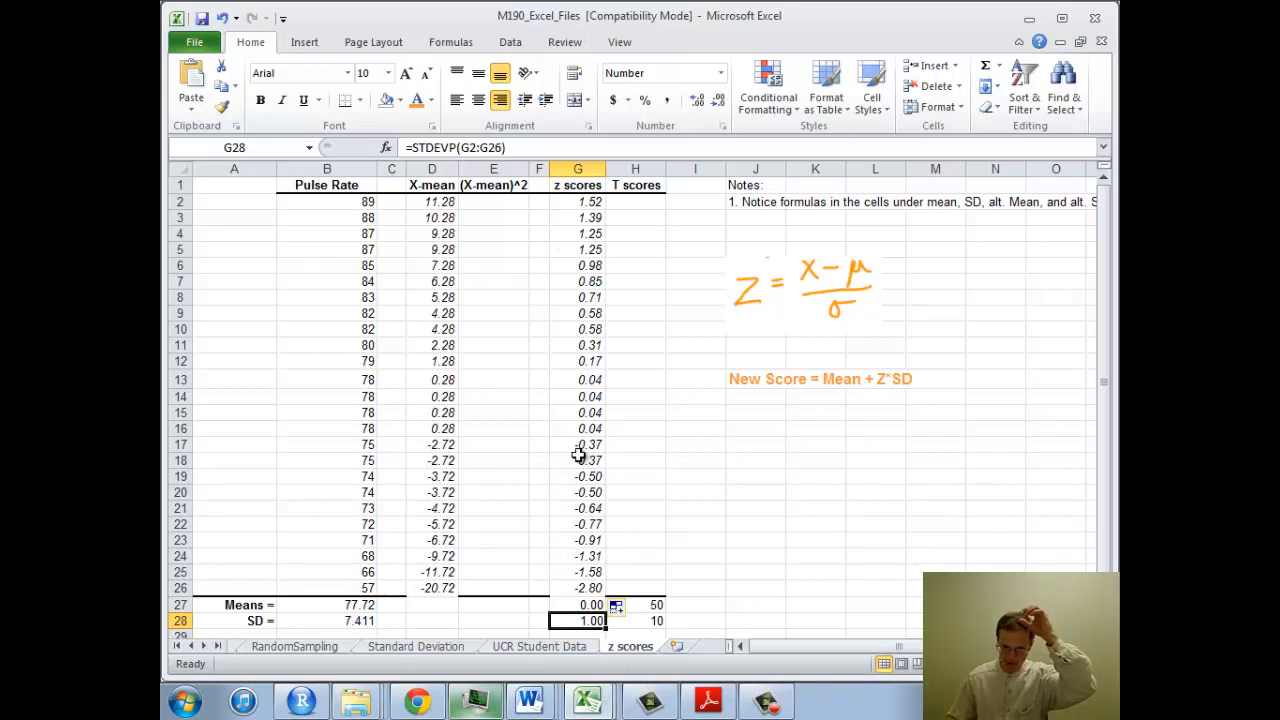
mouse_move(800, 458)
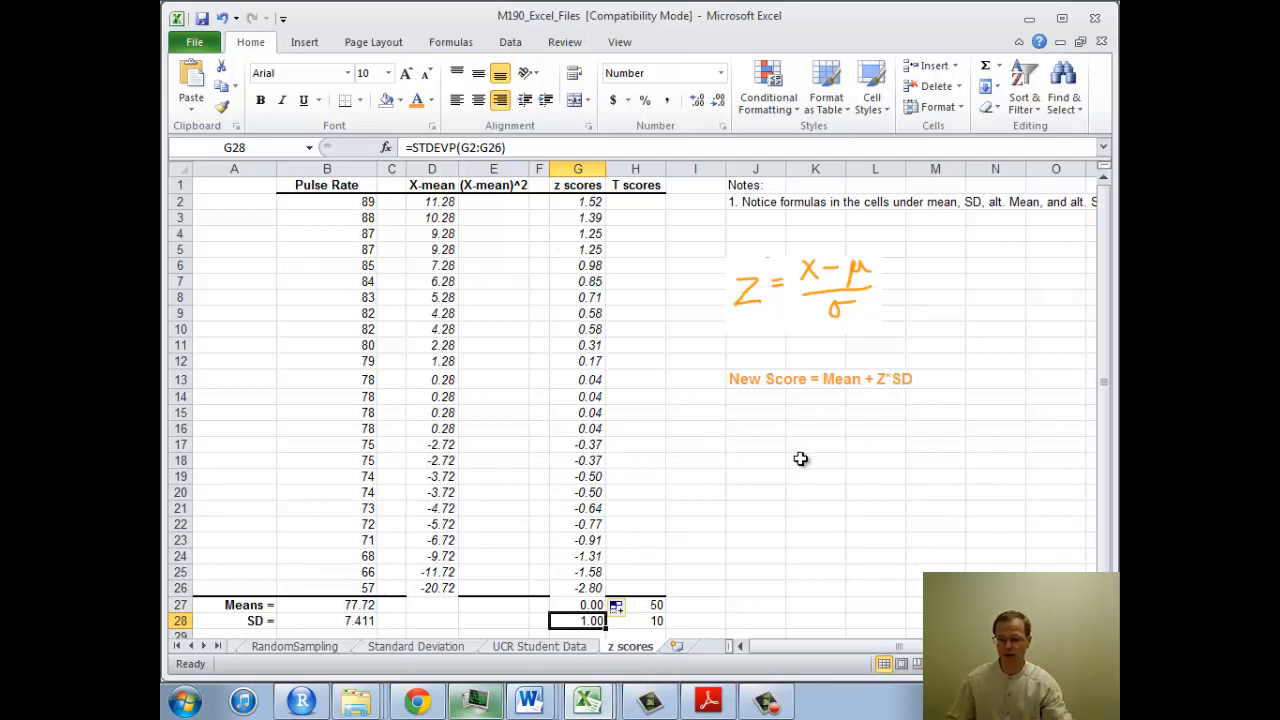
mouse_move(340, 194)
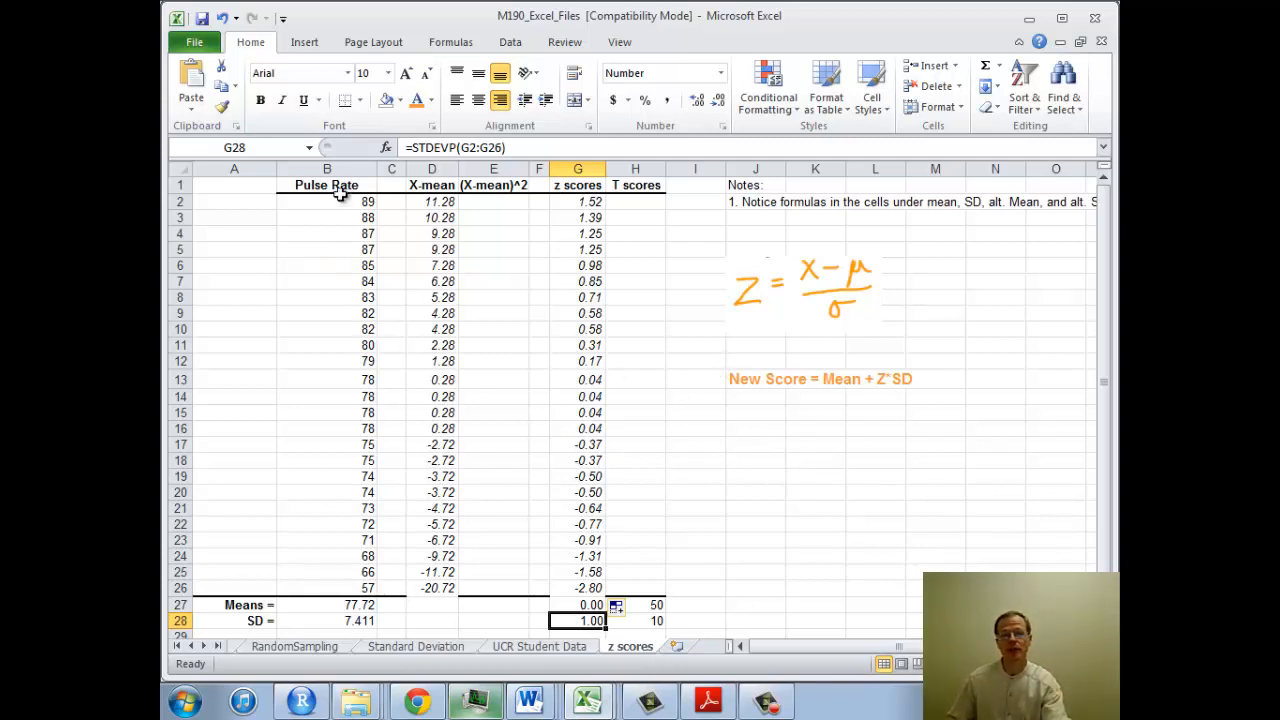
mouse_move(324, 572)
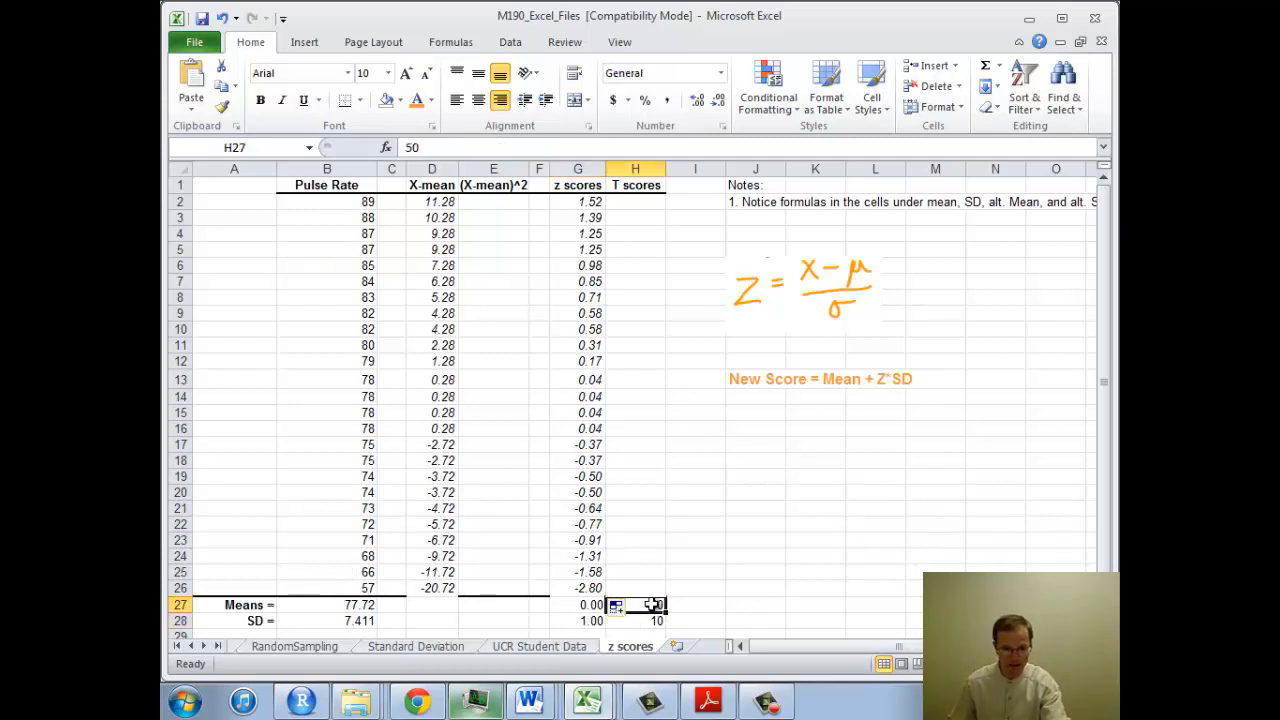
text(50)
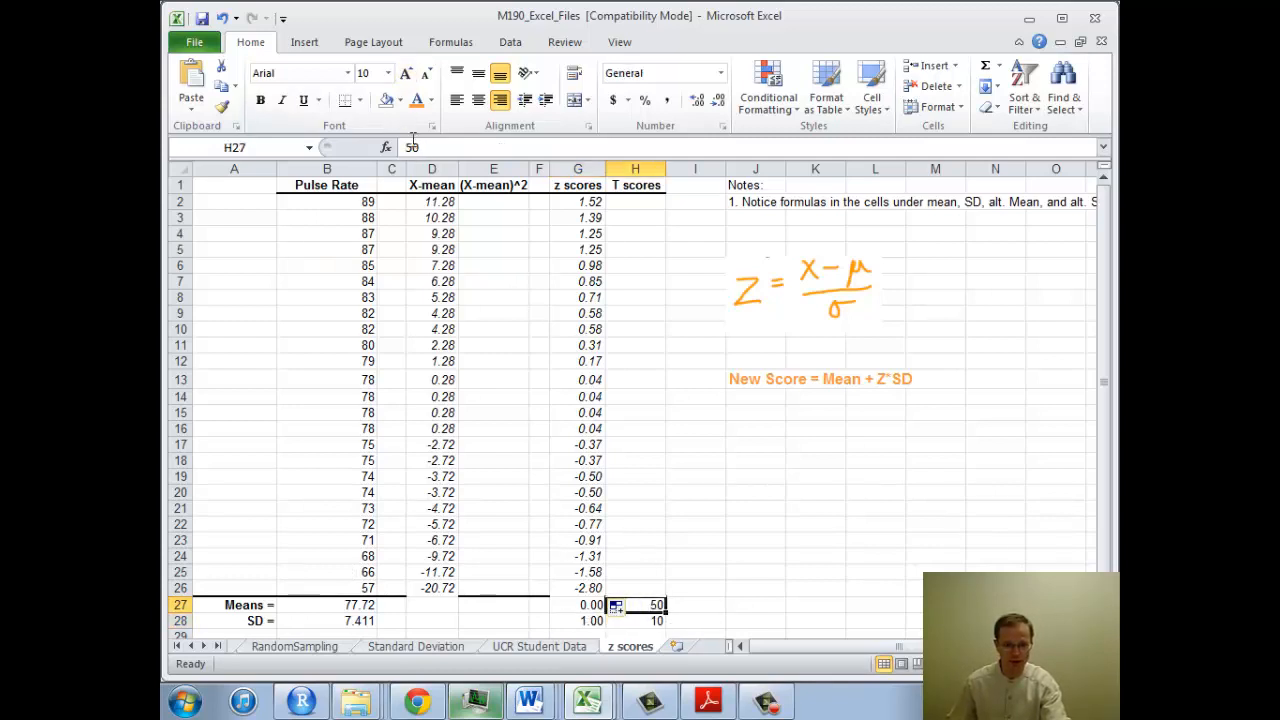
click(634, 620)
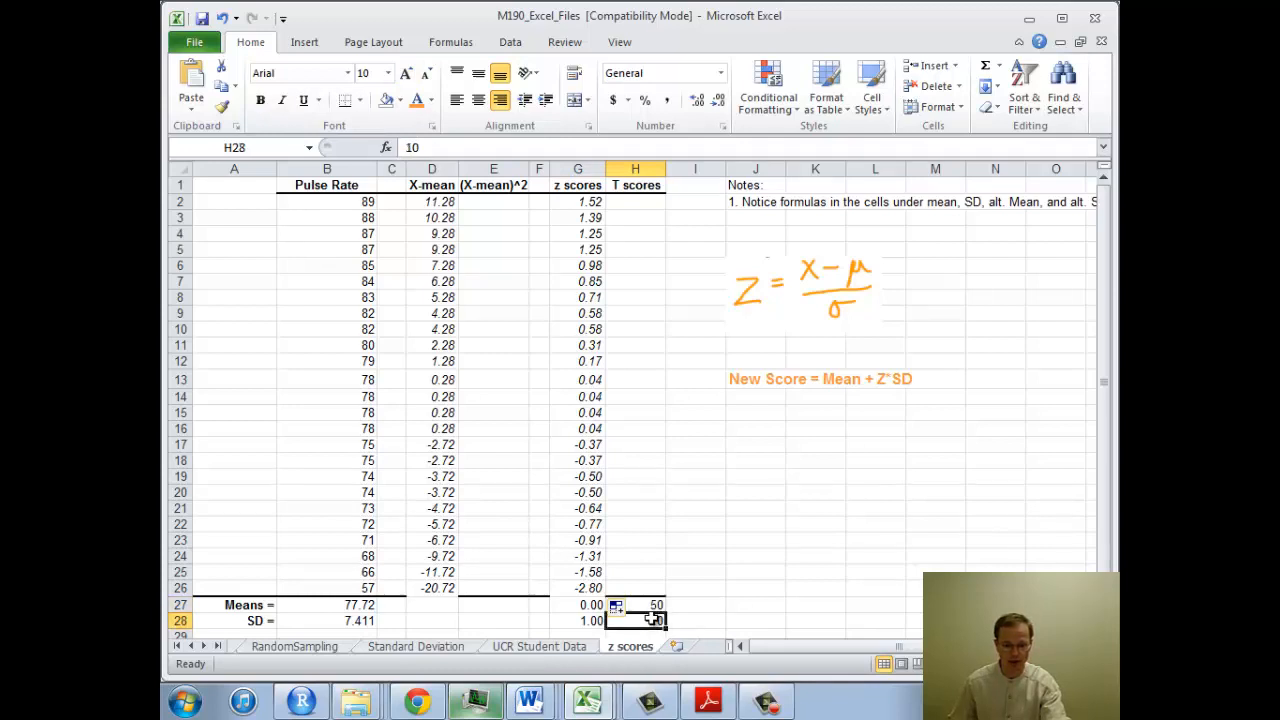
click(636, 200)
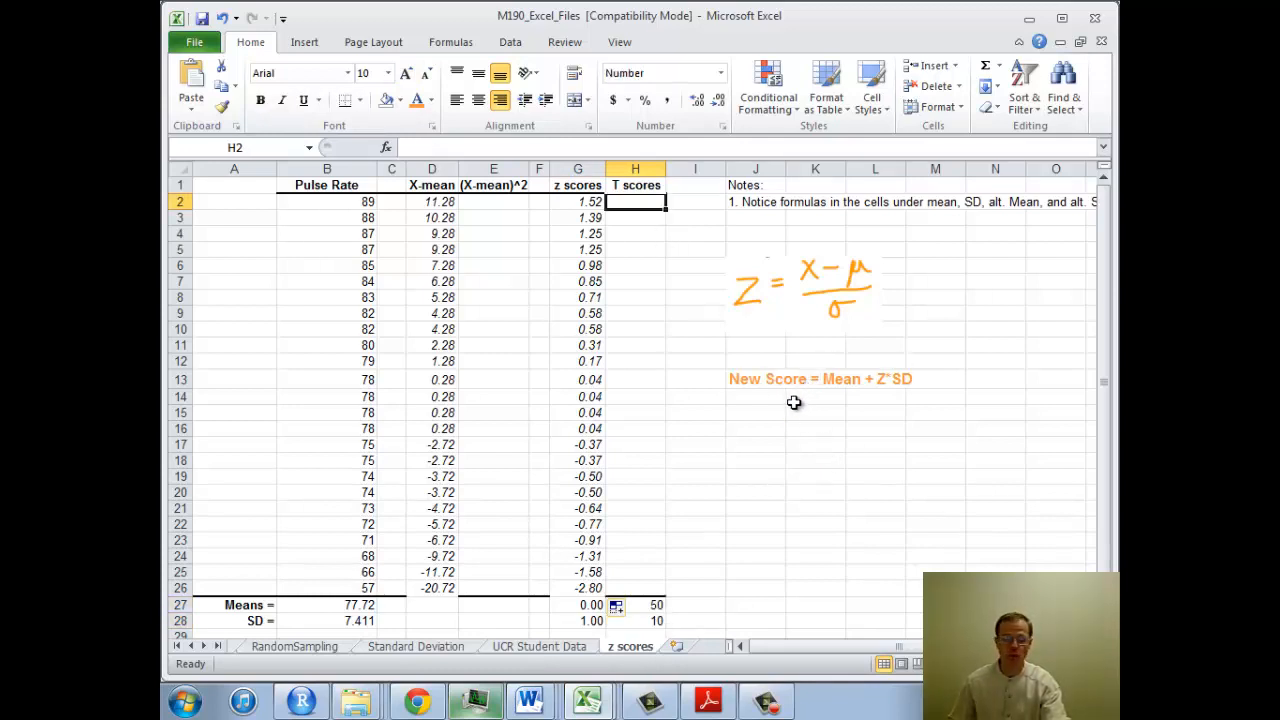
mouse_move(836, 386)
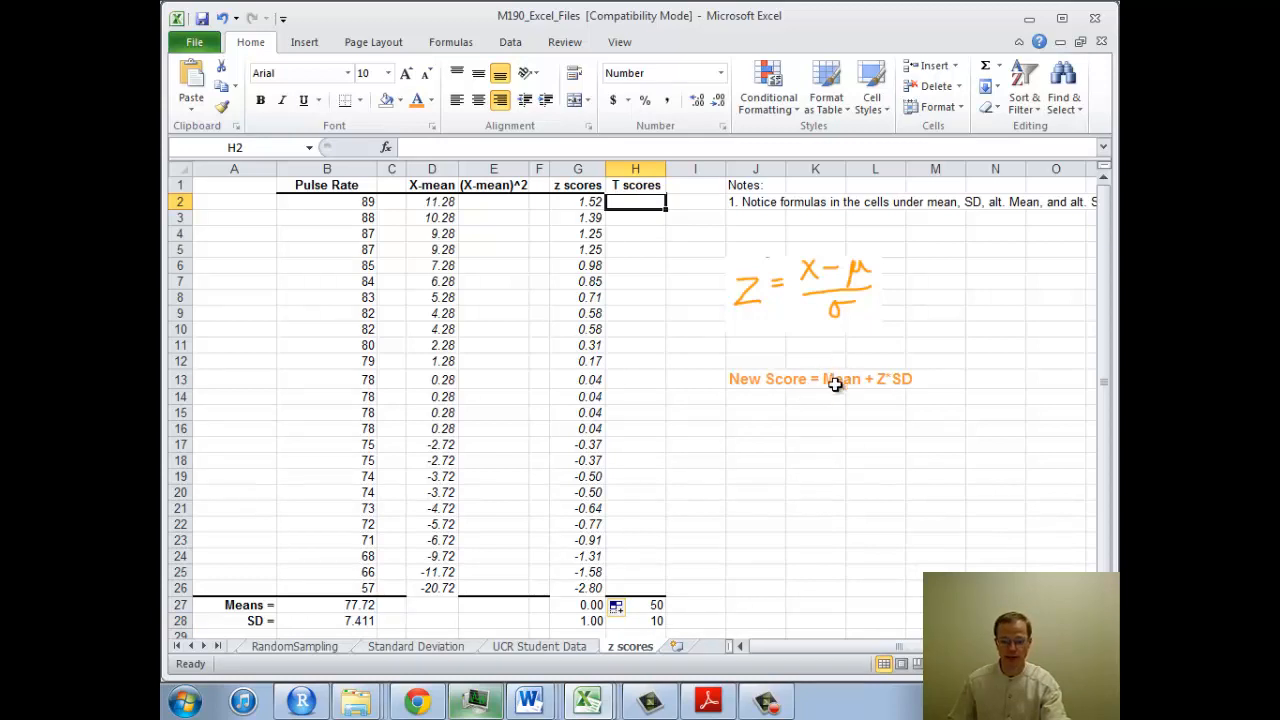
mouse_move(872, 368)
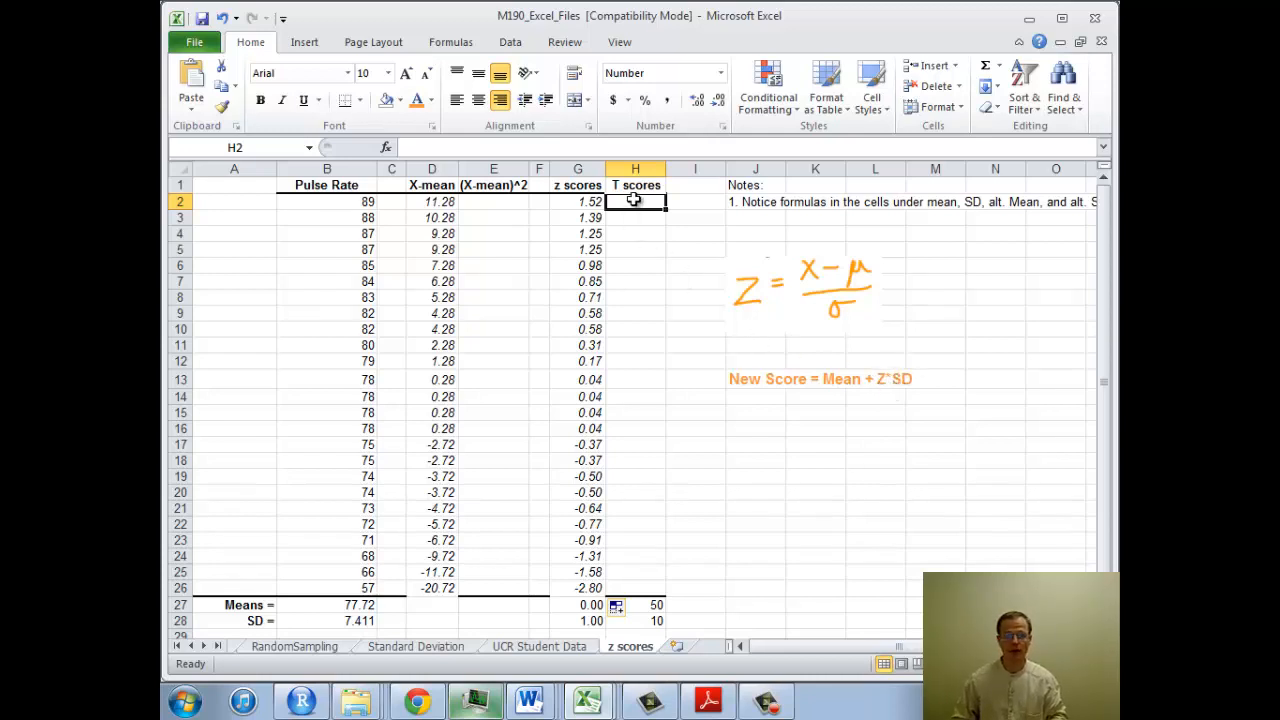
Enter =$H$27+G2*$H$28 in H2 for the first T score.
text(=)
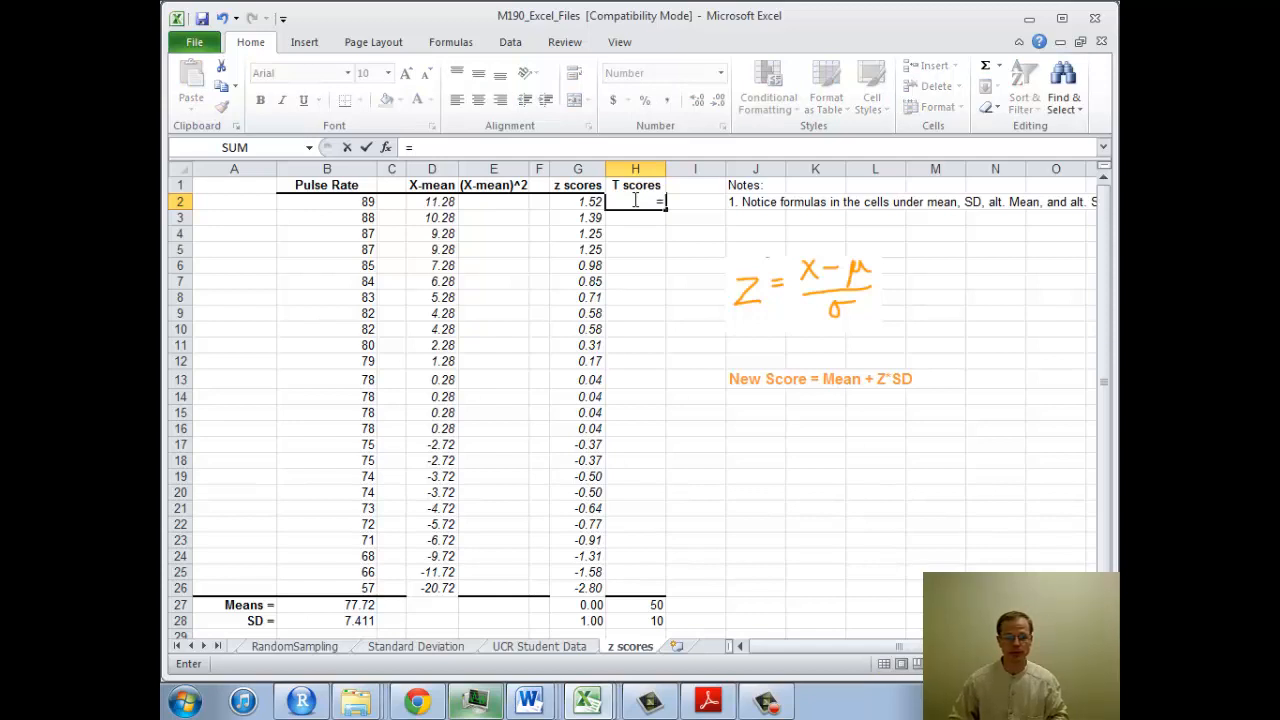
text(H27 +)
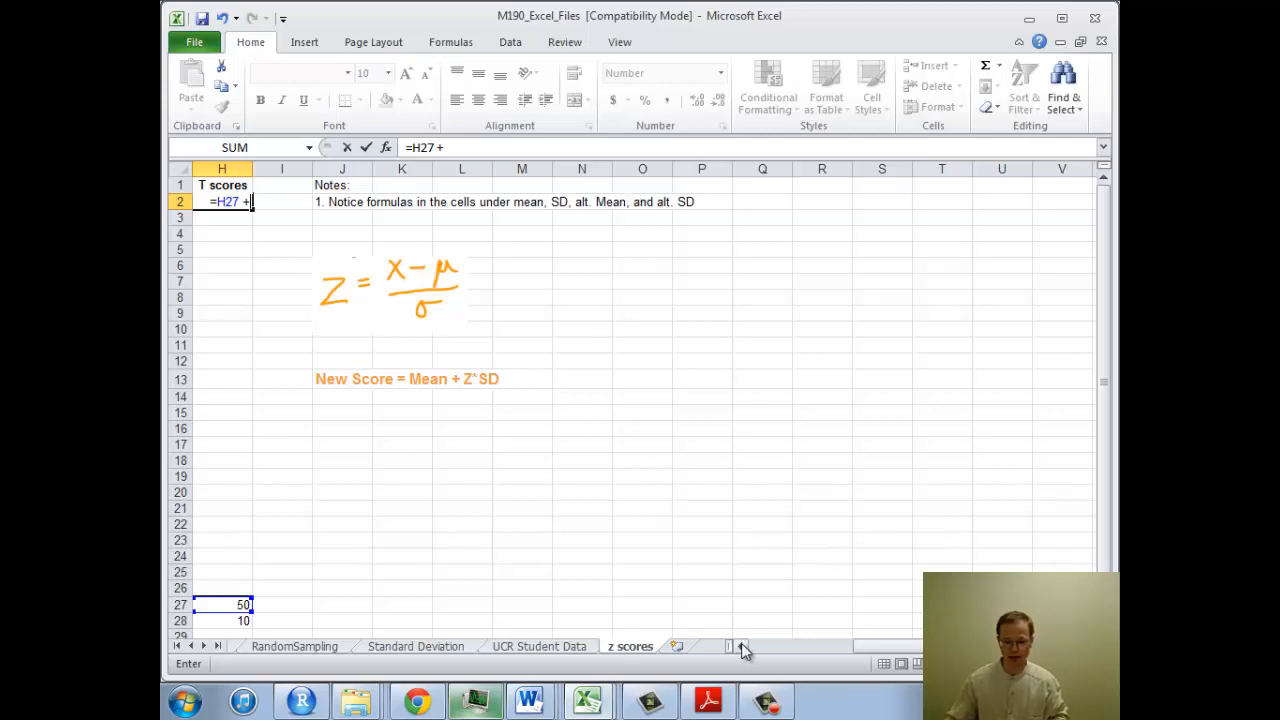
scroll(left, 3)
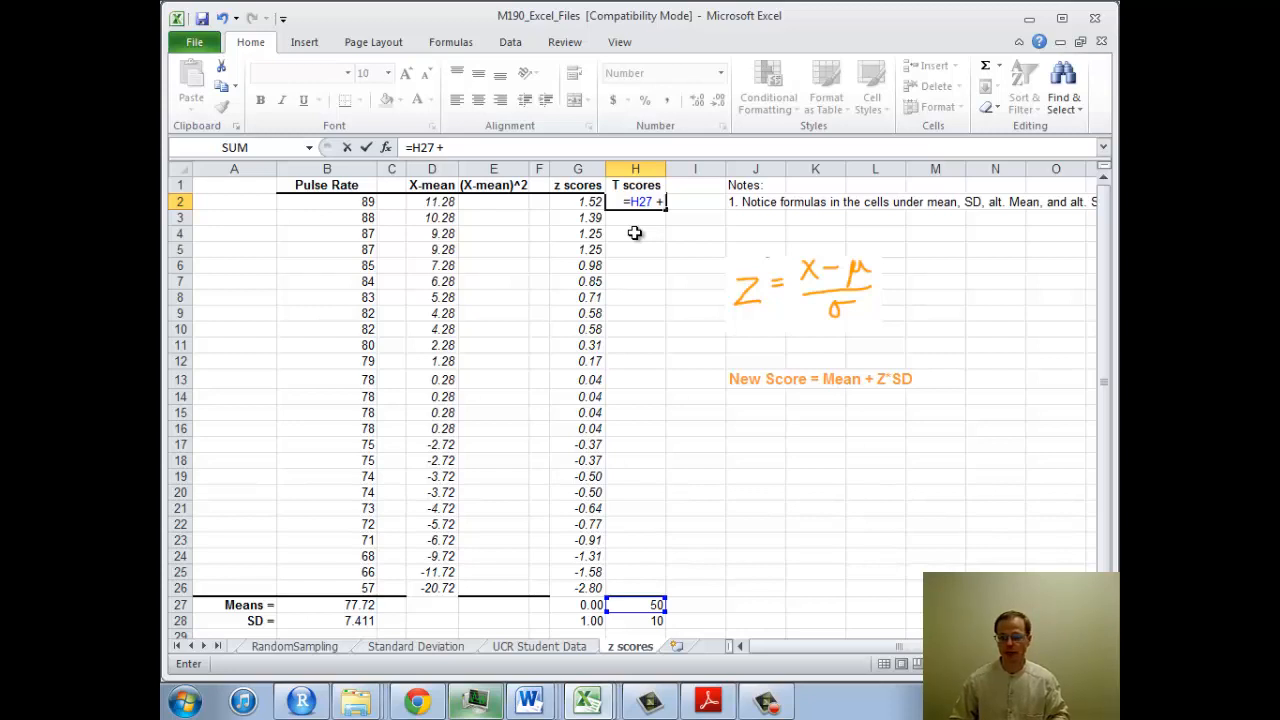
click(578, 200)
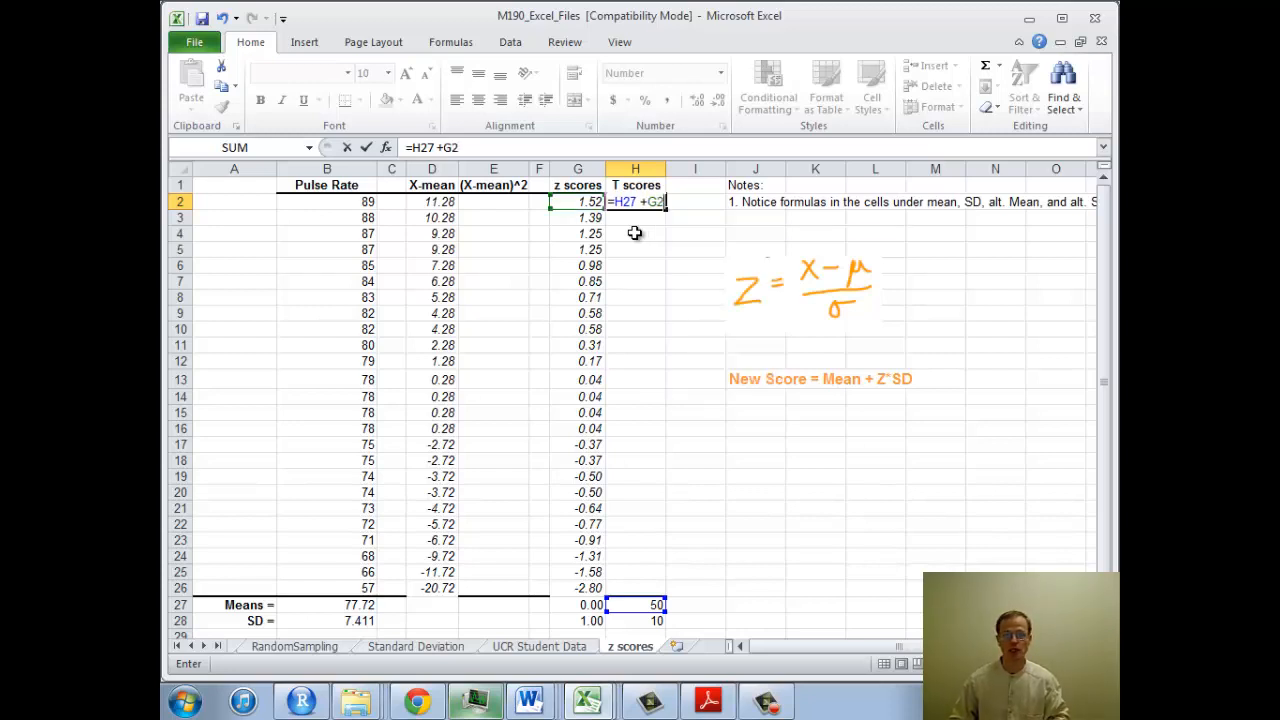
text(*)
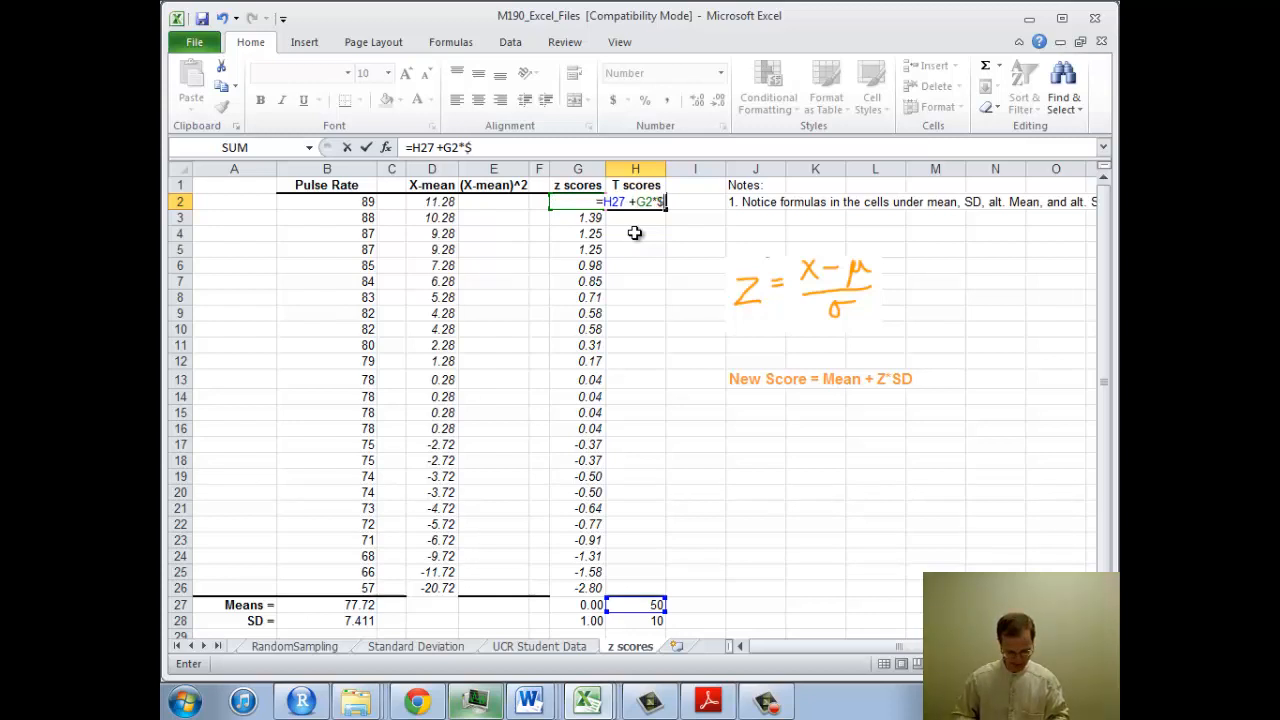
text(H$2)
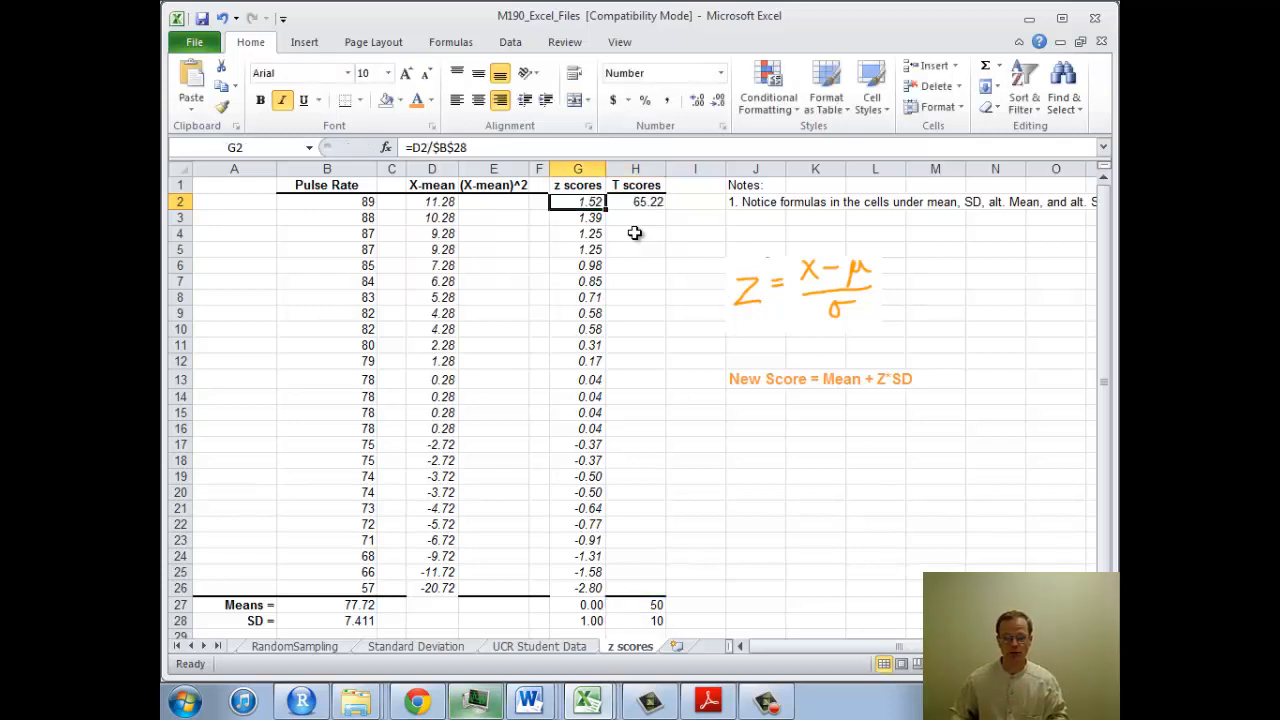
Fill the T score formula down from H2 to H26.
click(636, 200)
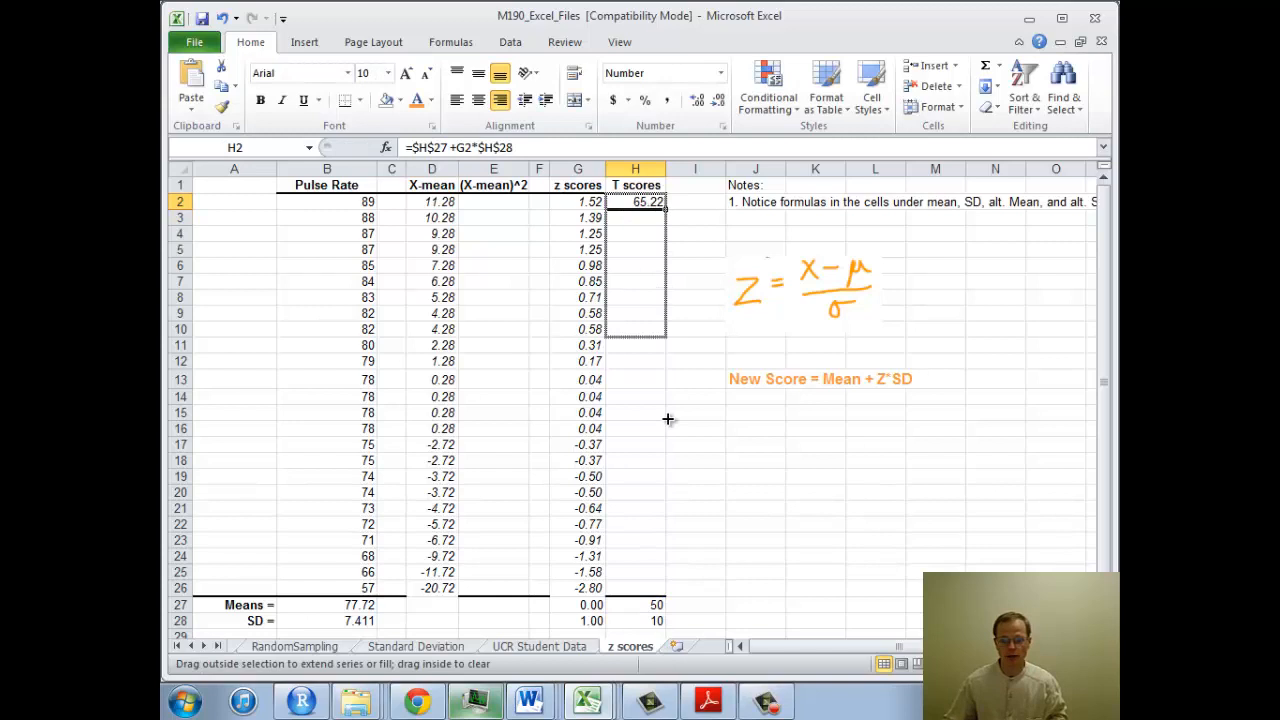
drag(636, 200, 636, 588)
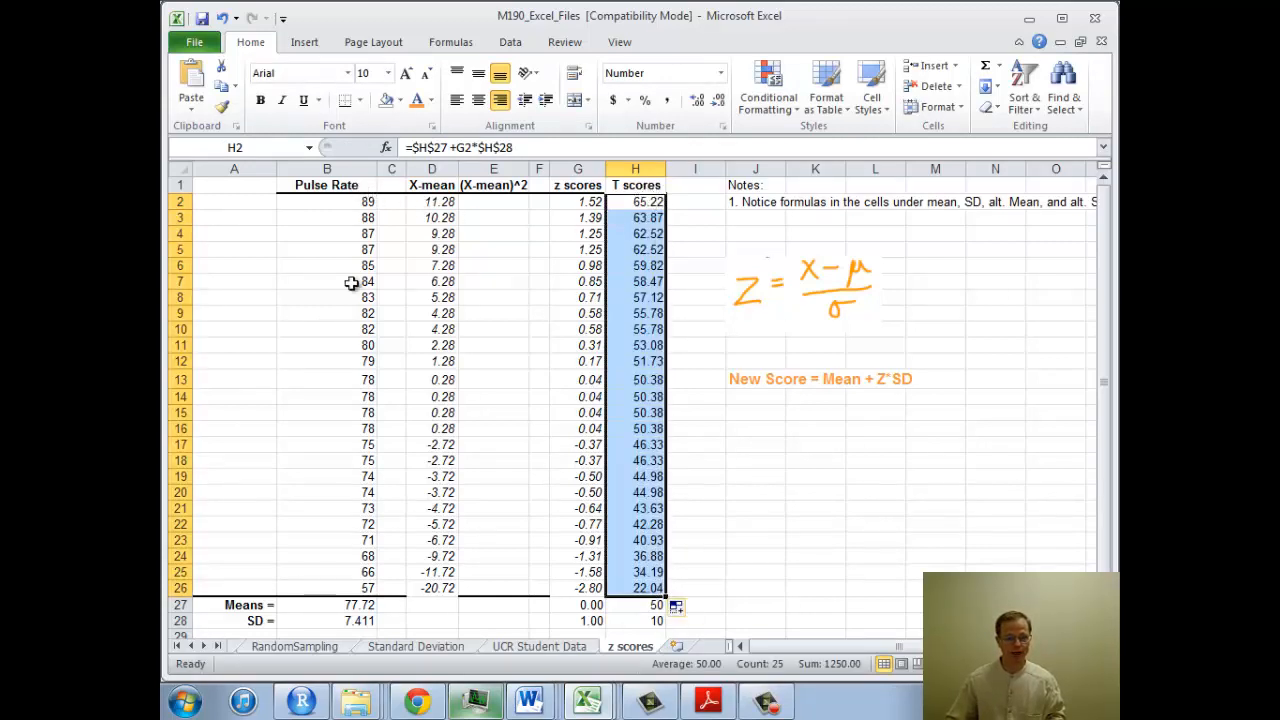
mouse_move(630, 608)
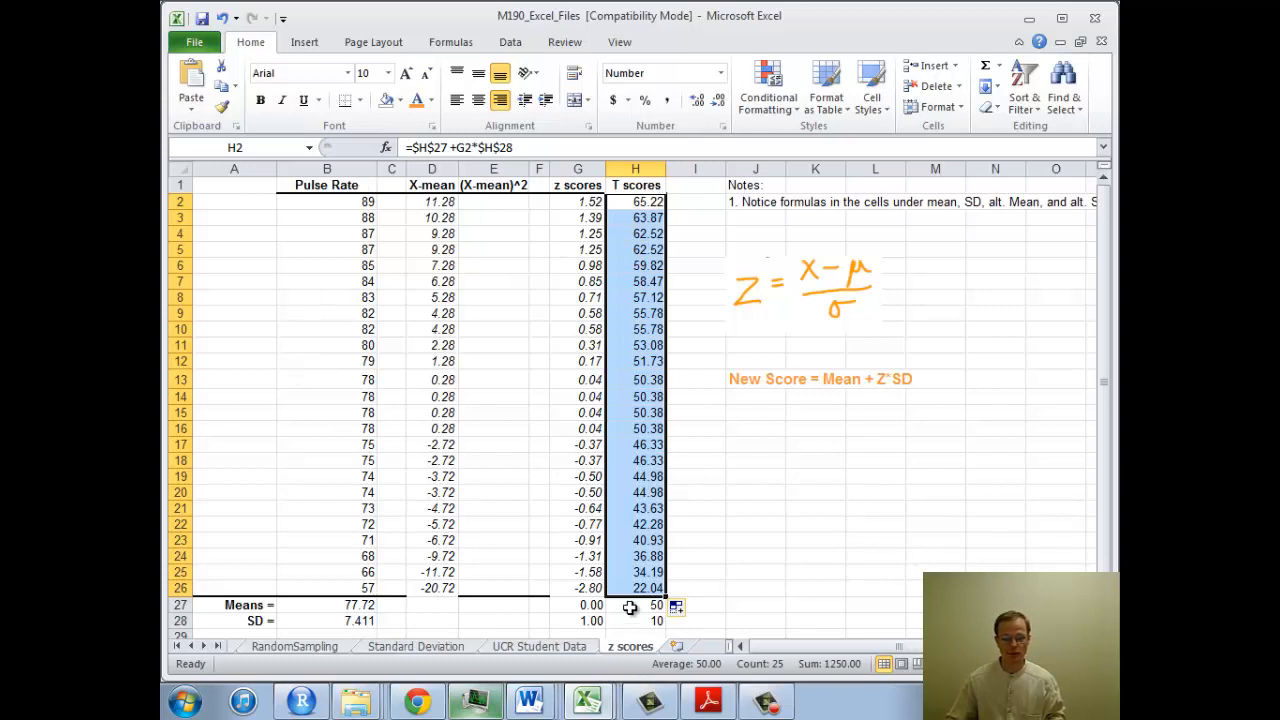
Set the T-score mean in H27 to 500 and the SD in H28 to 3.14 so column H recalculates.
click(636, 604)
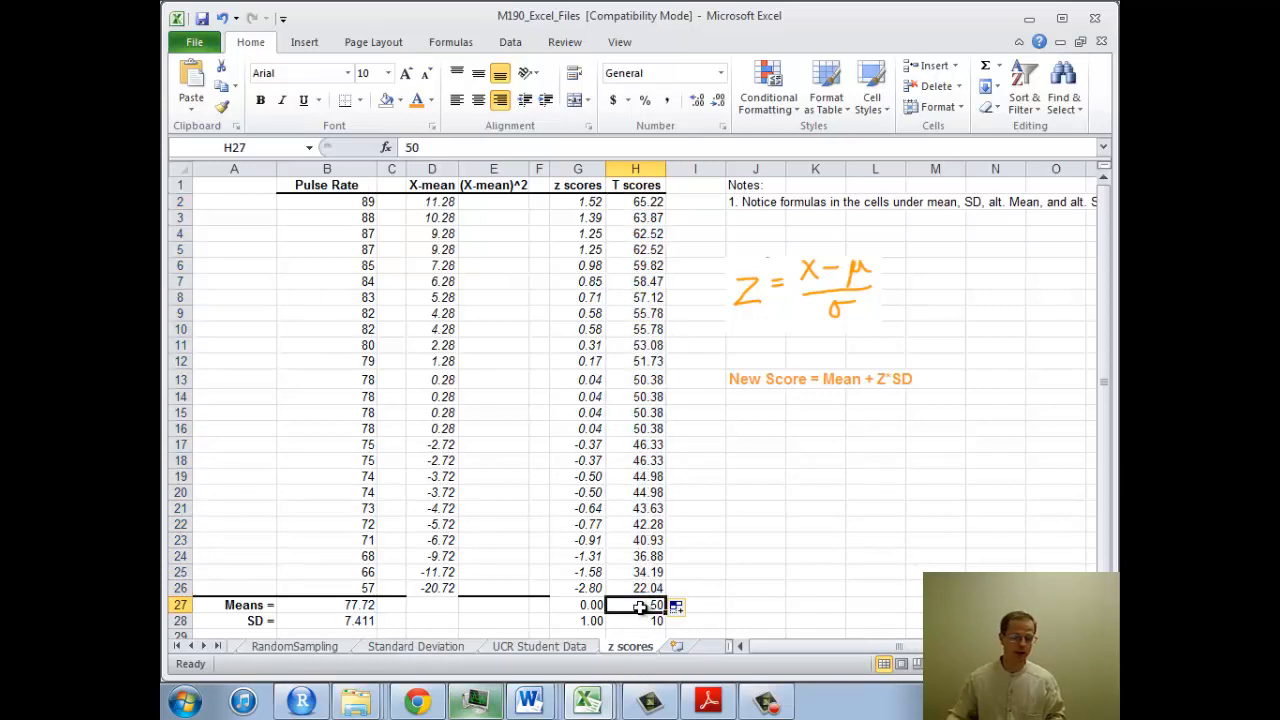
text(500)
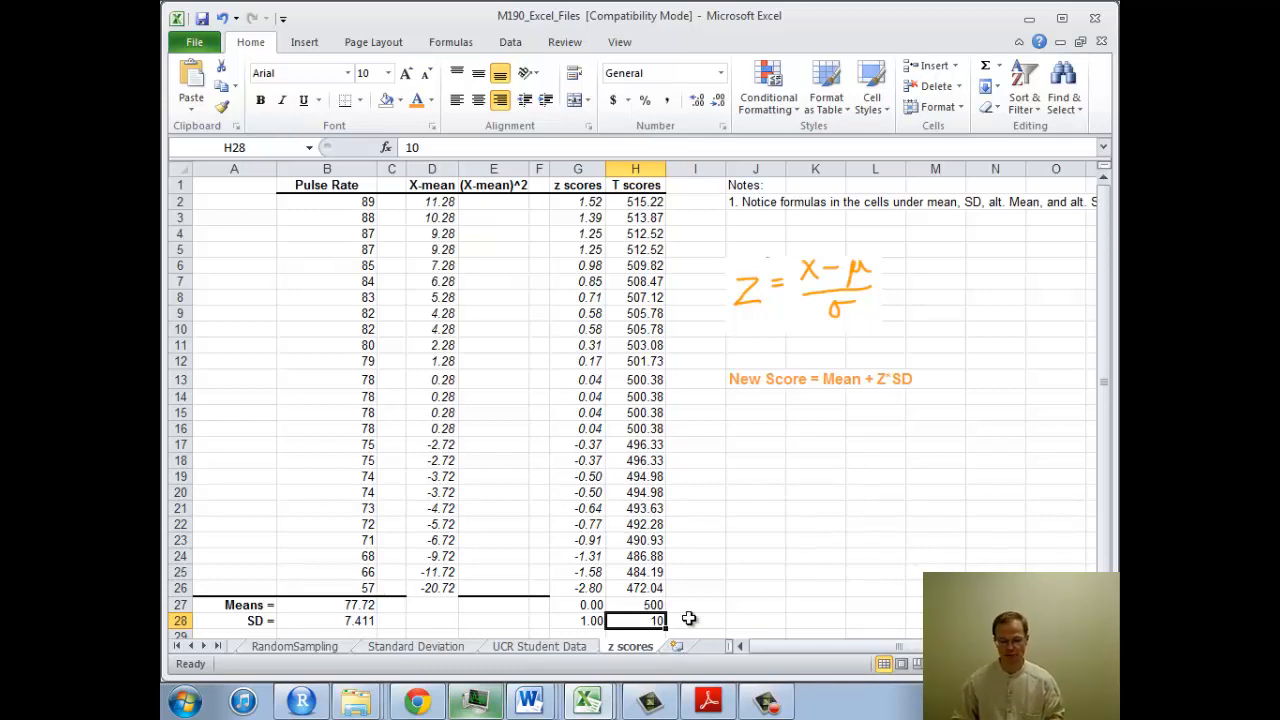
text(3.14)
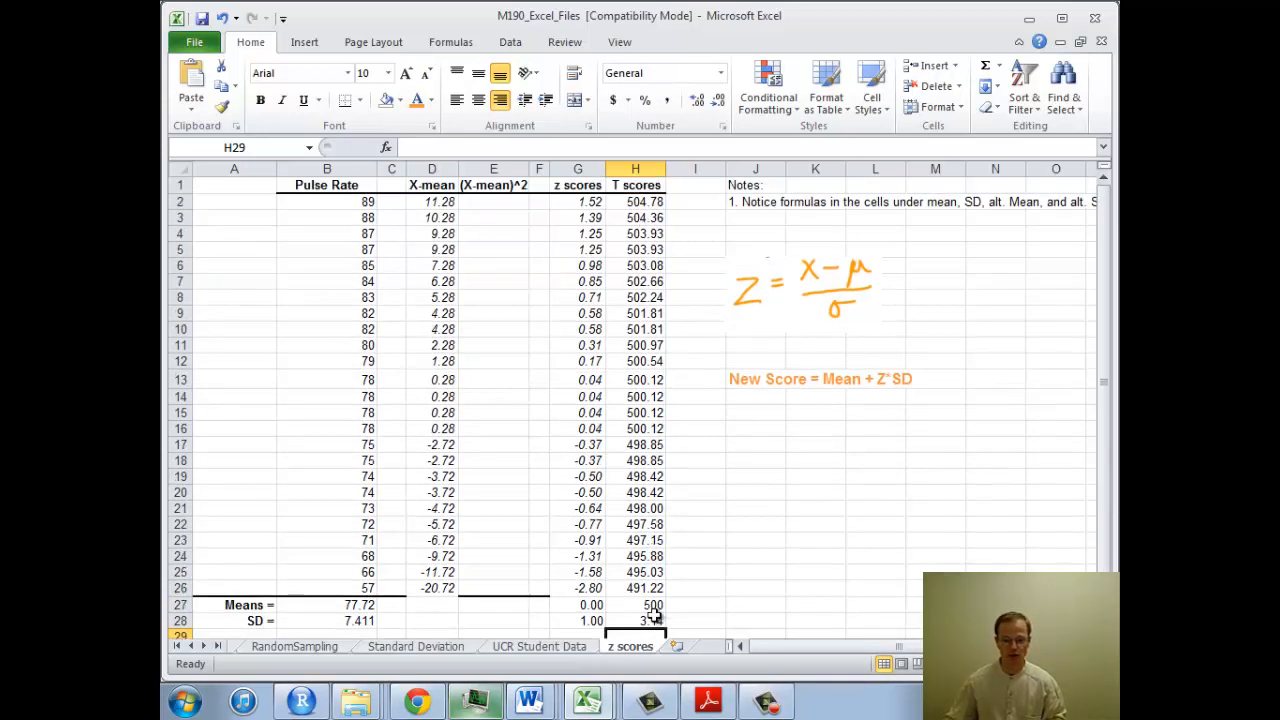
click(636, 620)
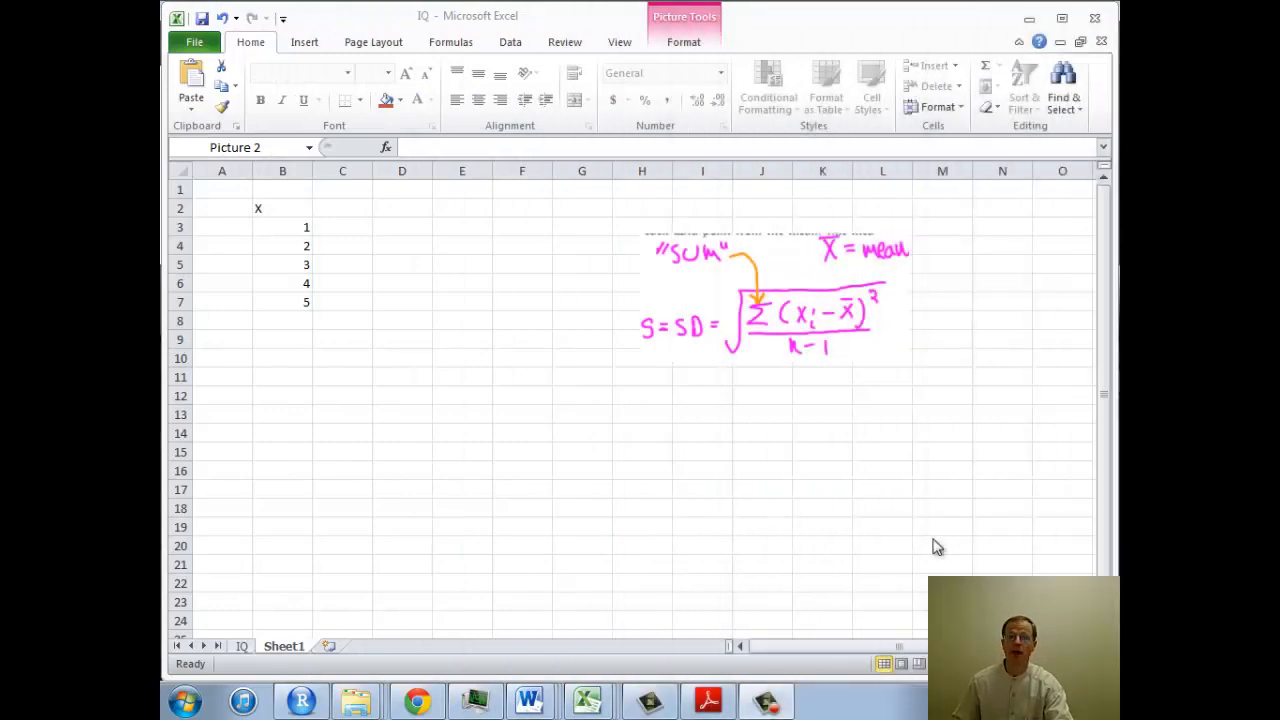
mouse_move(736, 448)
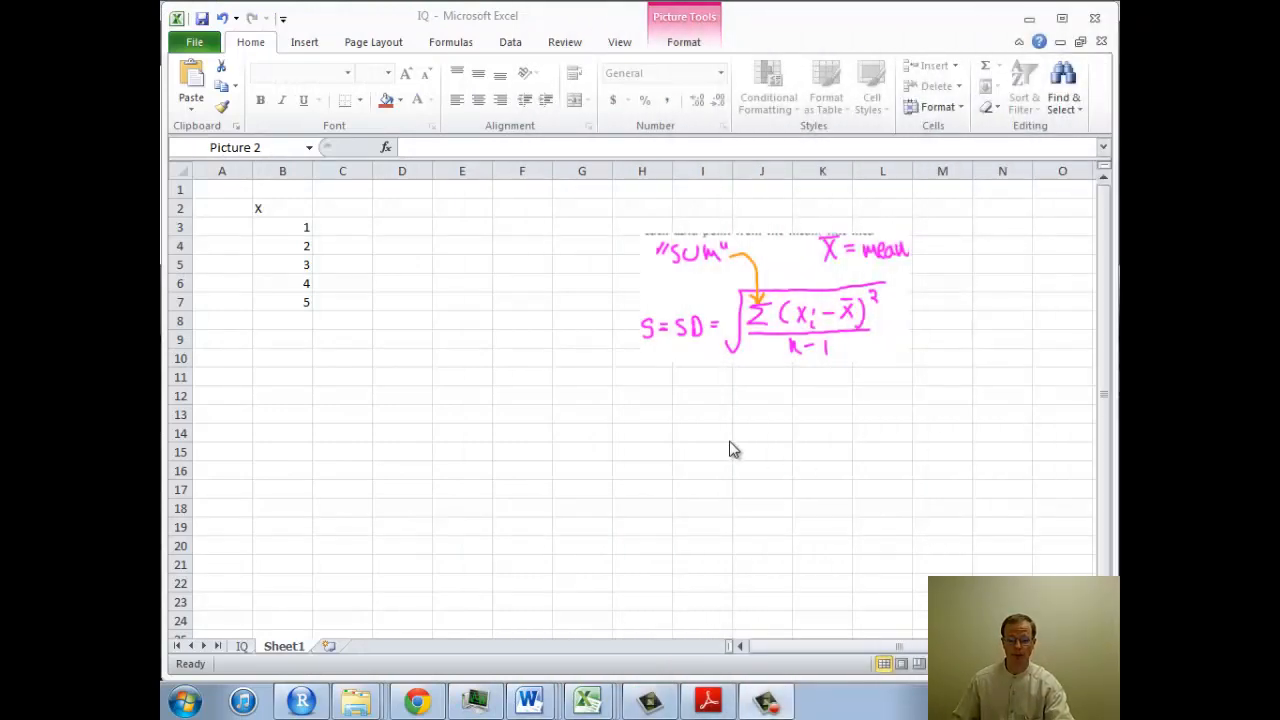
Enter =AVERAGE(B3:B7) in B8 on the IQ sheet, giving 3, then move to A8 for a label.
click(776, 300)
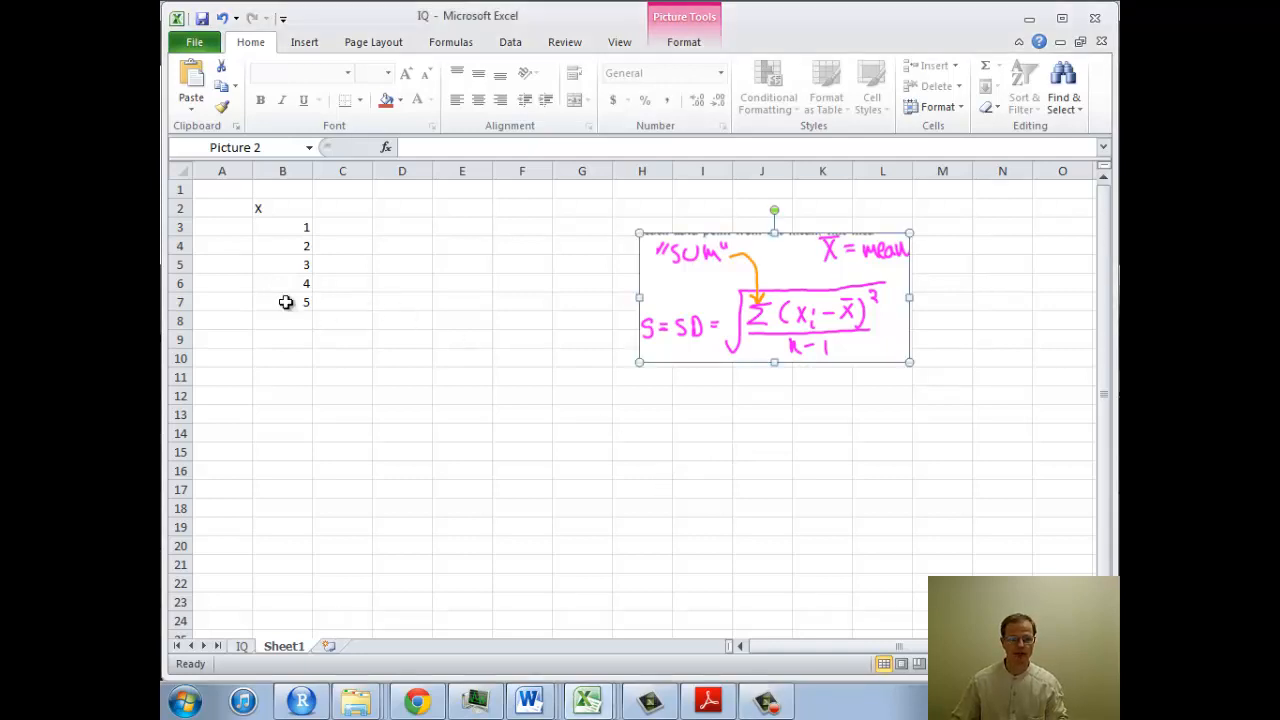
click(282, 302)
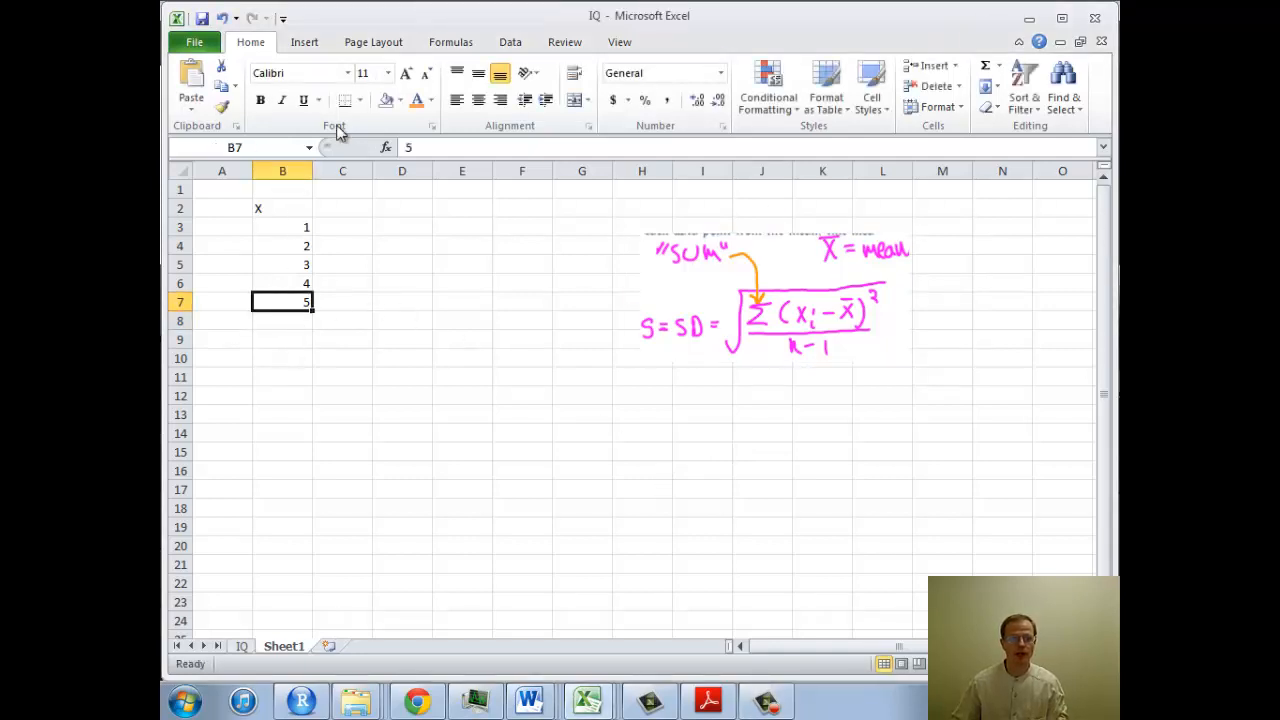
click(282, 320)
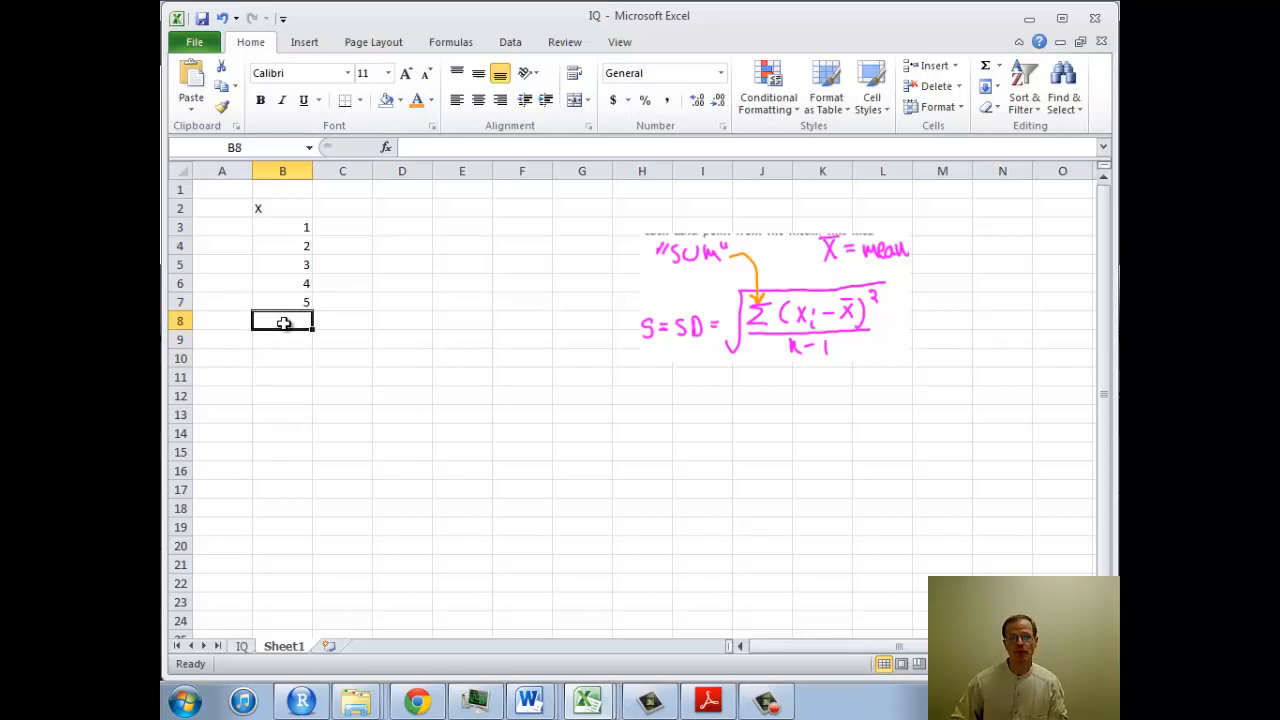
text(=)
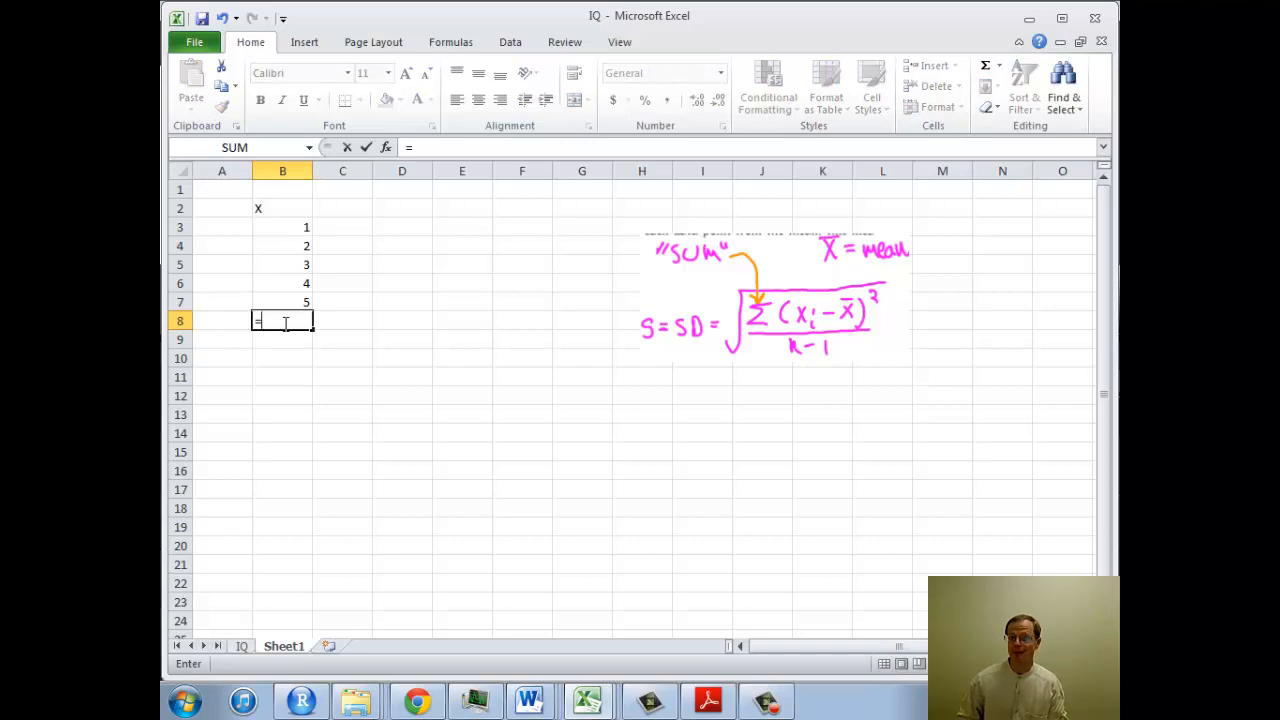
text(=ave)
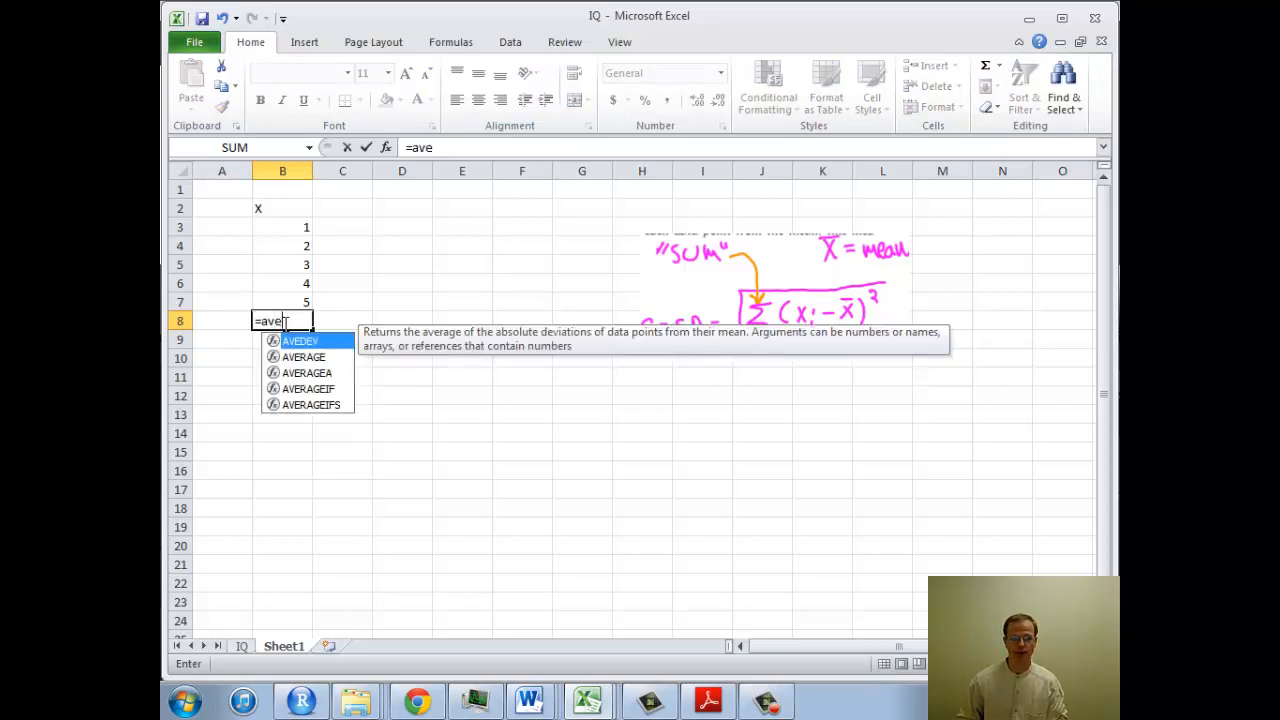
text(r)
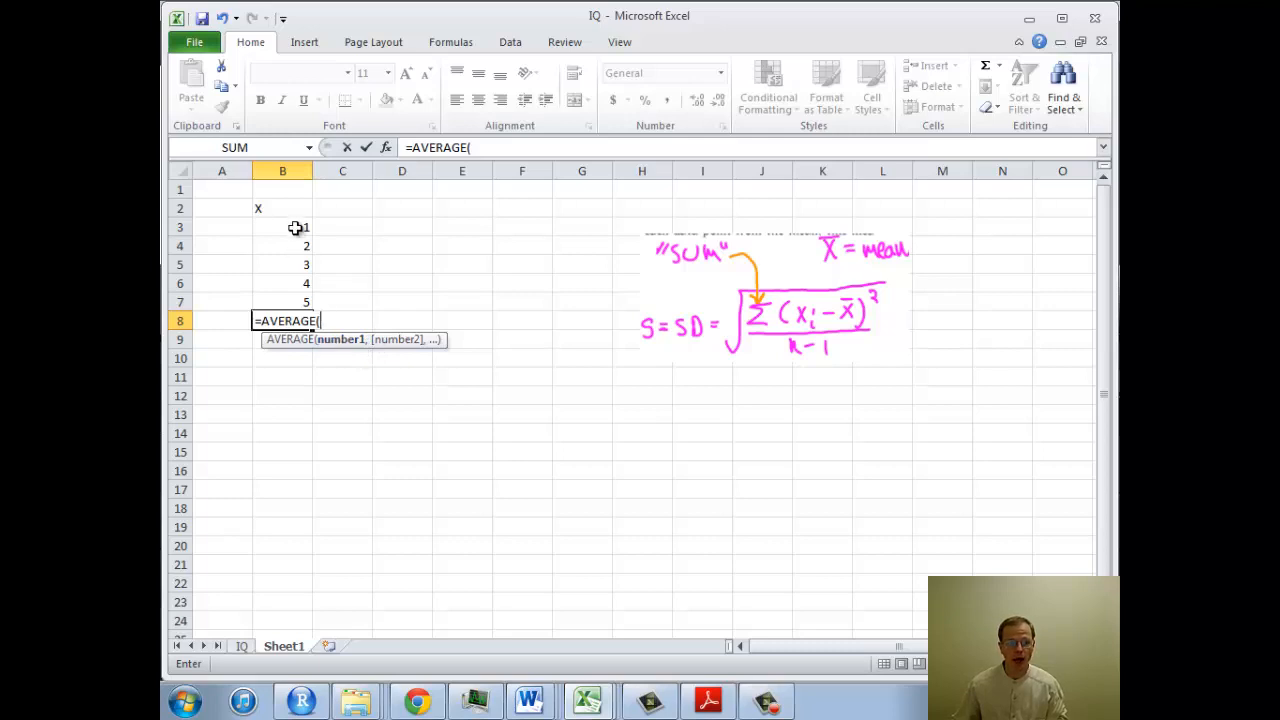
drag(282, 228, 282, 284)
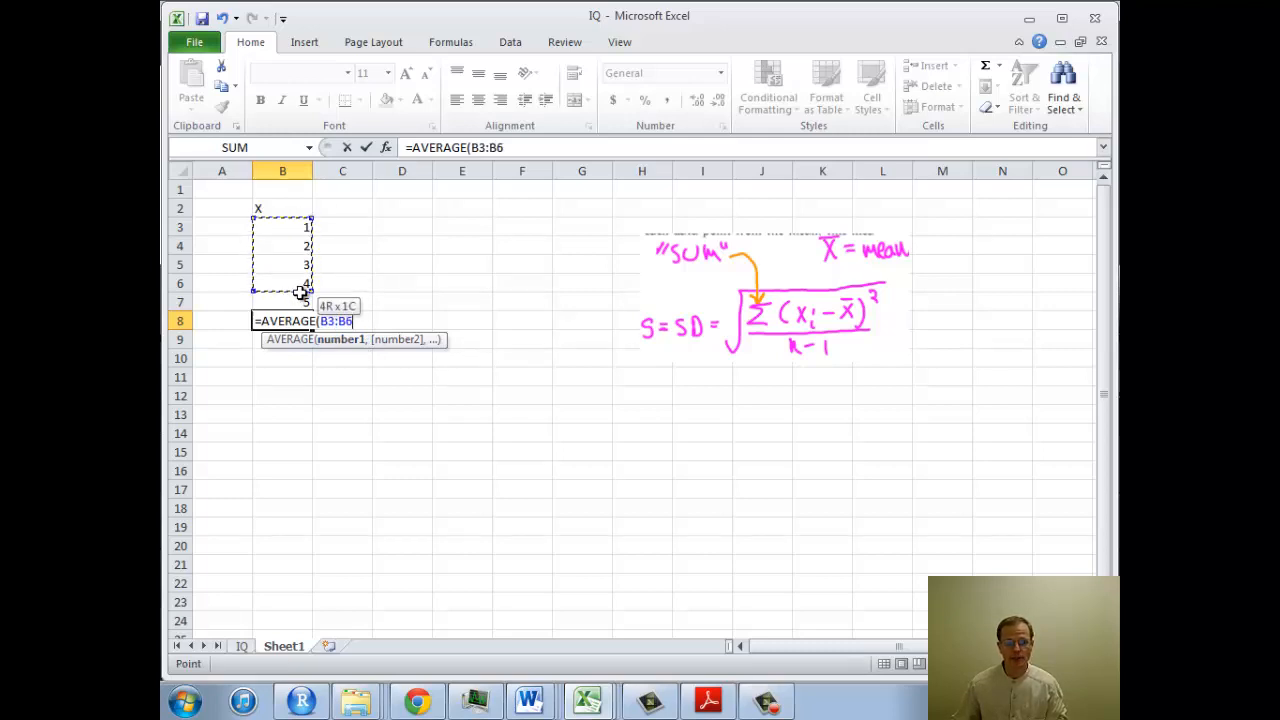
drag(282, 288, 282, 302)
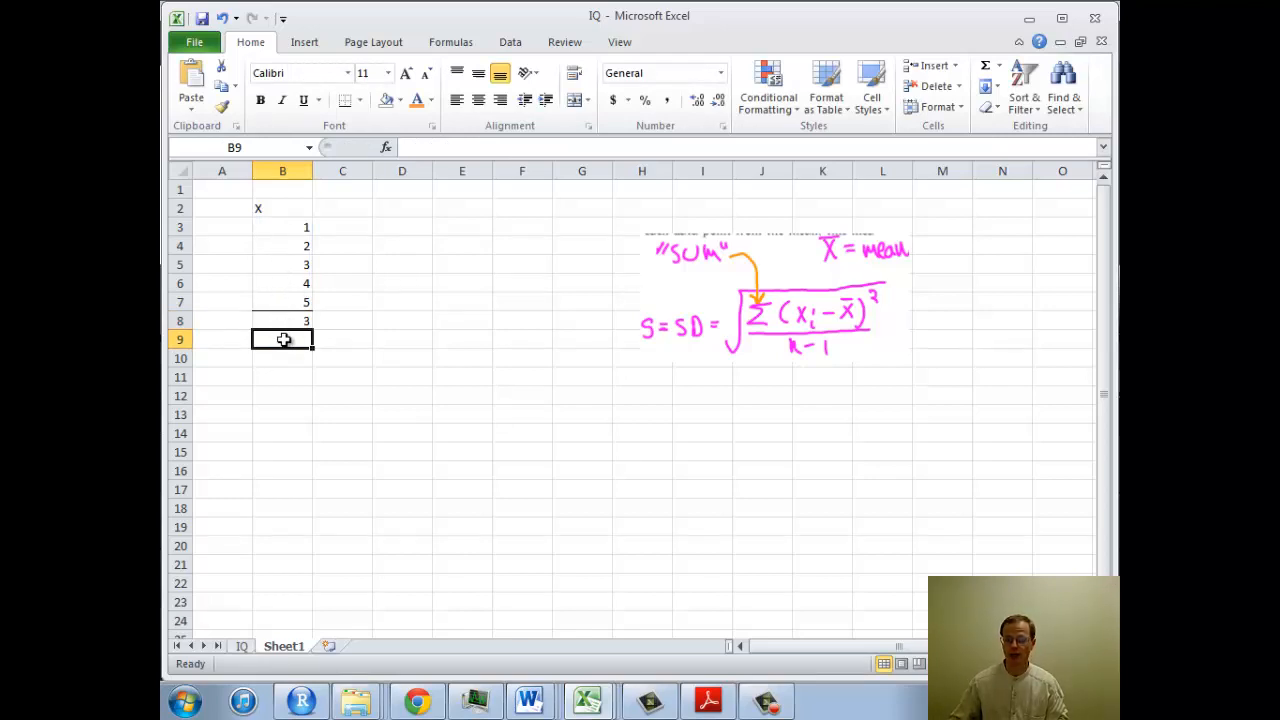
click(220, 320)
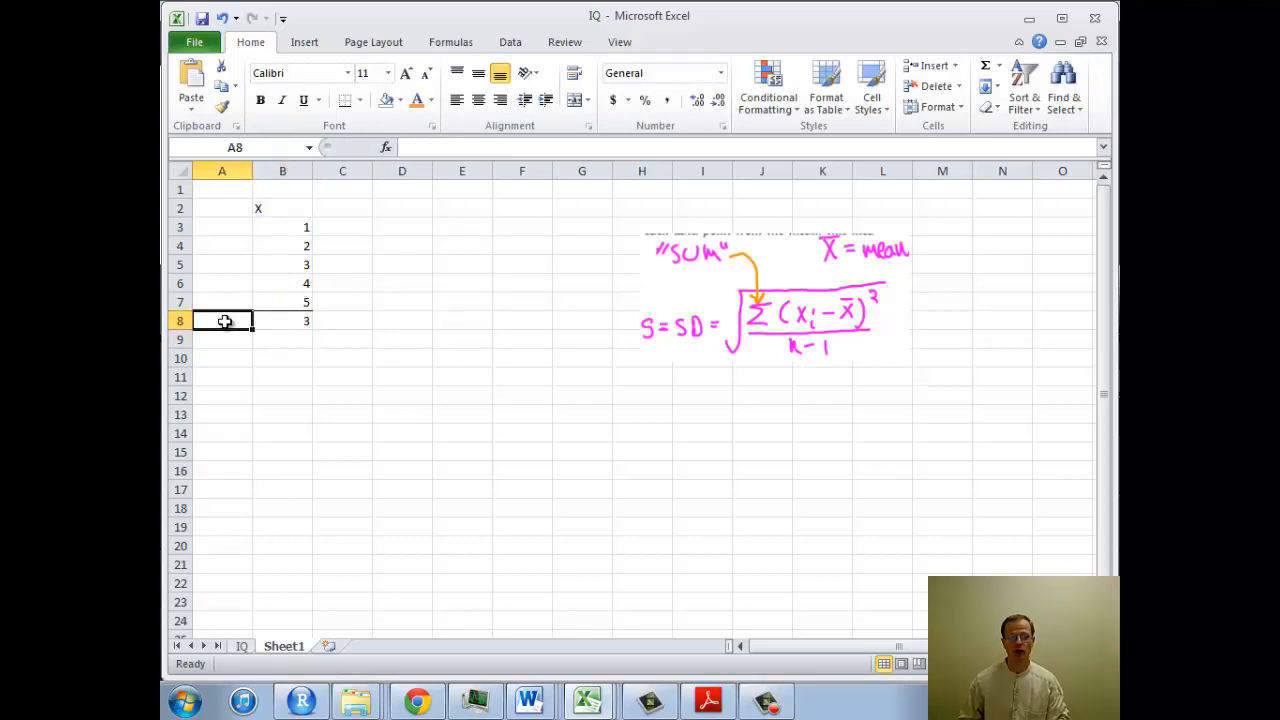
Label A8:A12 as average, median, min, max and SD.
text(average)
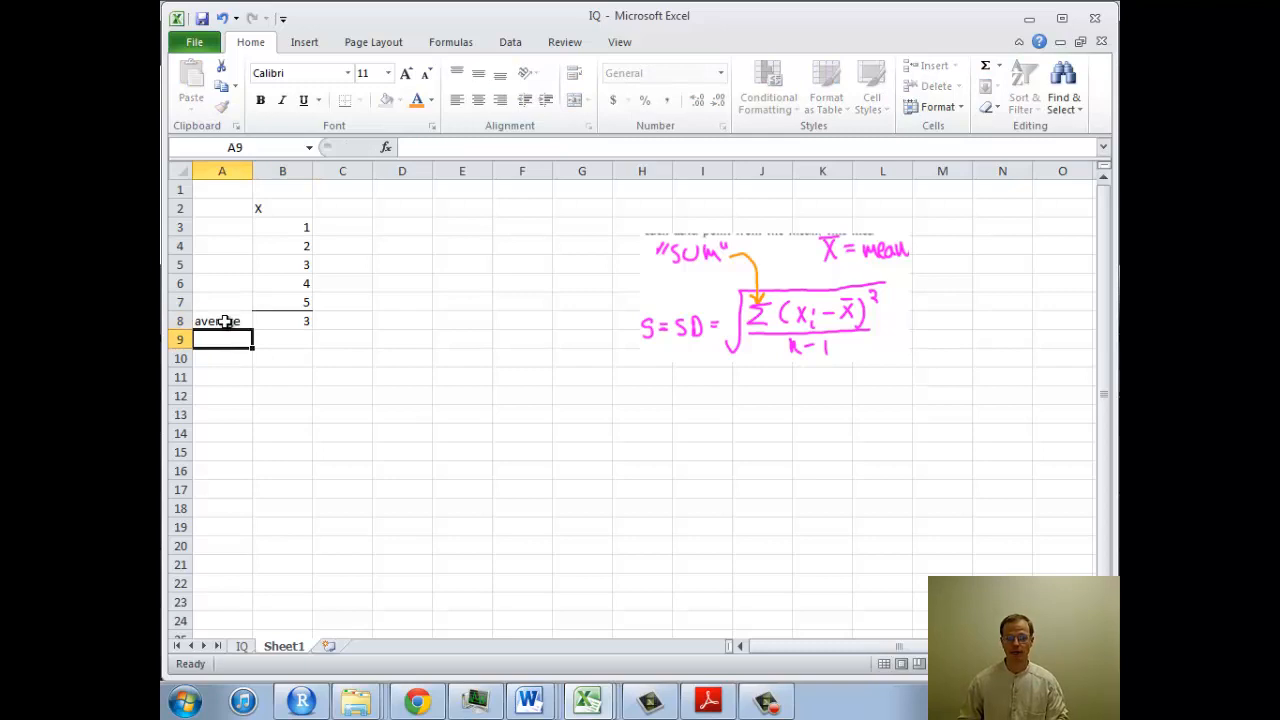
text(s)
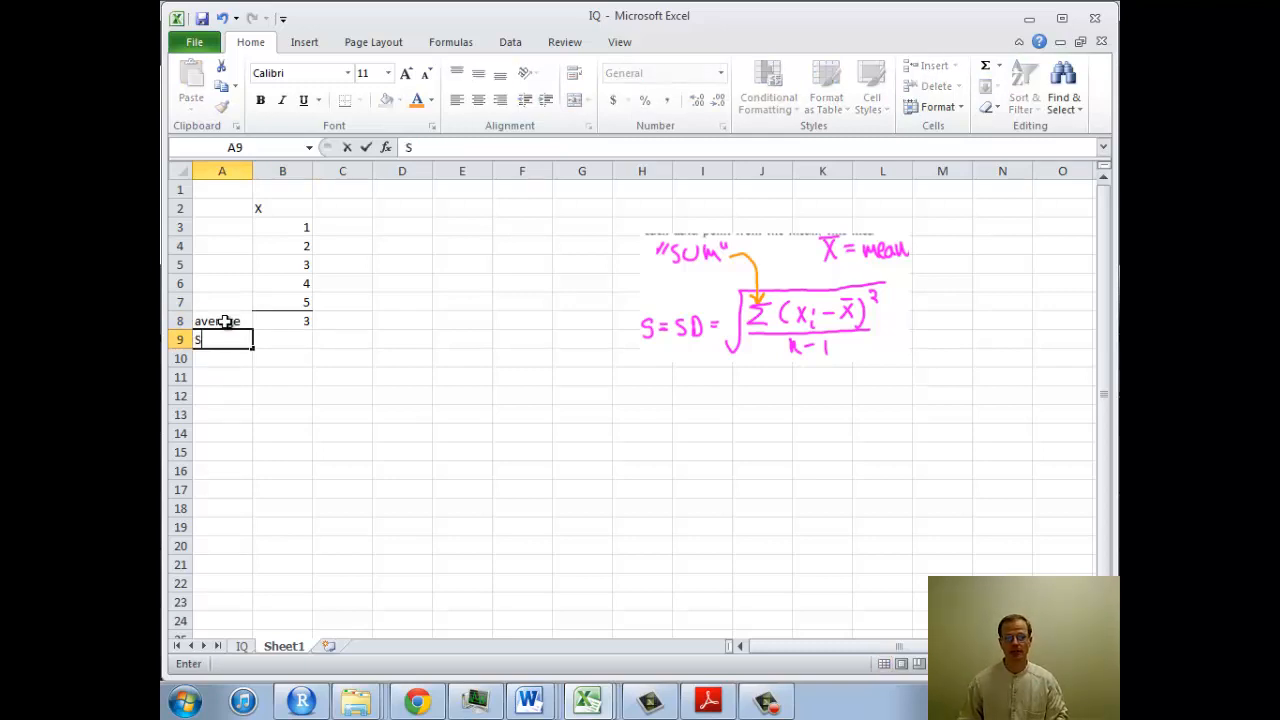
text(D)
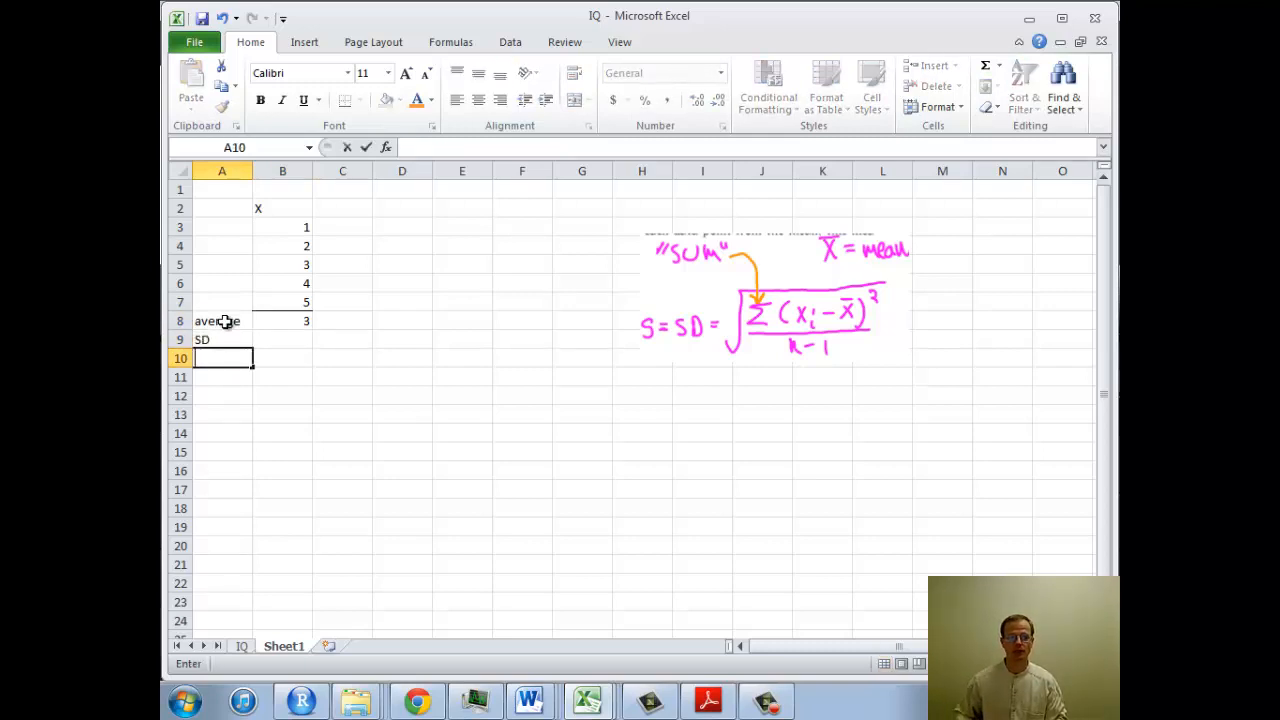
click(220, 340)
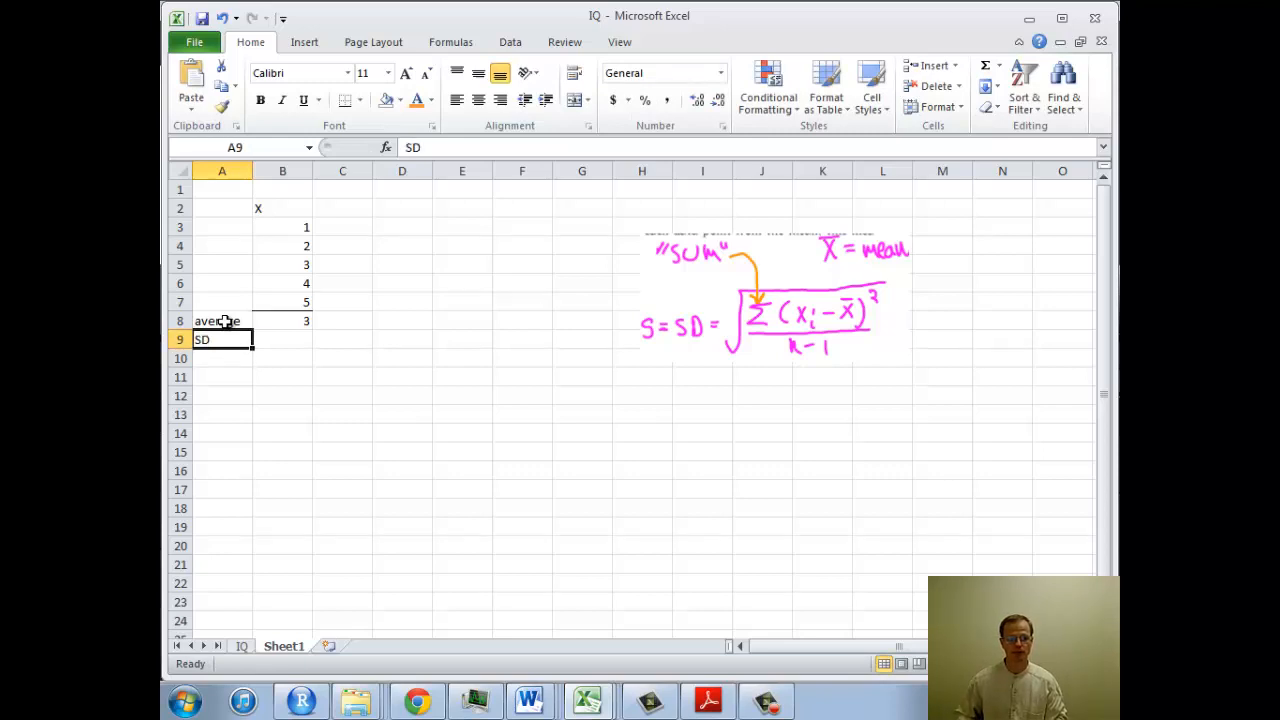
text(median)
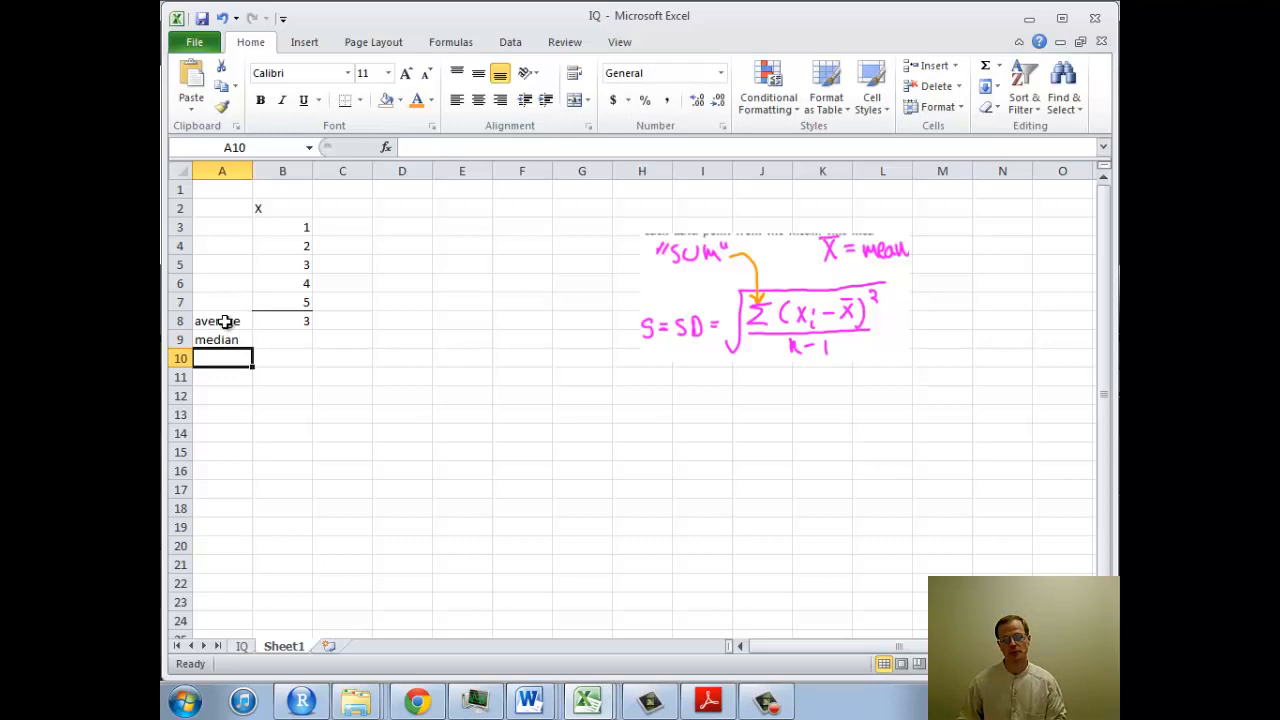
text(min)
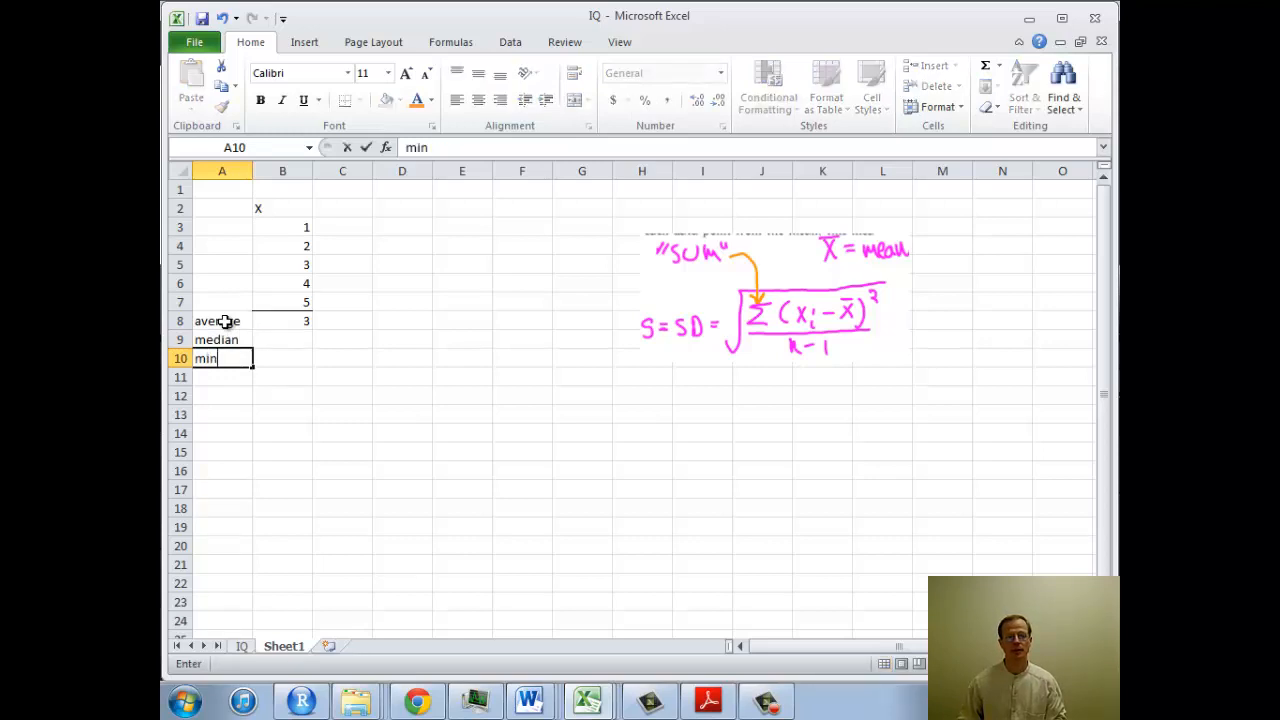
text(max)
click(282, 340)
text(=)
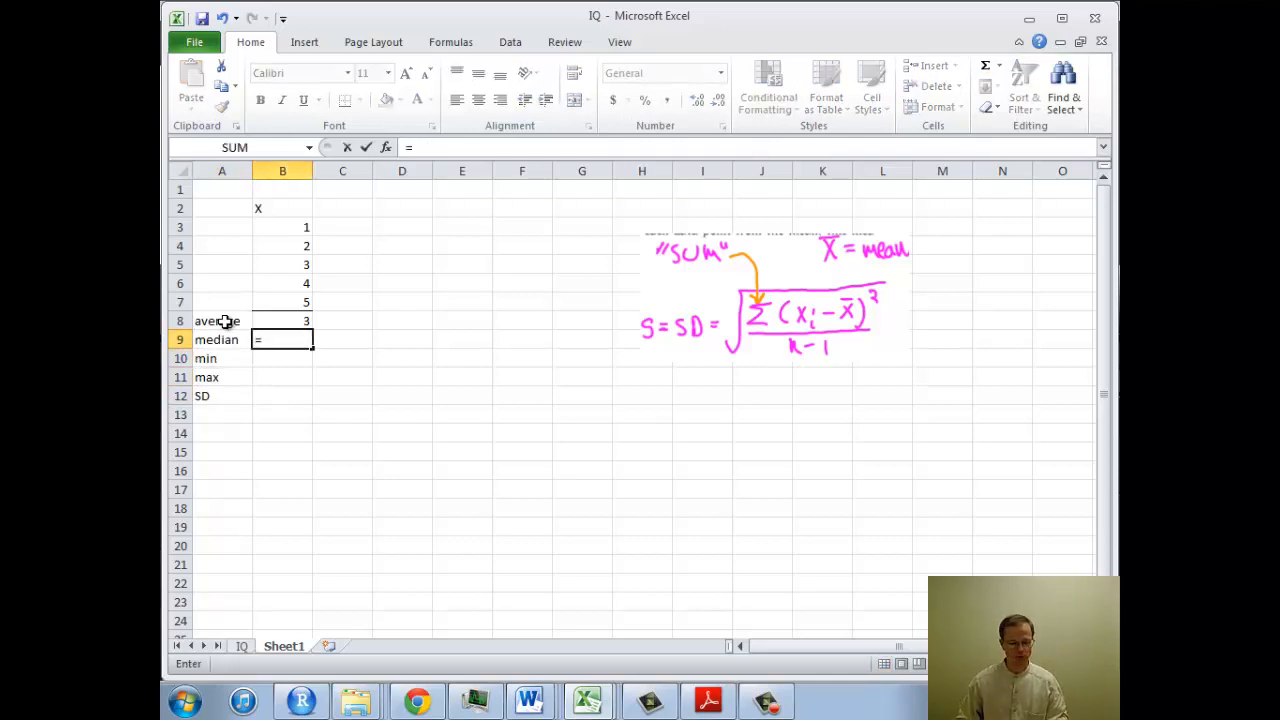
Compute the median (3) and minimum (1) of the five X values.
text(med)
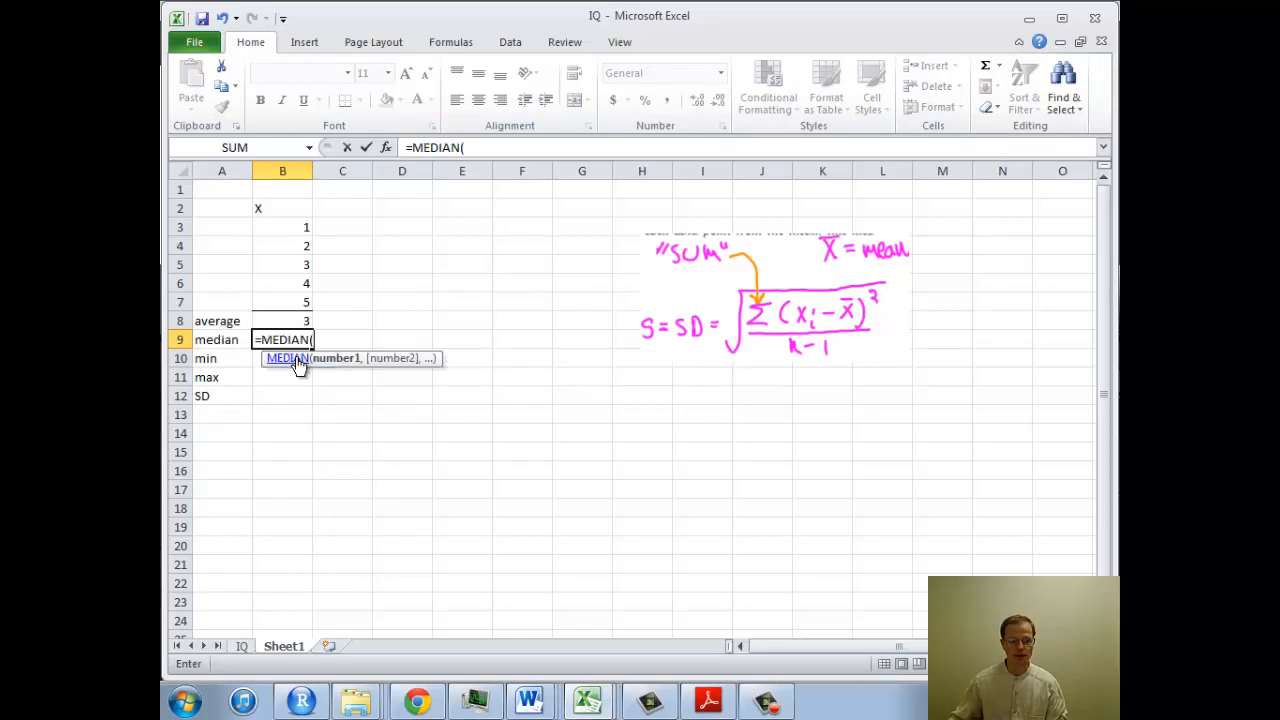
drag(282, 226, 282, 302)
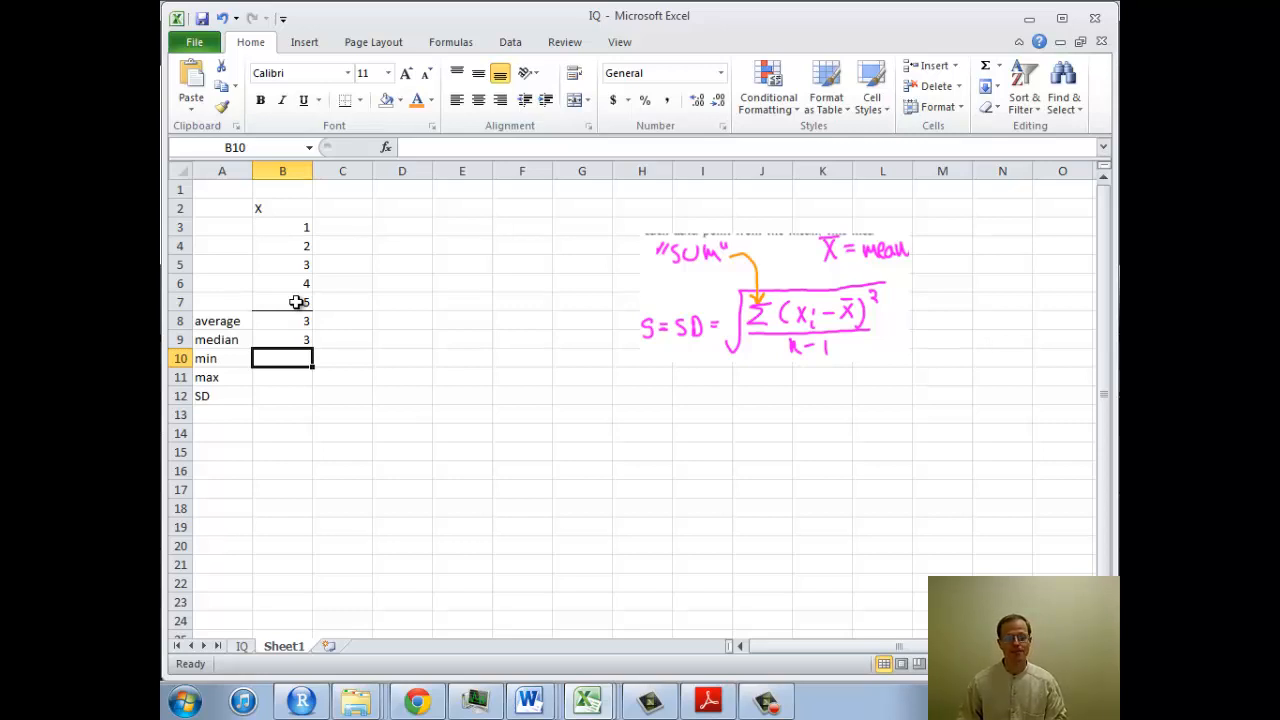
text(=)
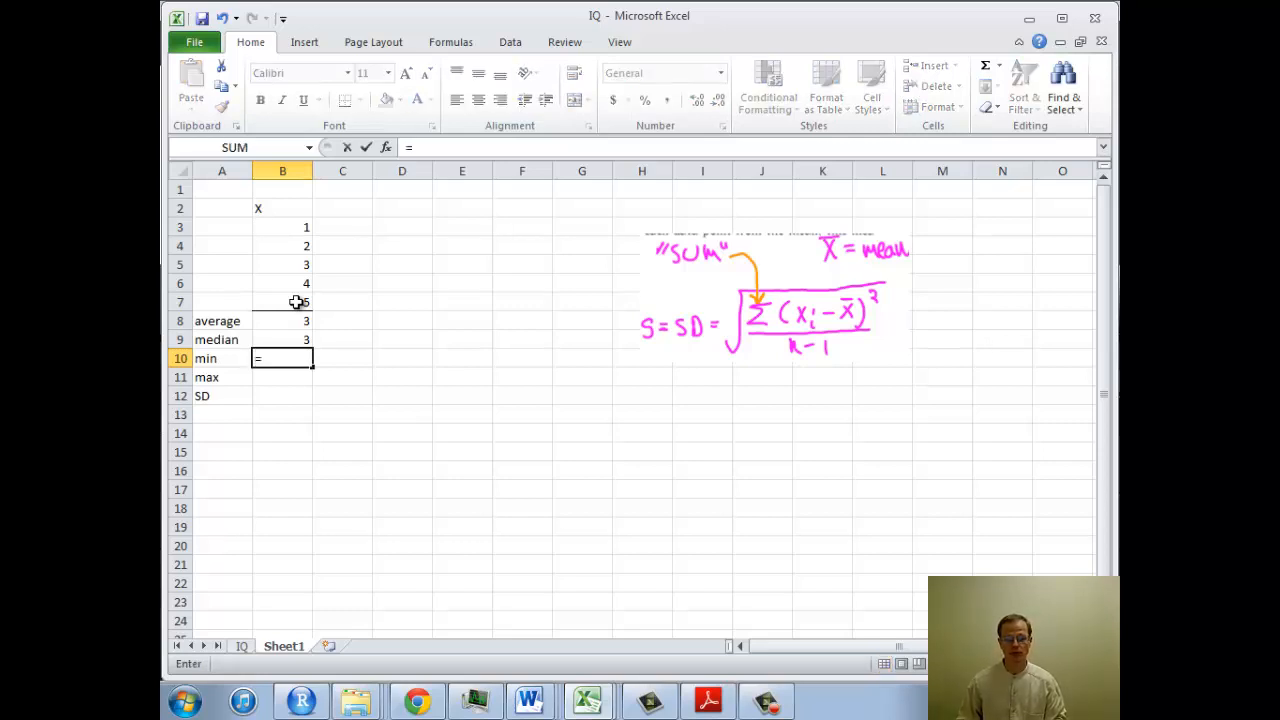
text(min)
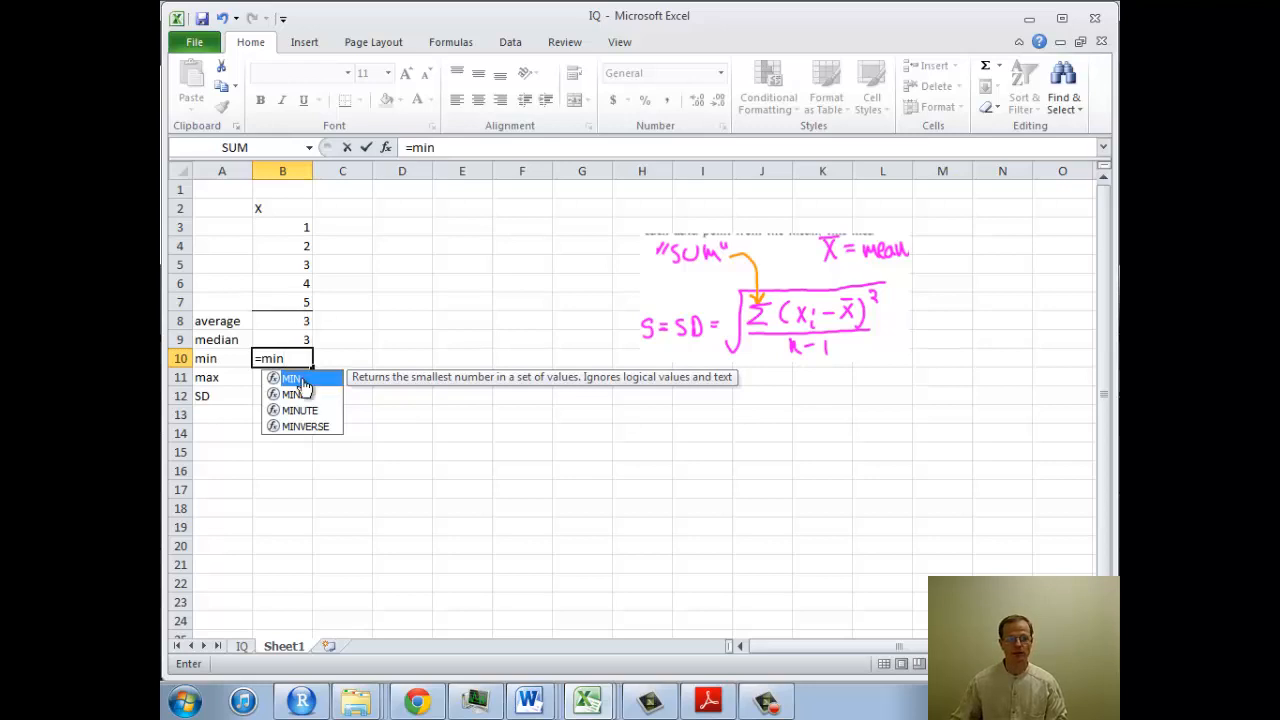
drag(282, 228, 282, 300)
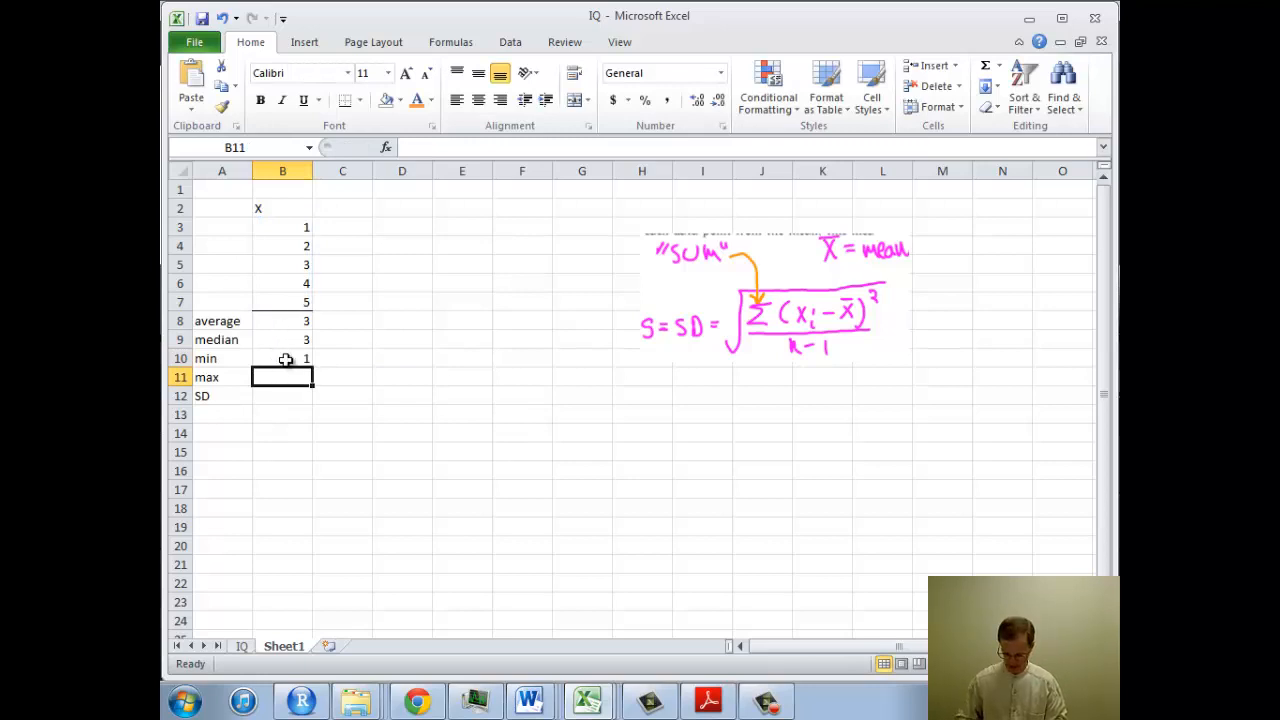
Compute the maximum (5) and STDEV.S sample standard deviation (1.581139) of the X values.
text(=max()
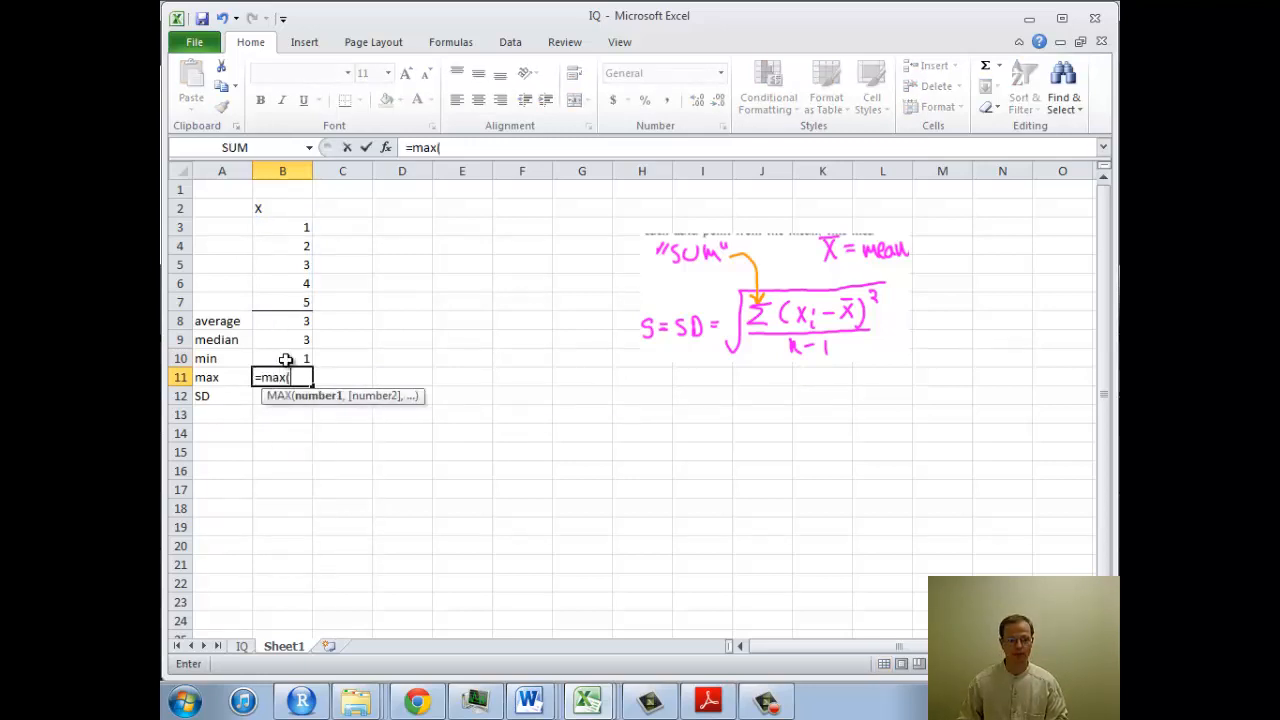
click(282, 228)
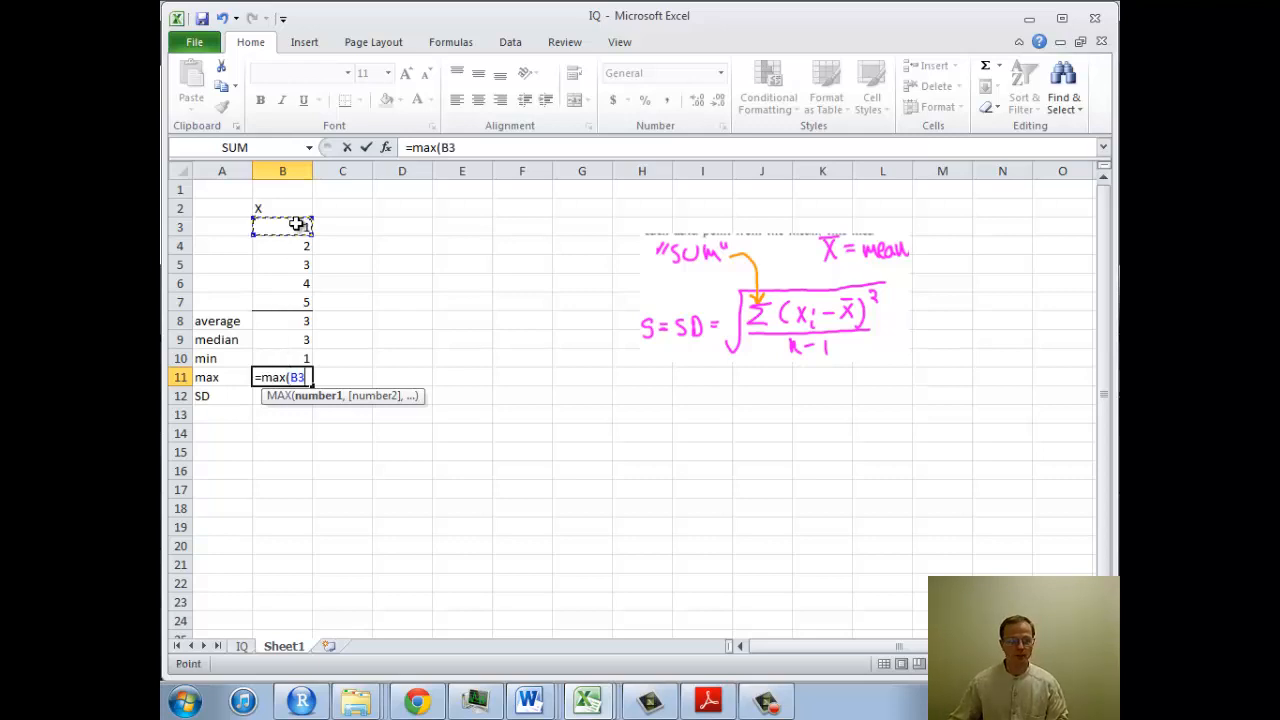
drag(284, 226, 284, 302)
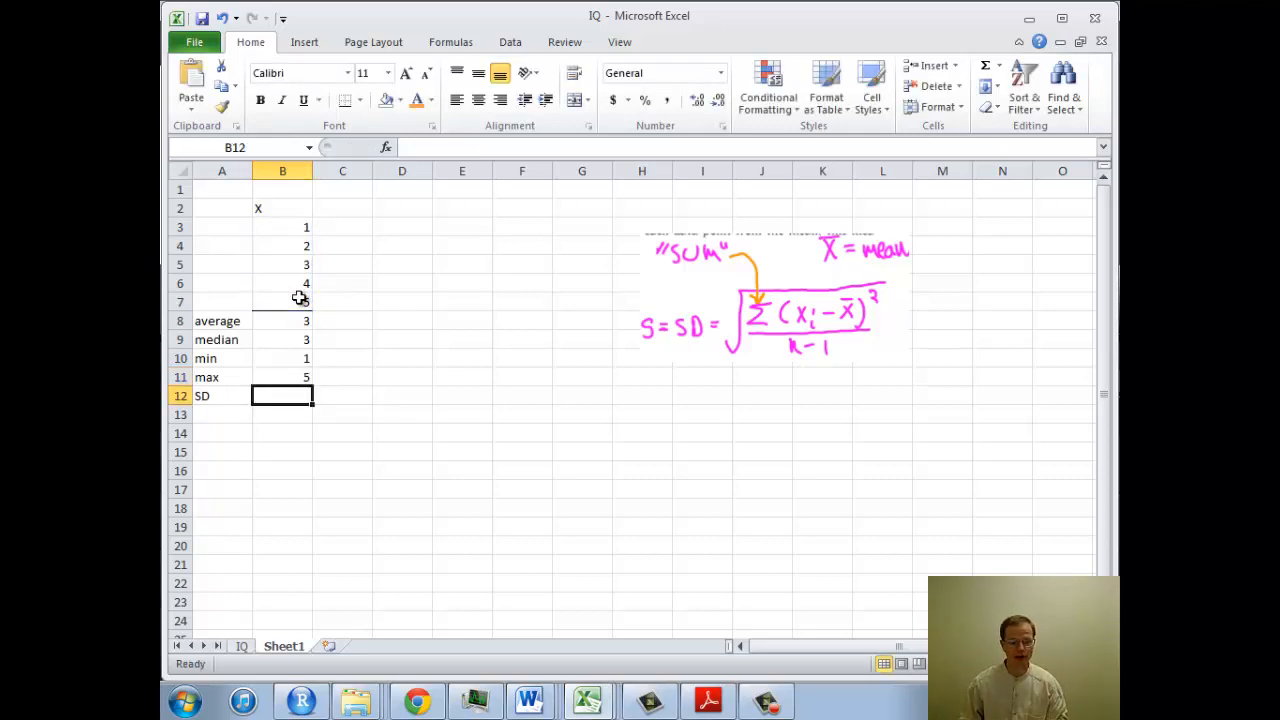
text(=)
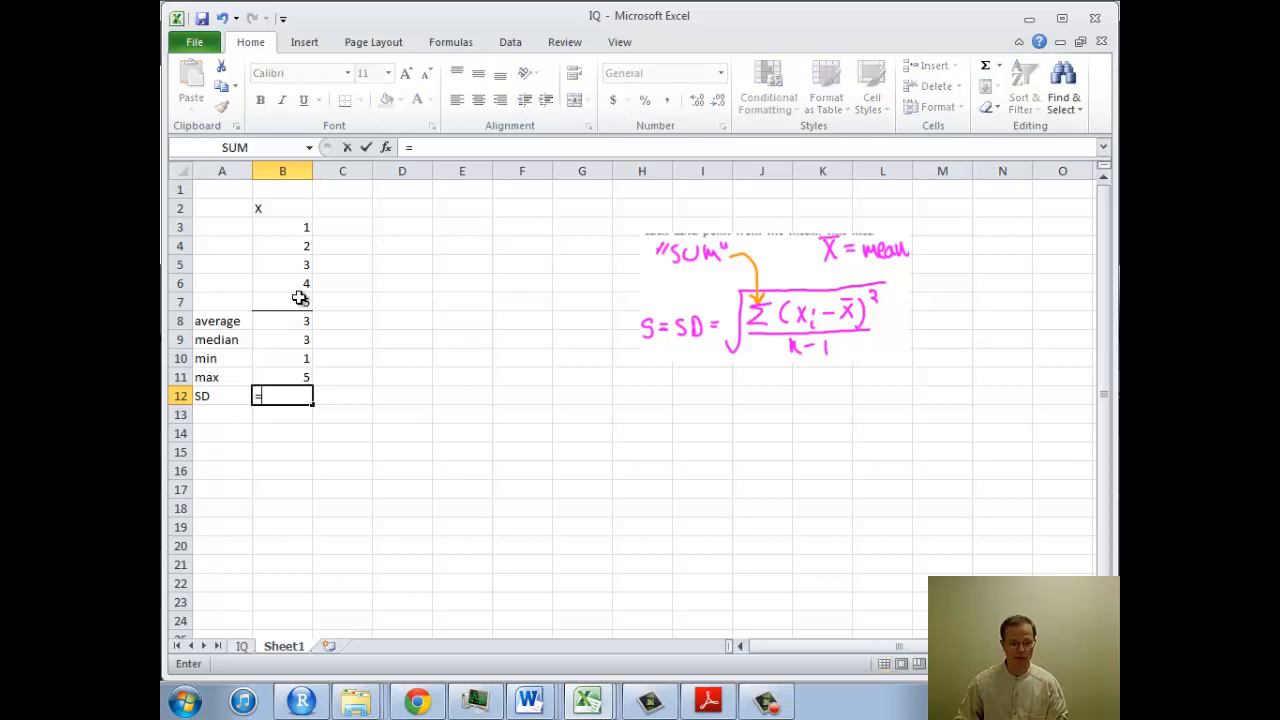
text(st)
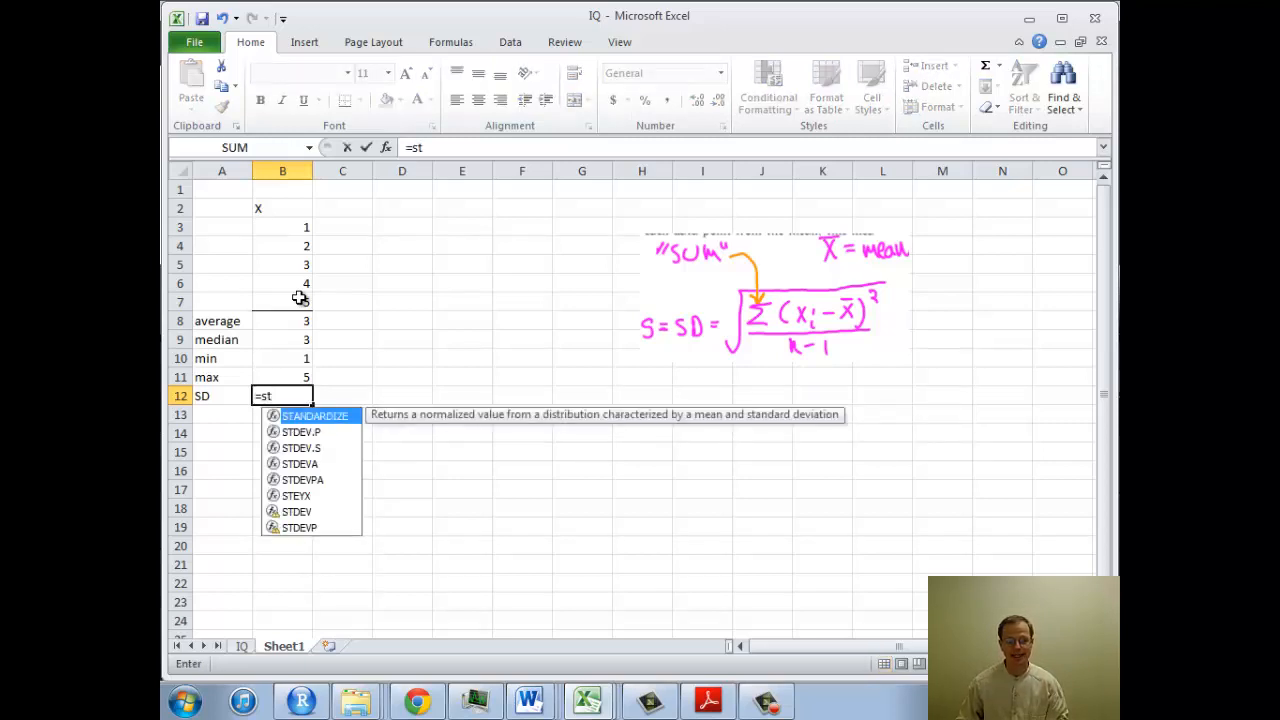
text(d)
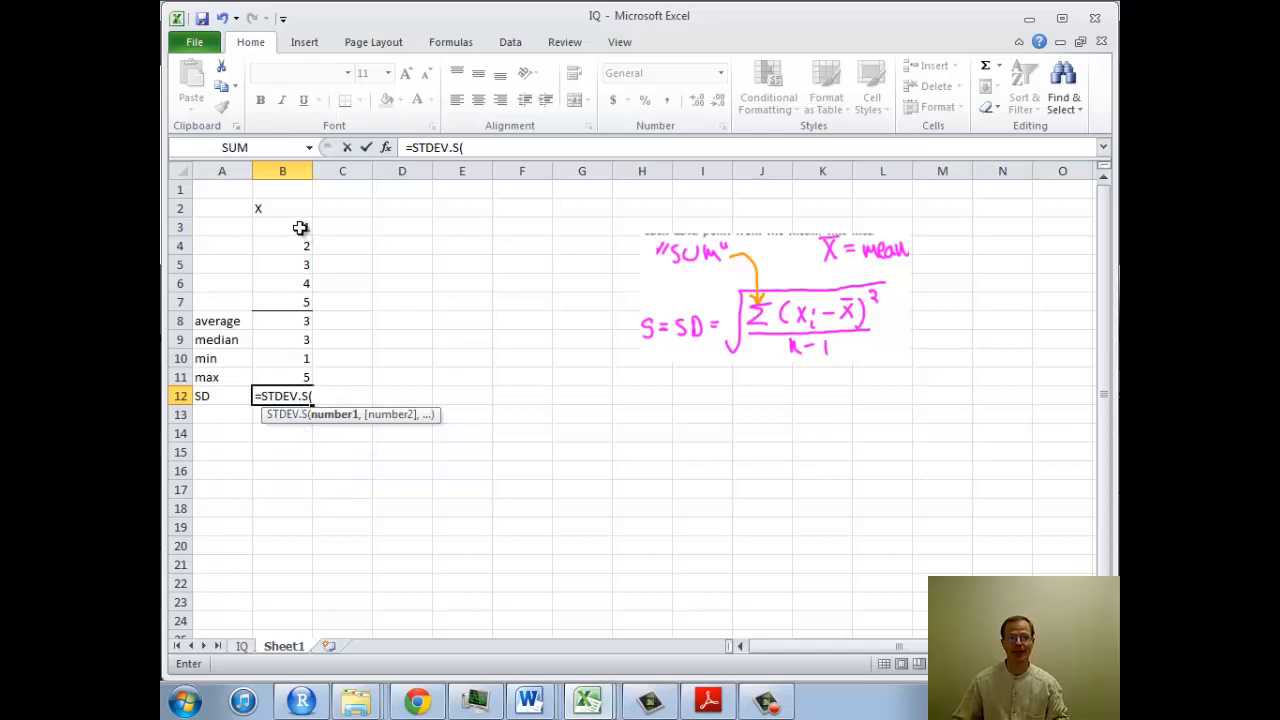
drag(282, 228, 282, 300)
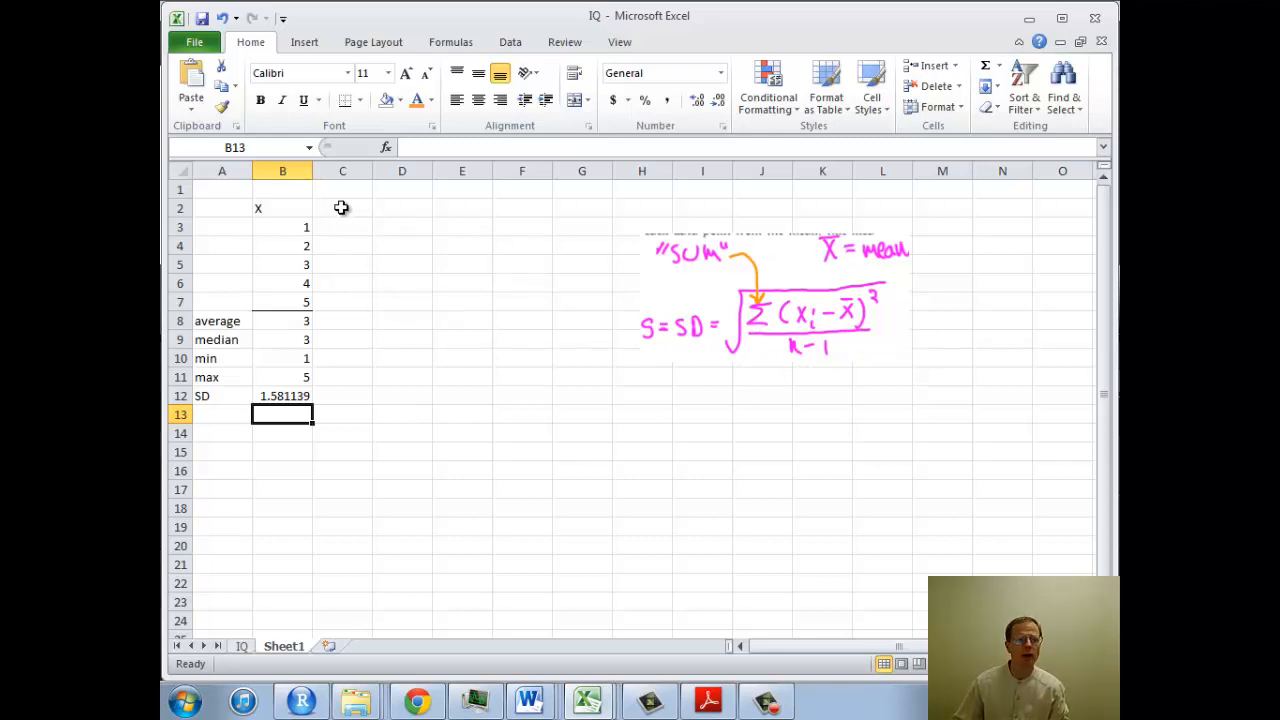
Add the headings x-xbar and (x-xbar)^2 in the columns beside X.
click(342, 208)
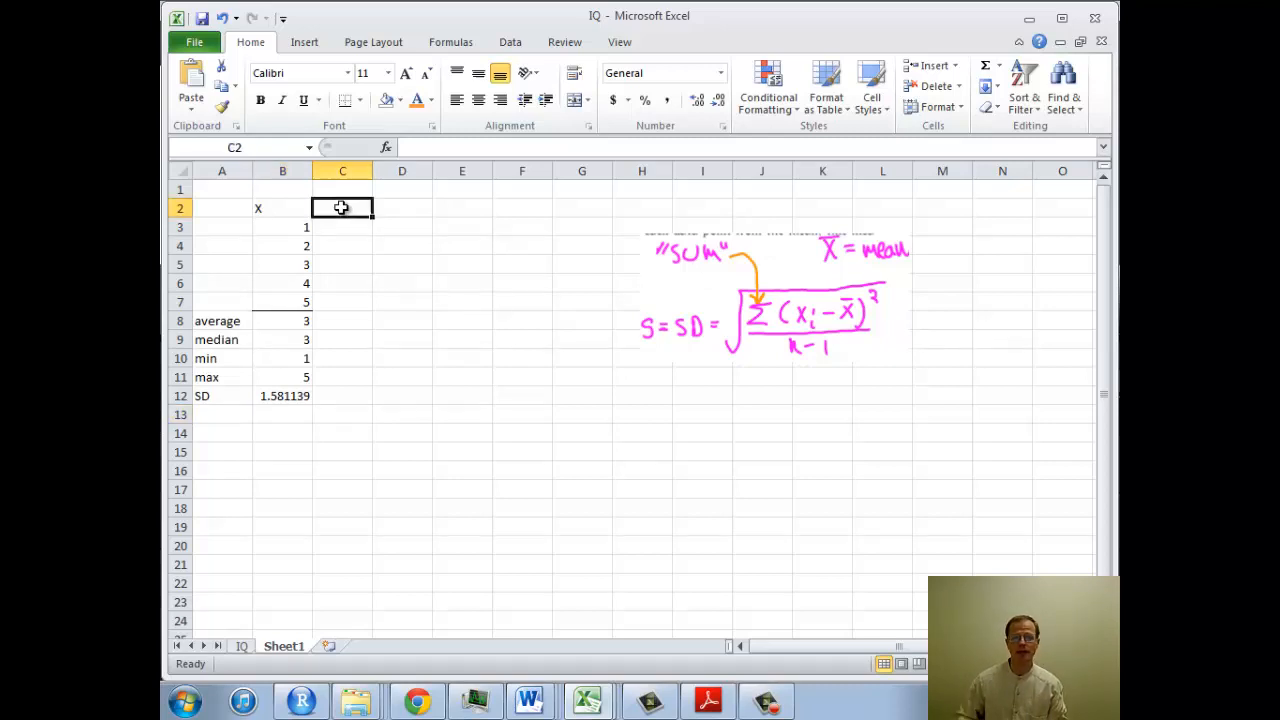
text(x)
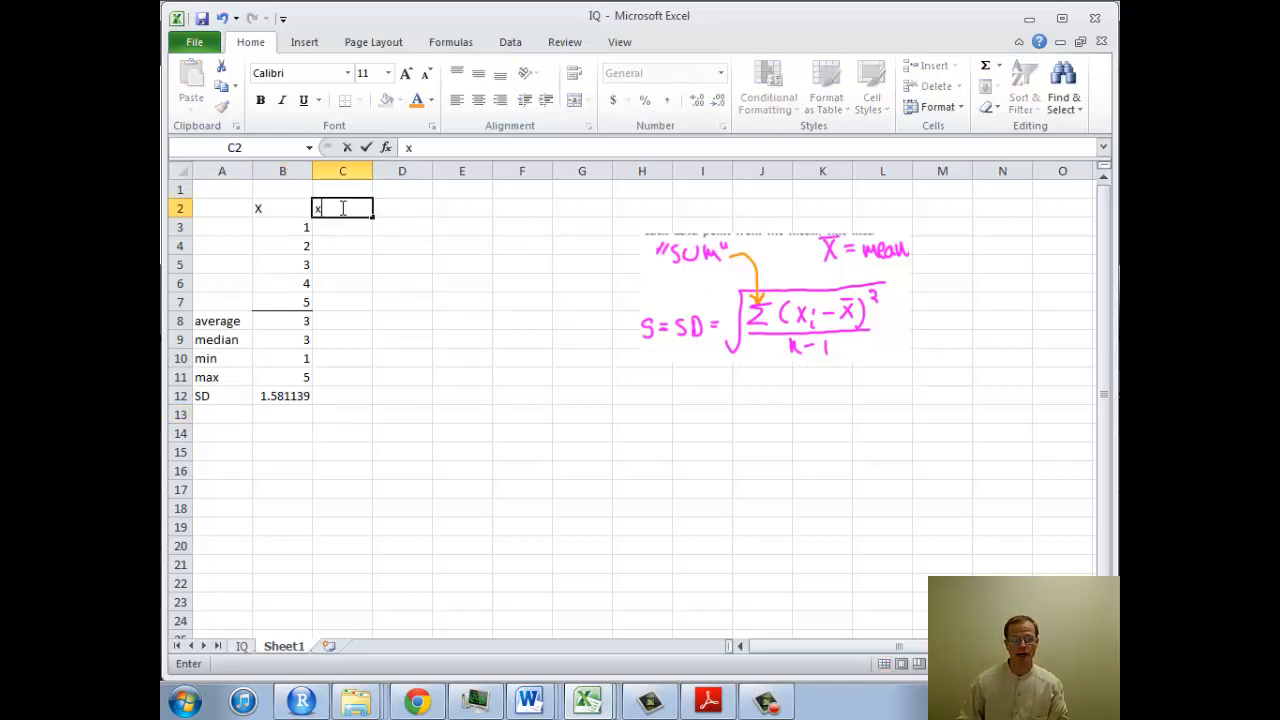
text(-xbar)
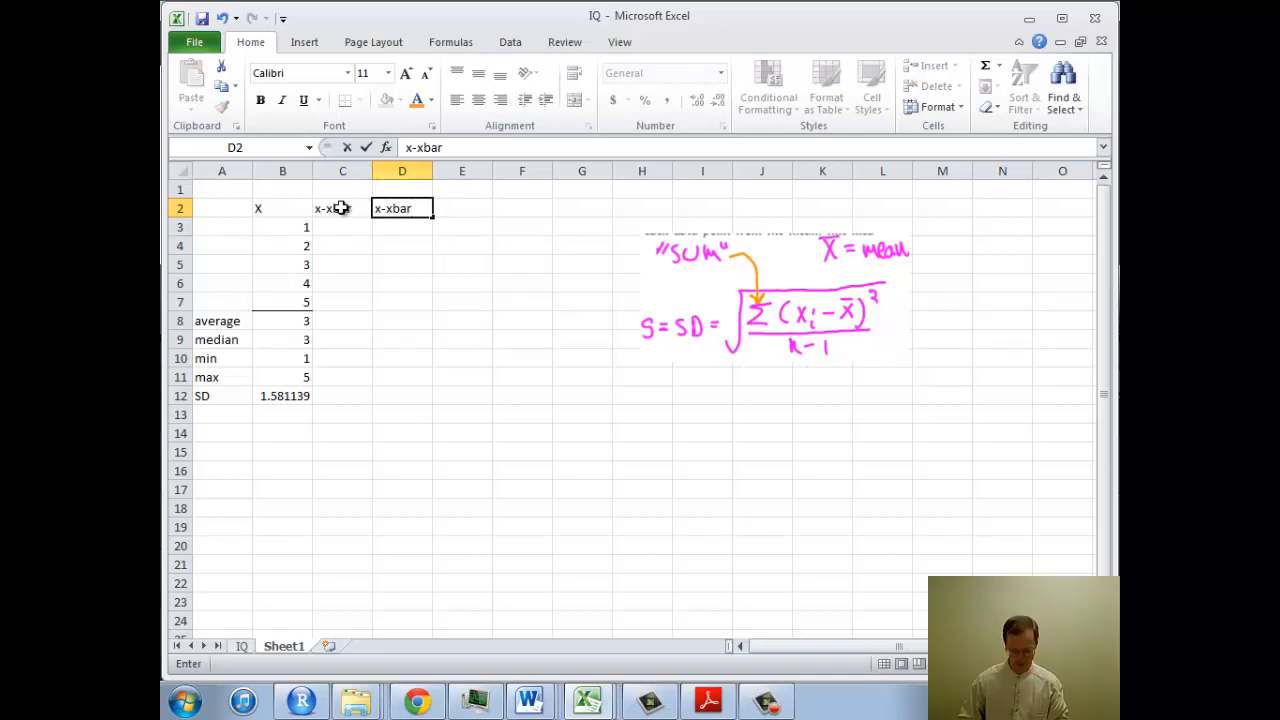
text(^2)
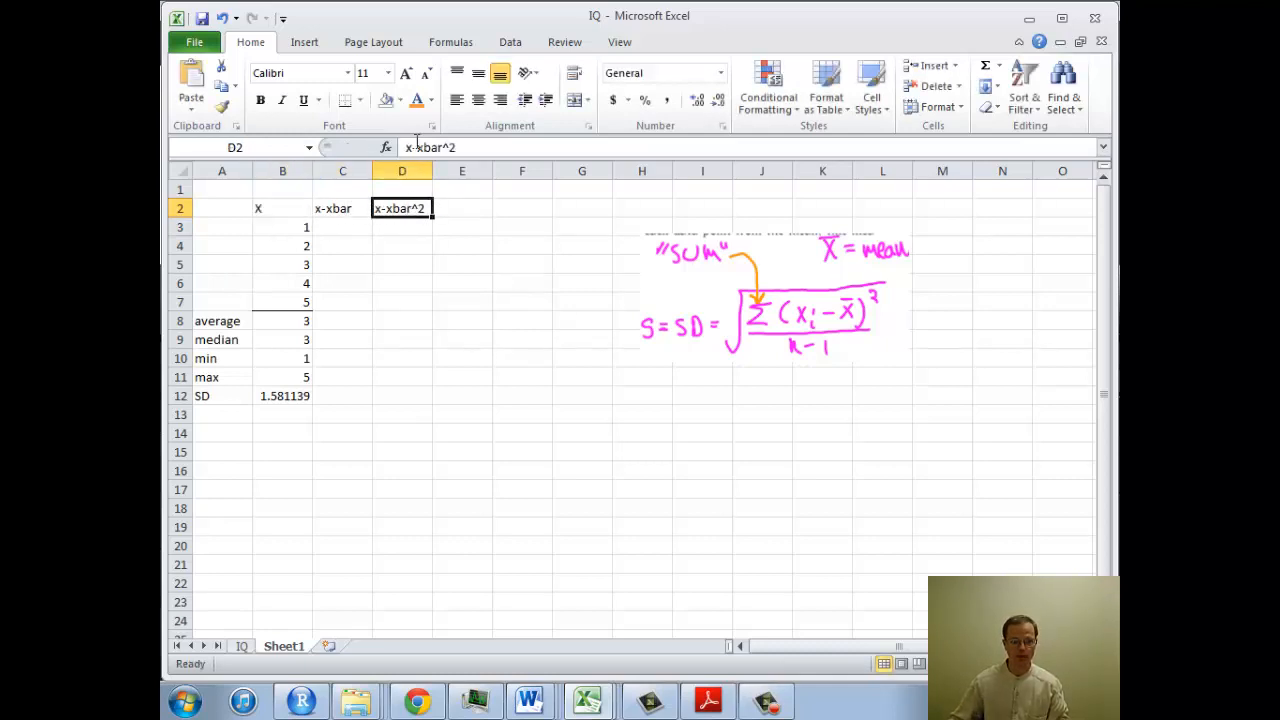
text(()
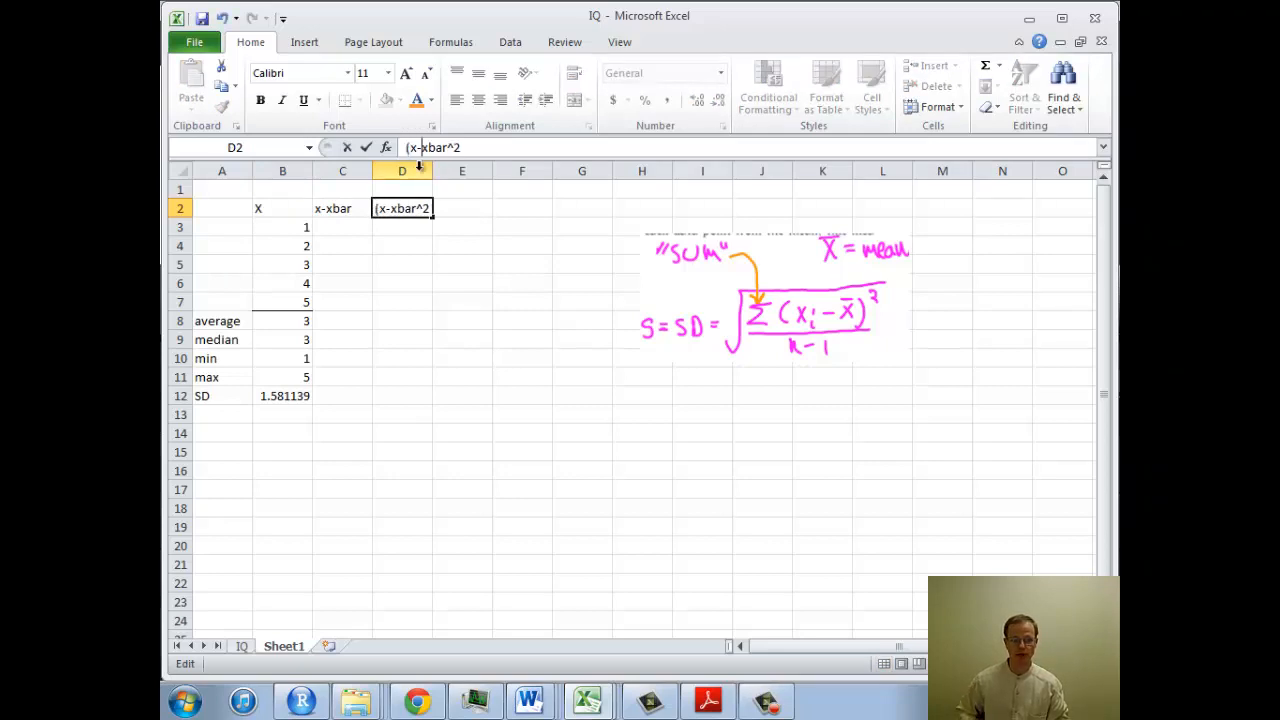
text())
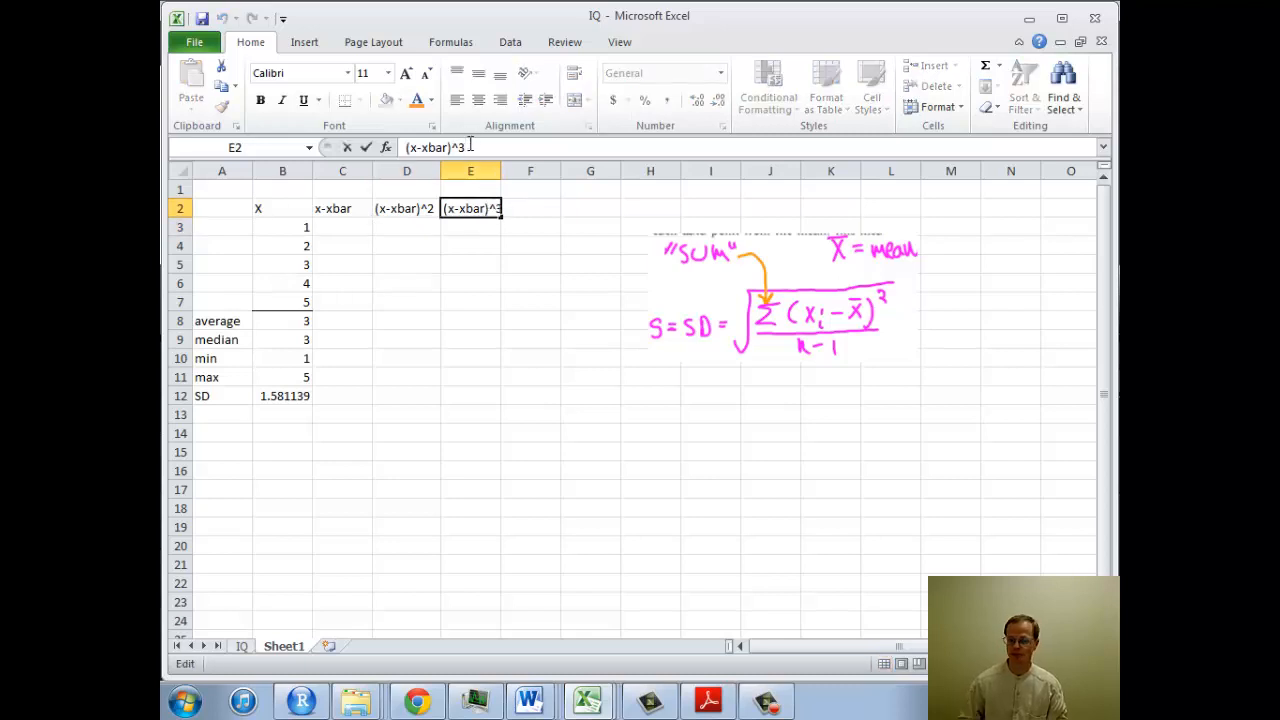
Add the heading sqrt((x-xbar)^2/(n-1)) in the next column.
text((x-xbar)^2/)
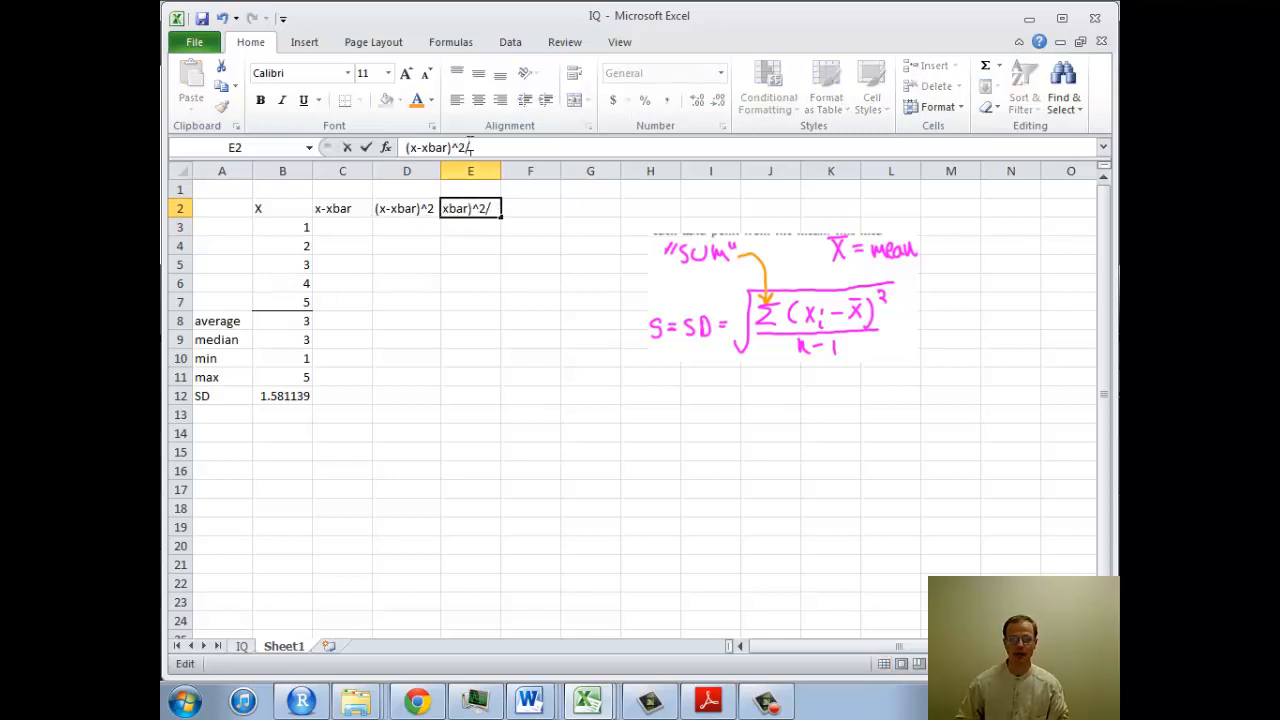
text((n)
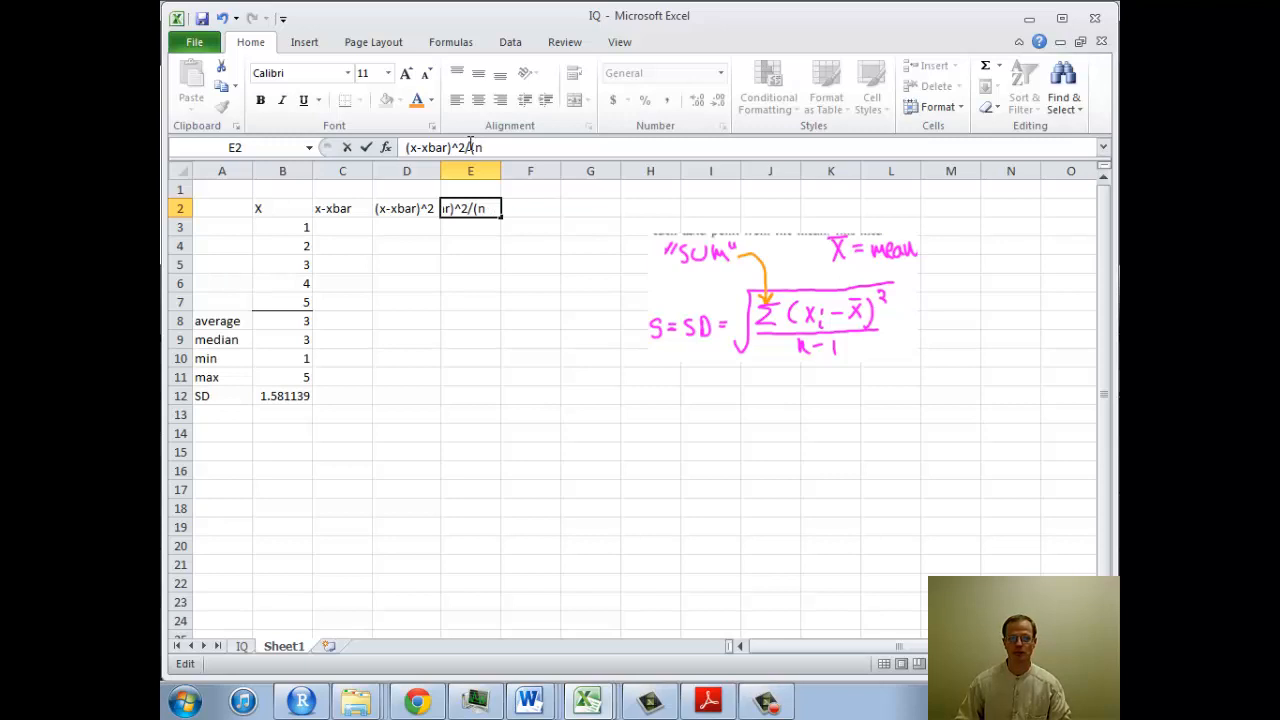
text(-1))
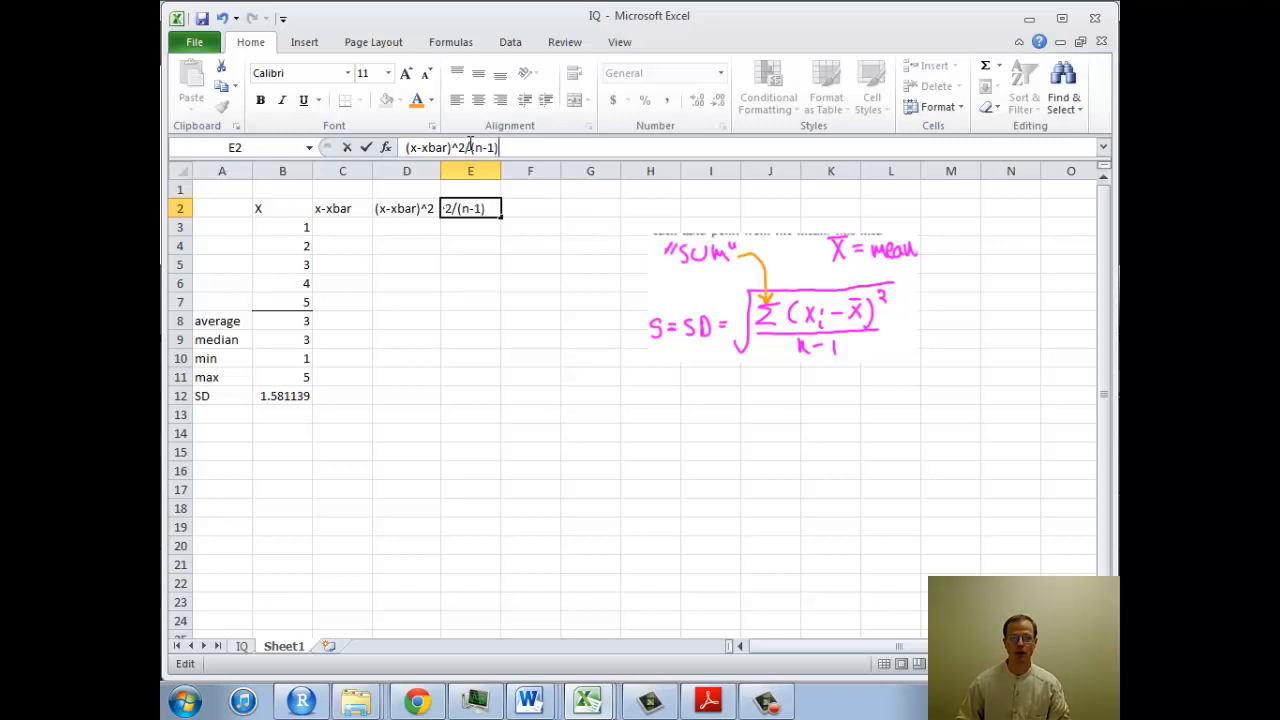
text())
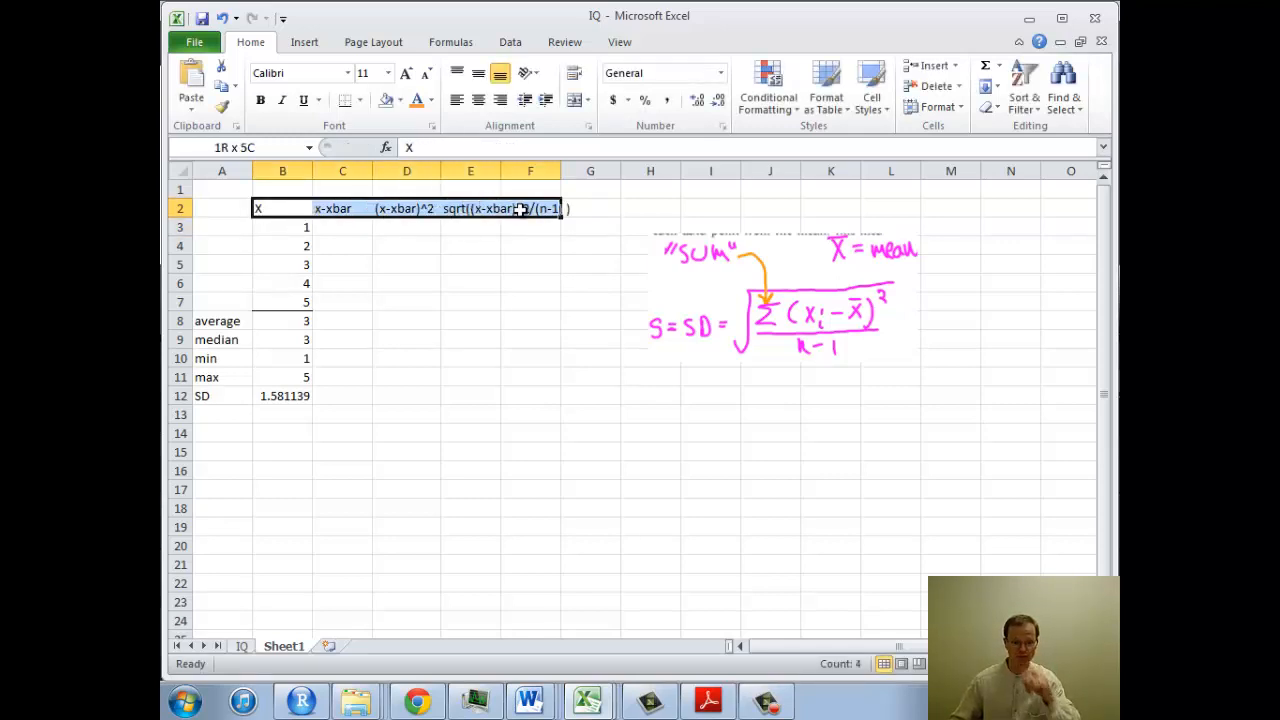
click(530, 226)
text(=)
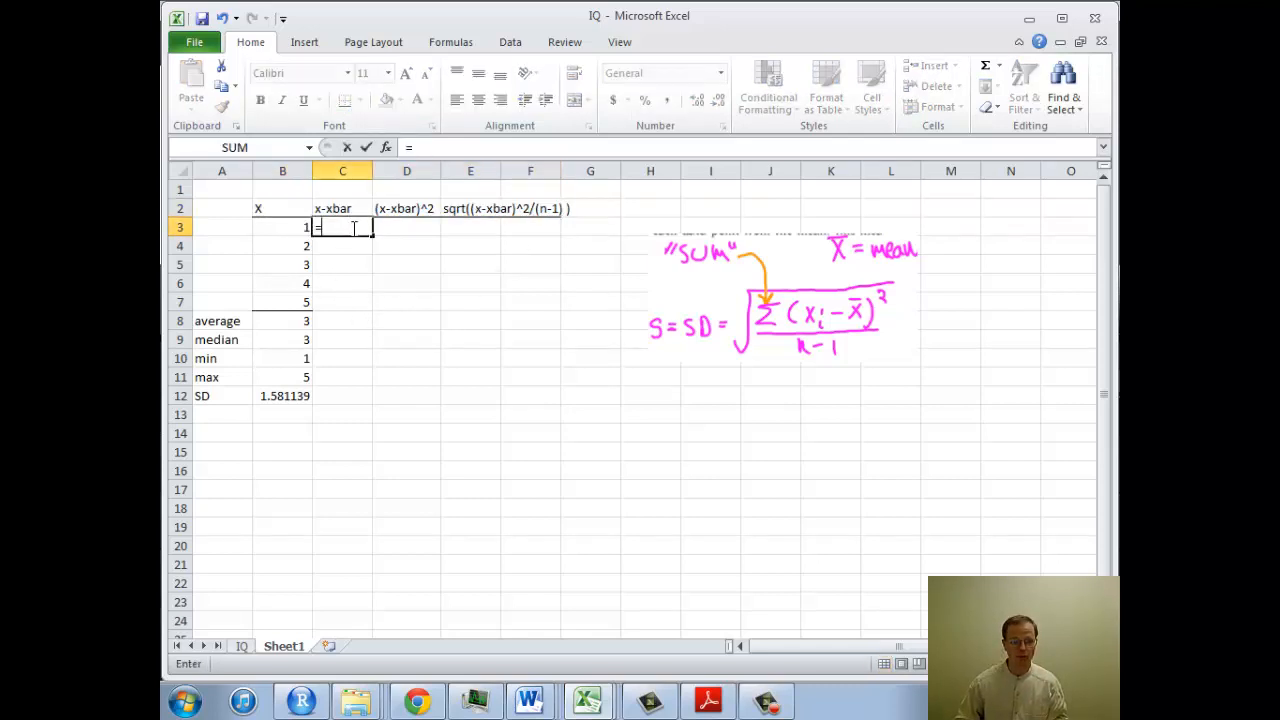
Enter =B3-$B$8 with a locked mean reference and fill down, giving deviations -2, -1, 0, 1, 2.
click(282, 228)
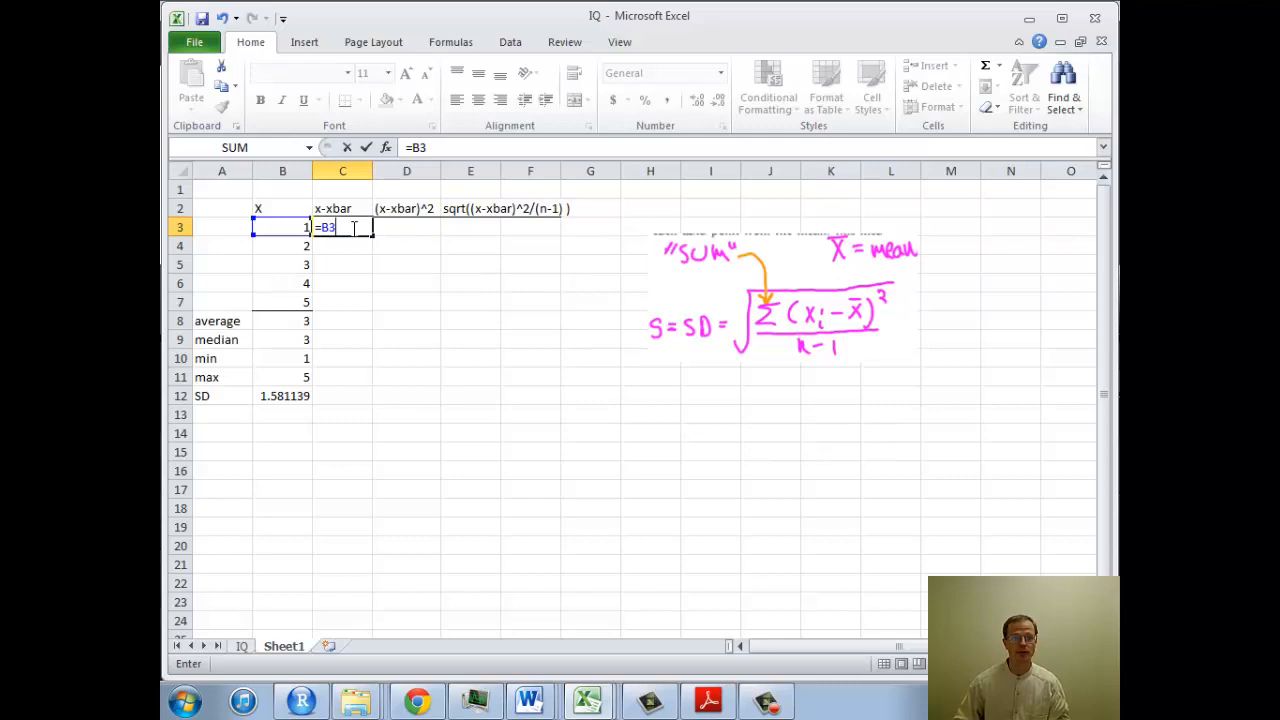
text(-)
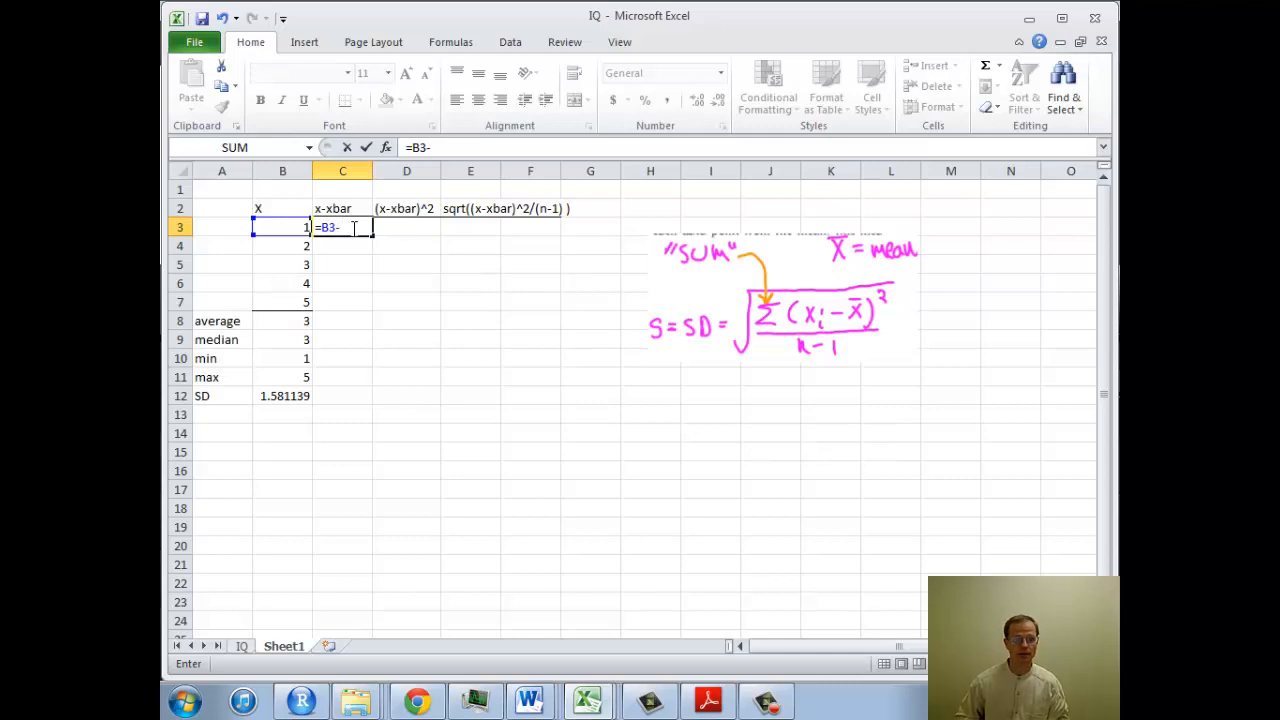
text($C$)
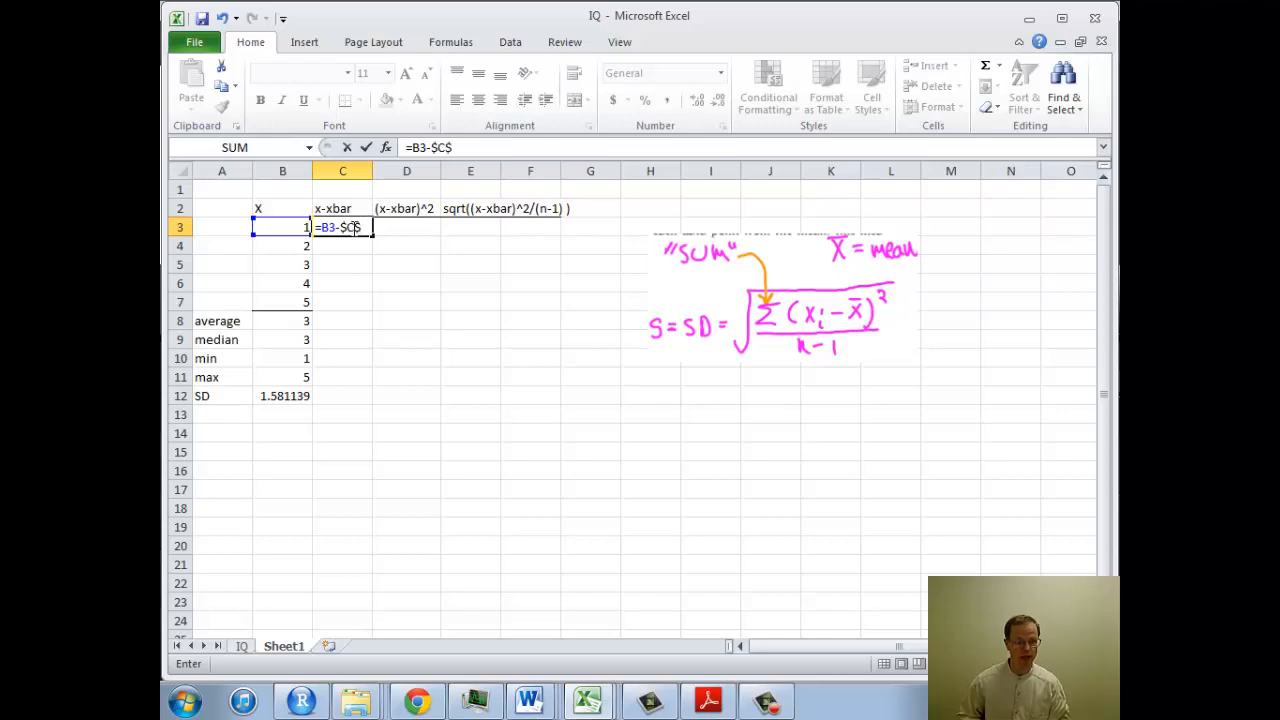
click(342, 320)
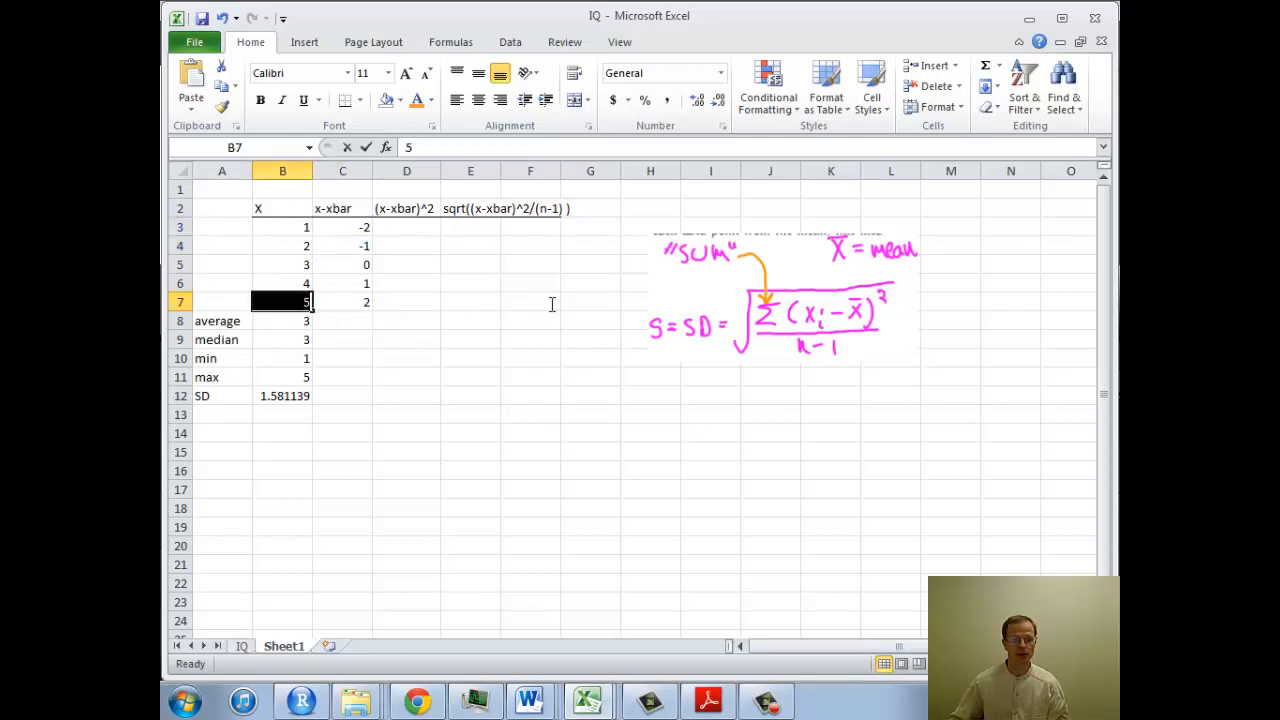
click(220, 300)
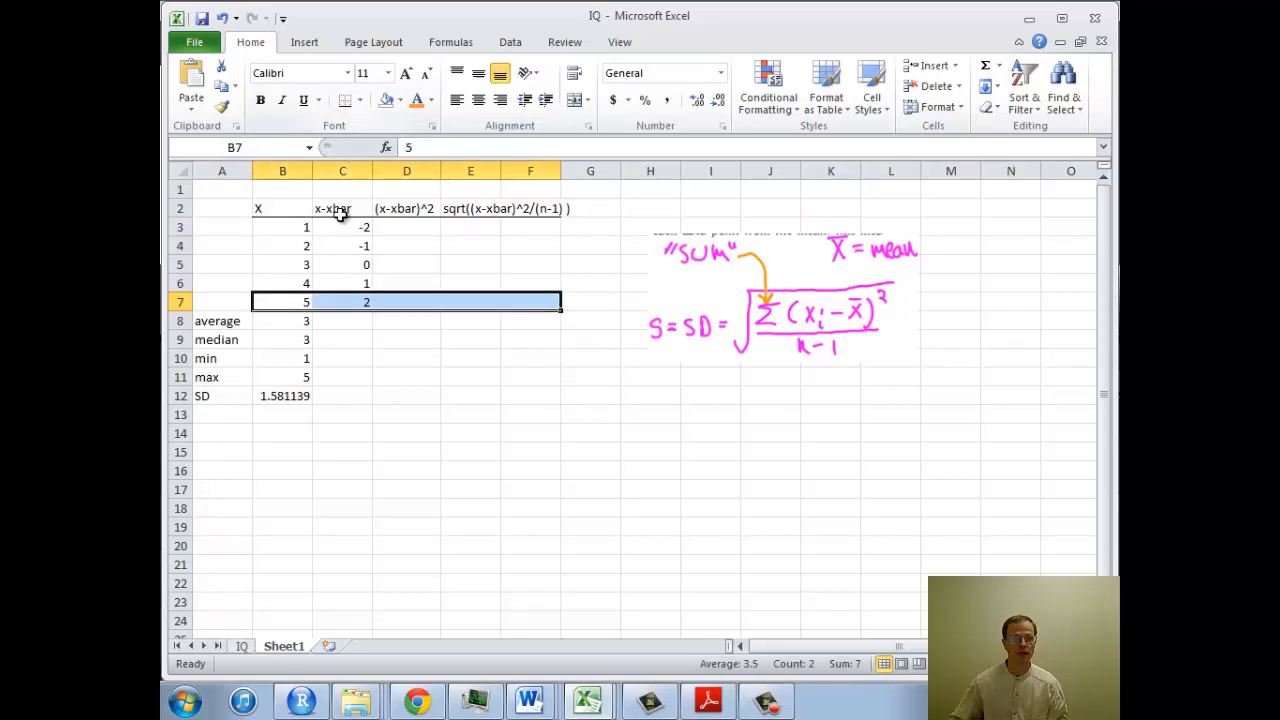
click(342, 320)
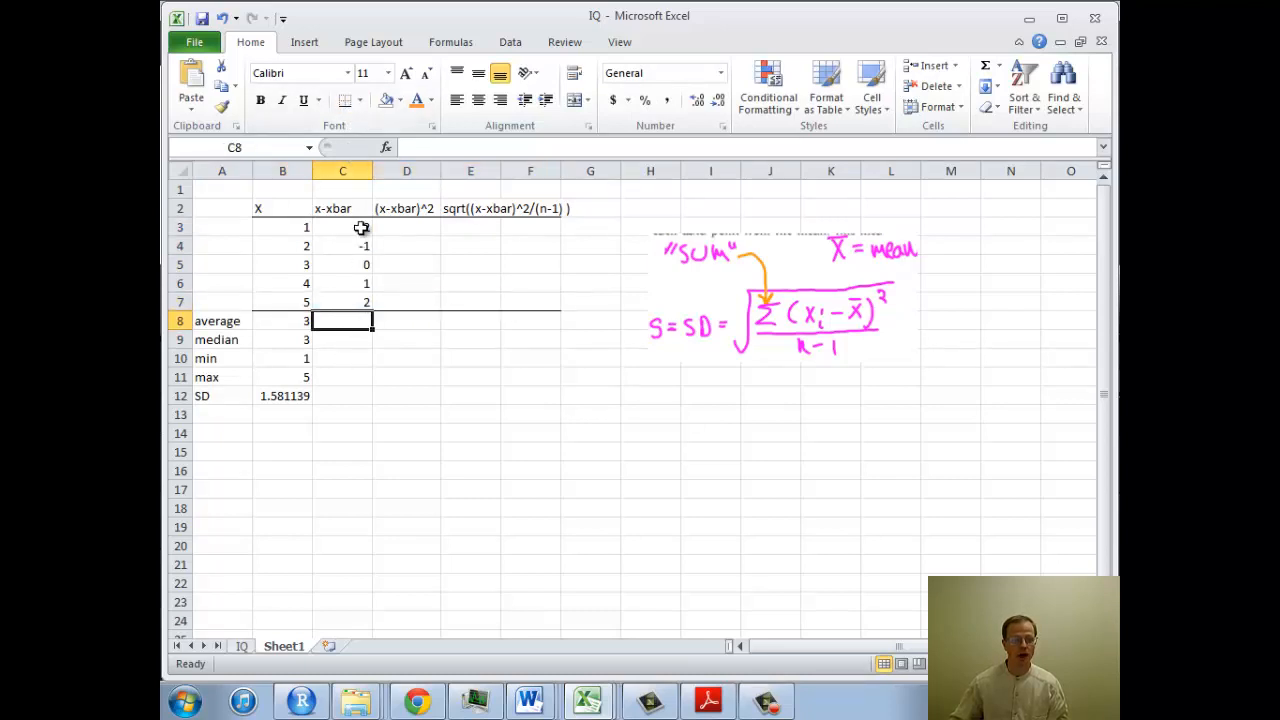
click(406, 228)
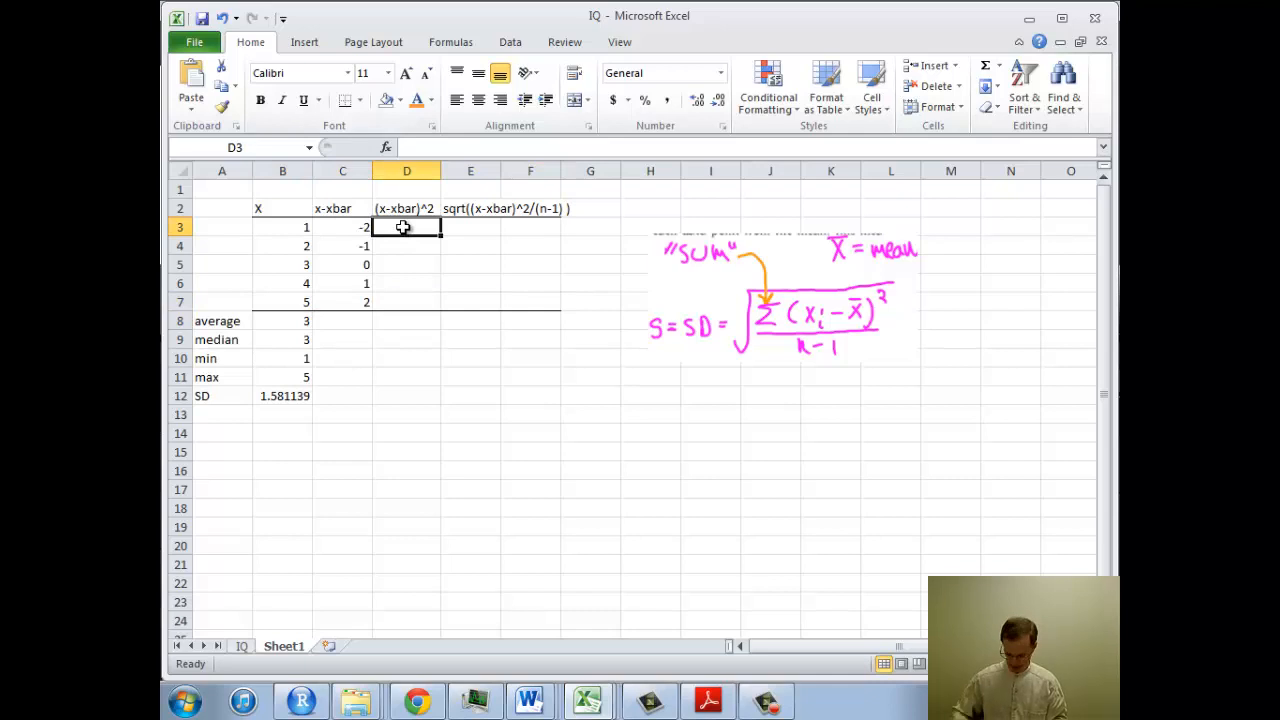
Enter =C3^2 in D3 after correcting a circular =D3^2 reference, giving squared deviations 4, 1, 0, 1, 4.
text(=)
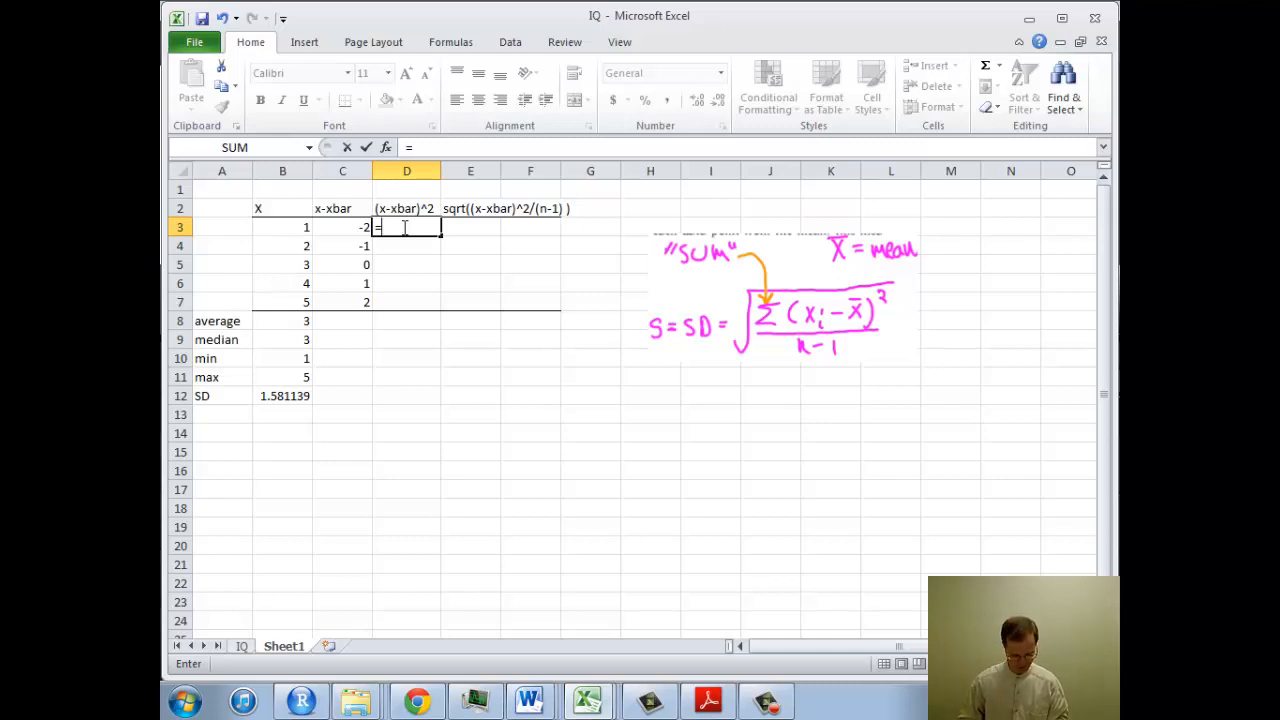
text(D3)
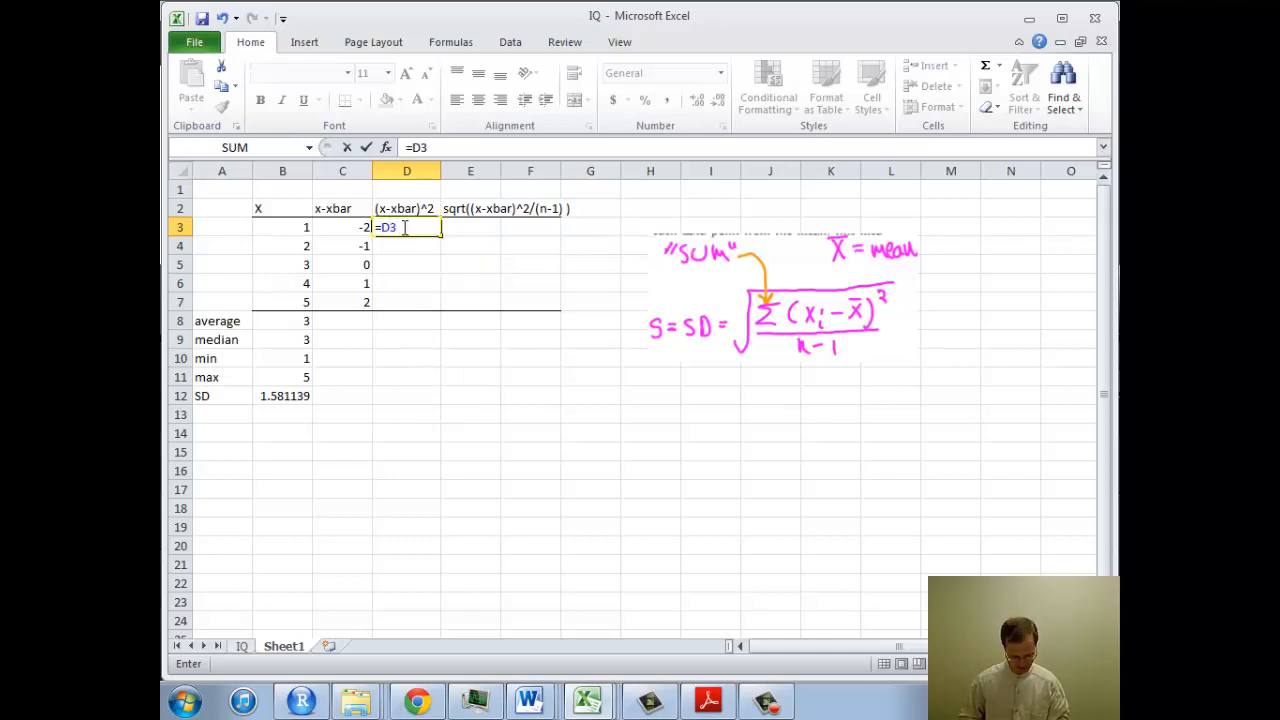
text(^2)
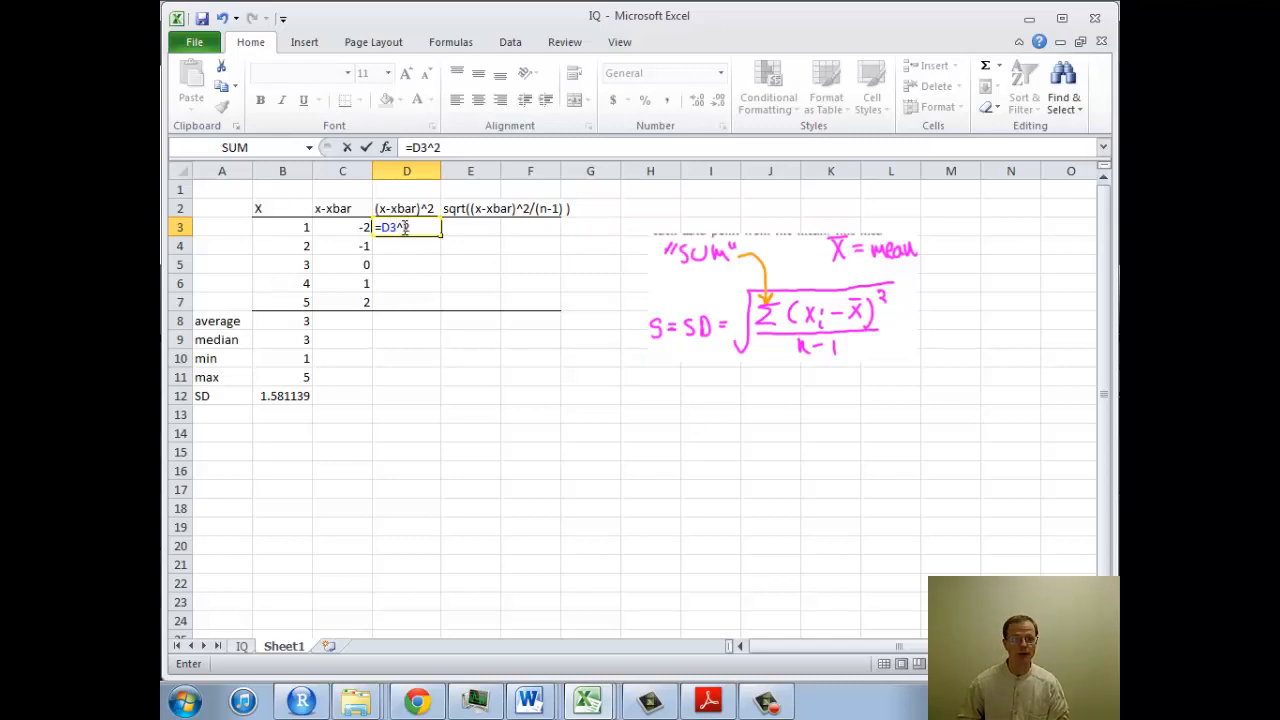
key(enter)
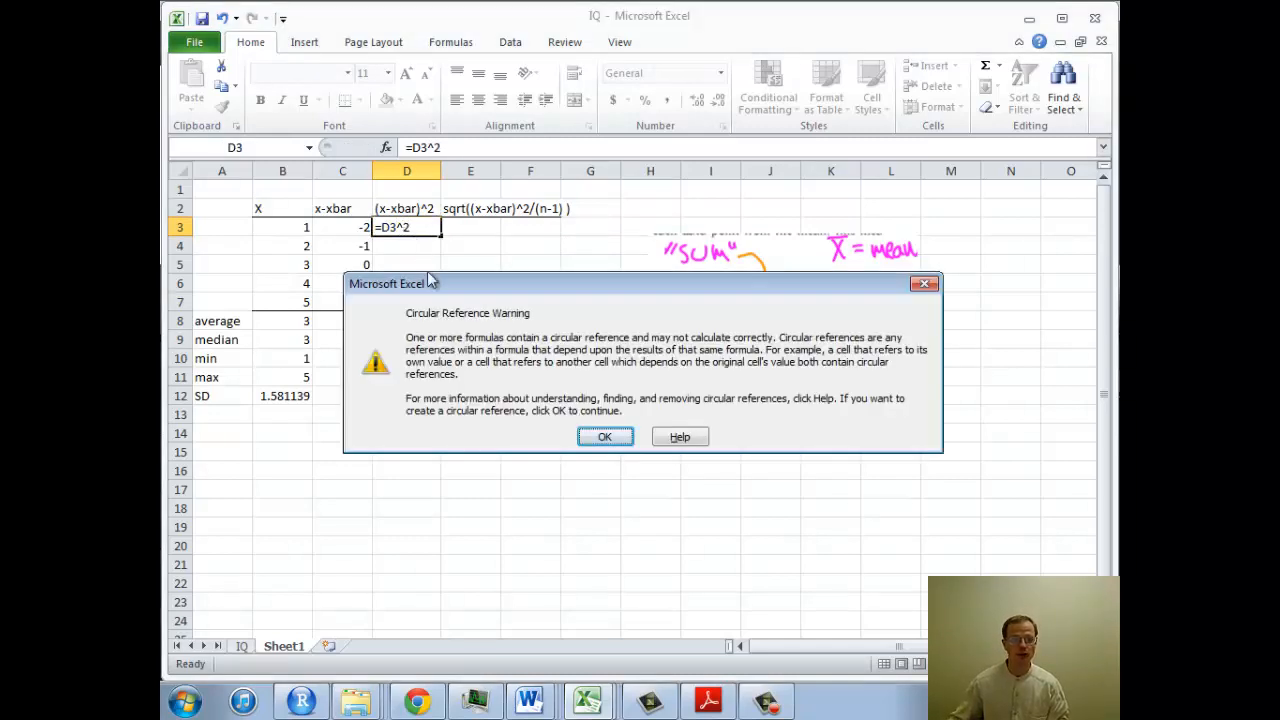
click(604, 436)
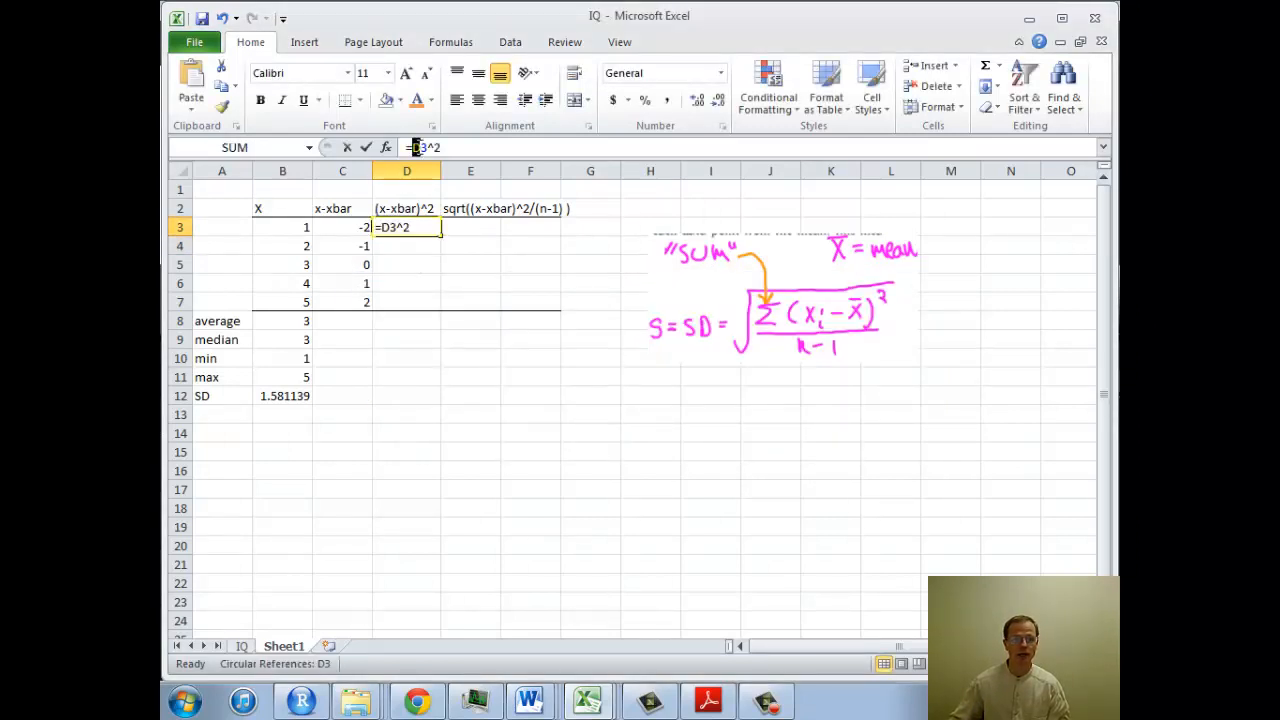
key(enter)
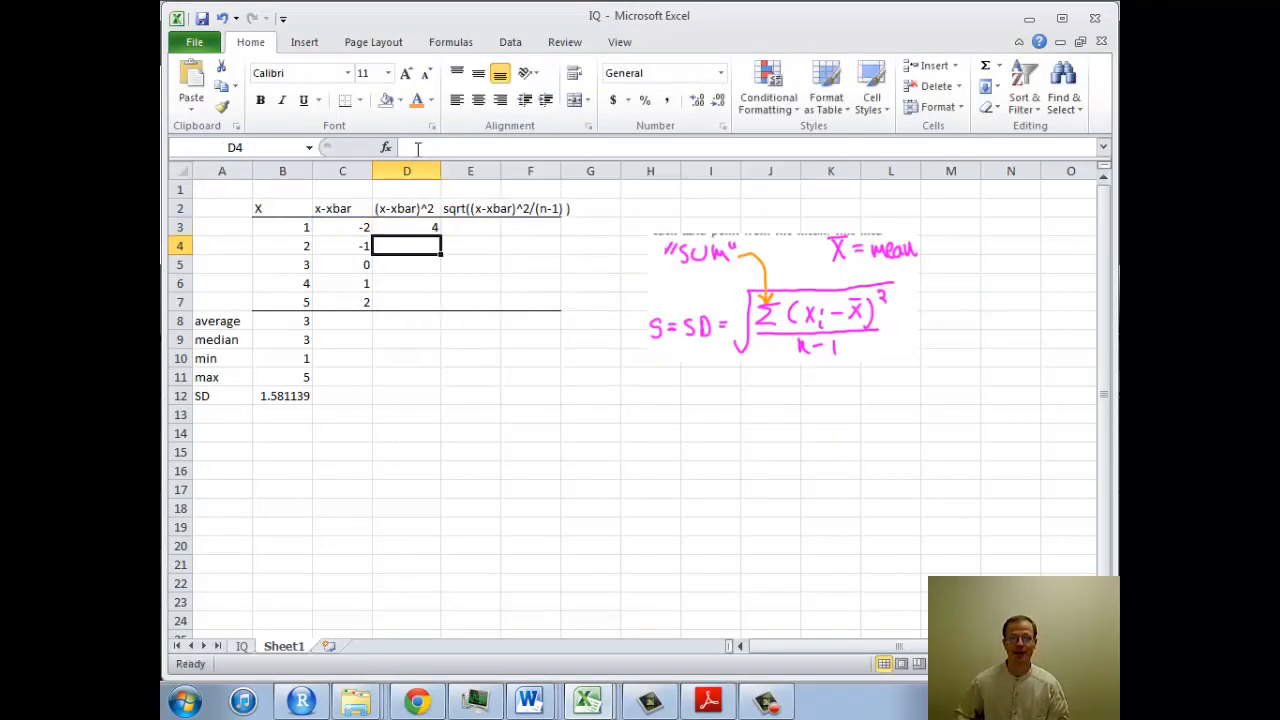
click(406, 228)
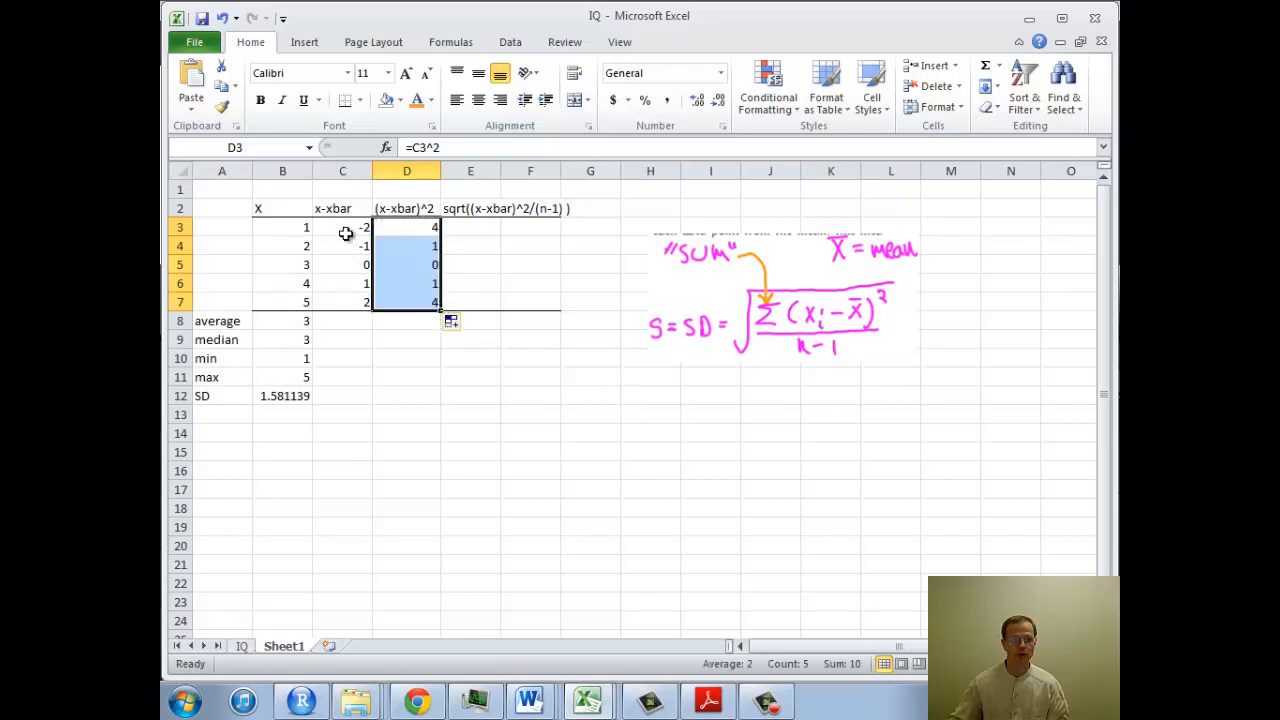
mouse_move(472, 228)
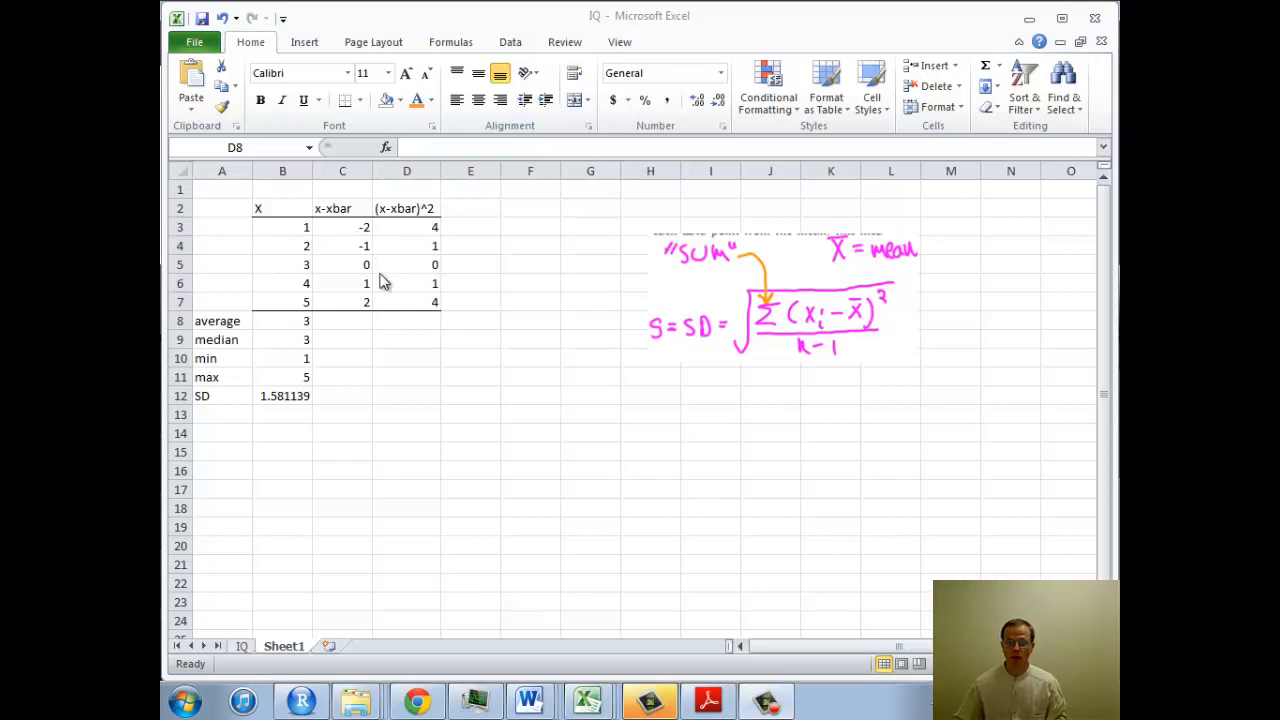
mouse_move(568, 314)
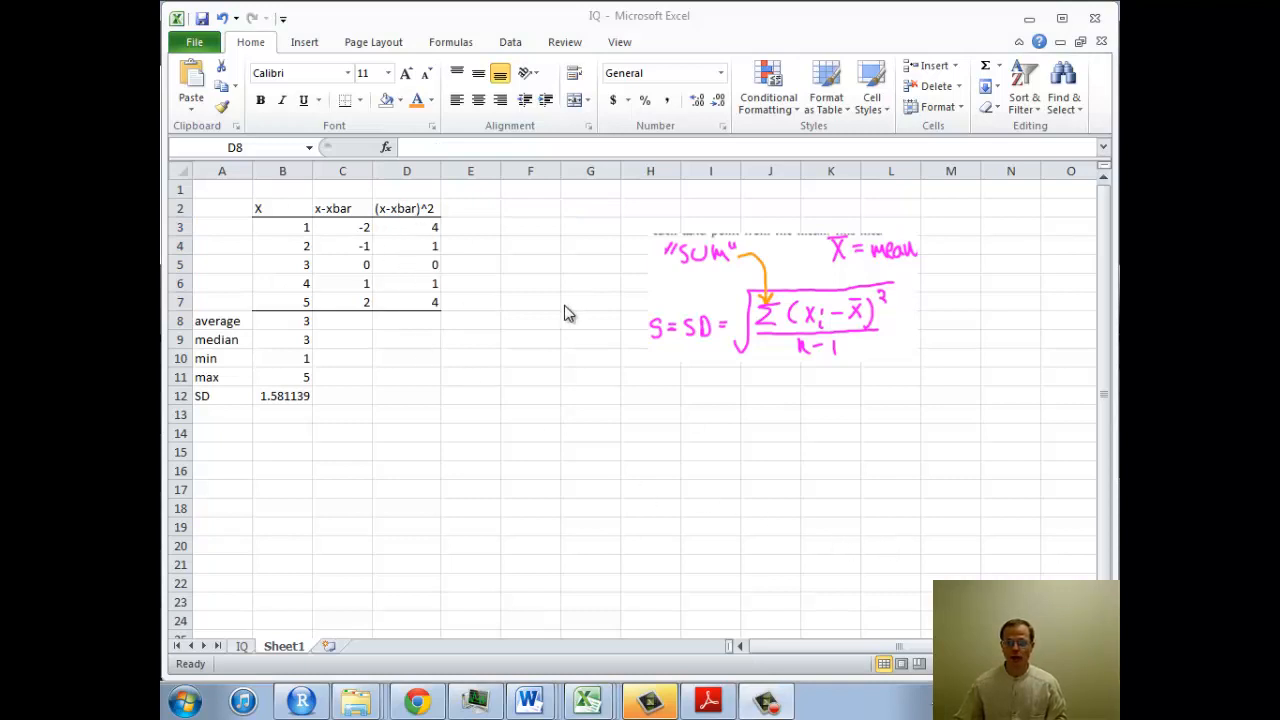
mouse_move(778, 312)
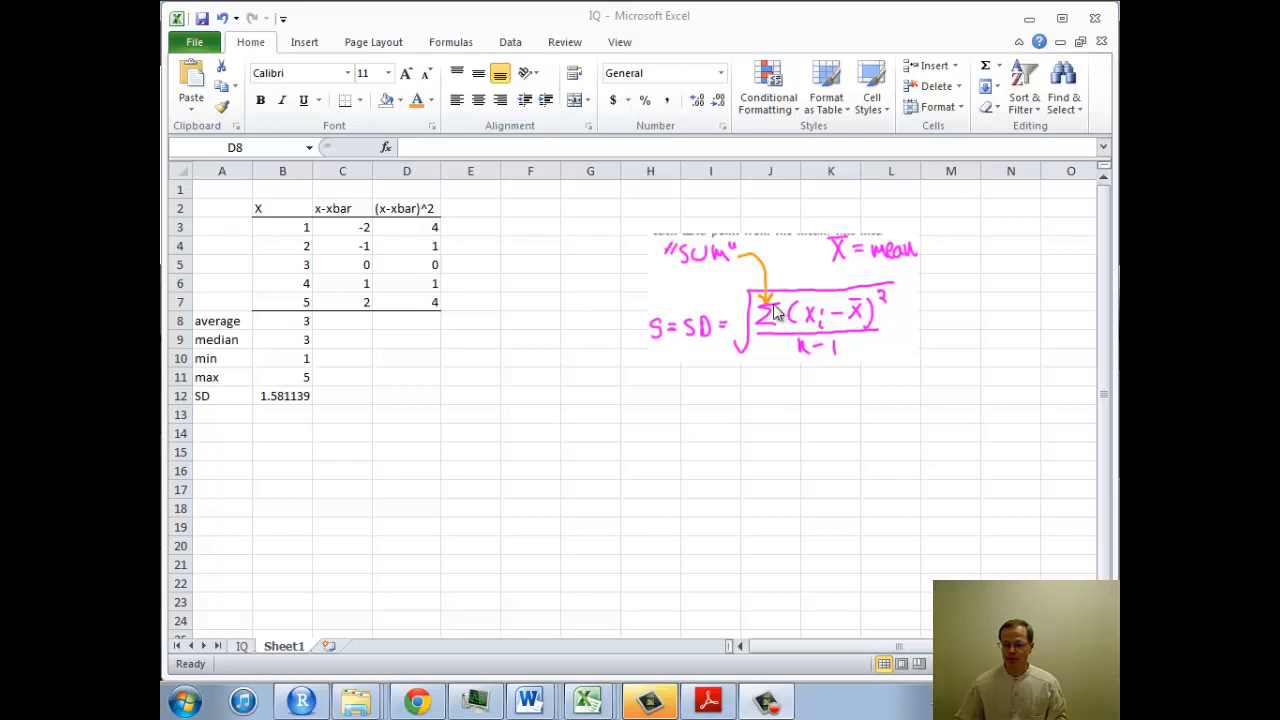
mouse_move(812, 356)
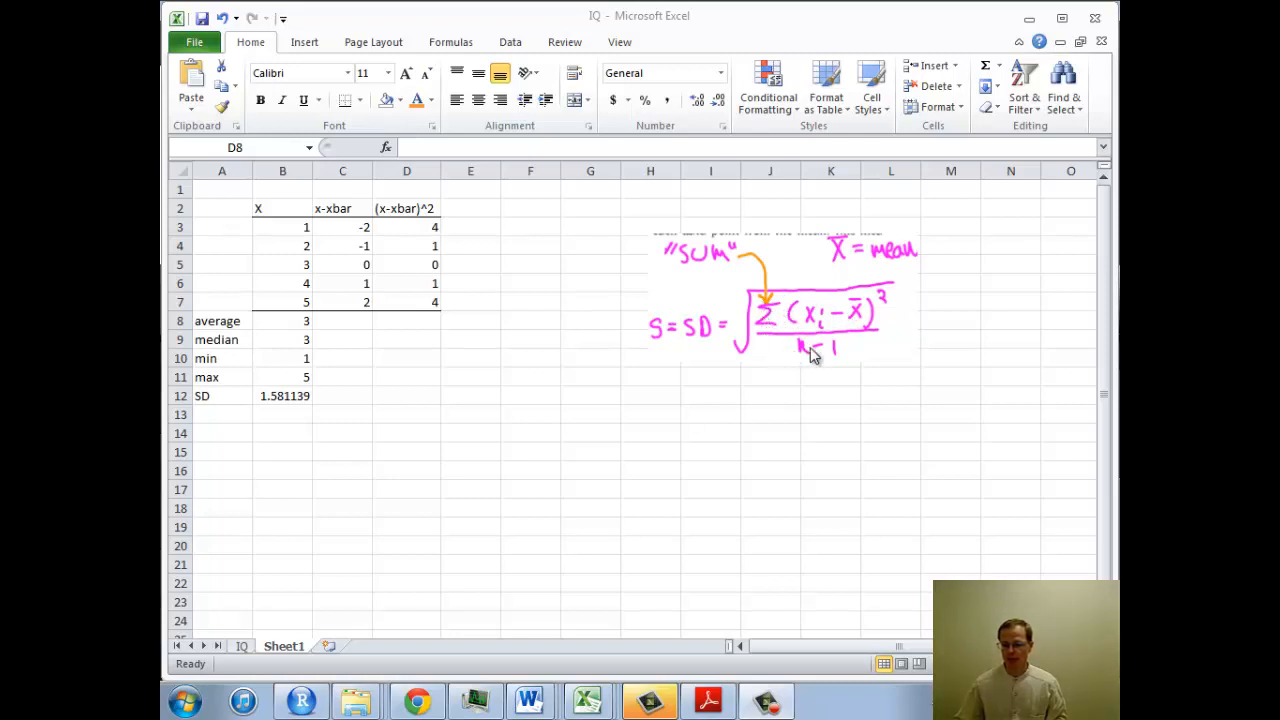
Sum the squared deviations D3:D7 in D8 with a SUM formula, giving 10.
click(408, 320)
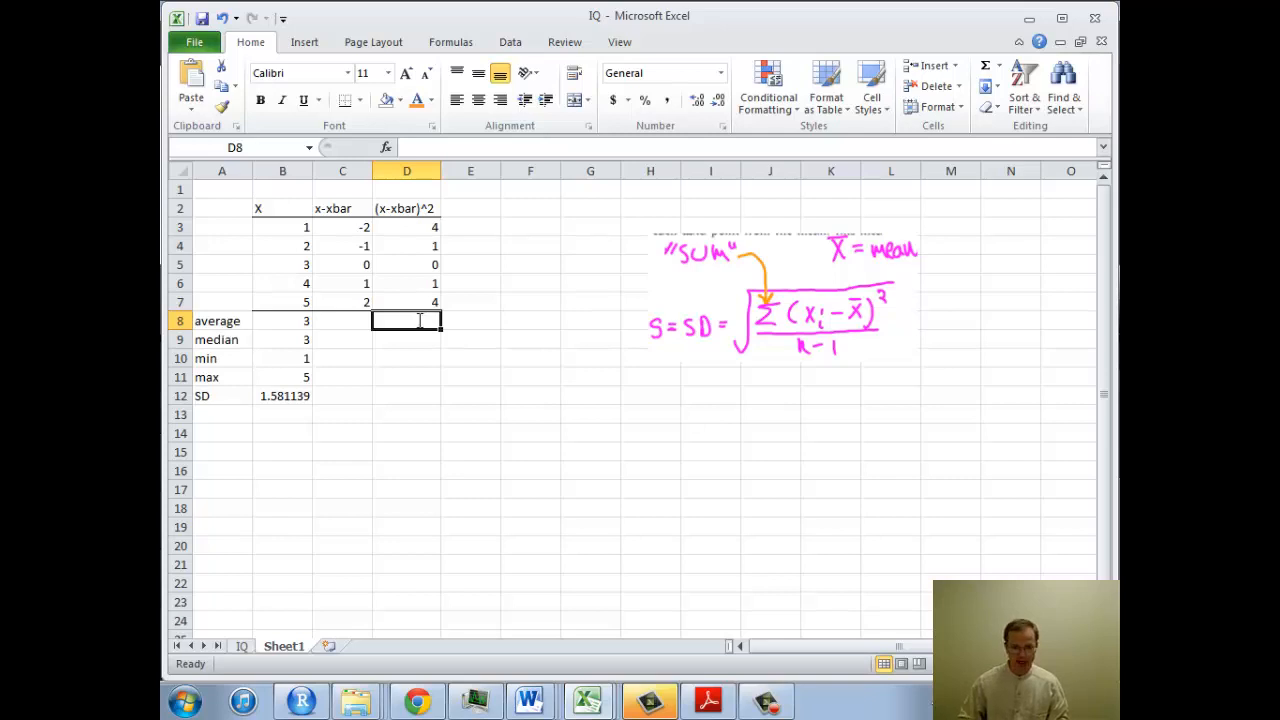
text(=sum()
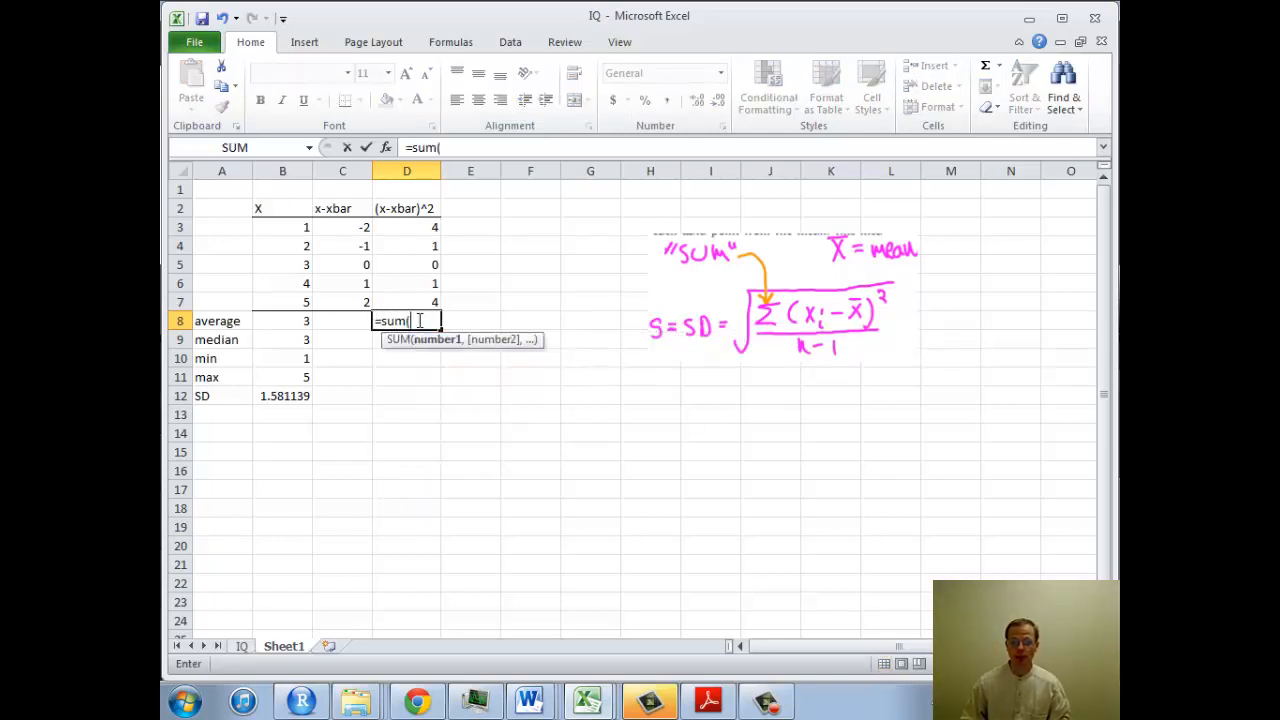
drag(406, 228, 406, 284)
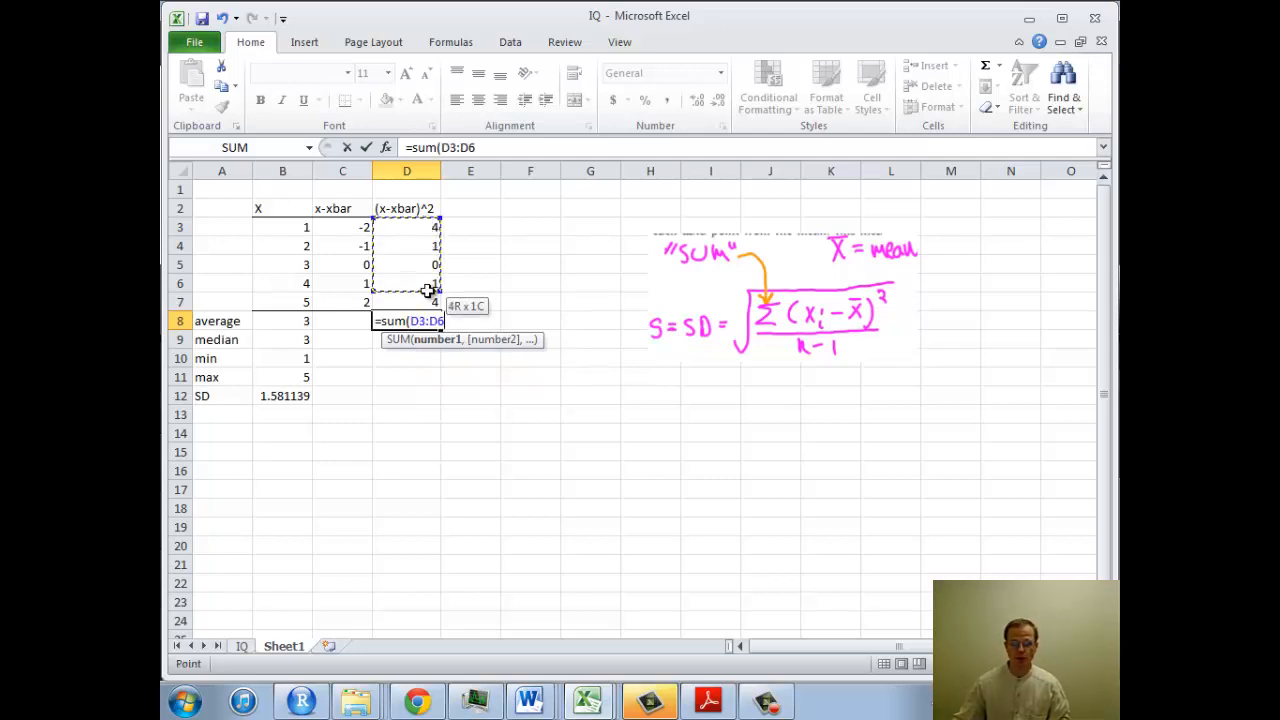
drag(406, 284, 406, 302)
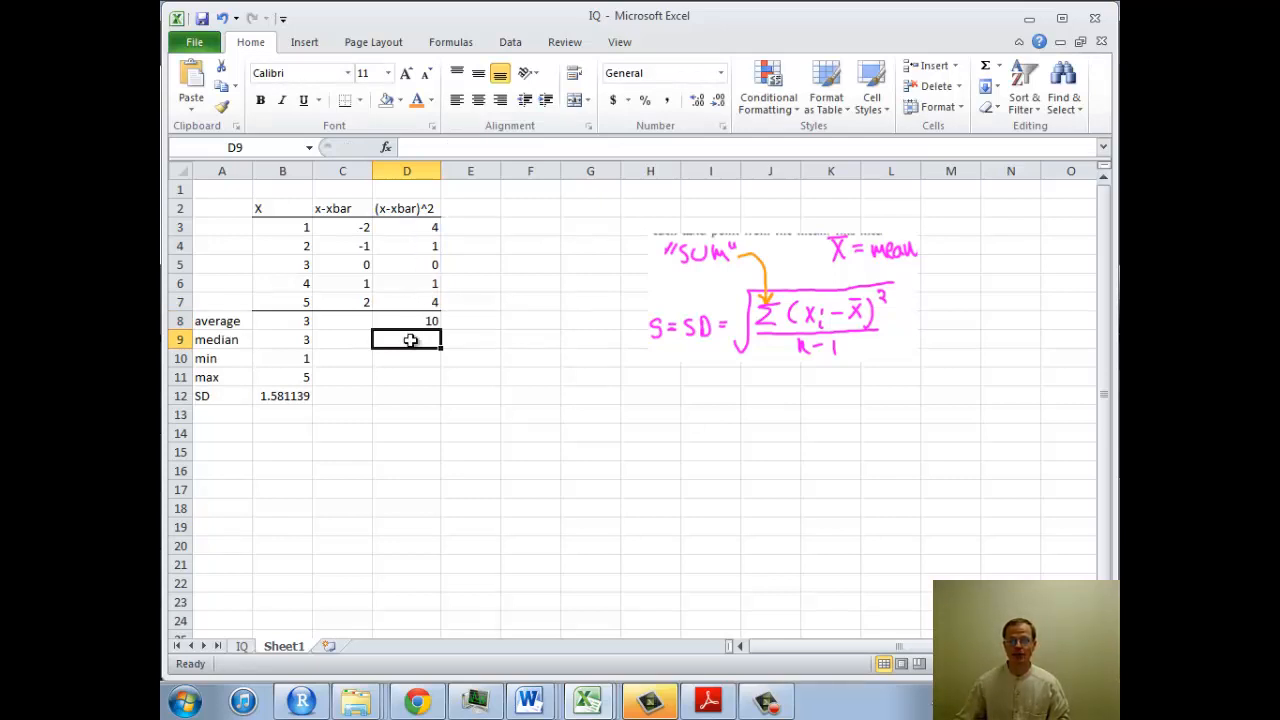
Enter =sqrt(D8/4) in D12 for a manual standard deviation of 1.5811388.
click(406, 396)
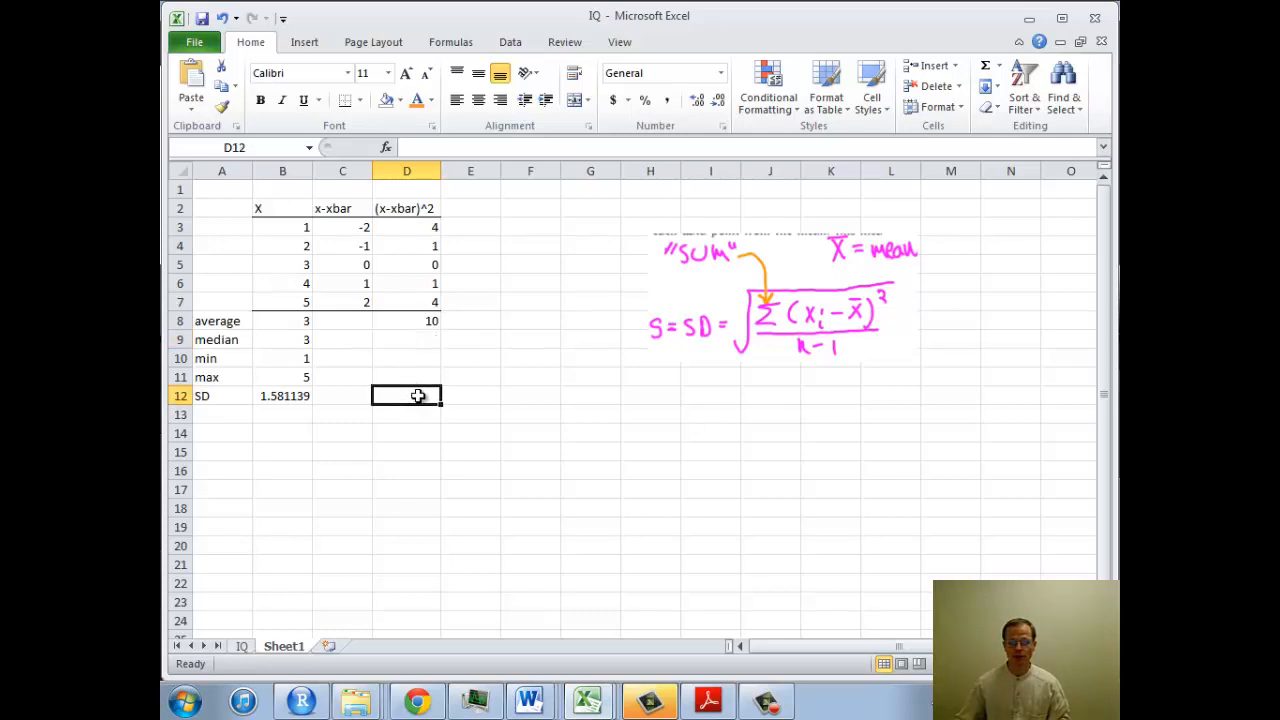
text(=)
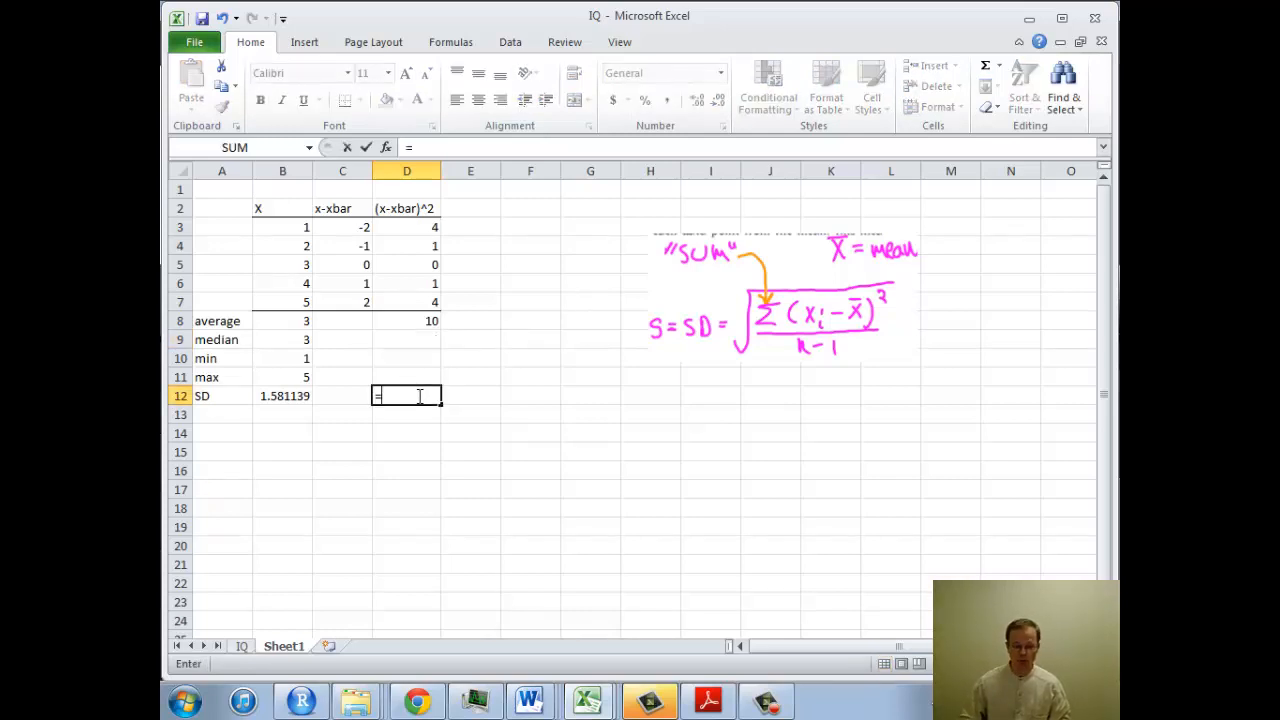
text(D)
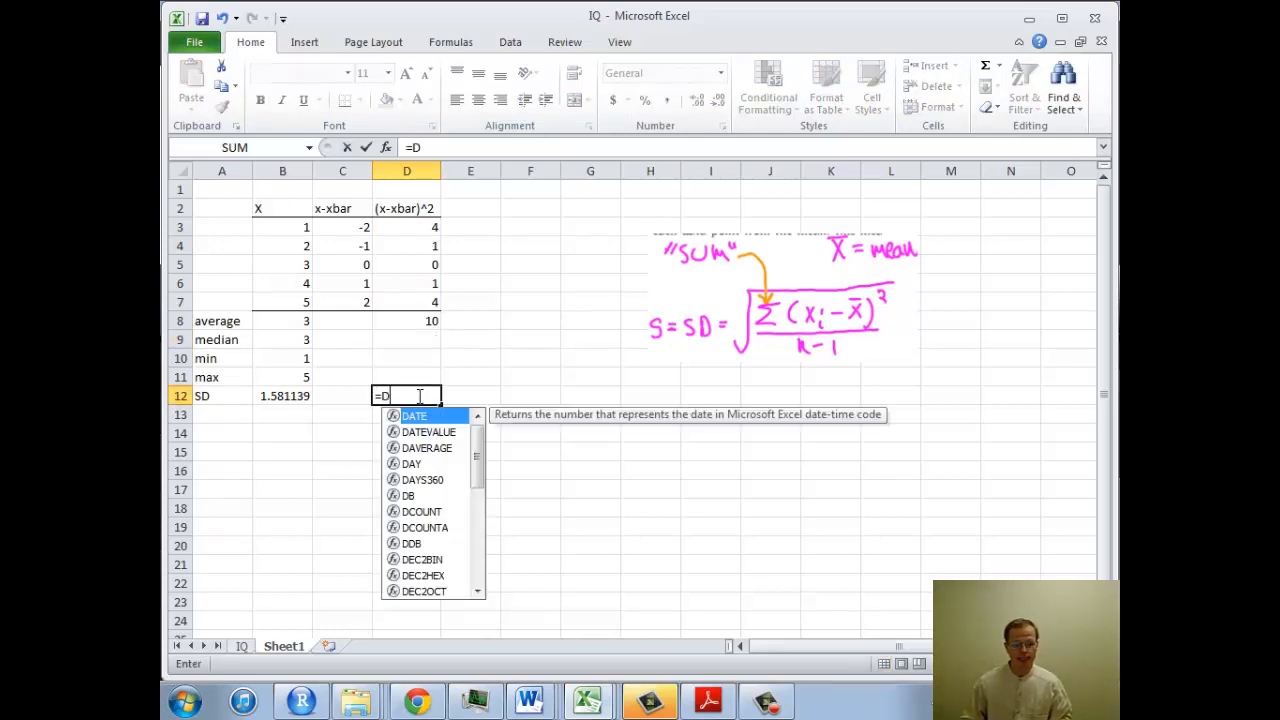
click(406, 320)
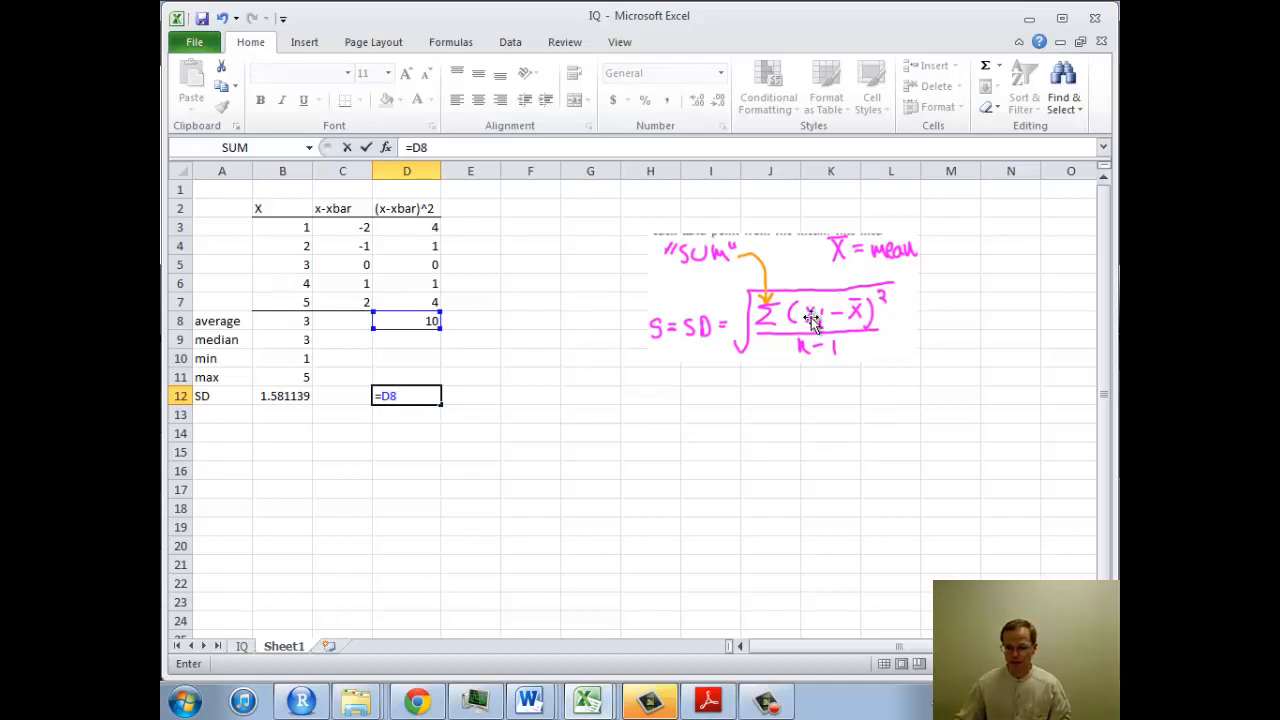
mouse_move(558, 384)
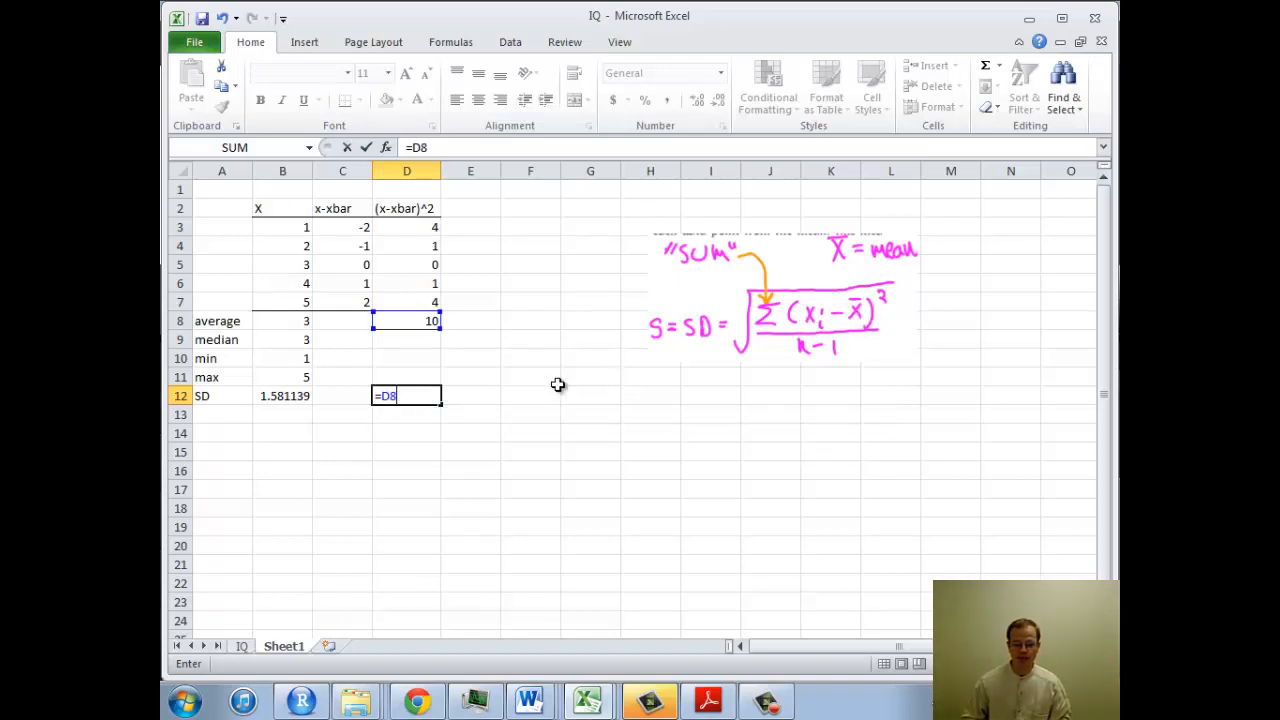
text(/4)
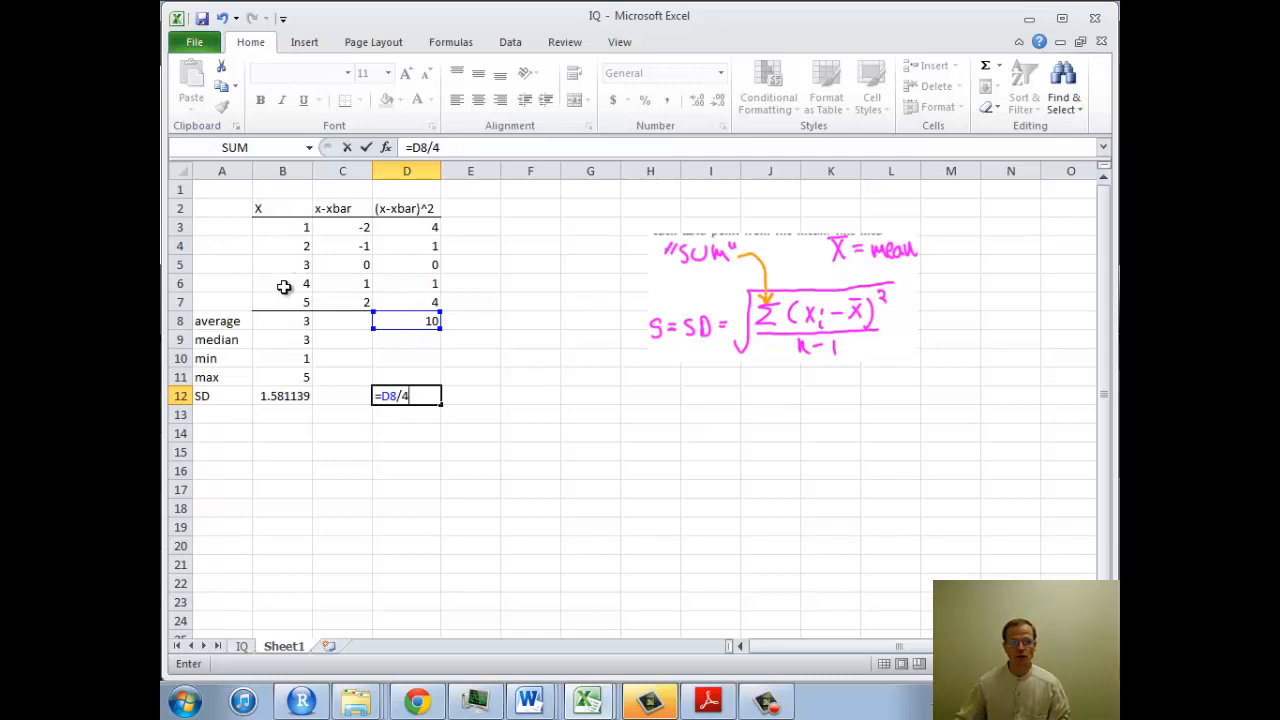
mouse_move(296, 280)
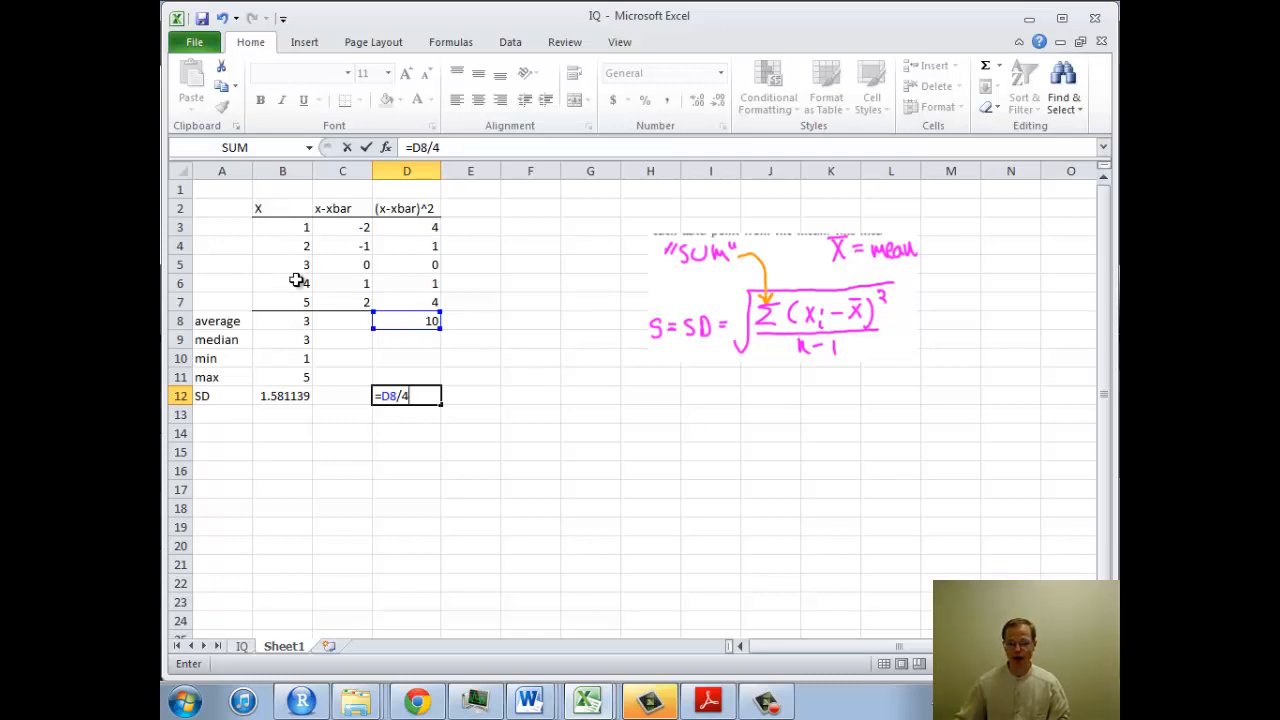
click(384, 396)
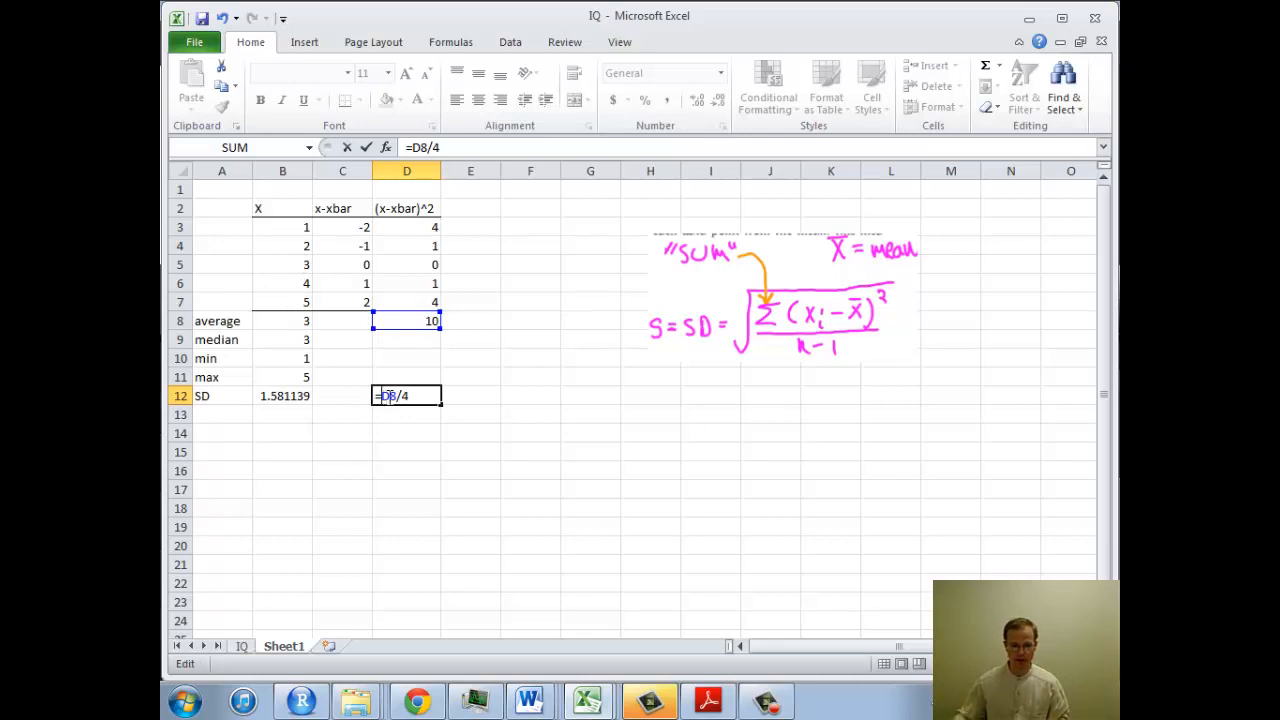
text(sqrt()
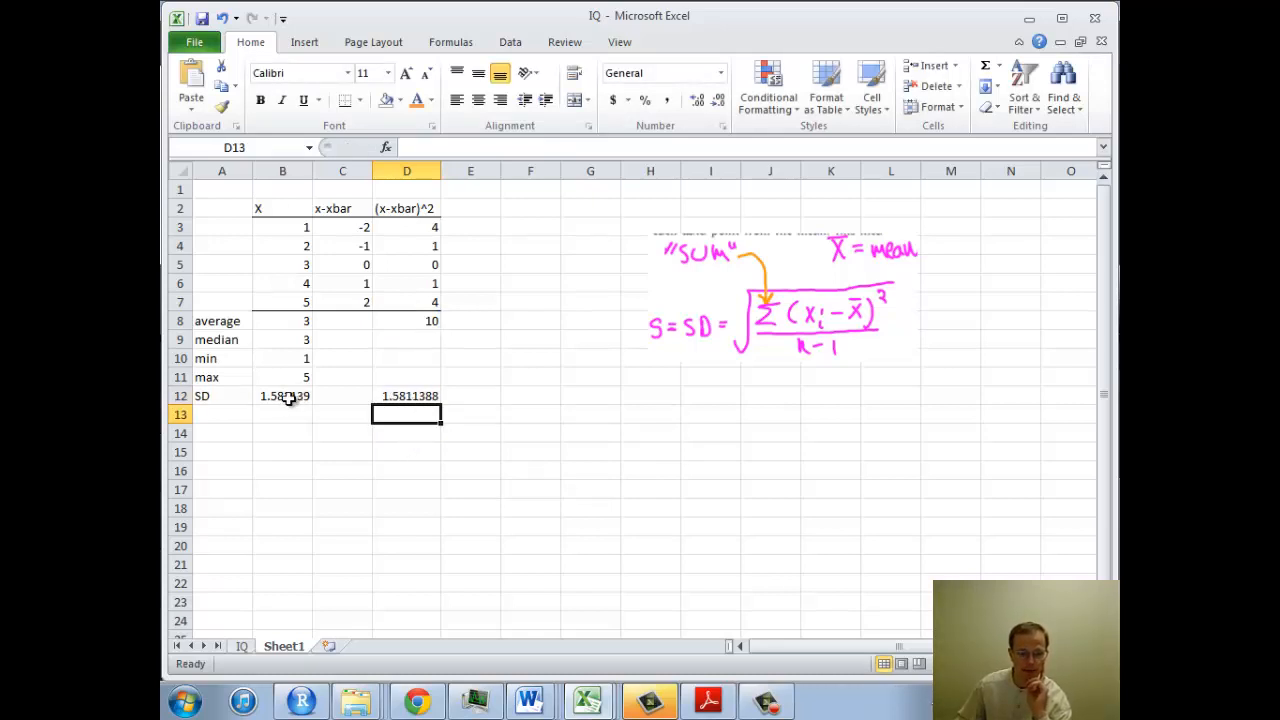
click(284, 396)
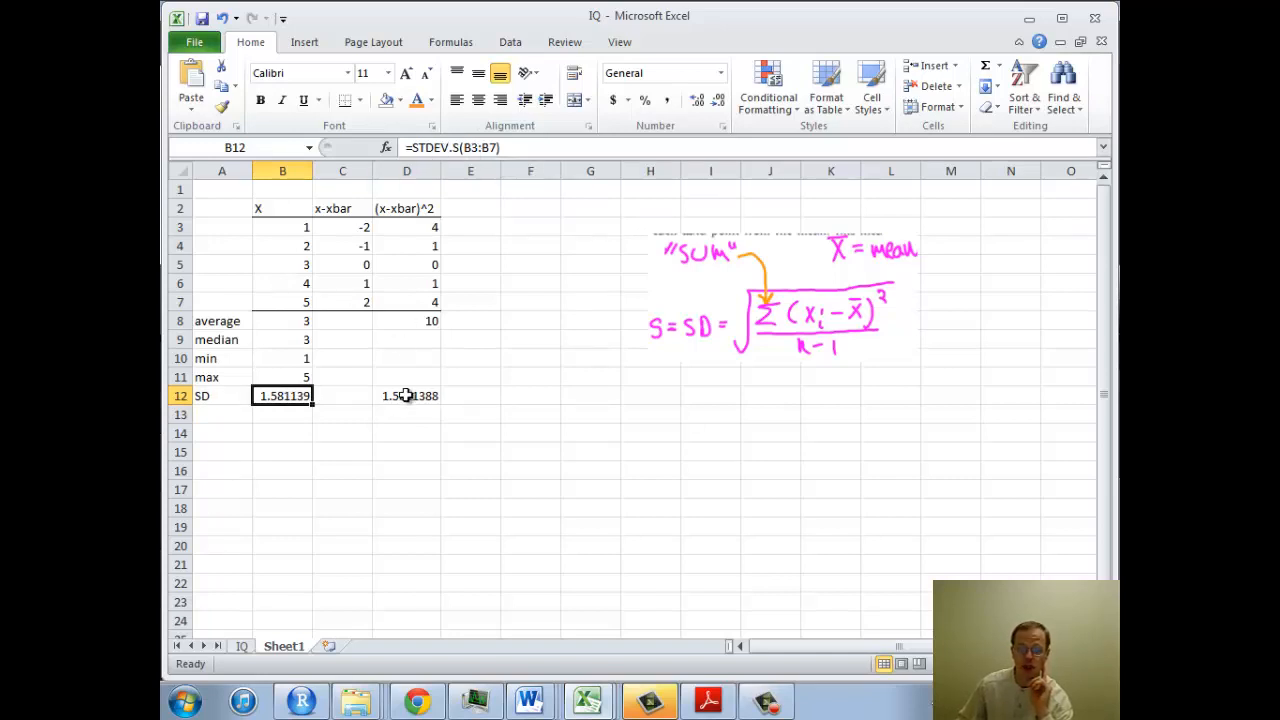
click(408, 396)
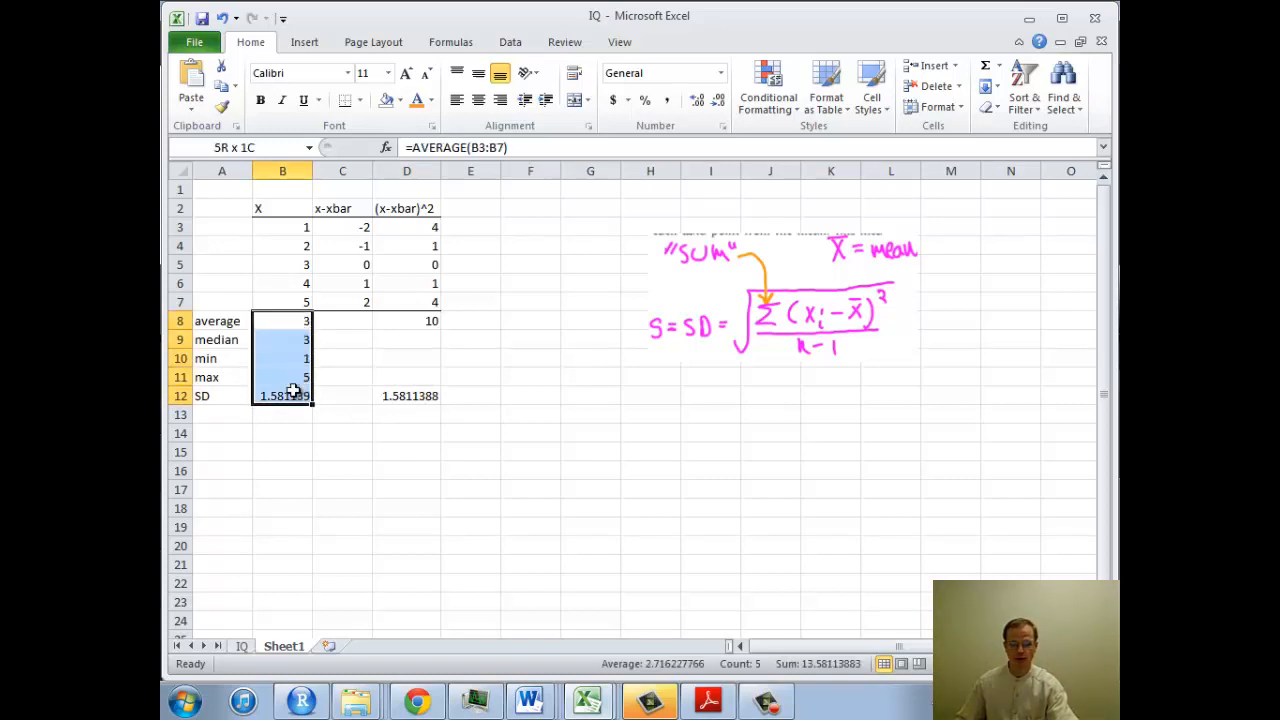
click(282, 396)
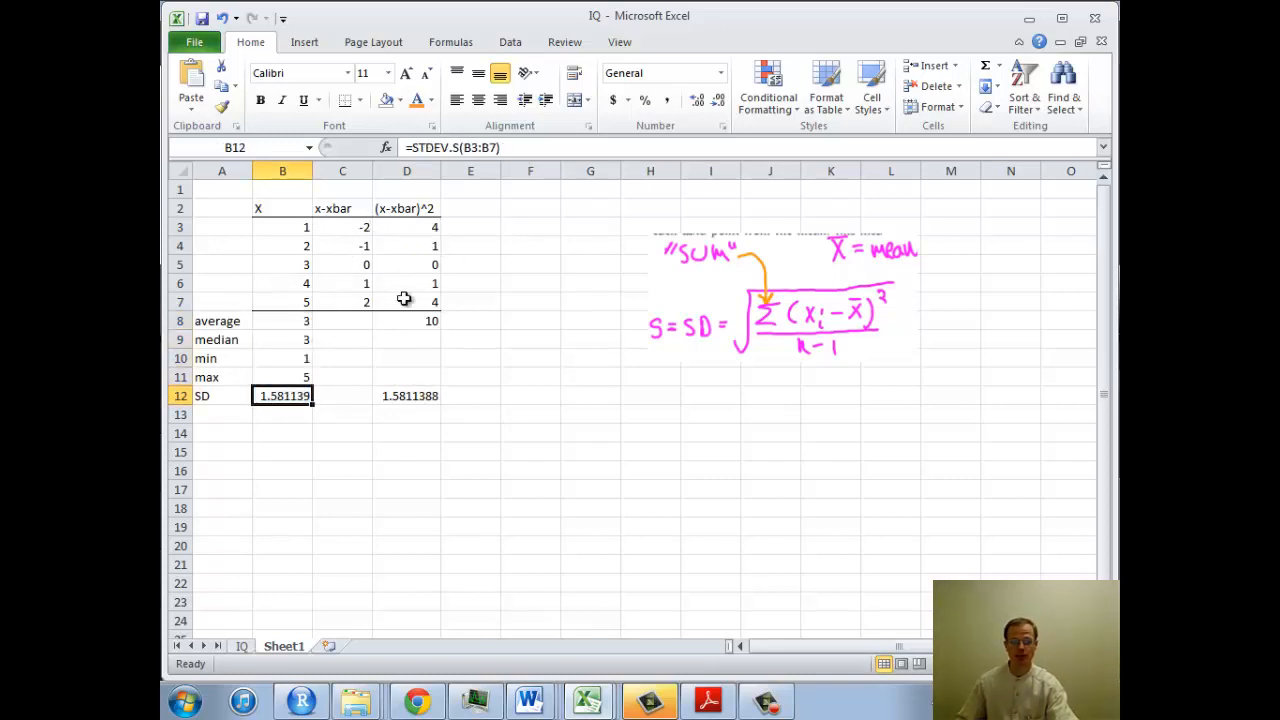